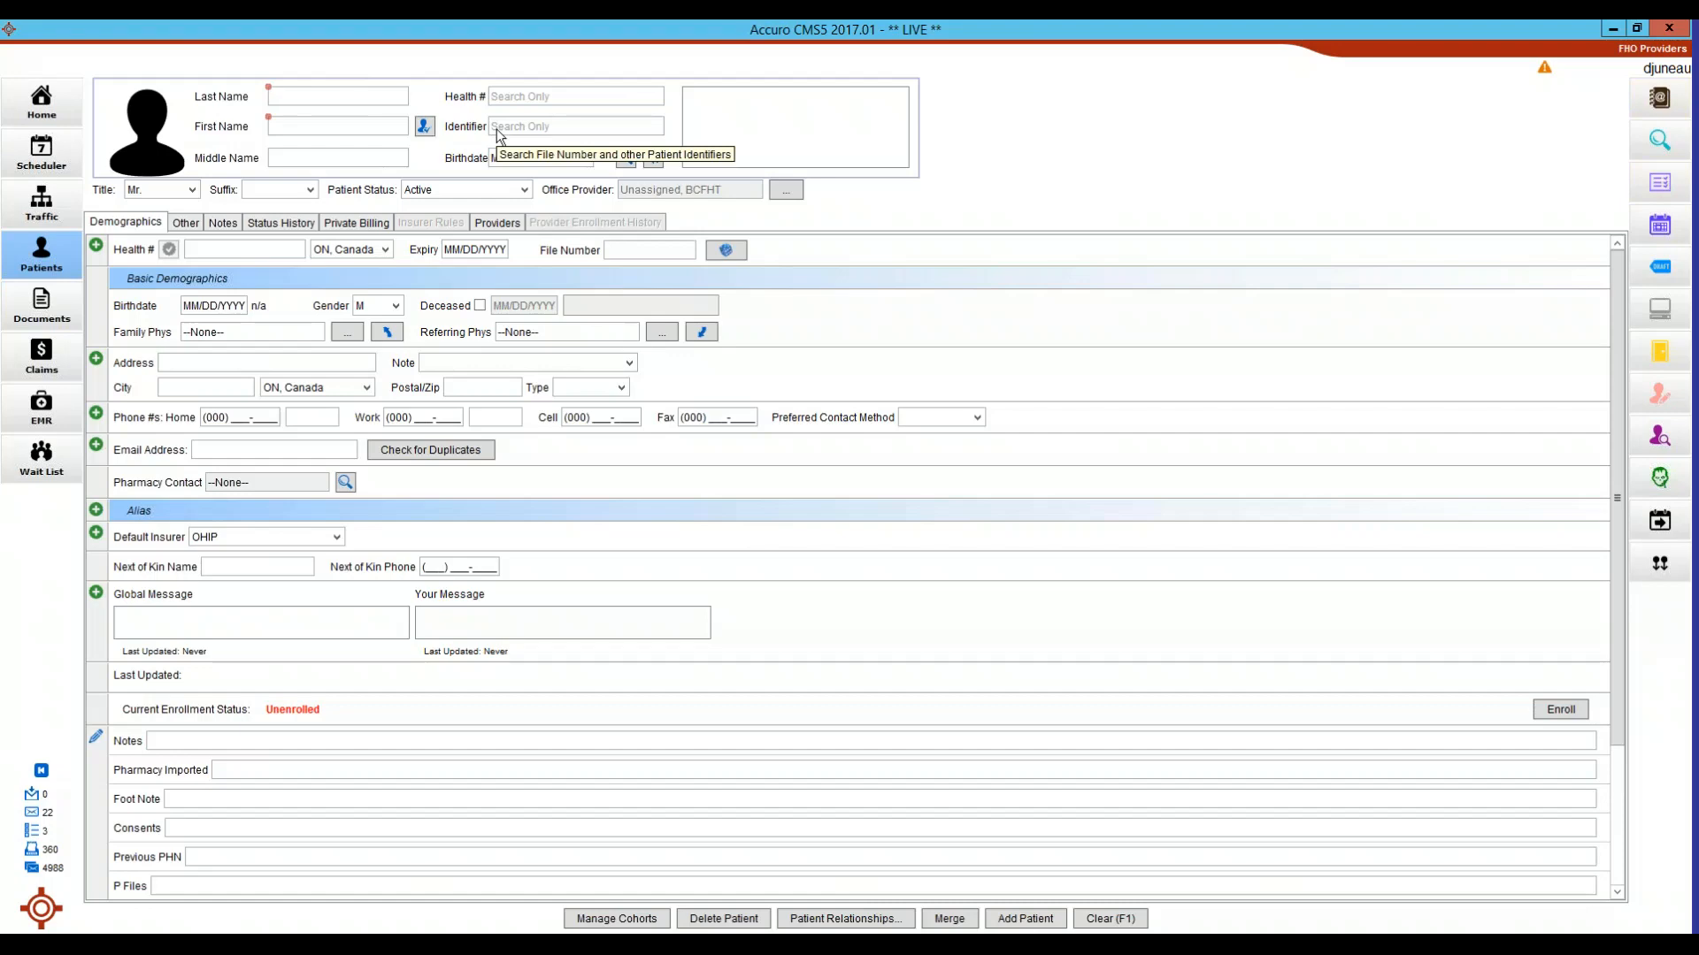
Filter the patient search by last name 'bcfht du' and first name 'ja' to list the duplicate Jane charts.
text(bd)
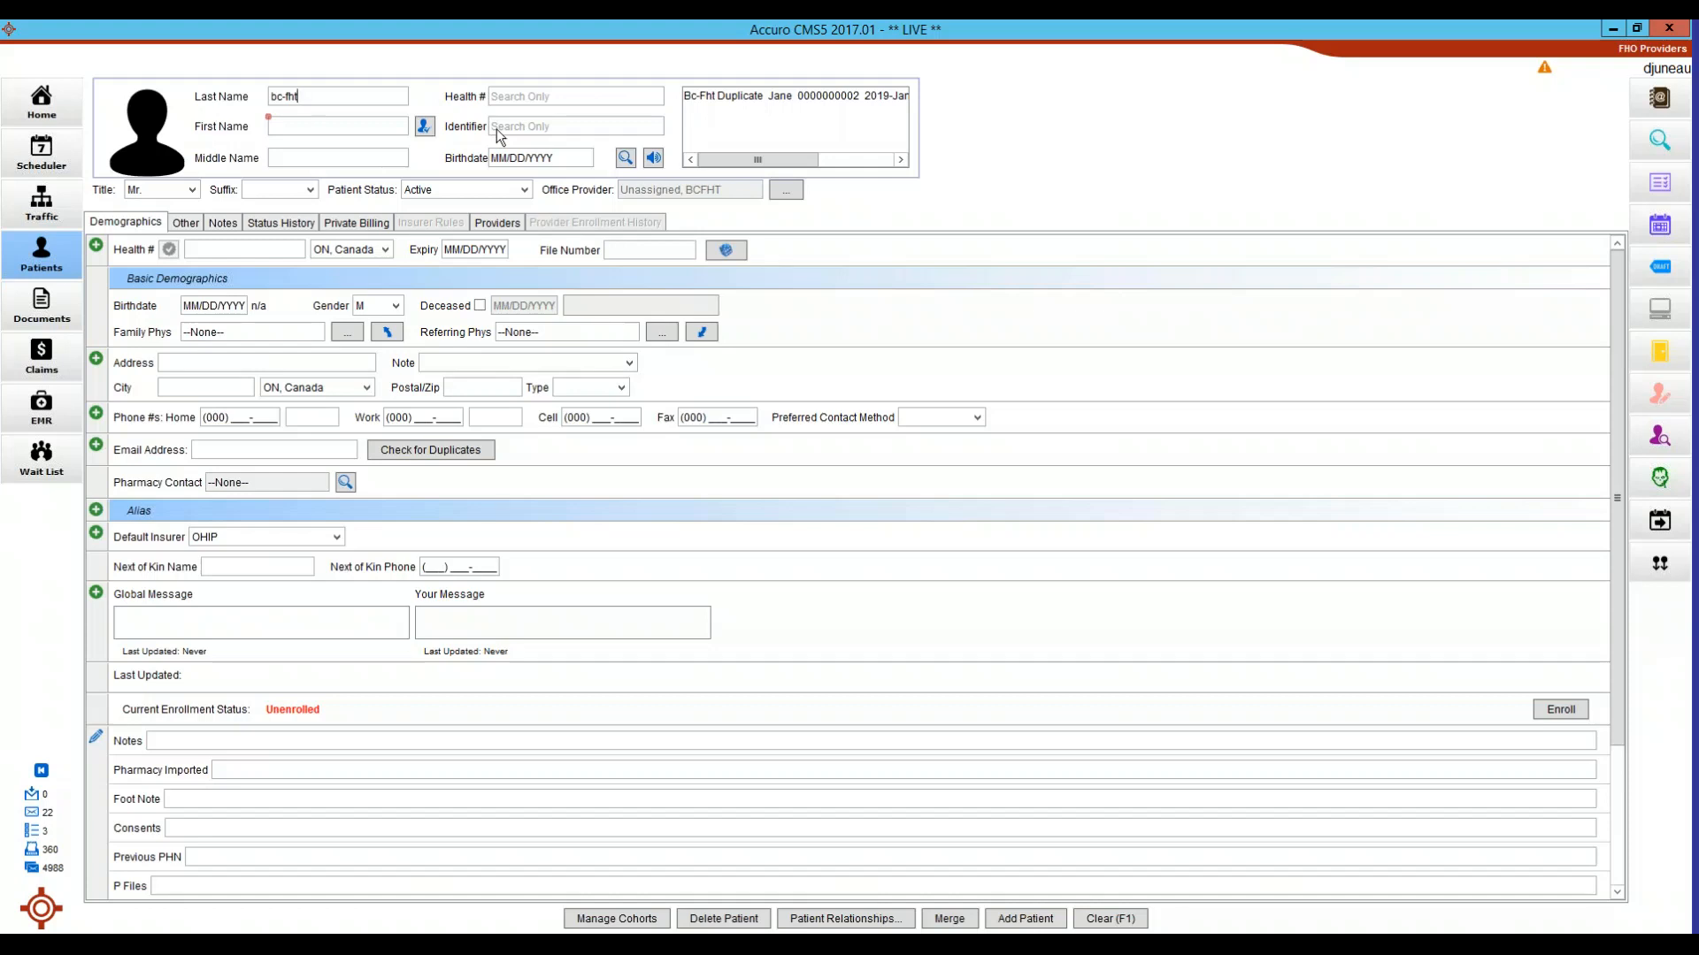
key(Backspace)
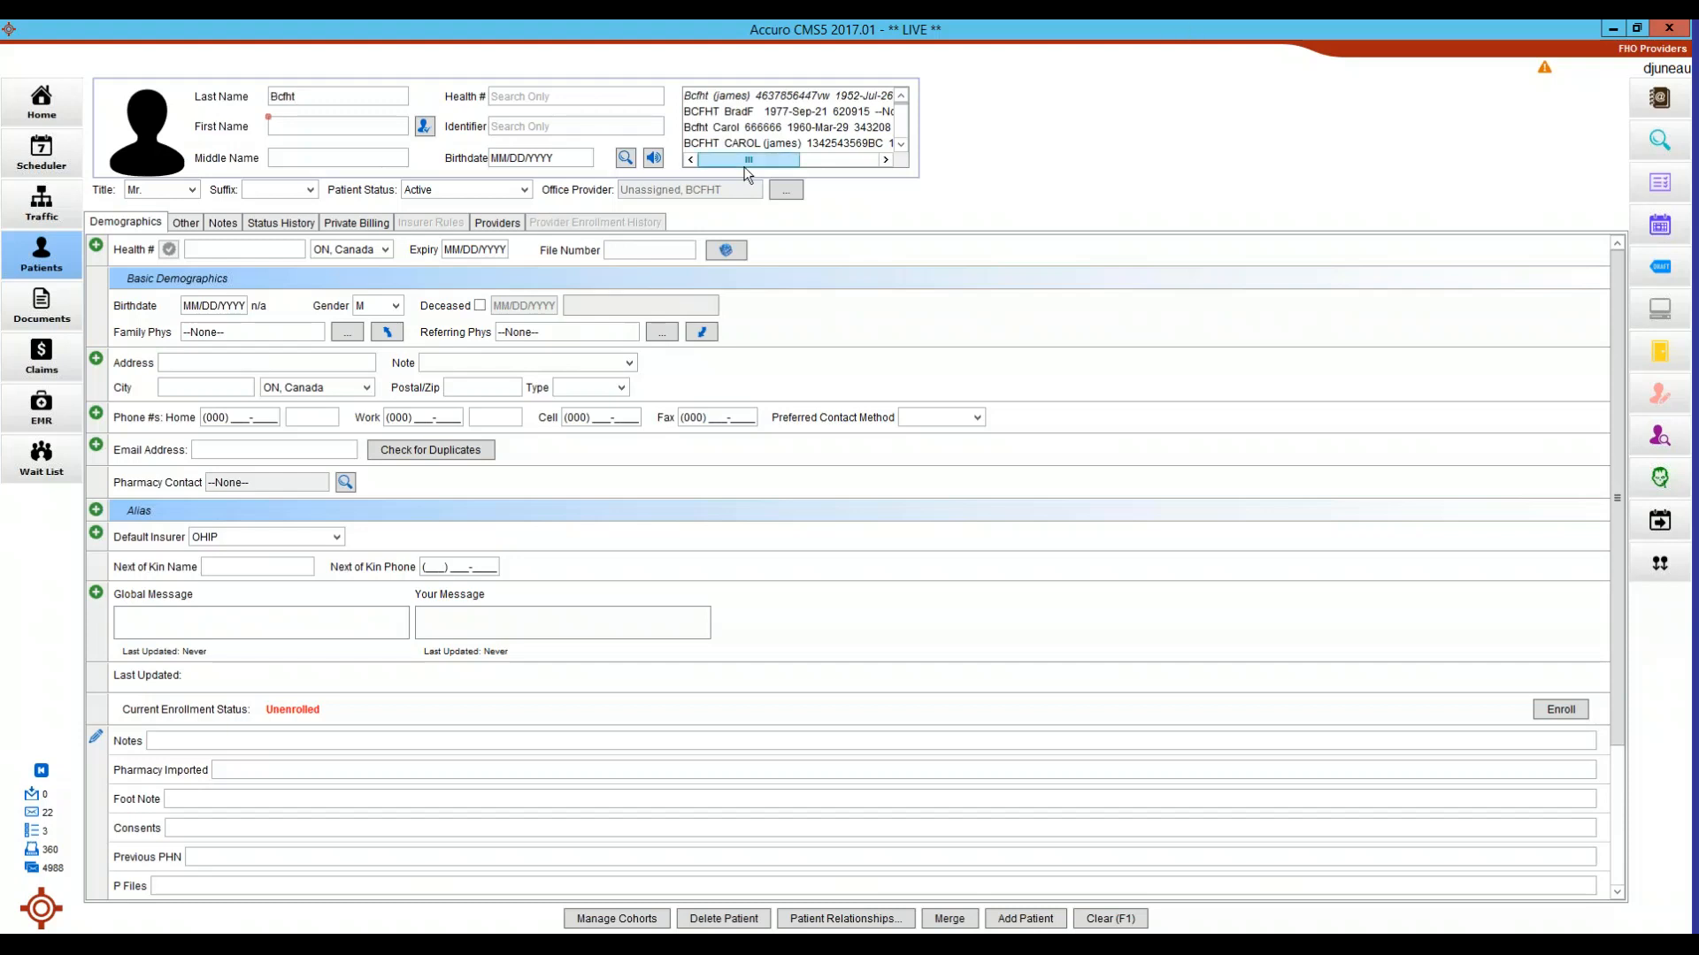
text(ja)
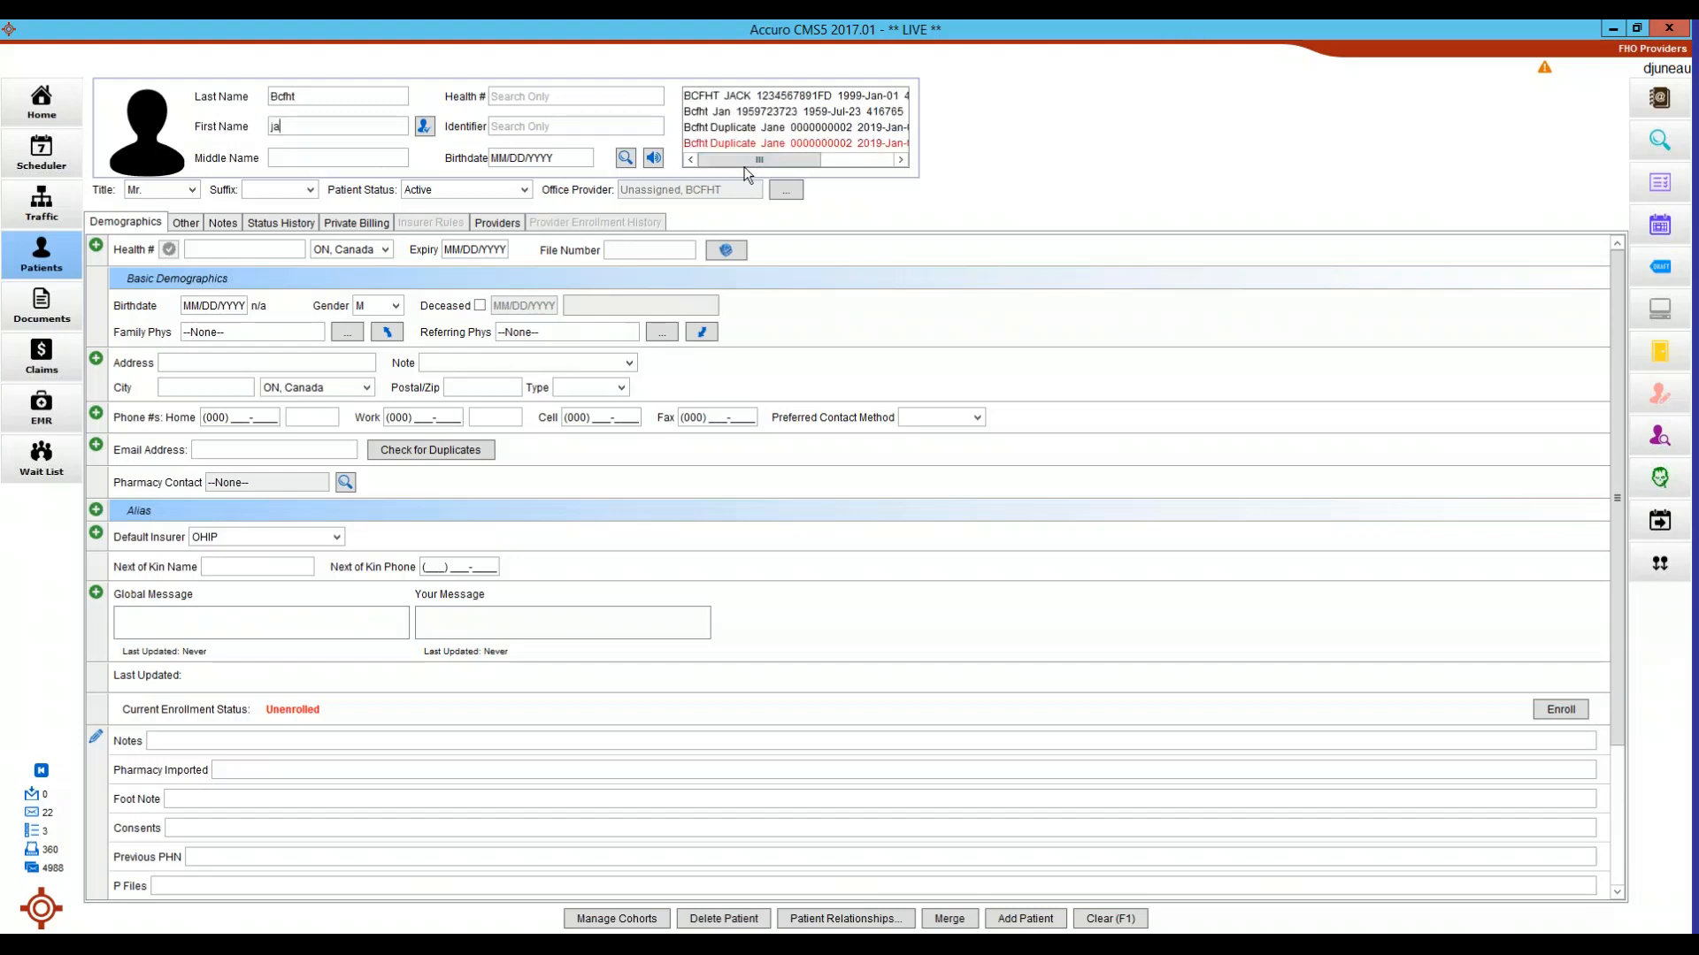
mouse_move(823, 108)
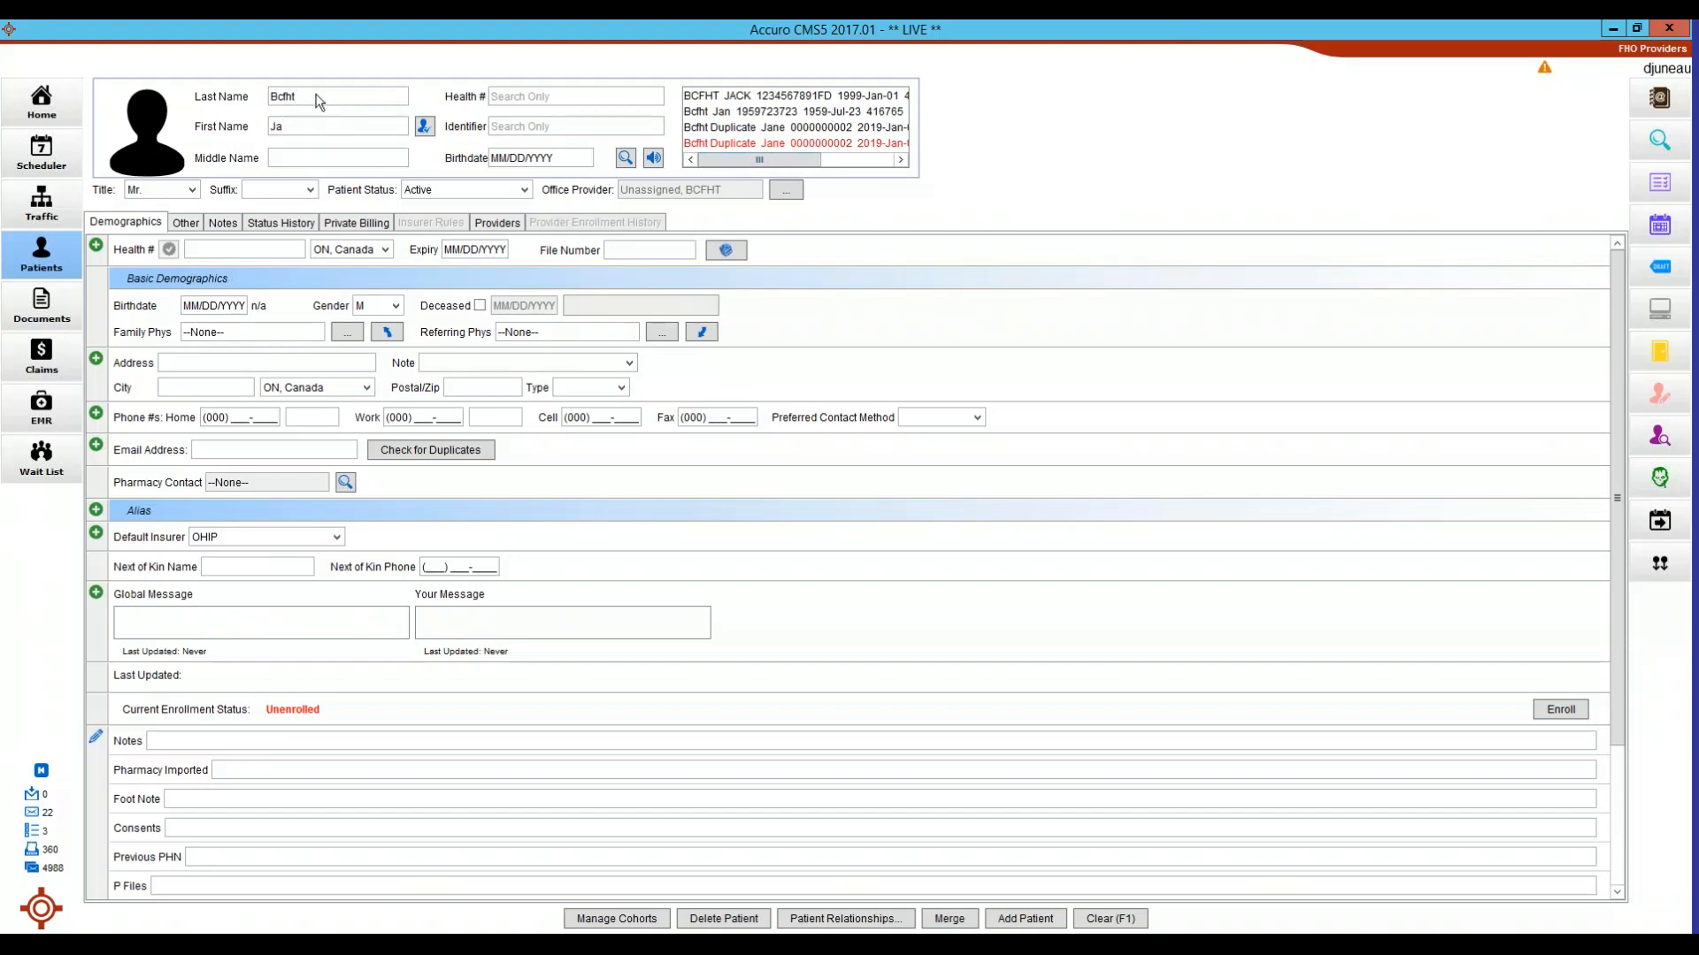
text(du)
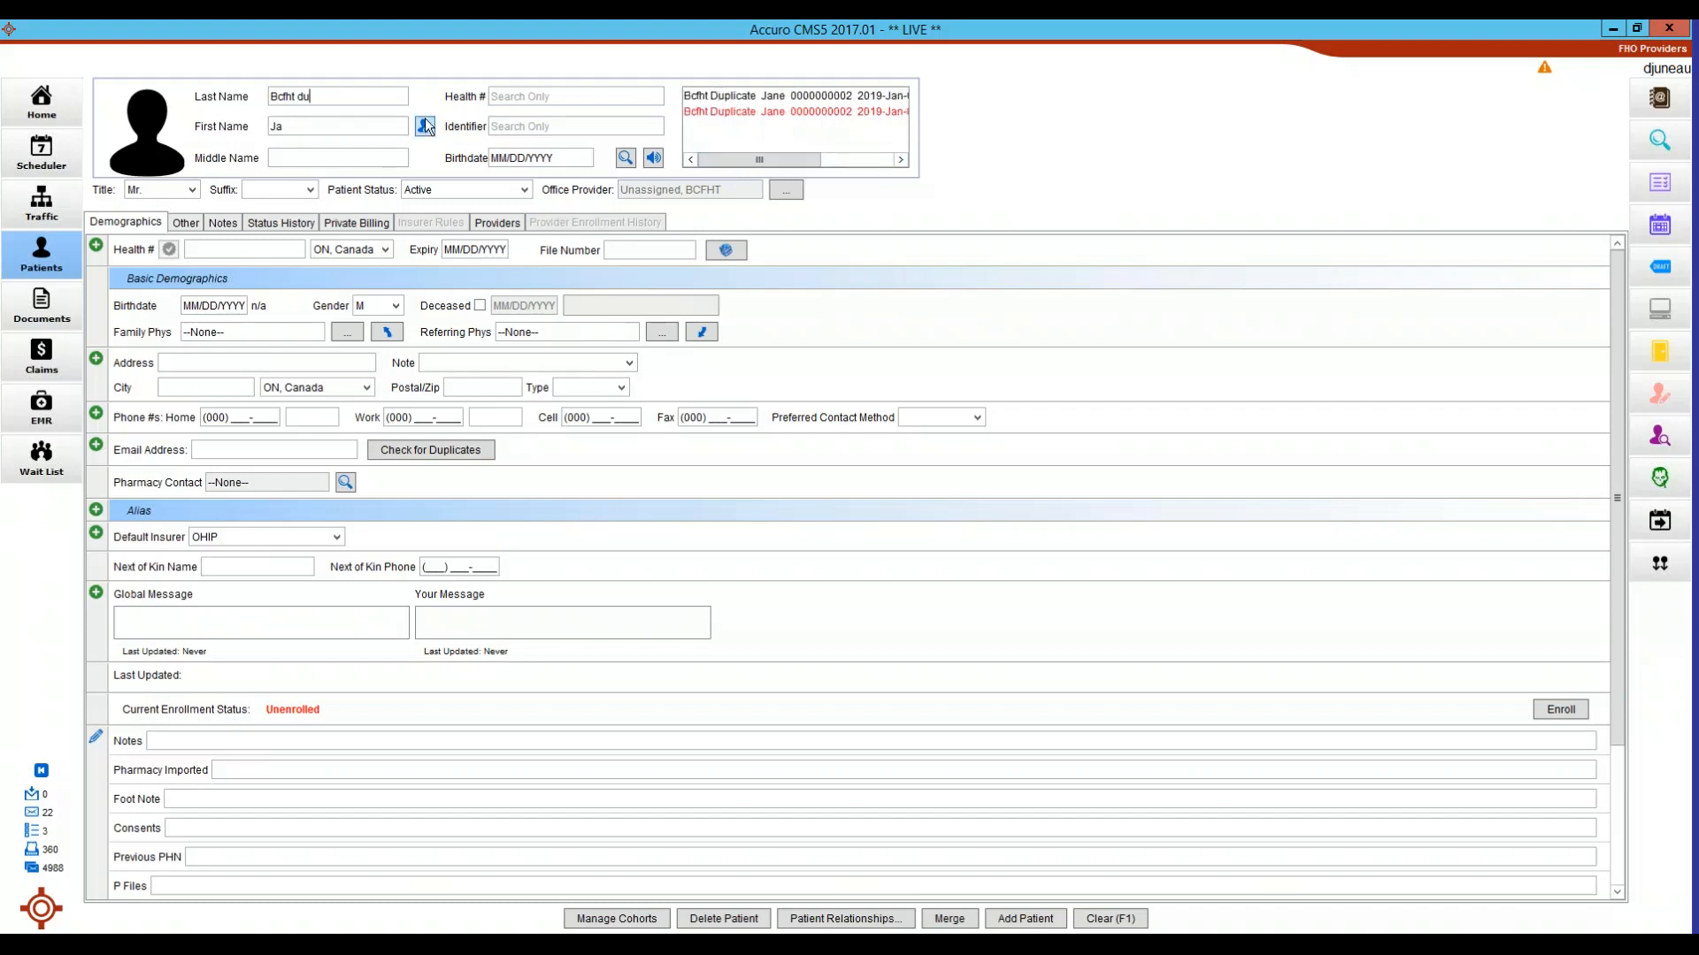
mouse_move(427, 125)
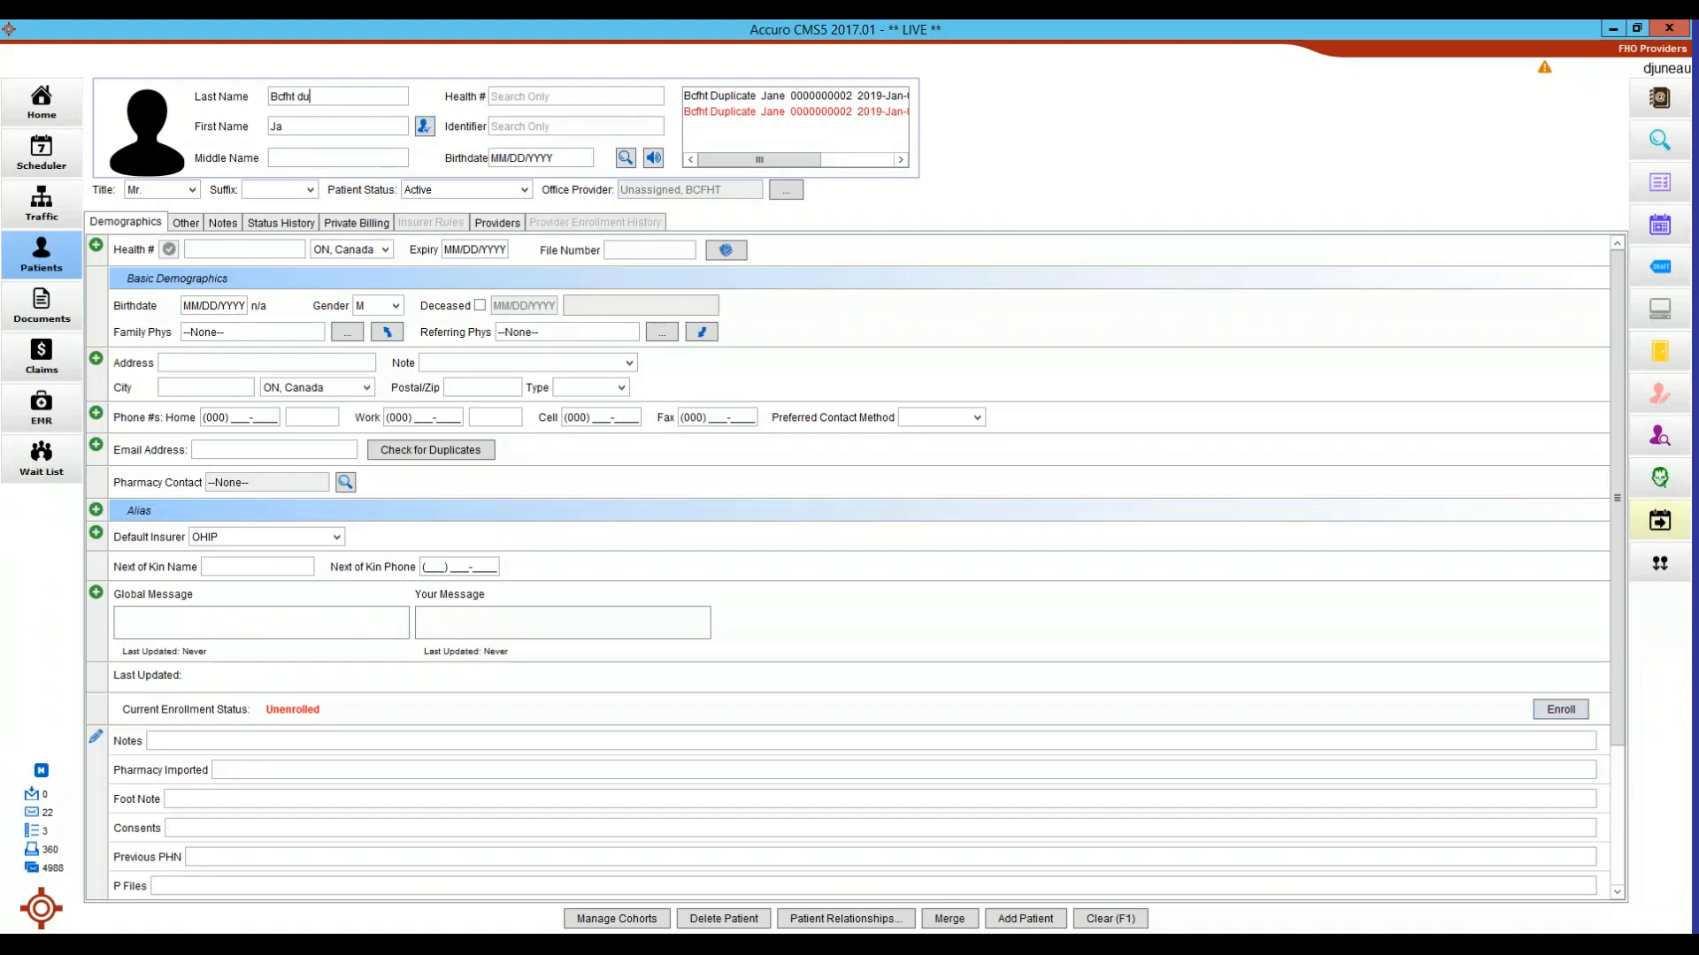
mouse_move(1658, 520)
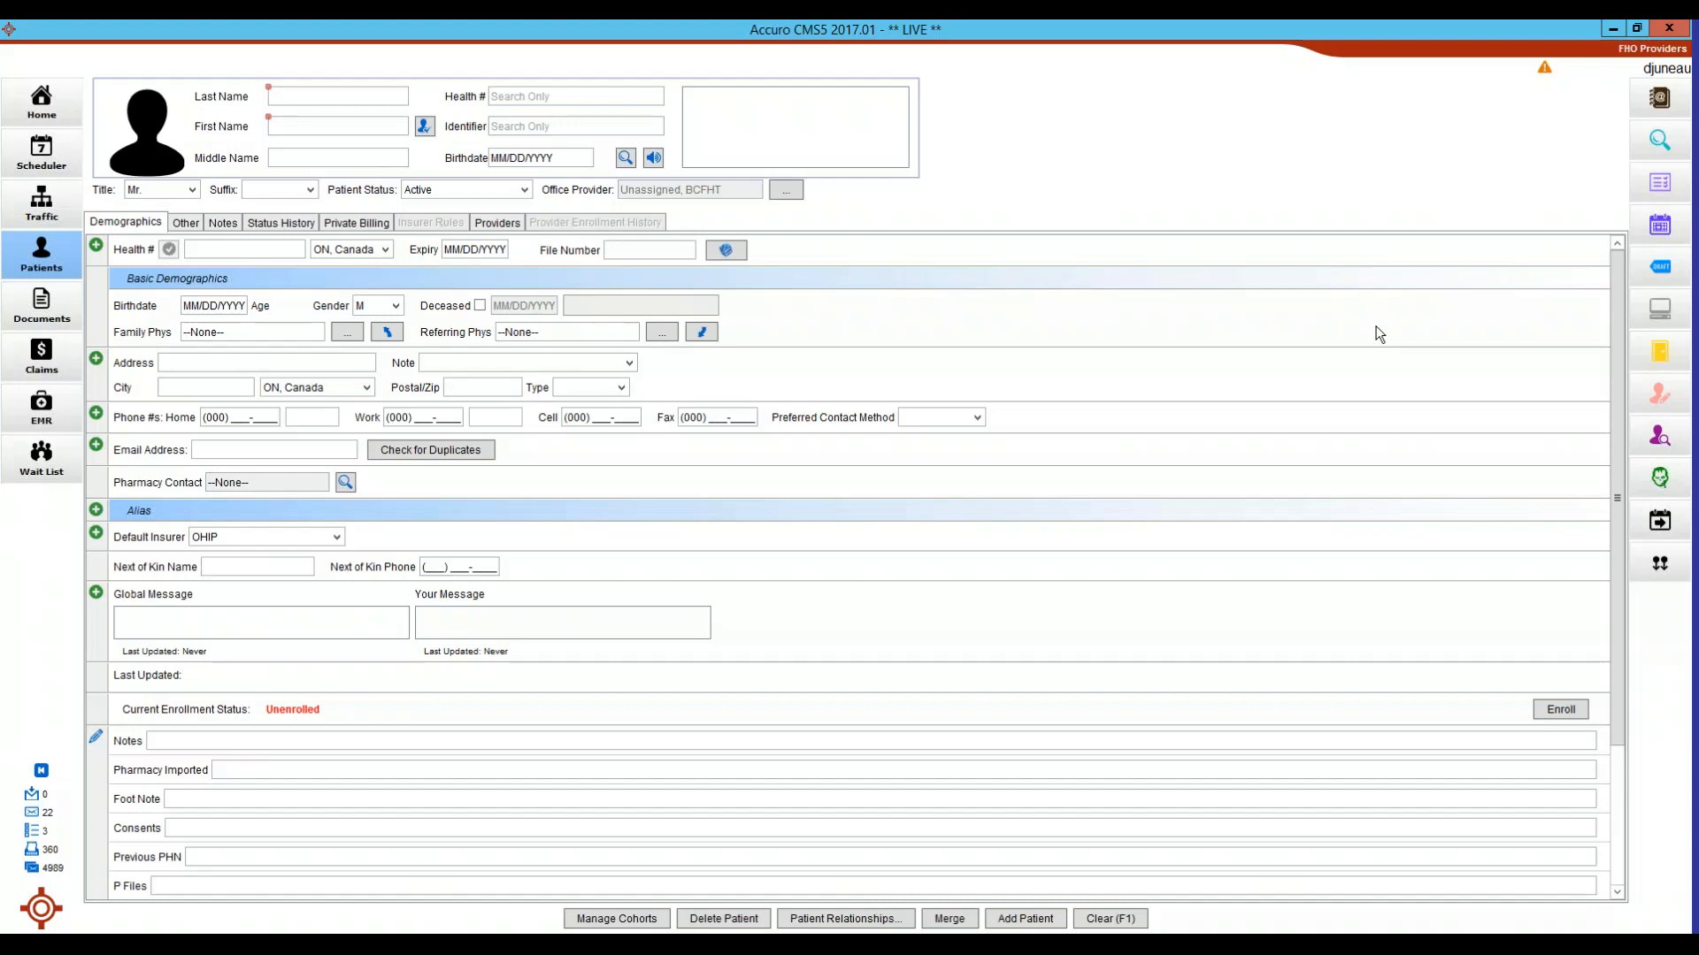
text(bcfht dup)
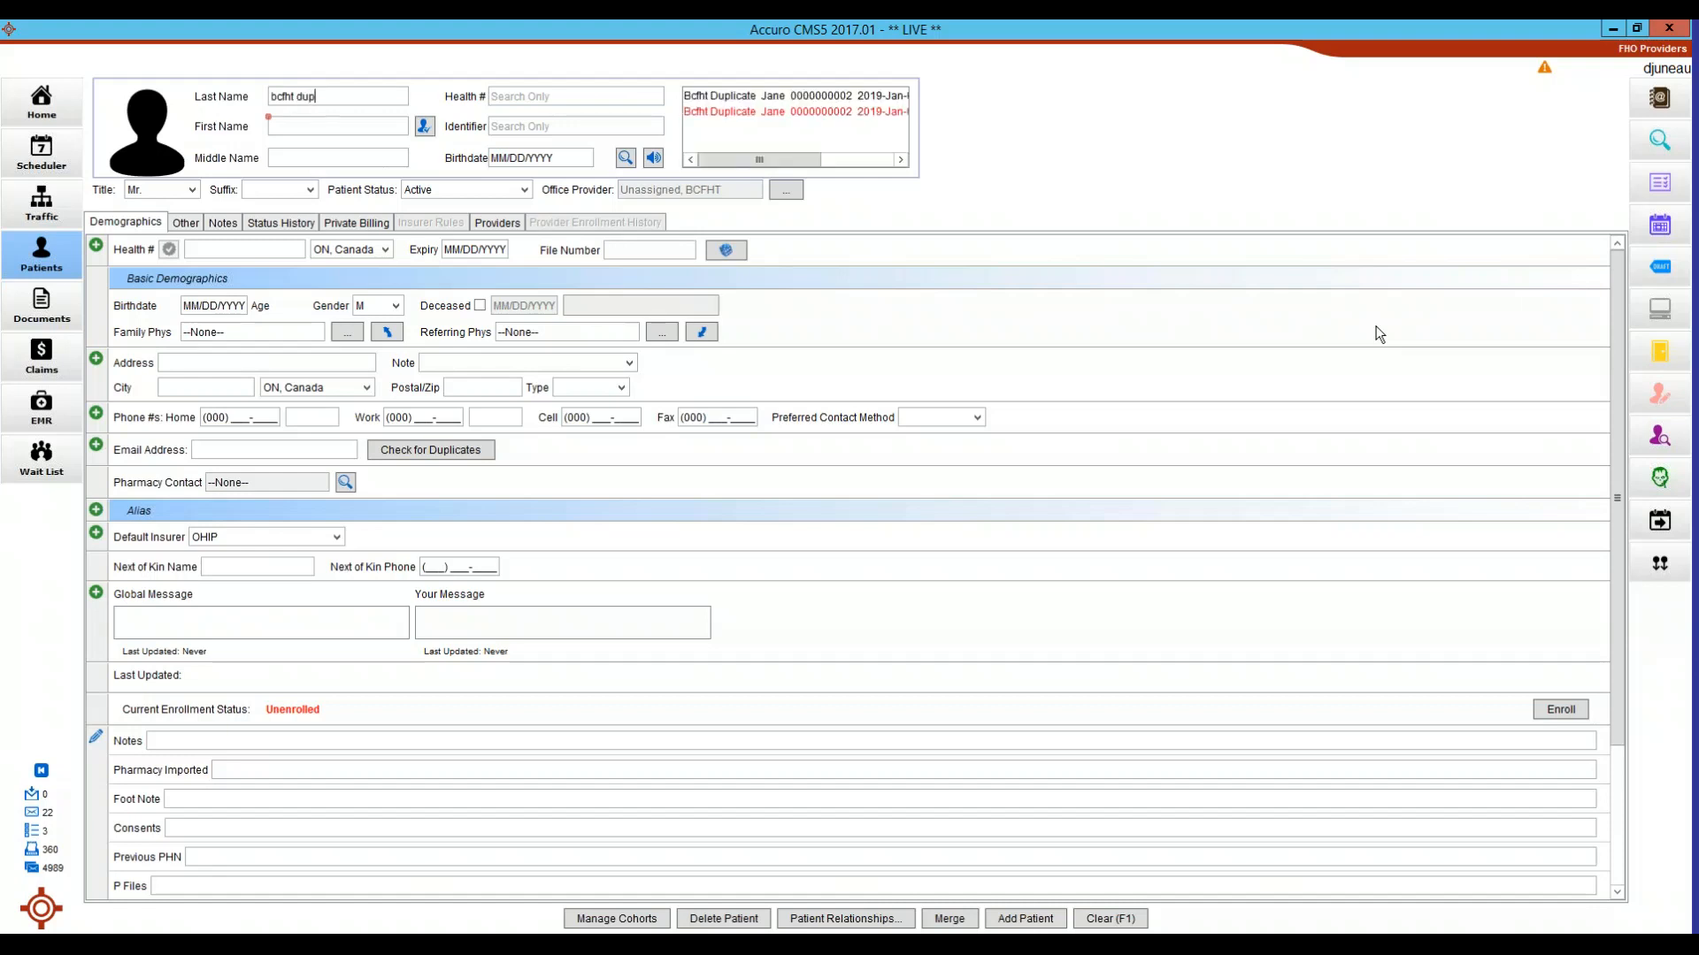
text(li)
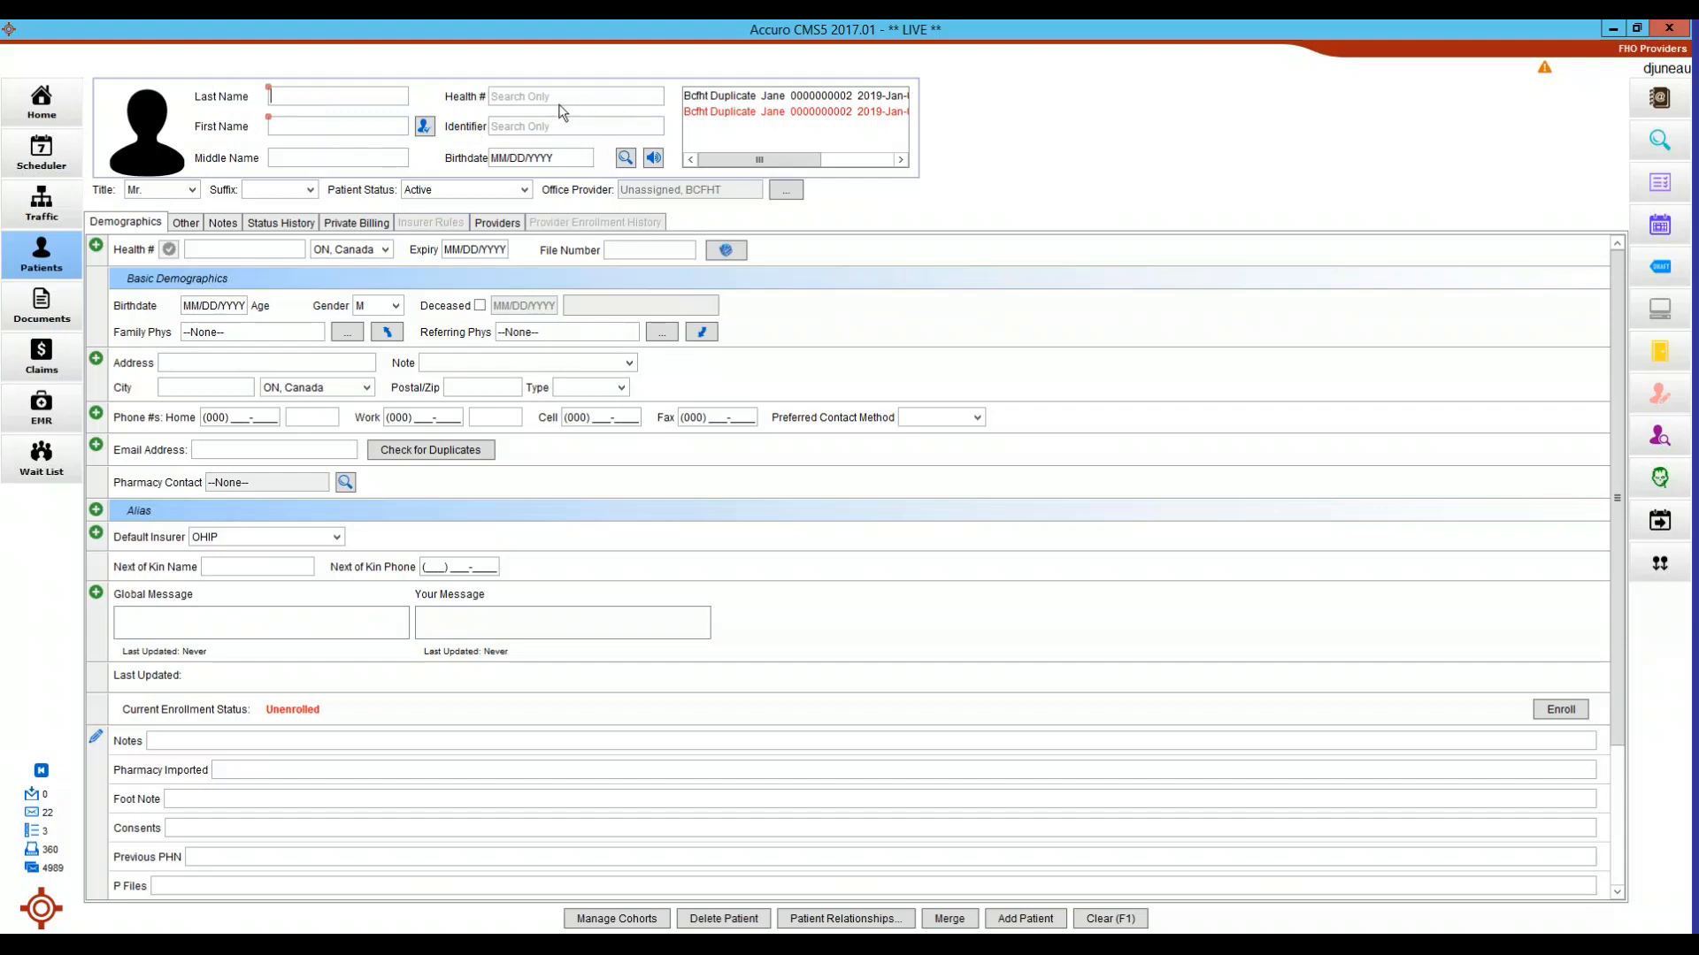
text(0000000002)
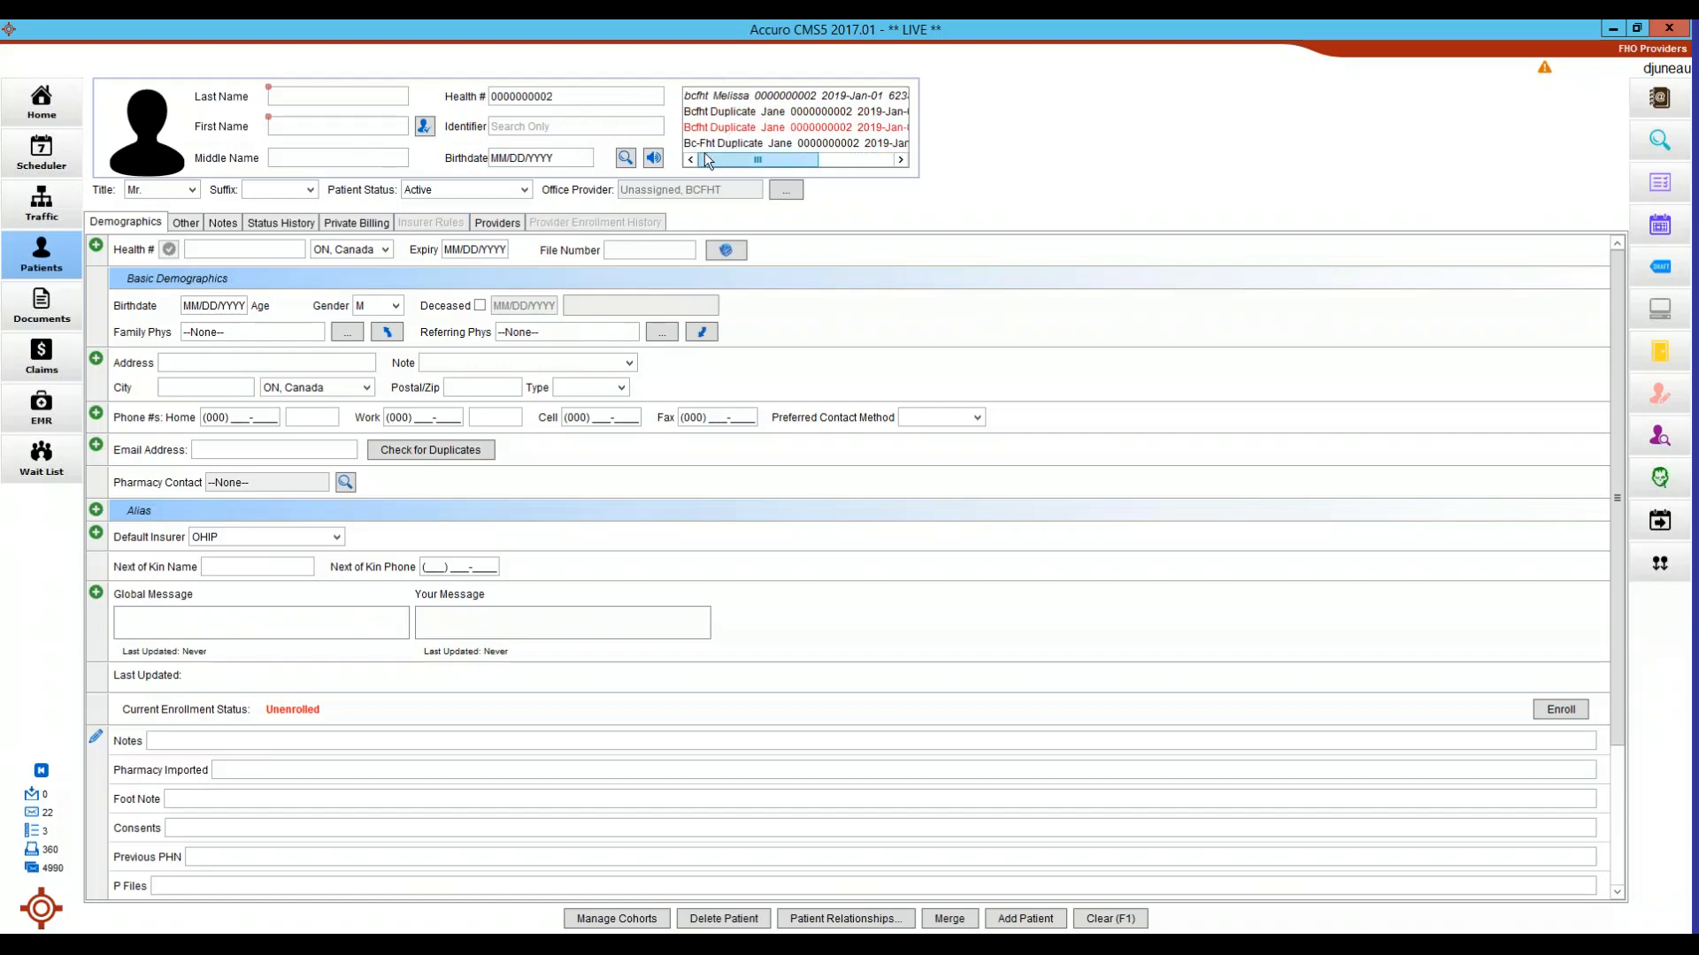
click(791, 143)
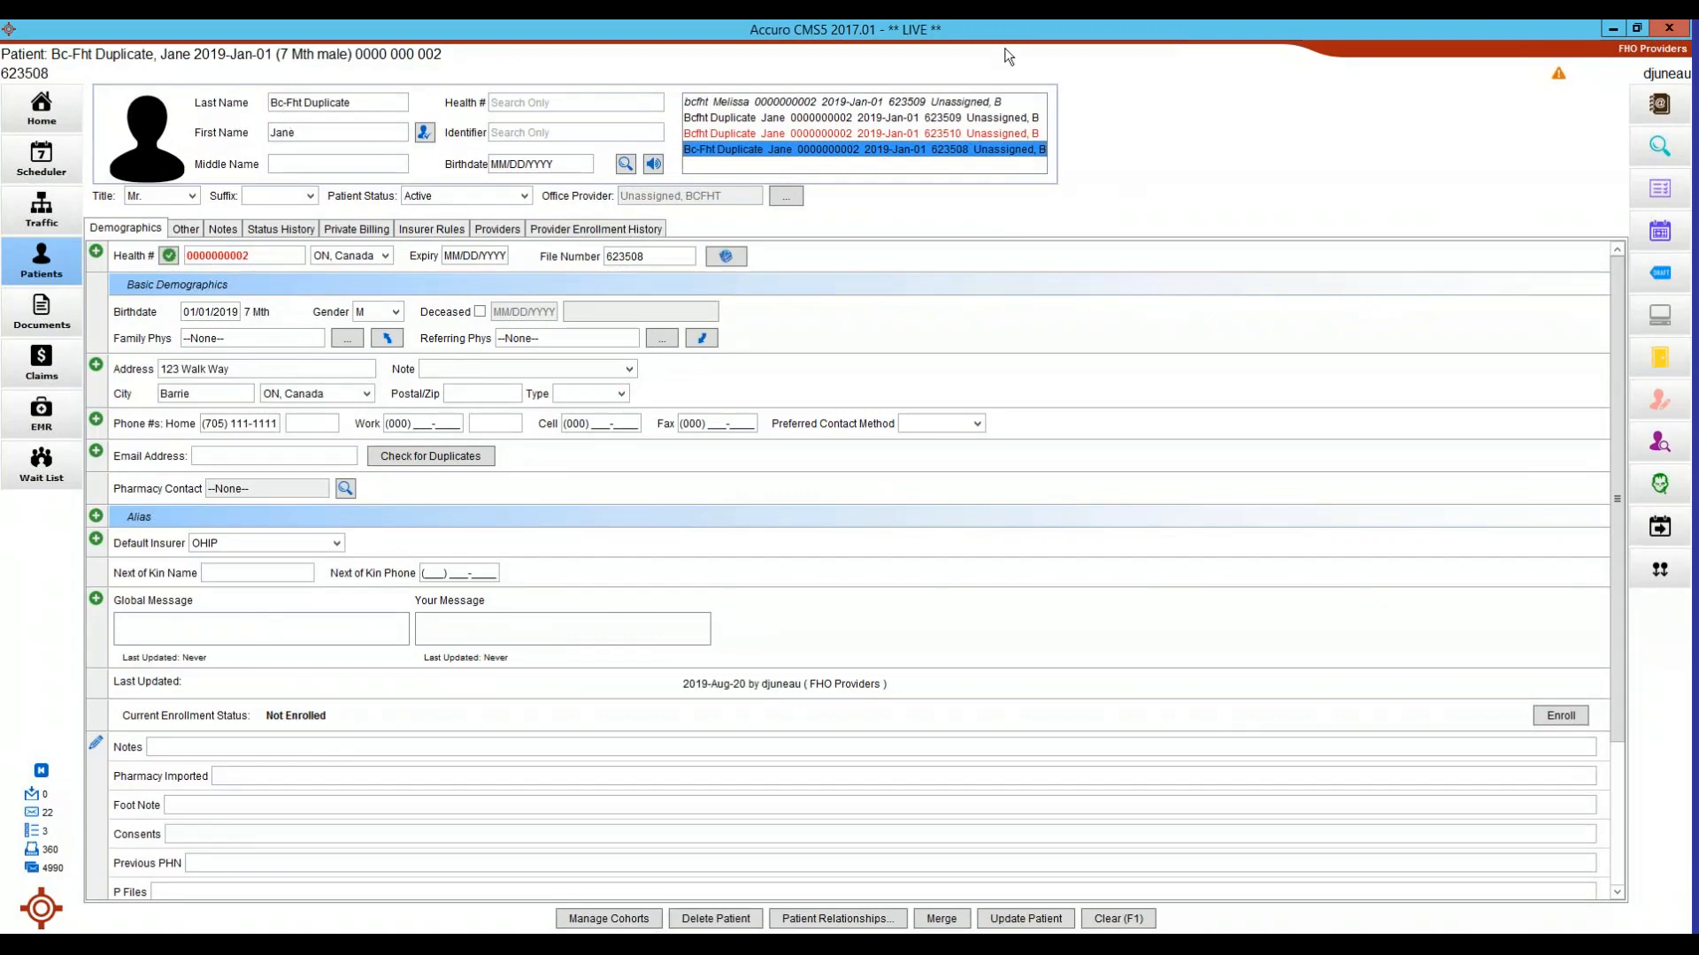
mouse_move(335, 223)
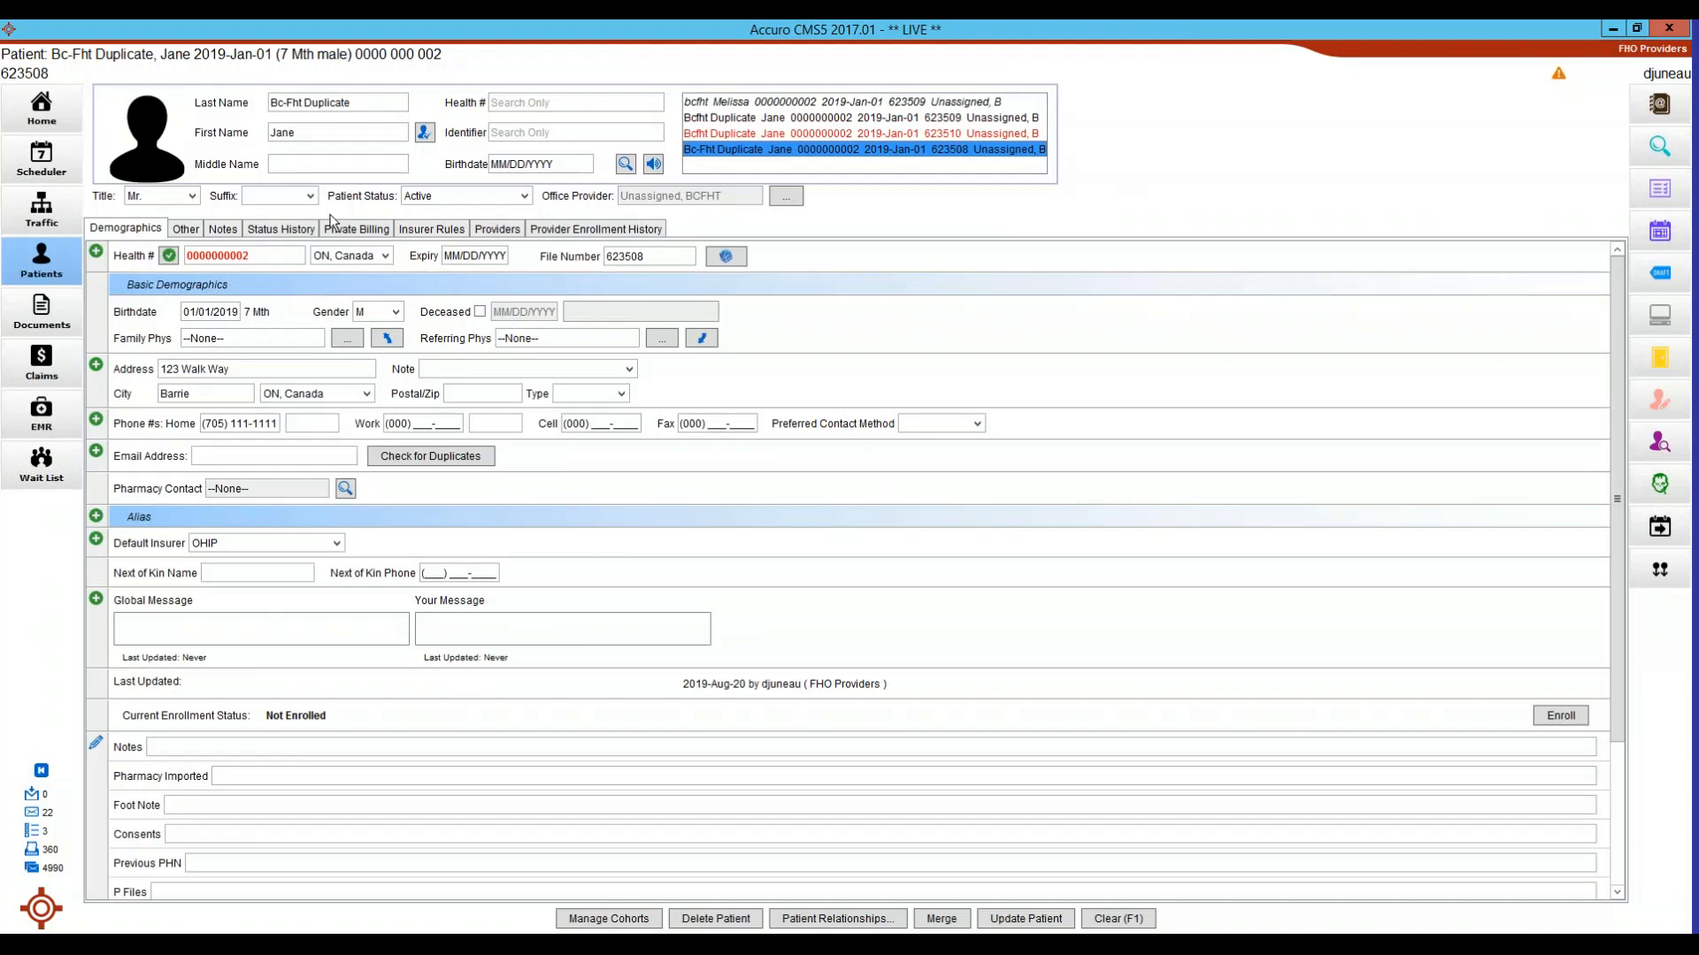
mouse_move(811, 182)
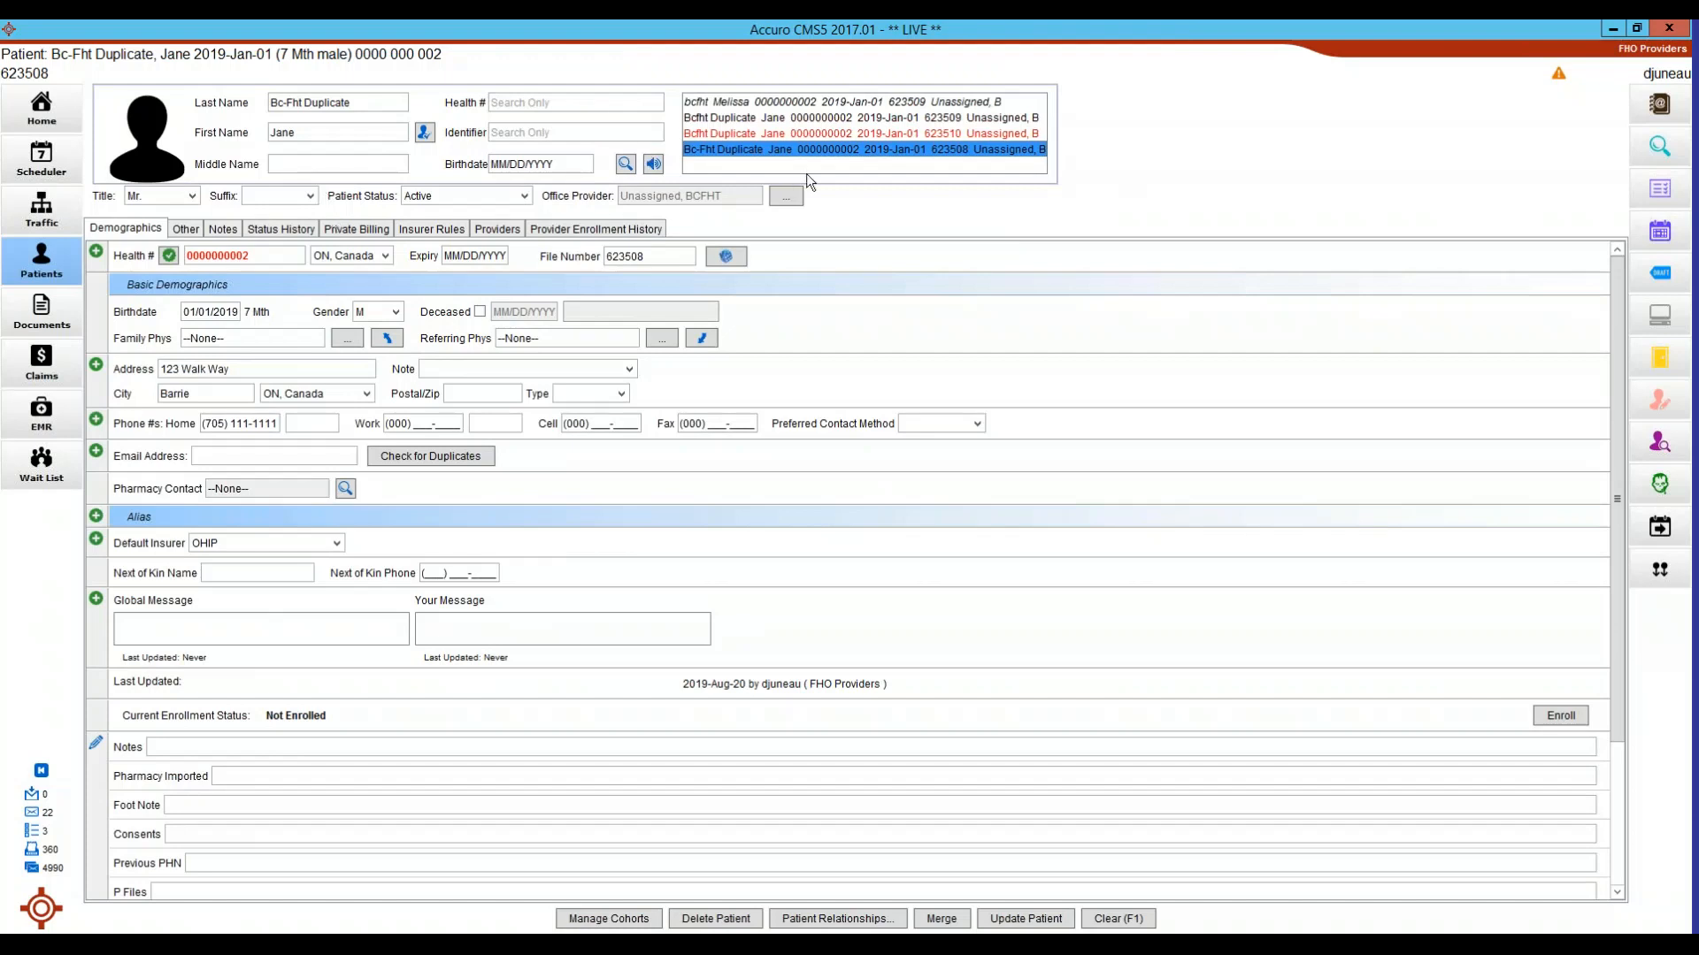
mouse_move(781, 30)
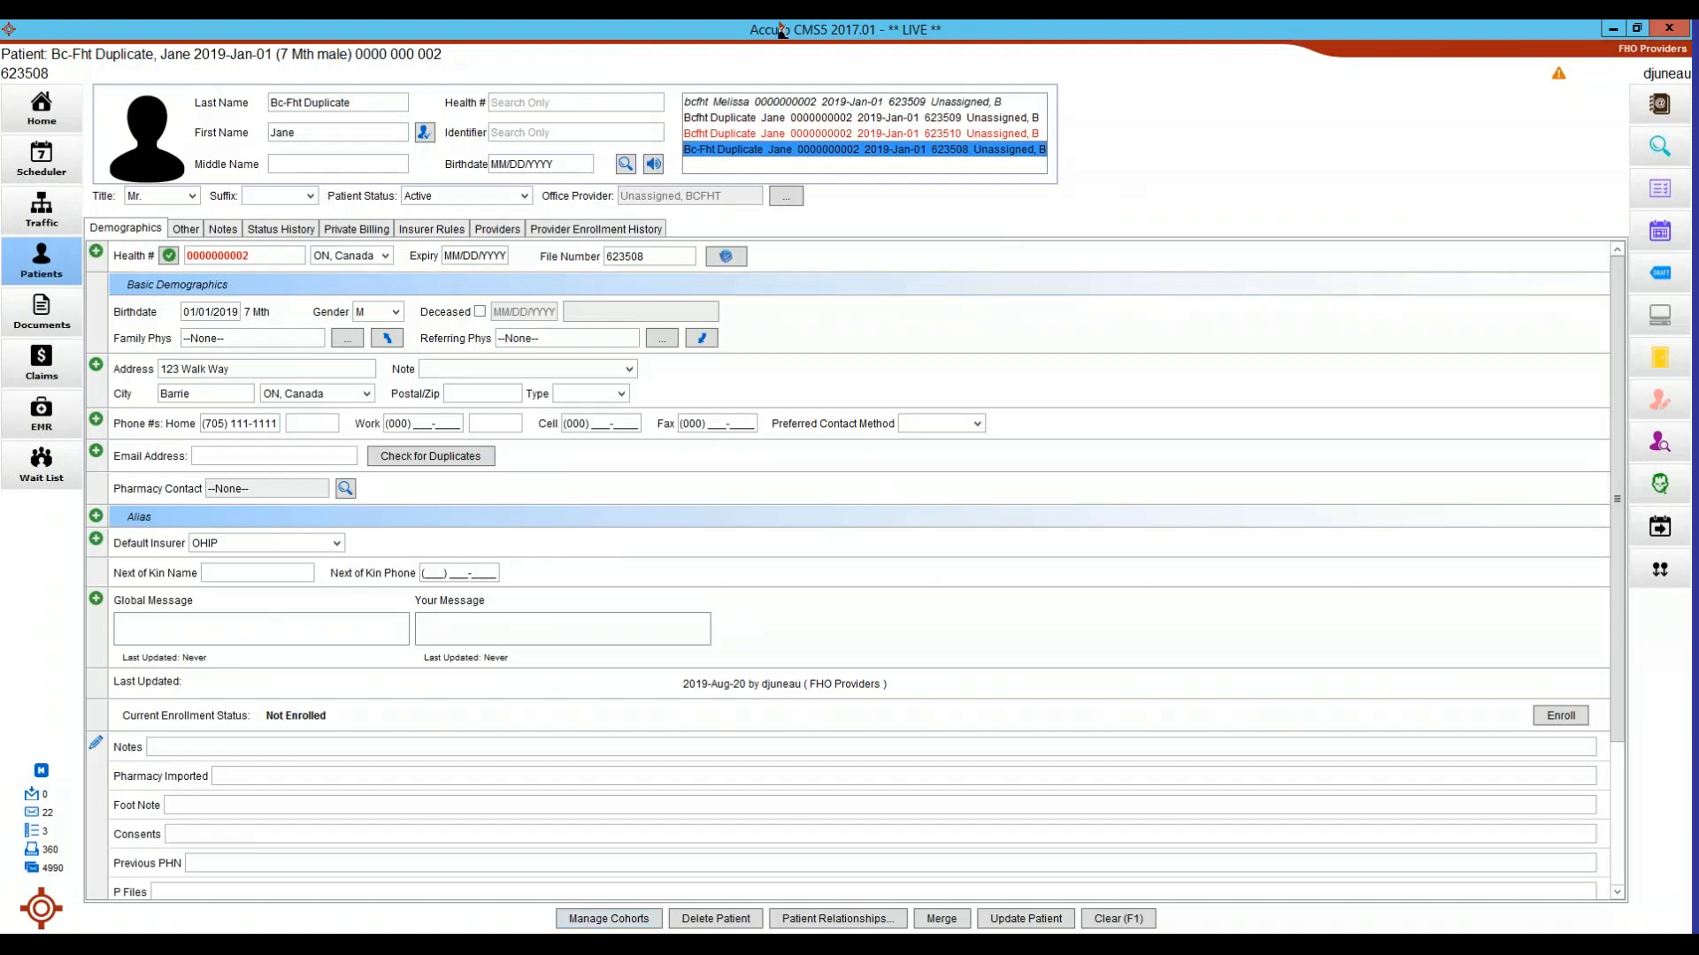
mouse_move(989, 439)
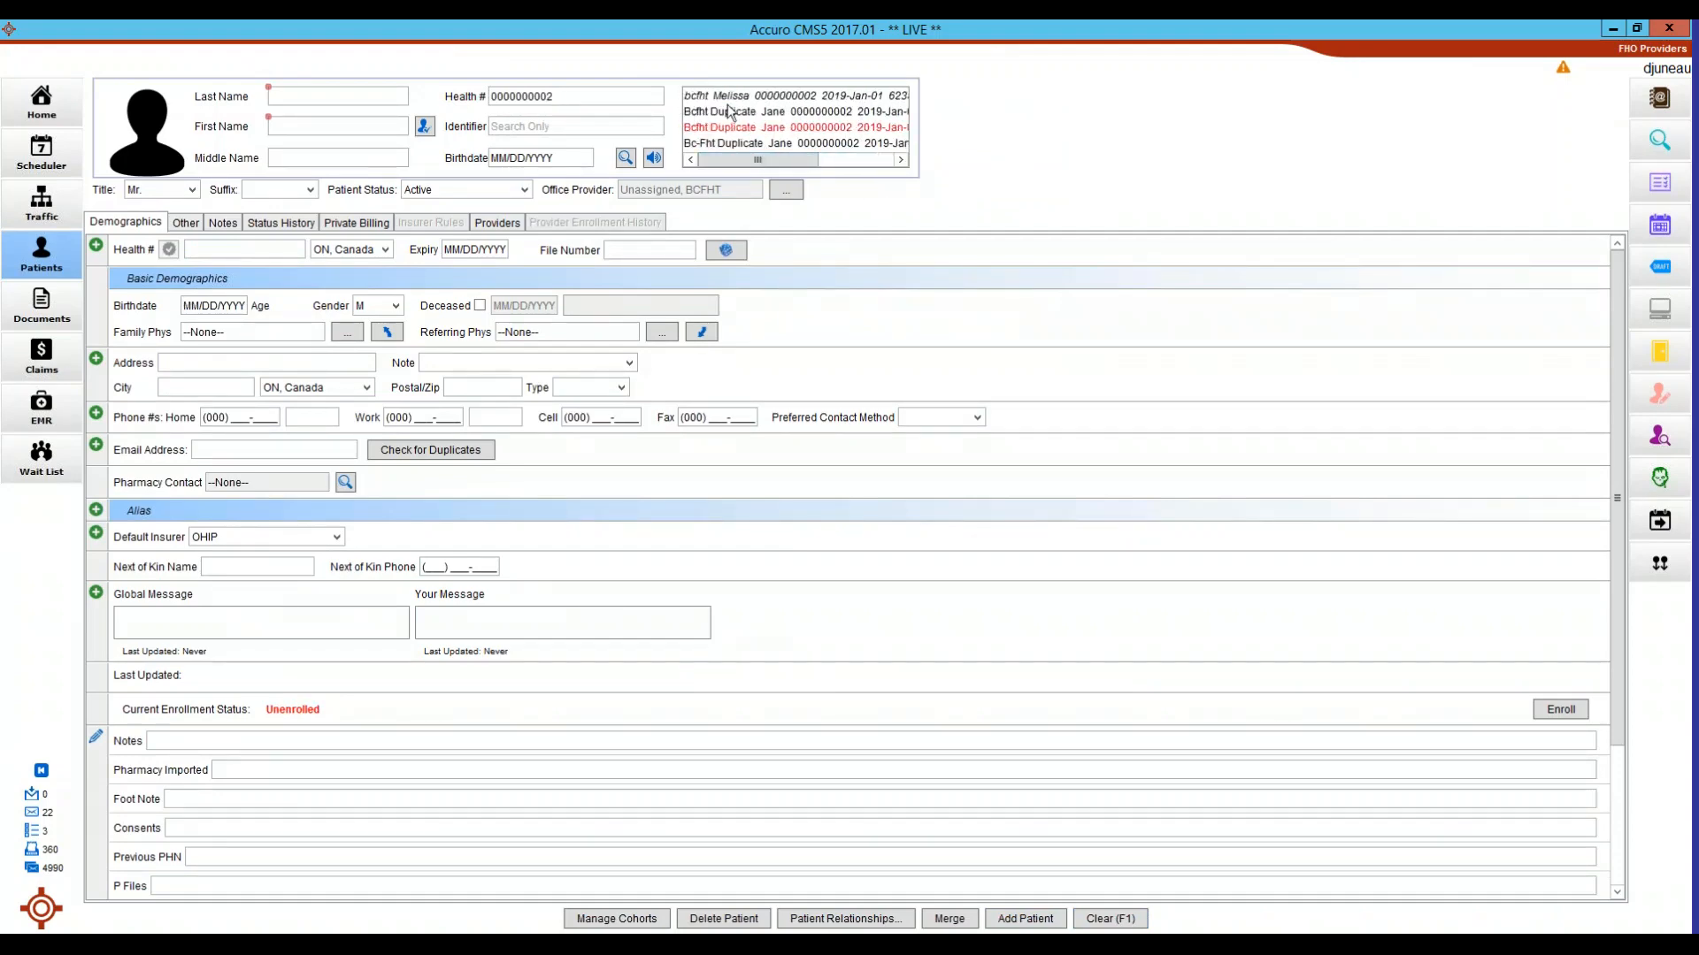
click(759, 117)
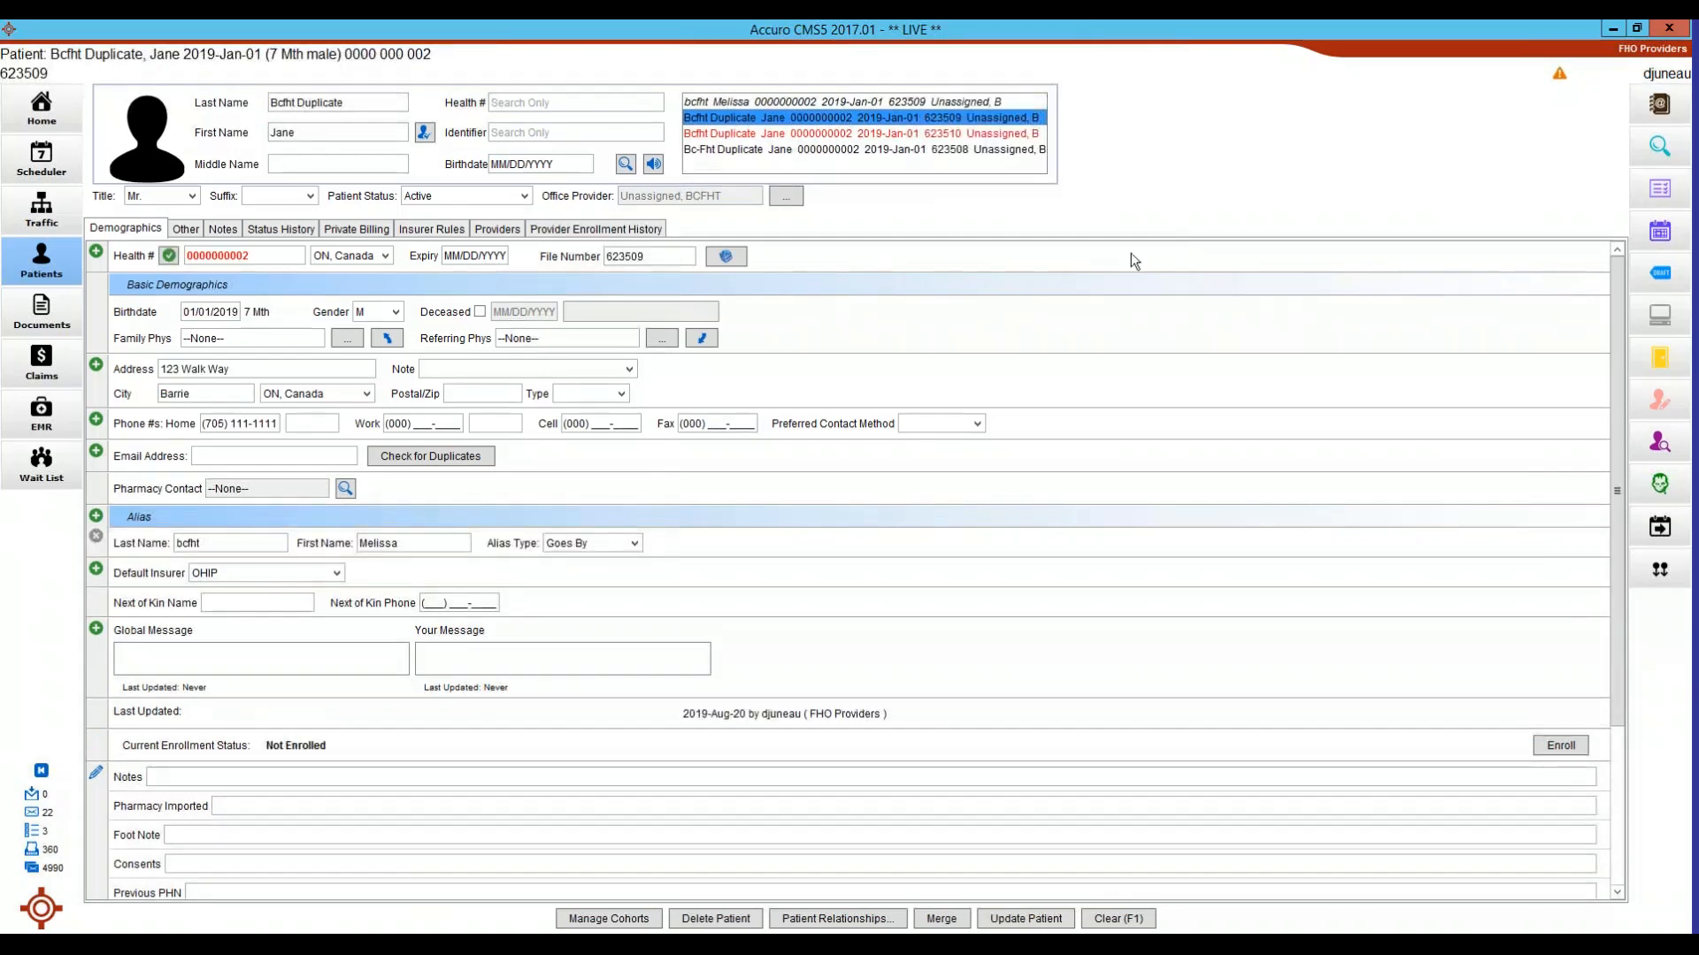
mouse_move(798, 161)
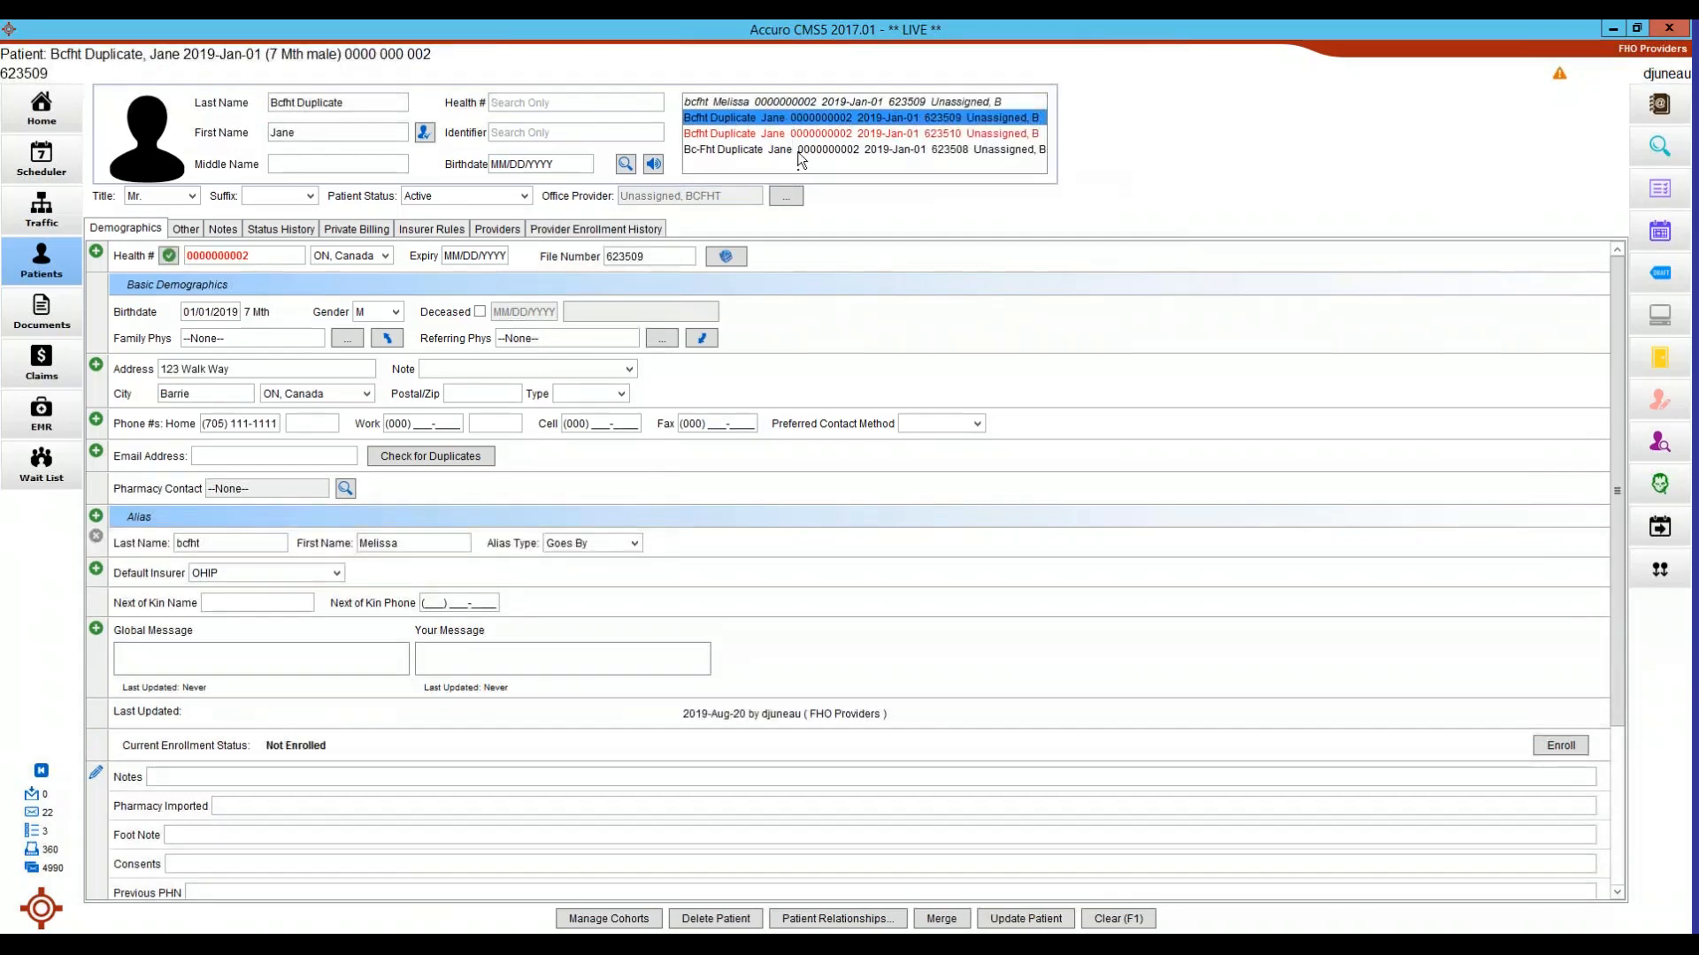
mouse_move(1222, 235)
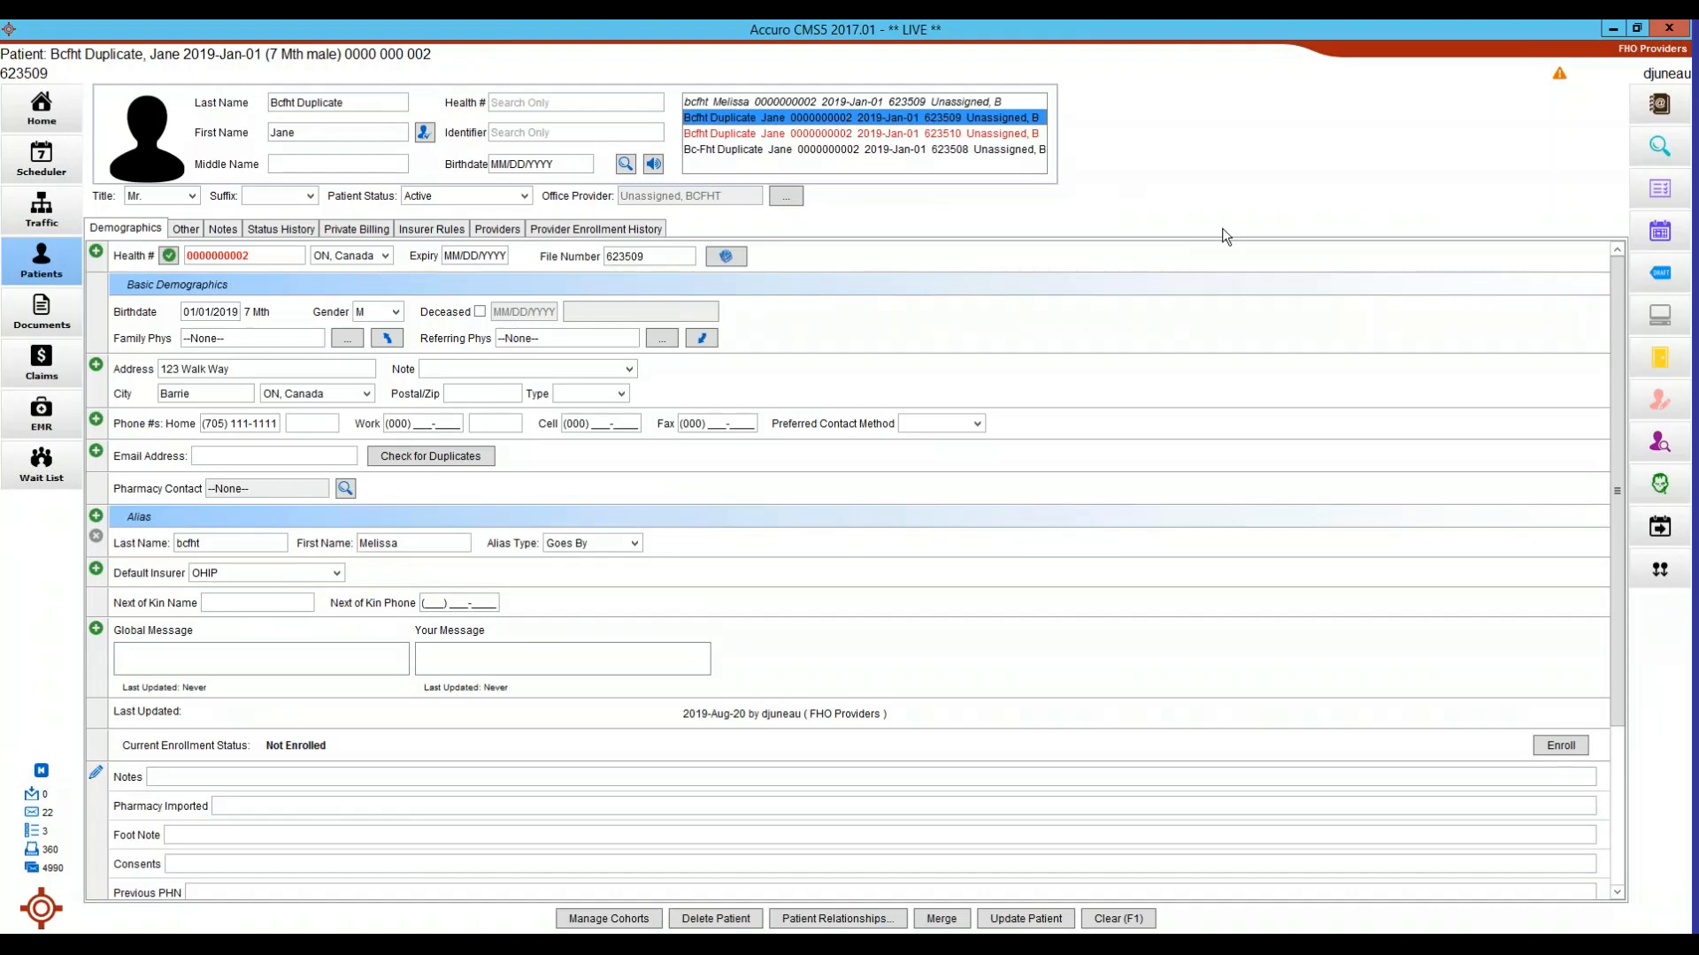
mouse_move(1007, 872)
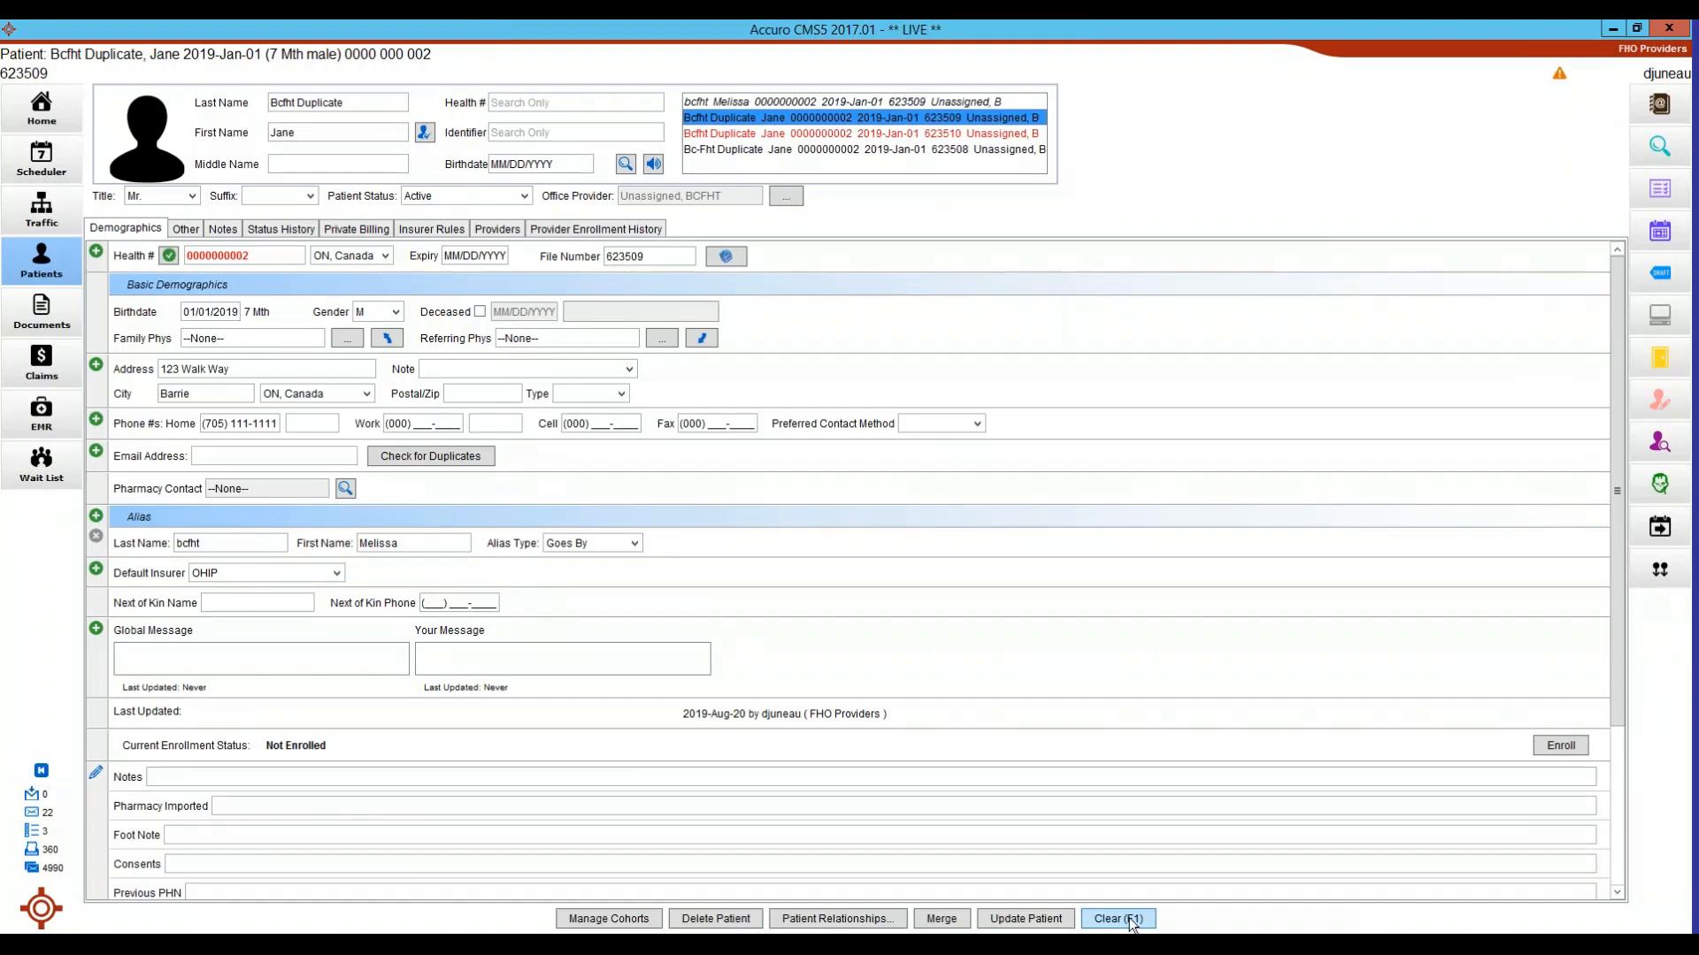
click(1118, 919)
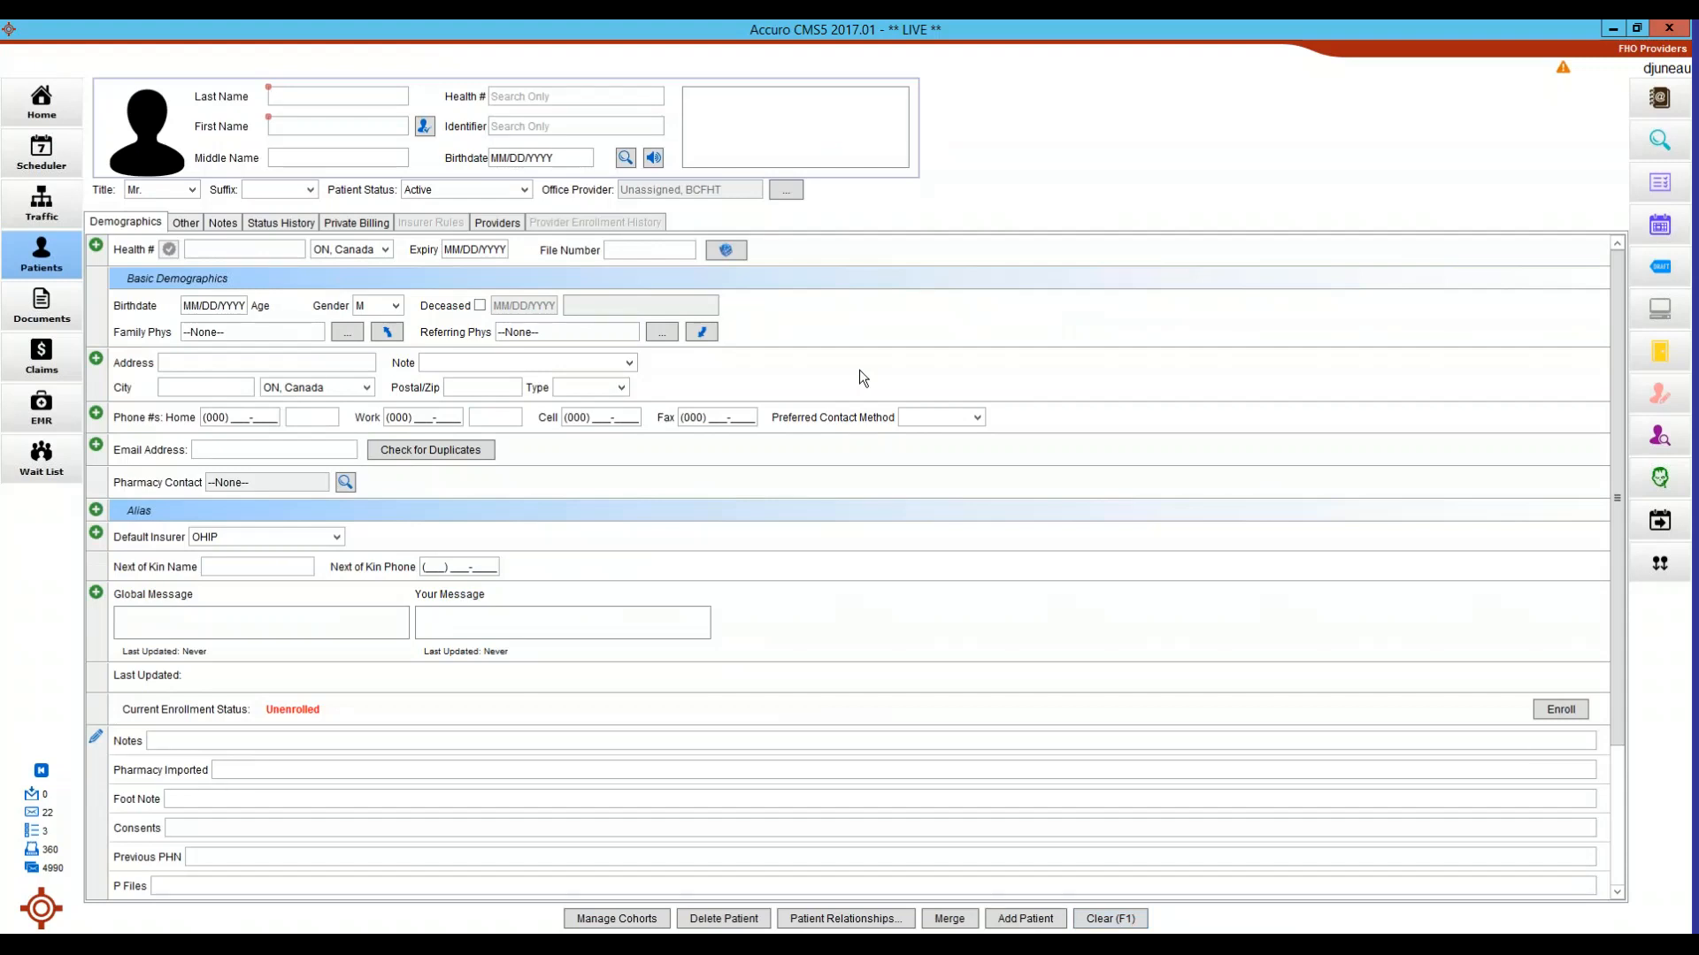
mouse_move(523, 120)
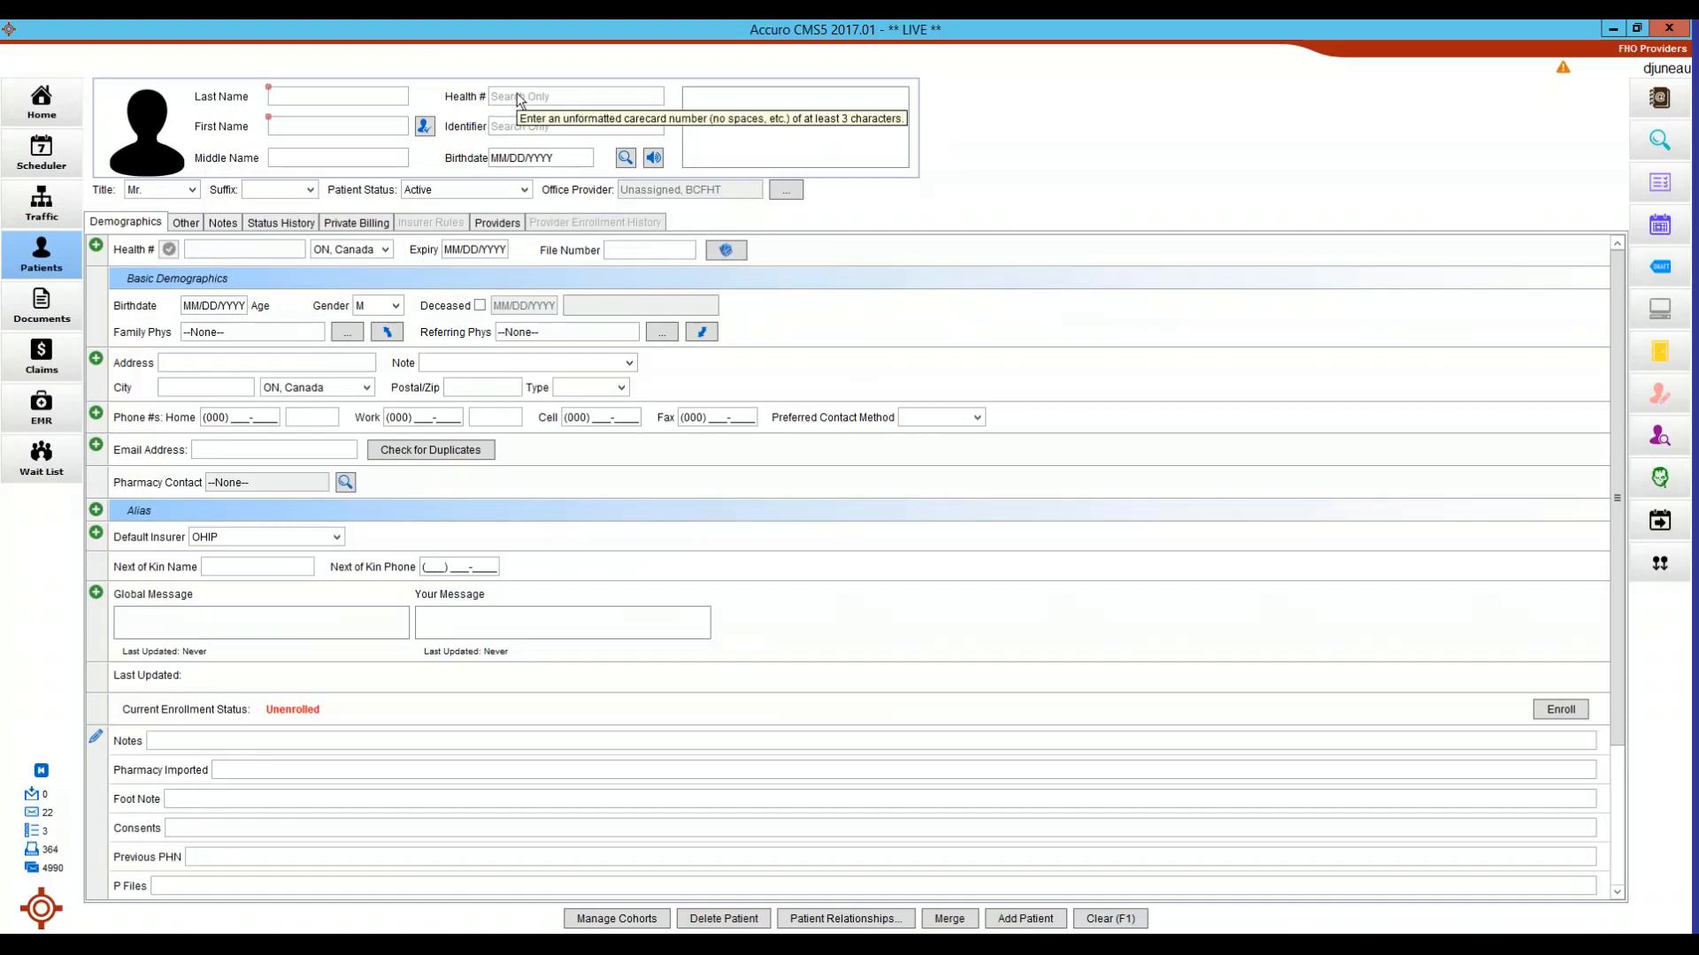
mouse_move(499, 157)
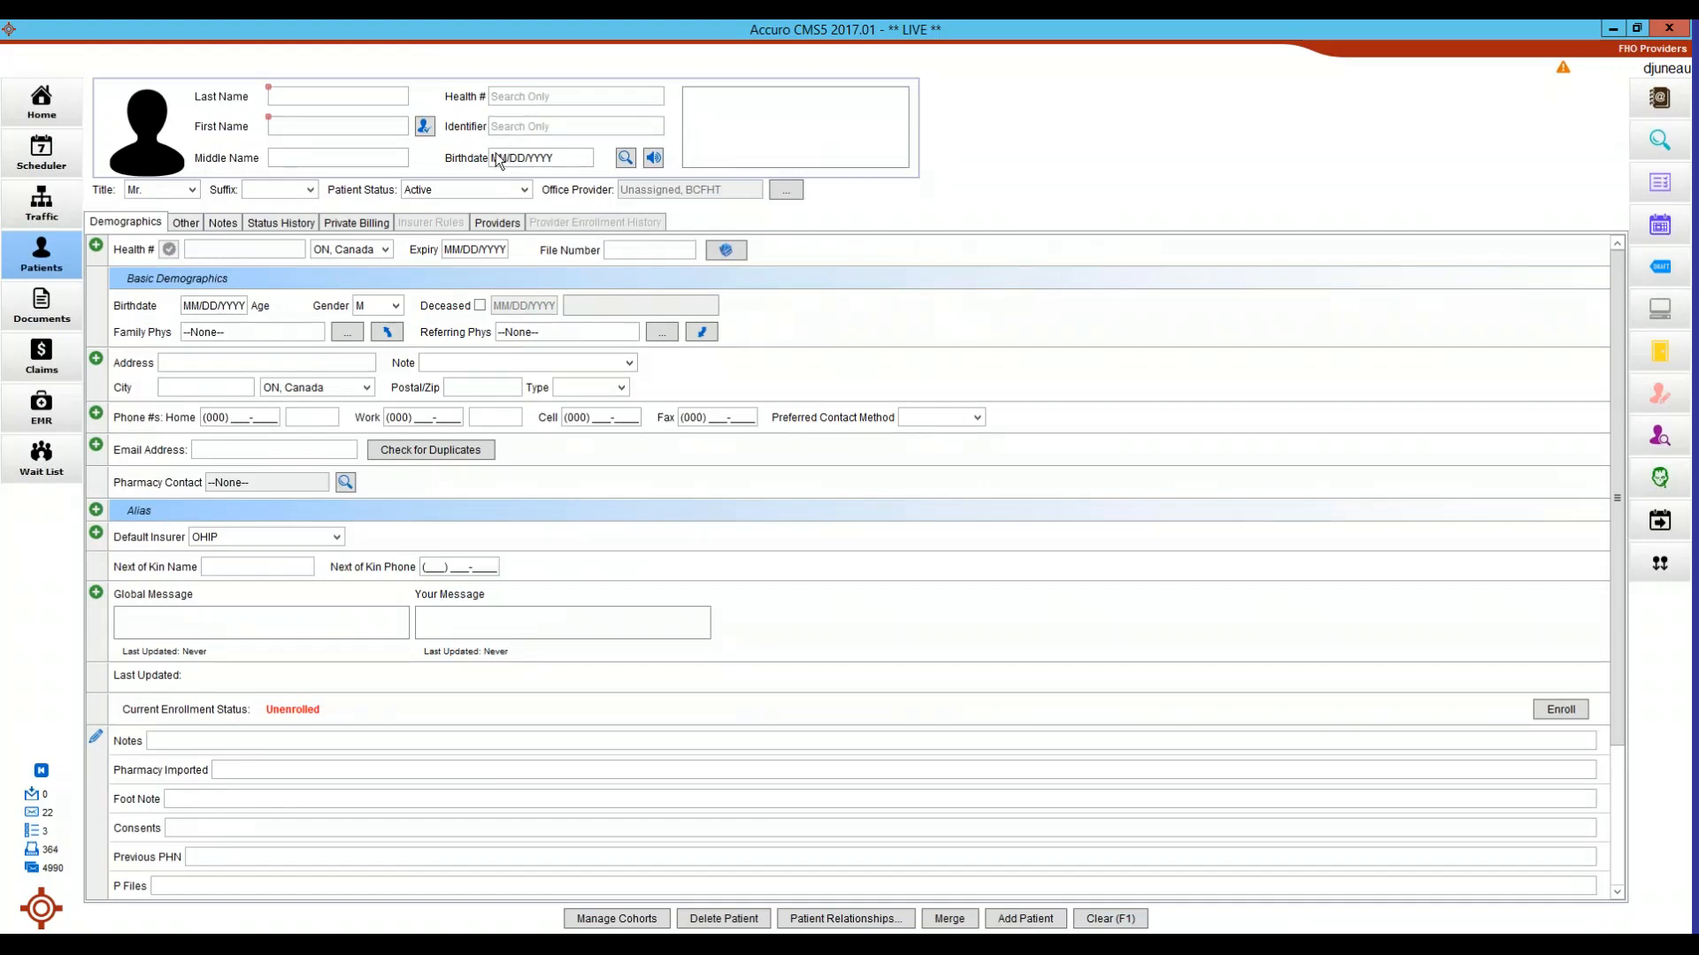
mouse_move(957, 202)
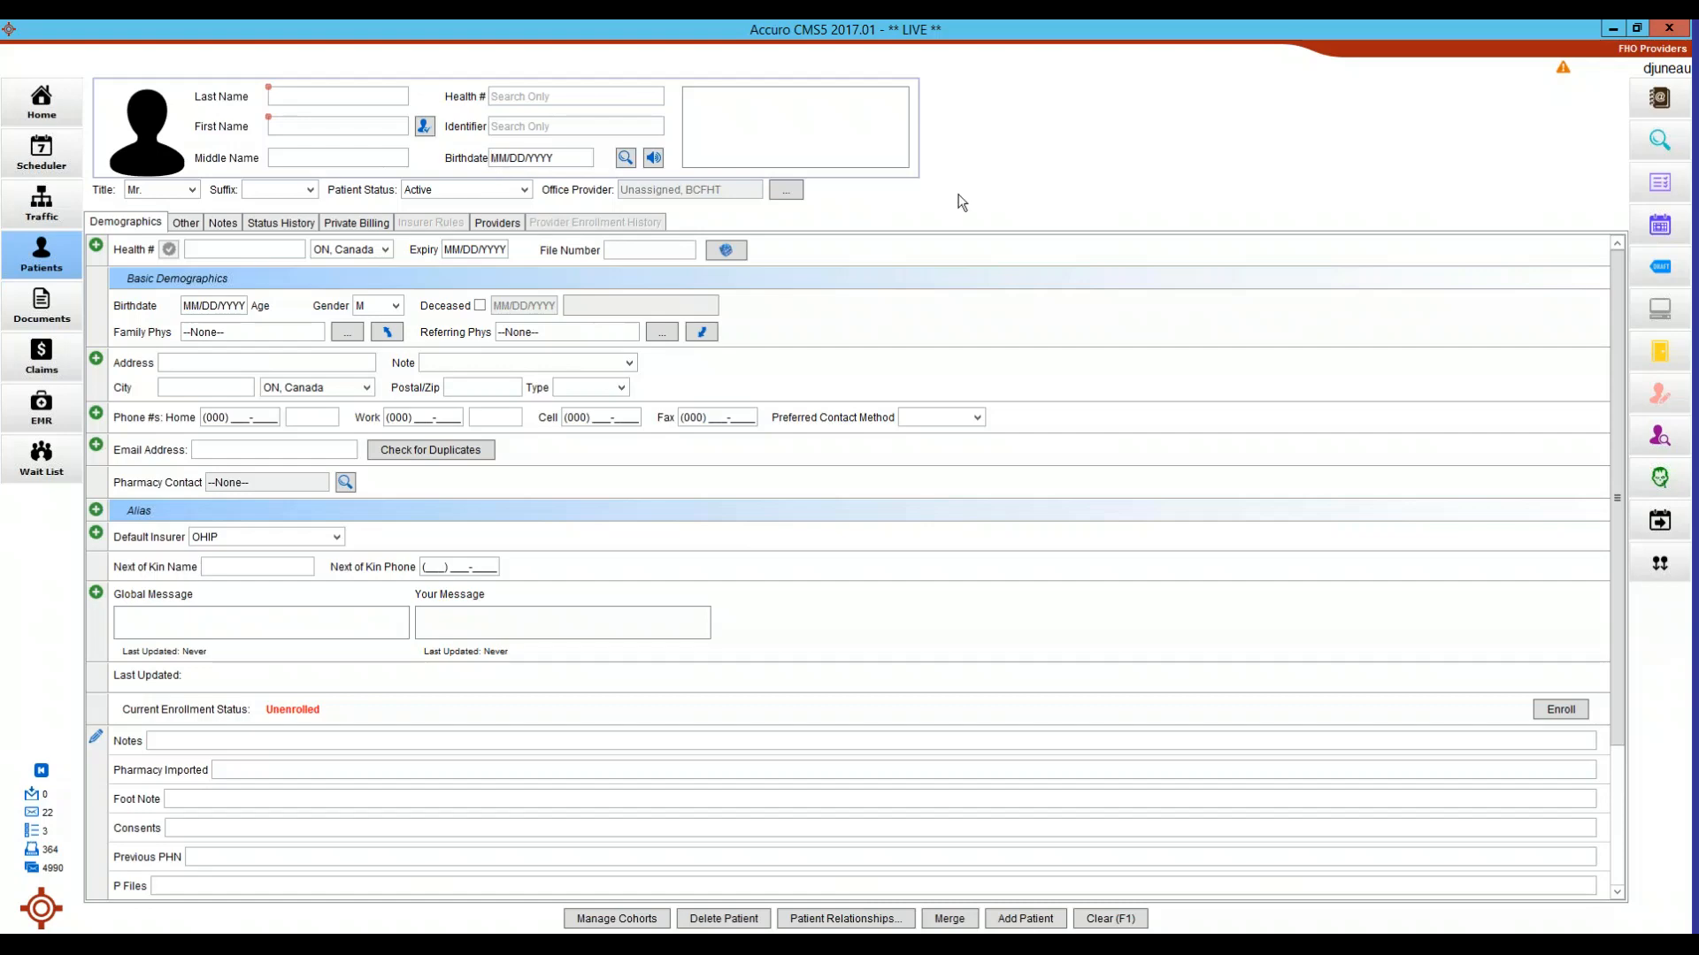
Search for charts with birthdate 01/01/2019.
text(01)
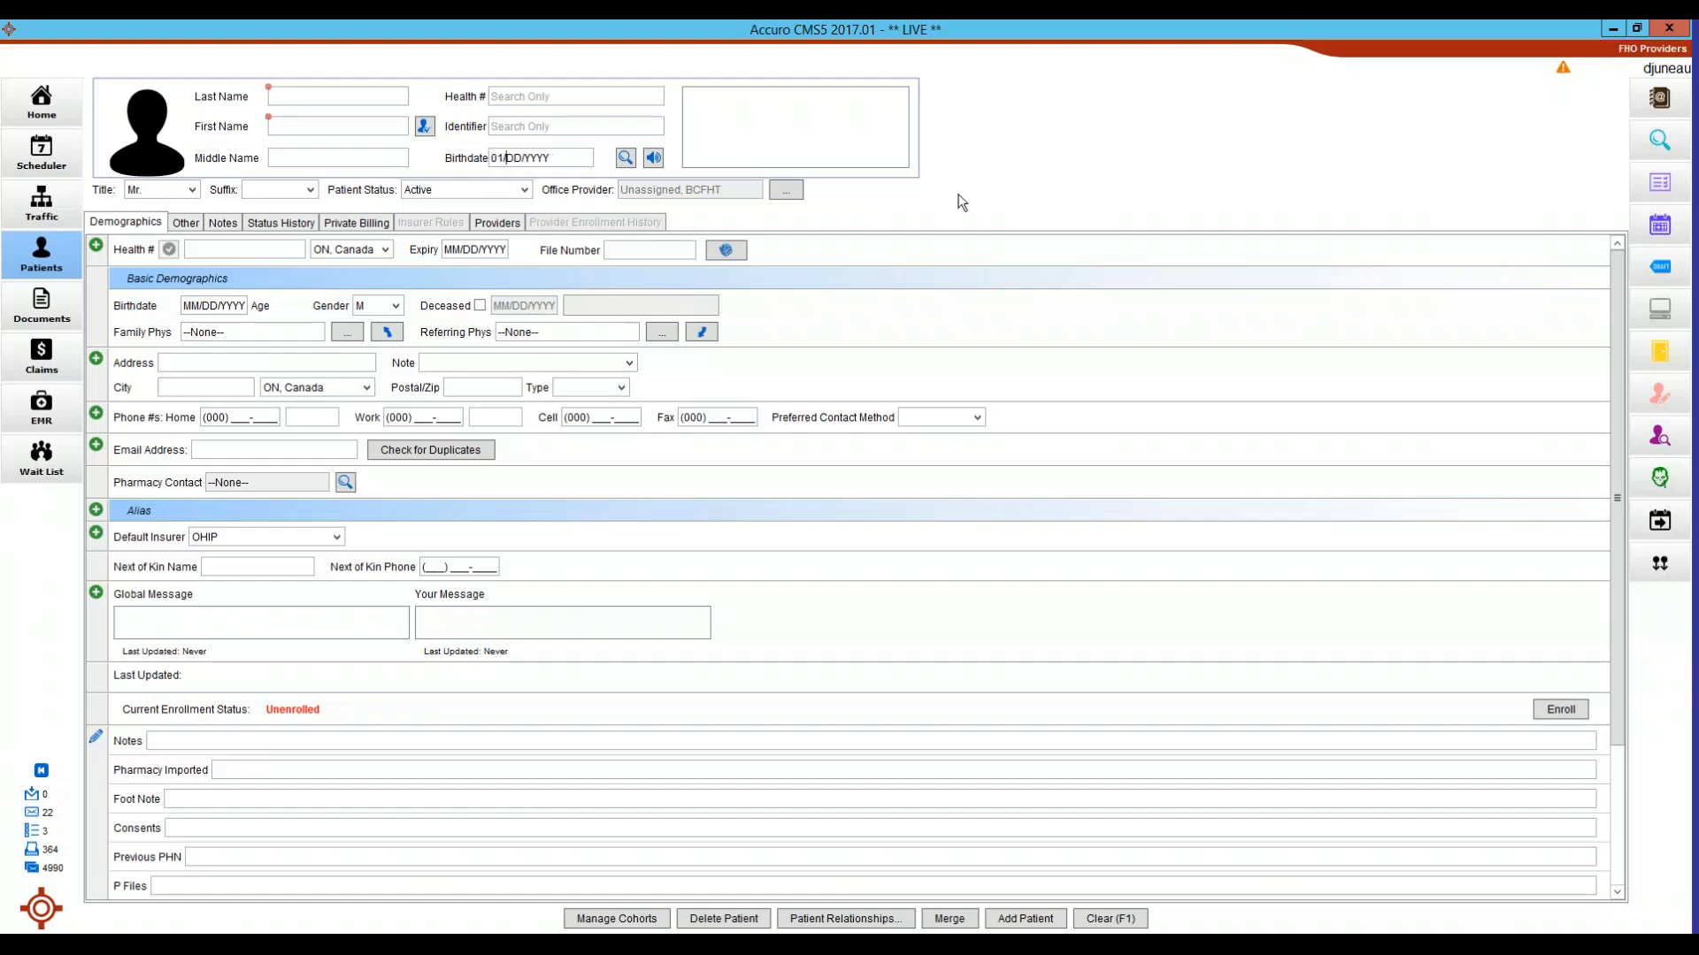
text(01/2019)
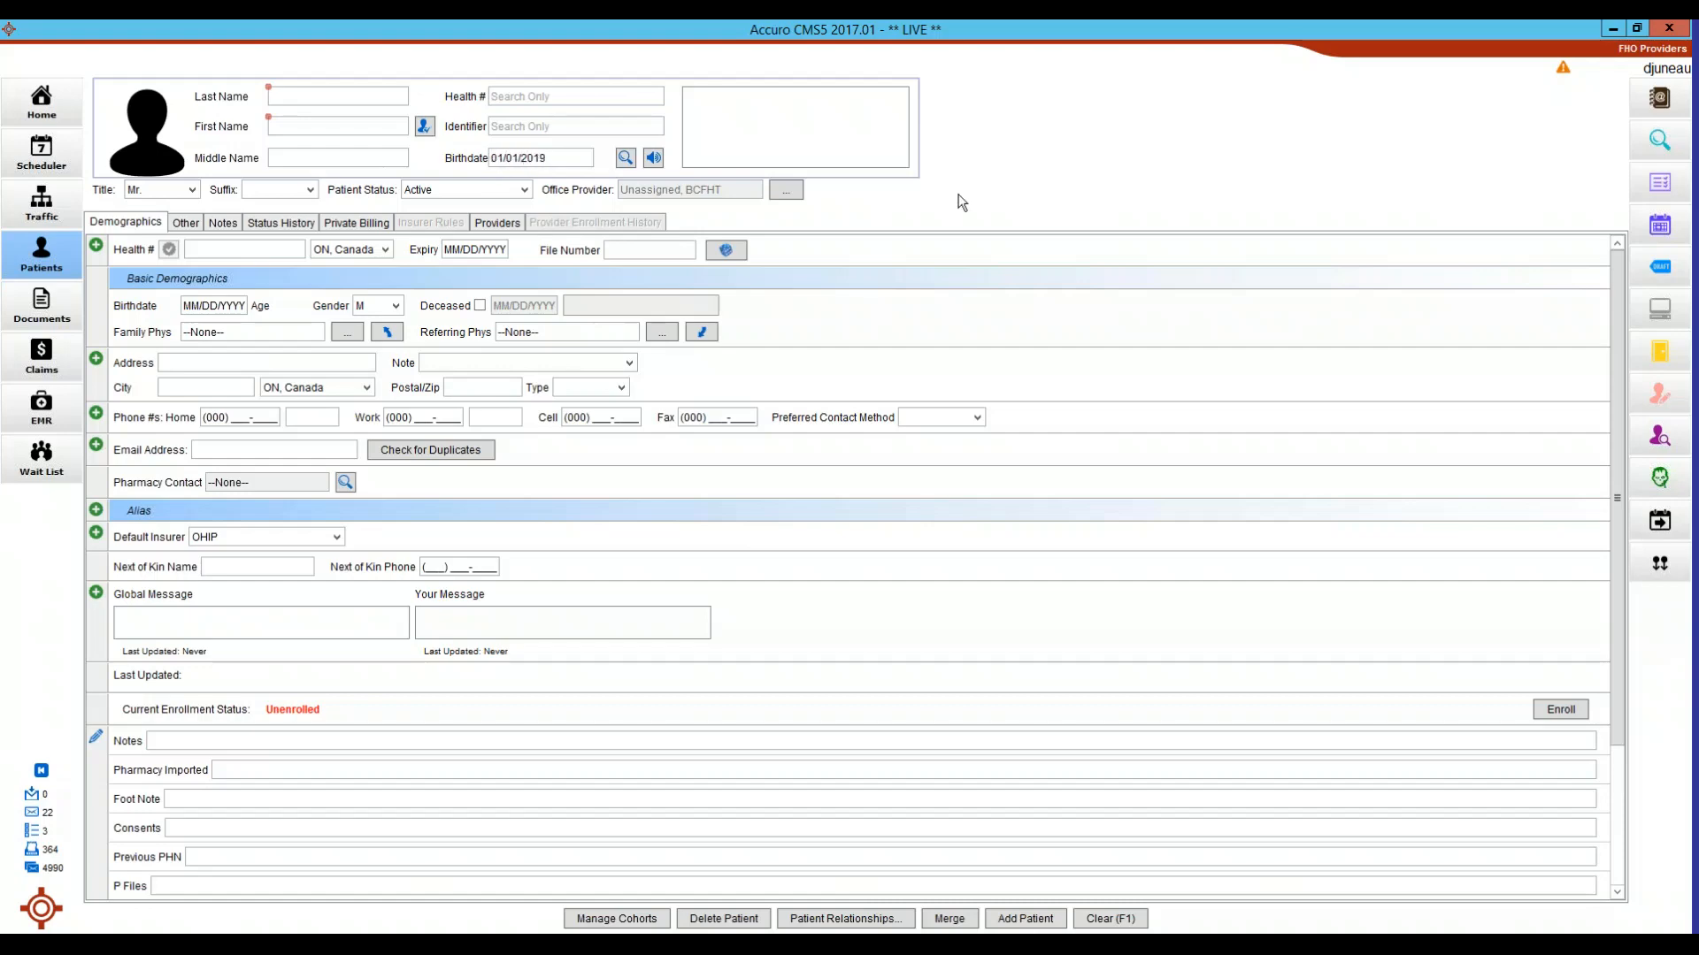
mouse_move(653, 140)
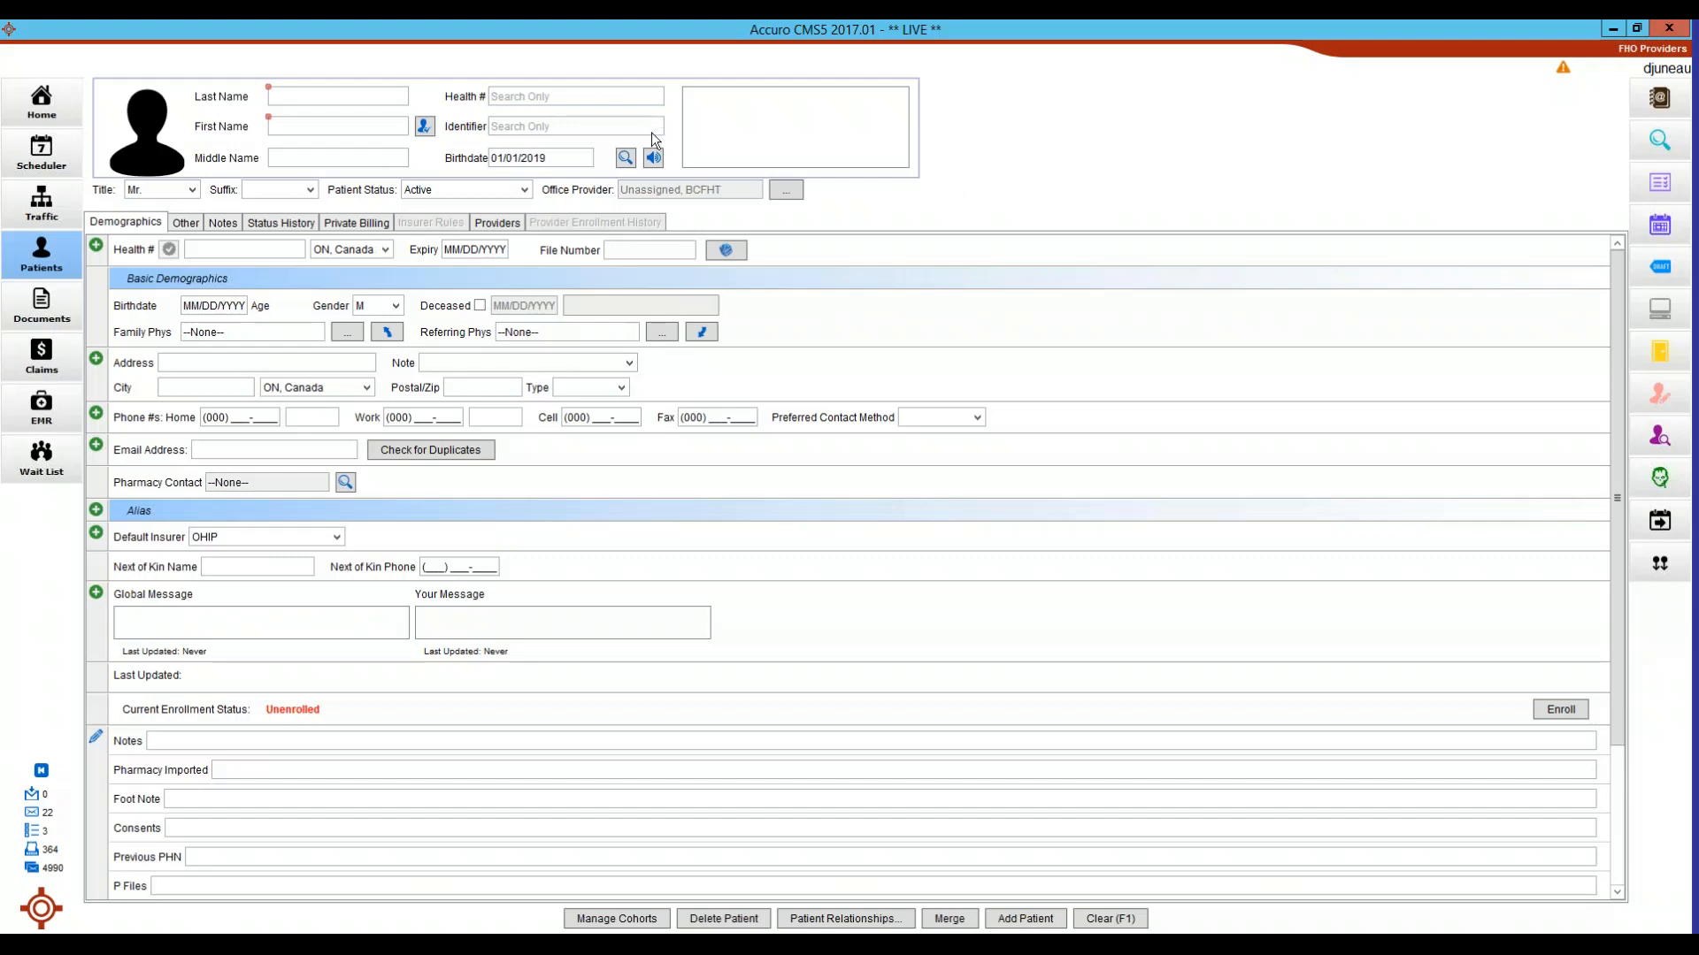
click(624, 158)
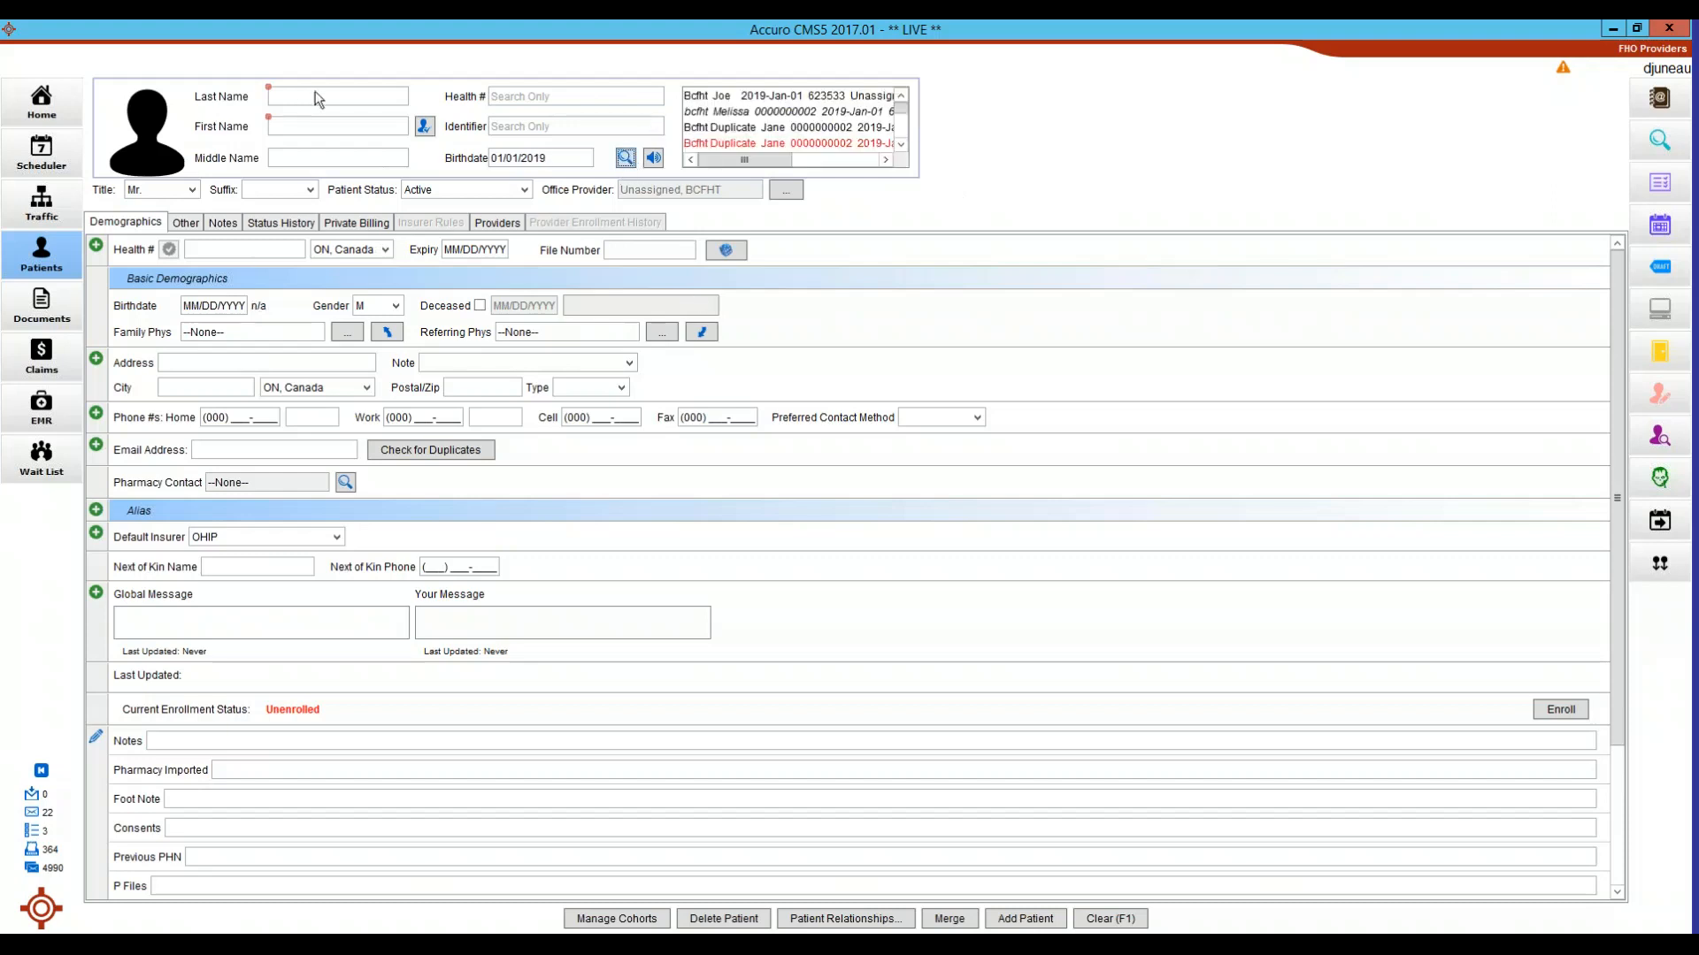
click(336, 96)
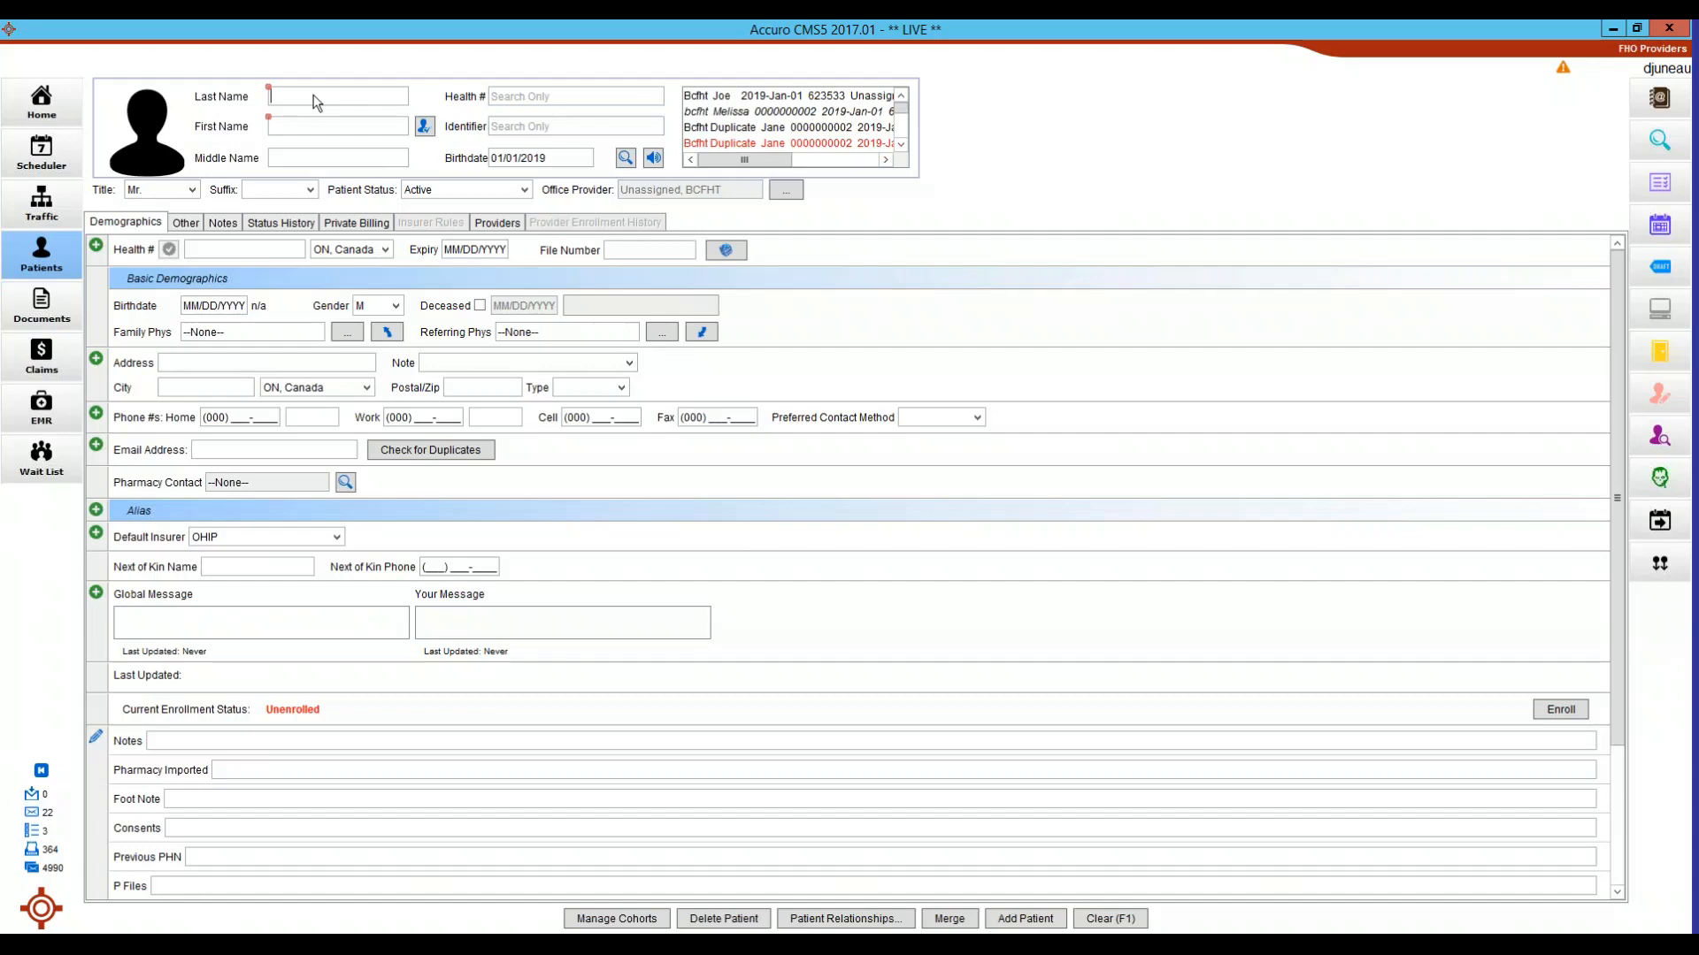
Narrow by last name 'bd' and first name 'jo' and load Joe Bcfht's chart.
text(bd)
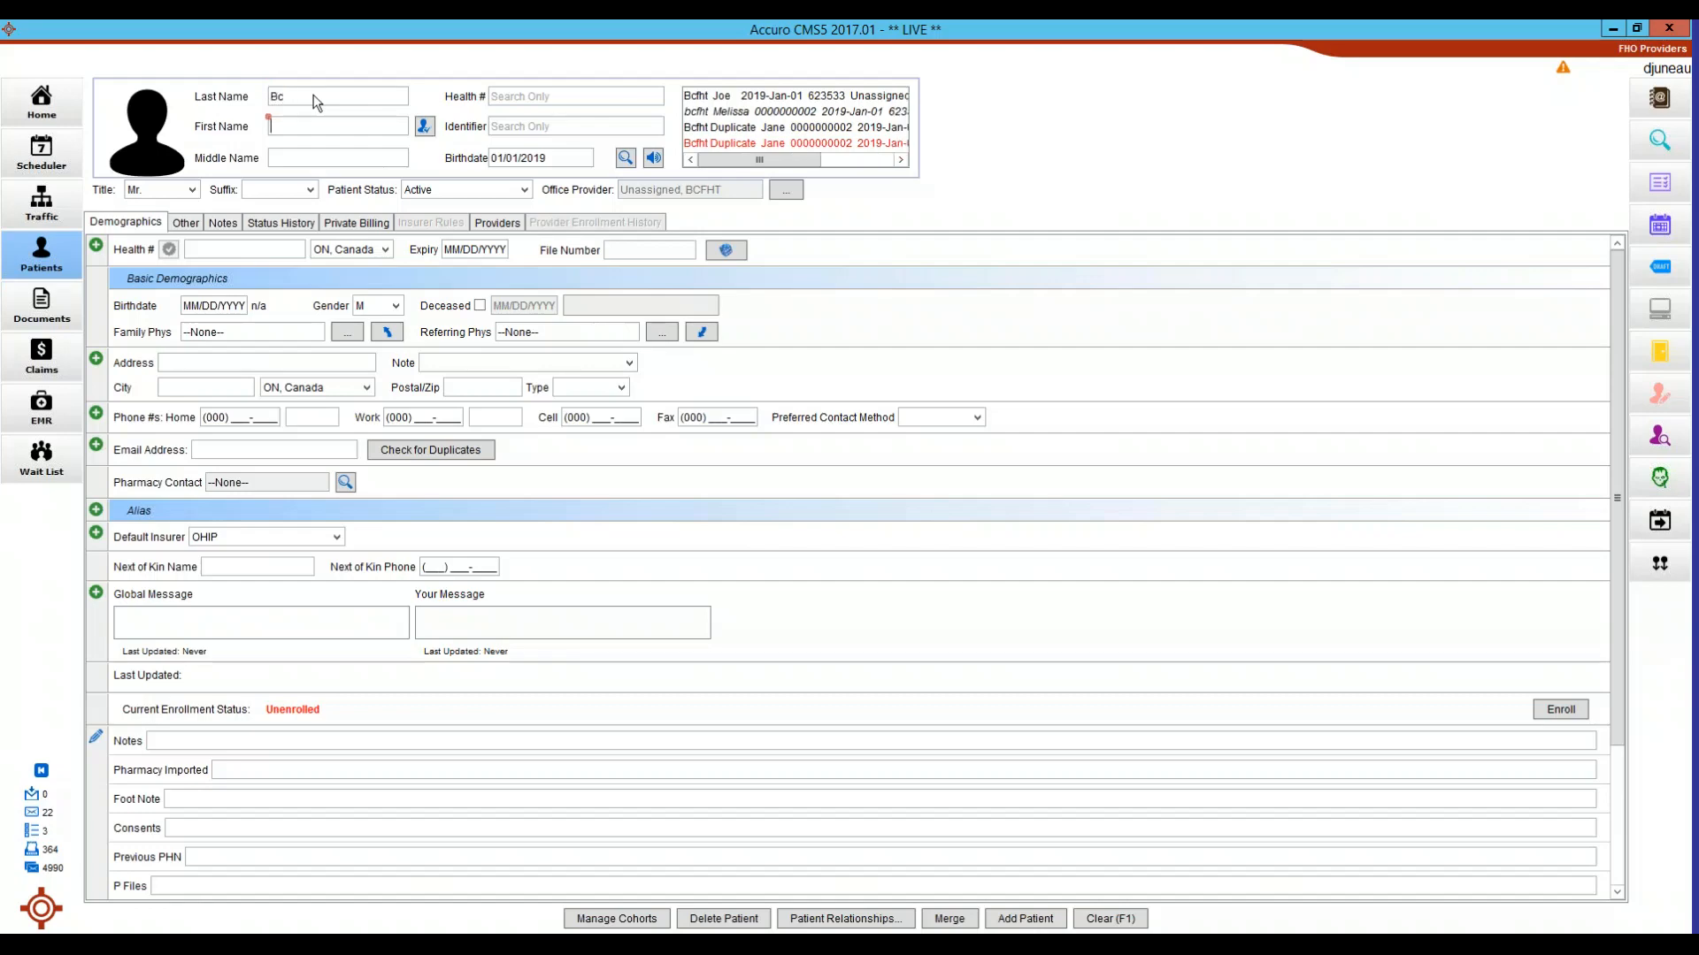
text(jo)
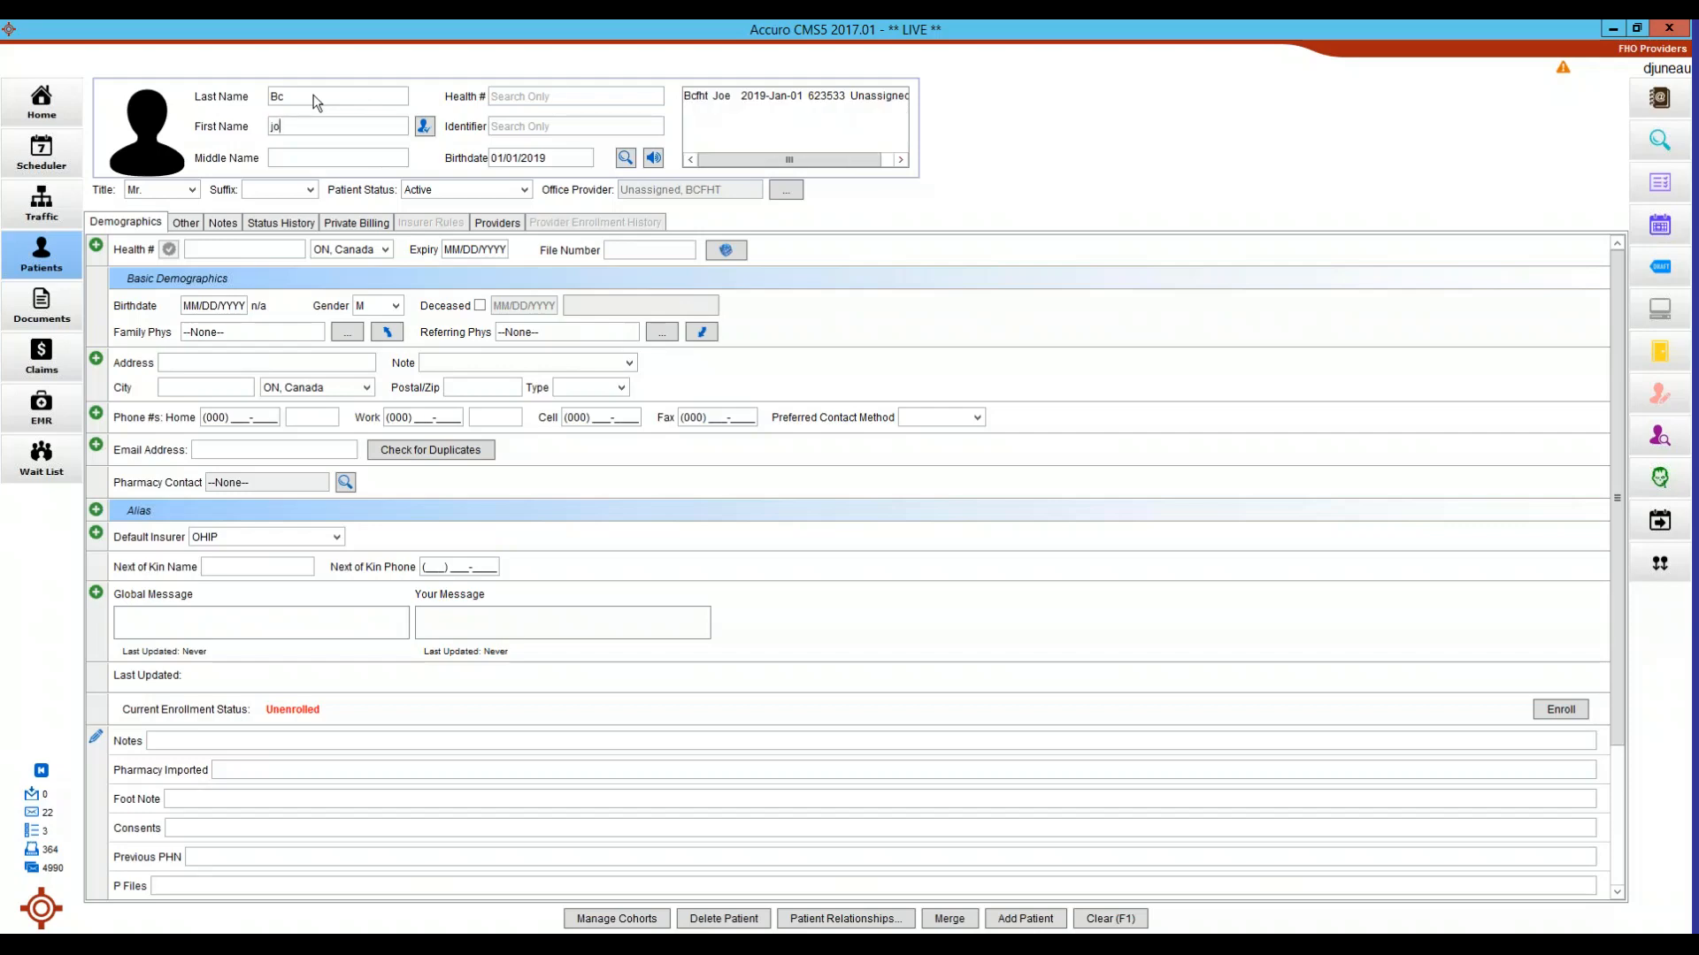
click(795, 96)
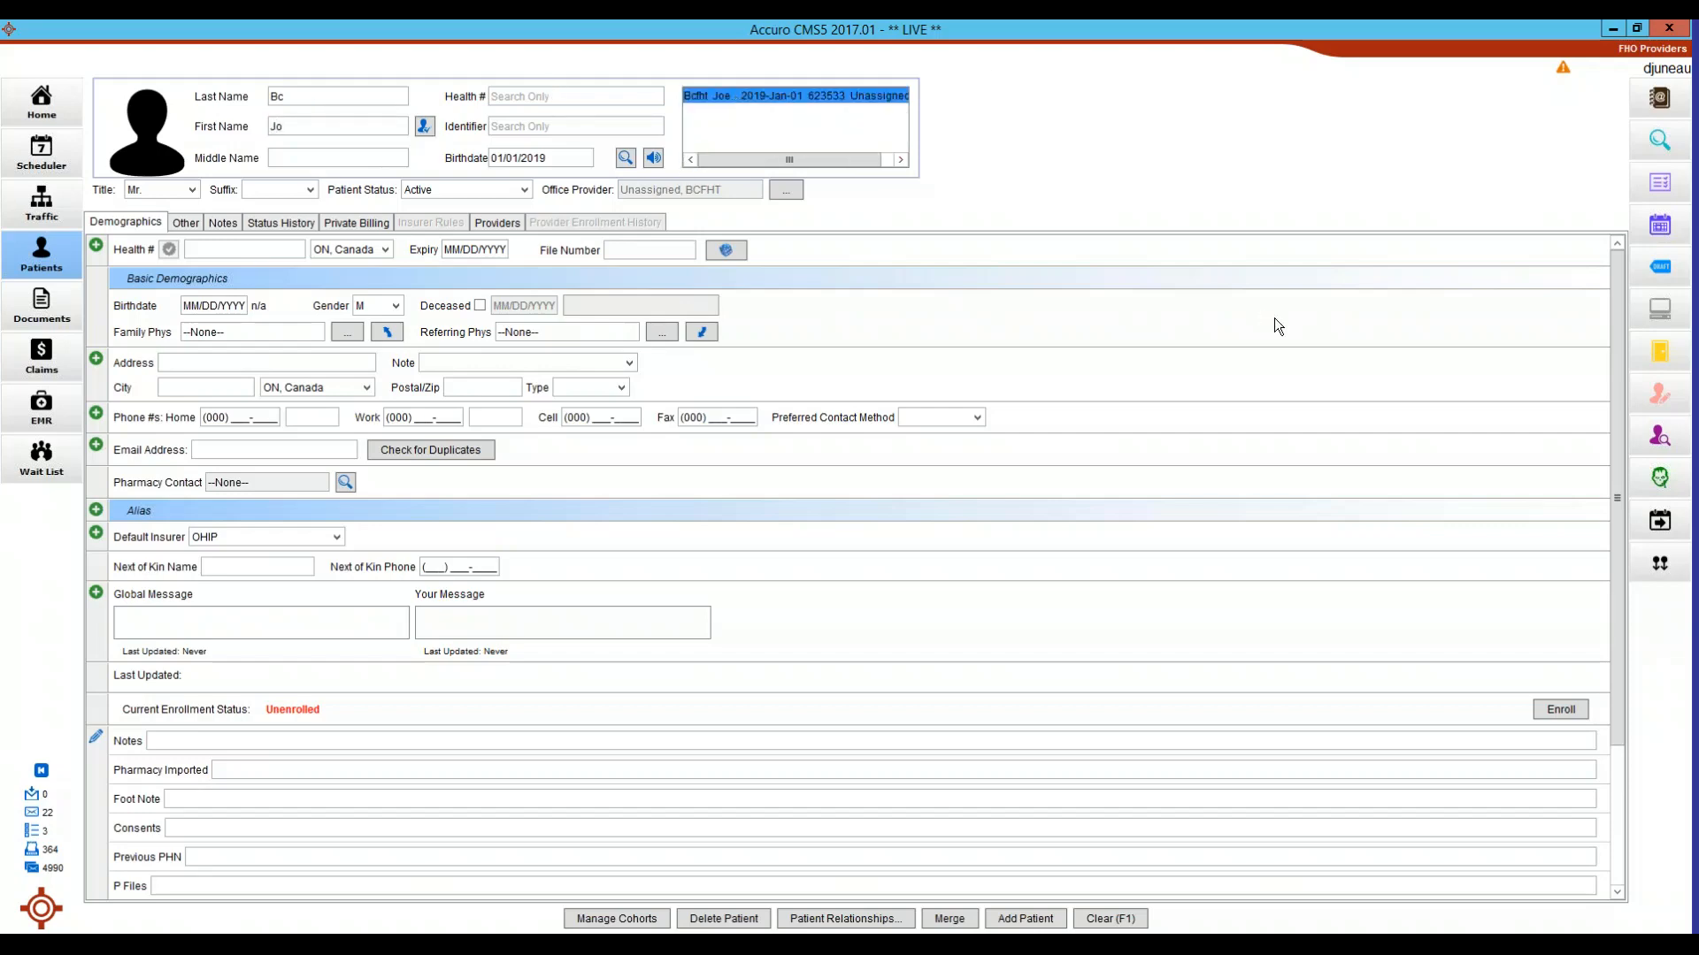
click(800, 101)
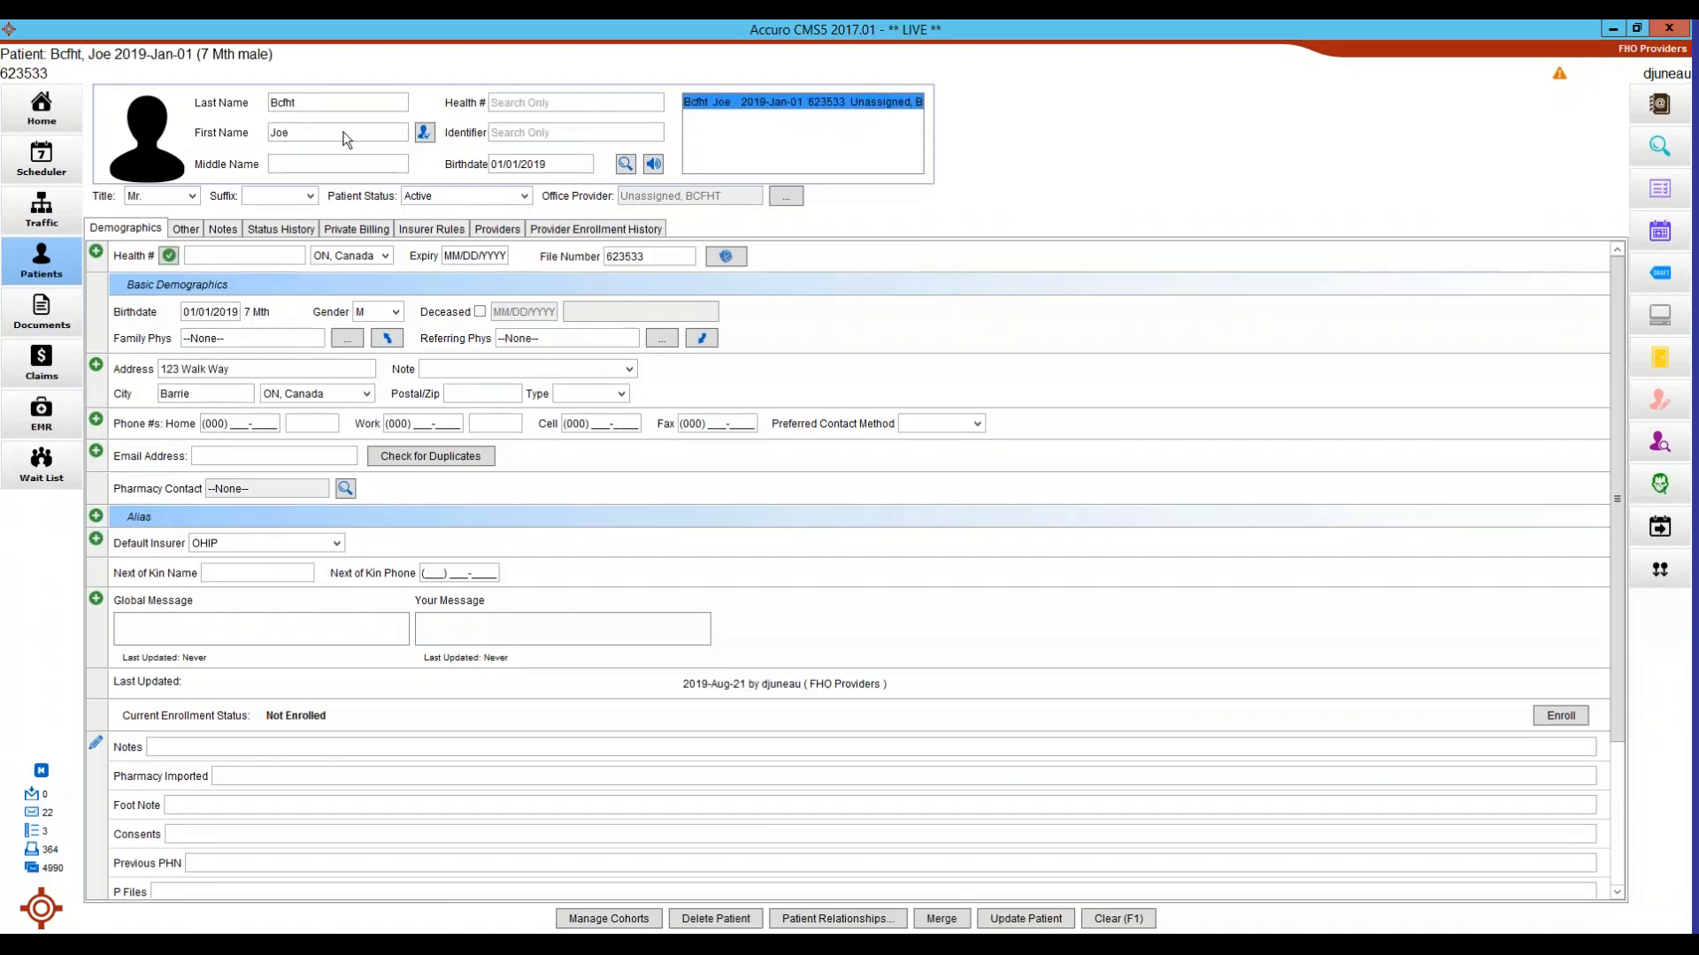
mouse_move(785, 152)
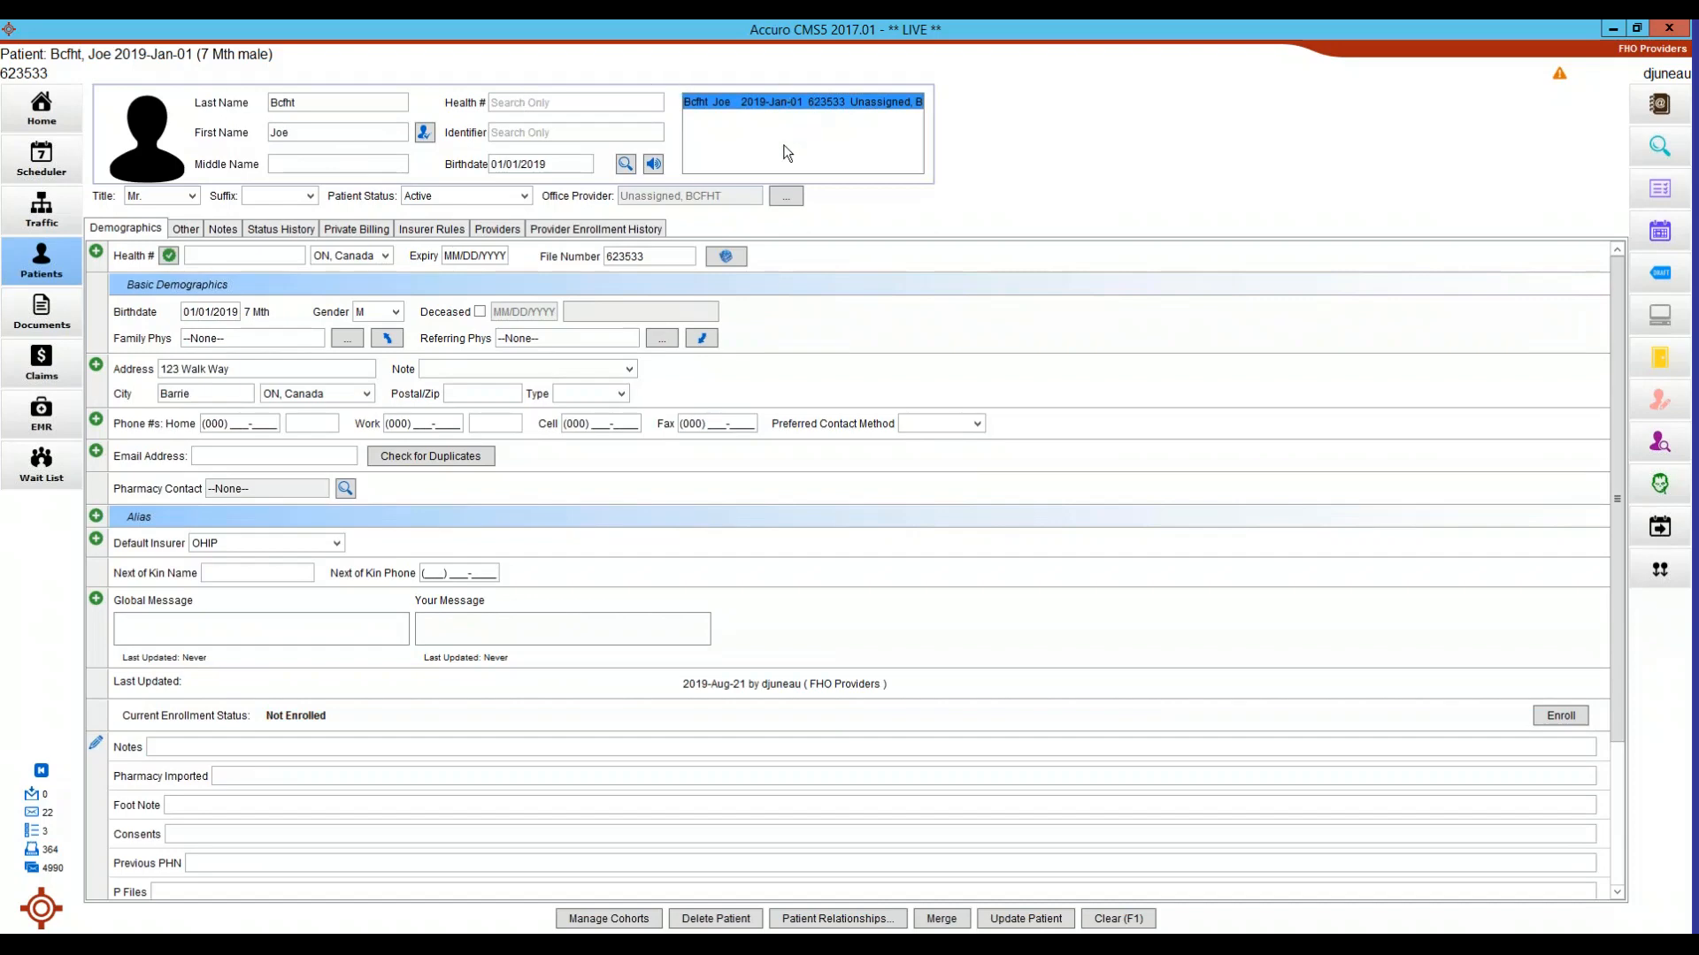
mouse_move(782, 155)
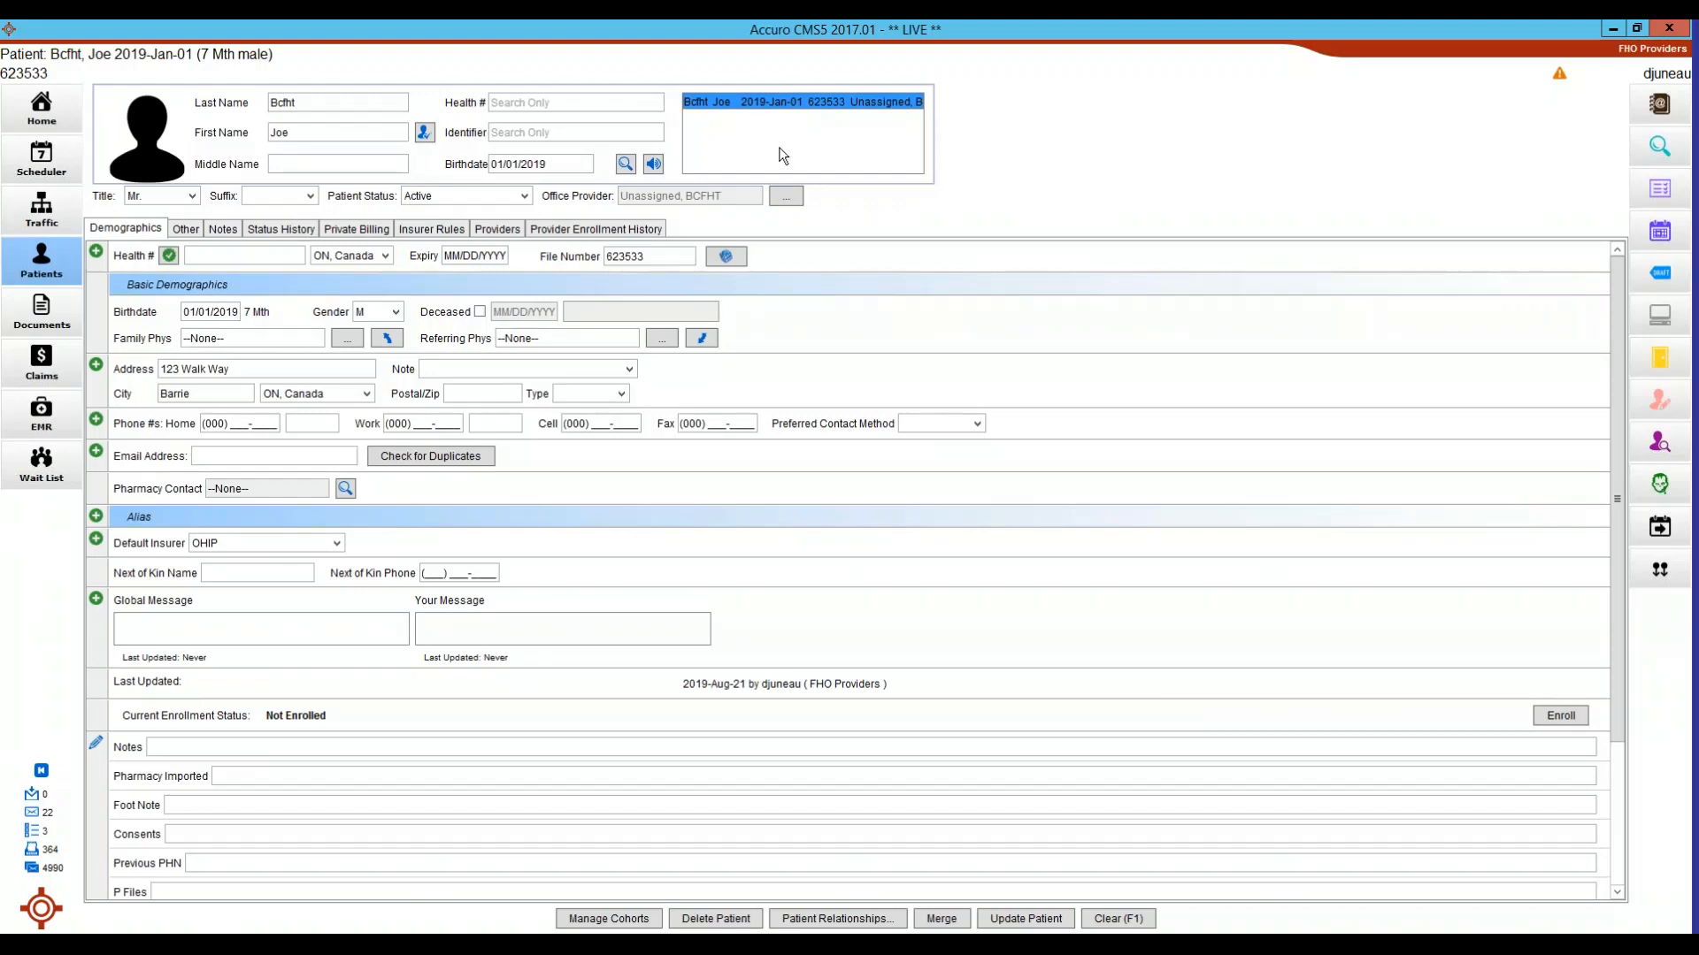
mouse_move(552, 170)
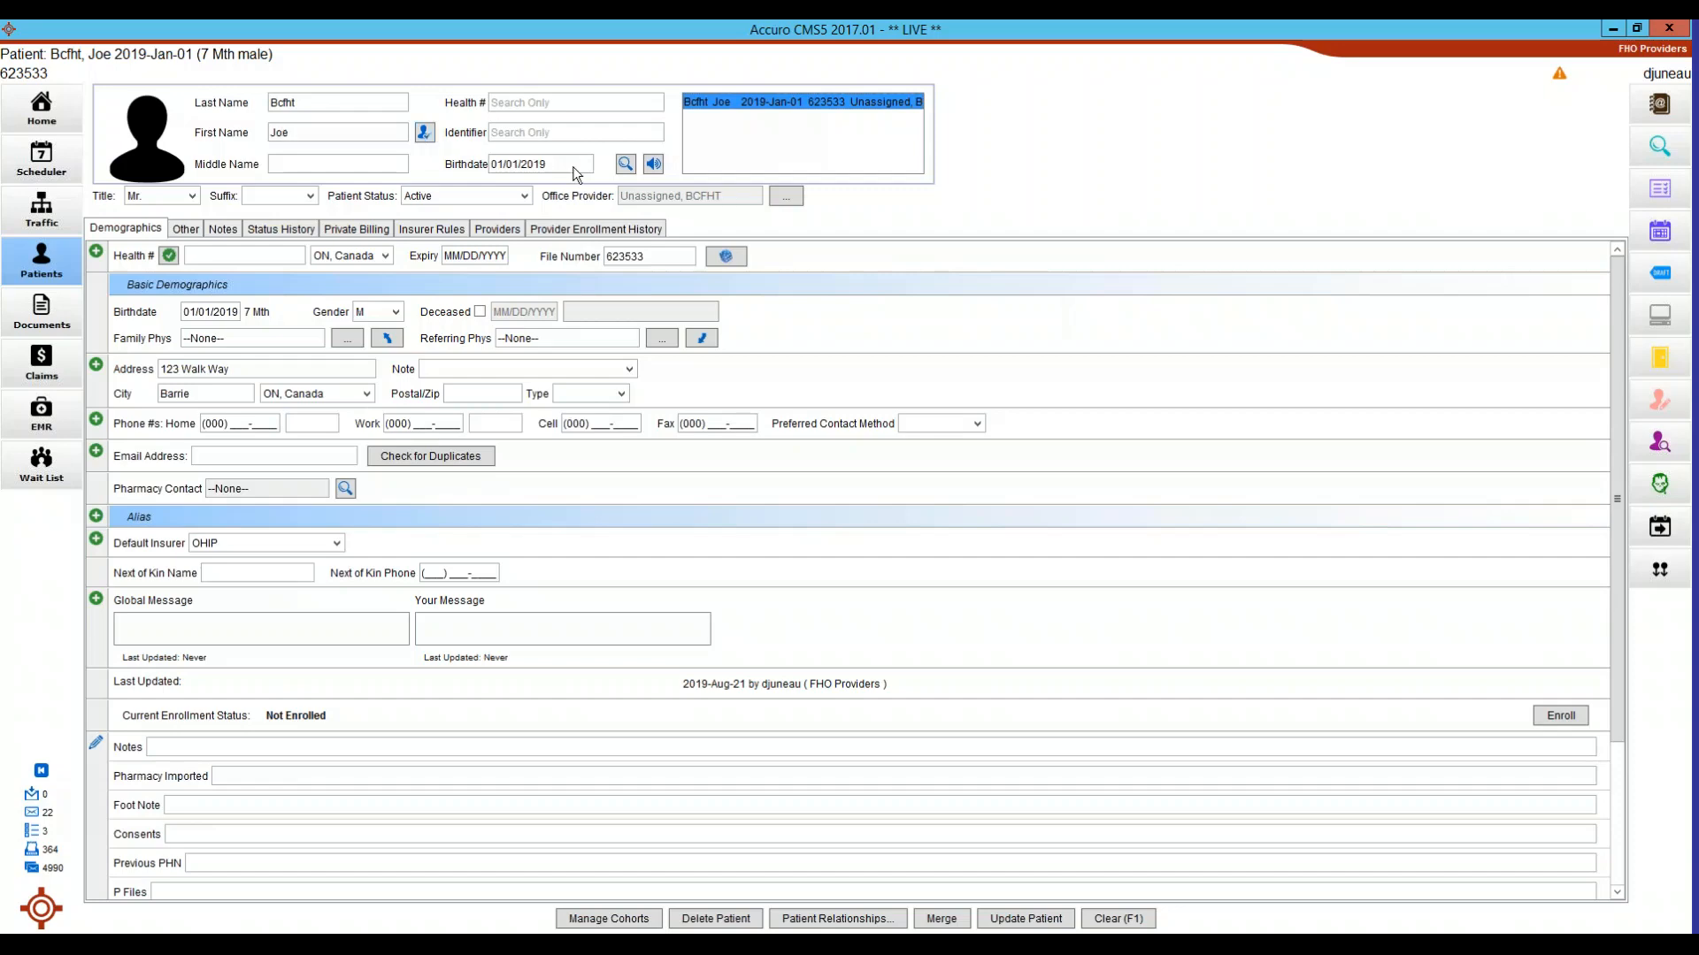
mouse_move(538, 163)
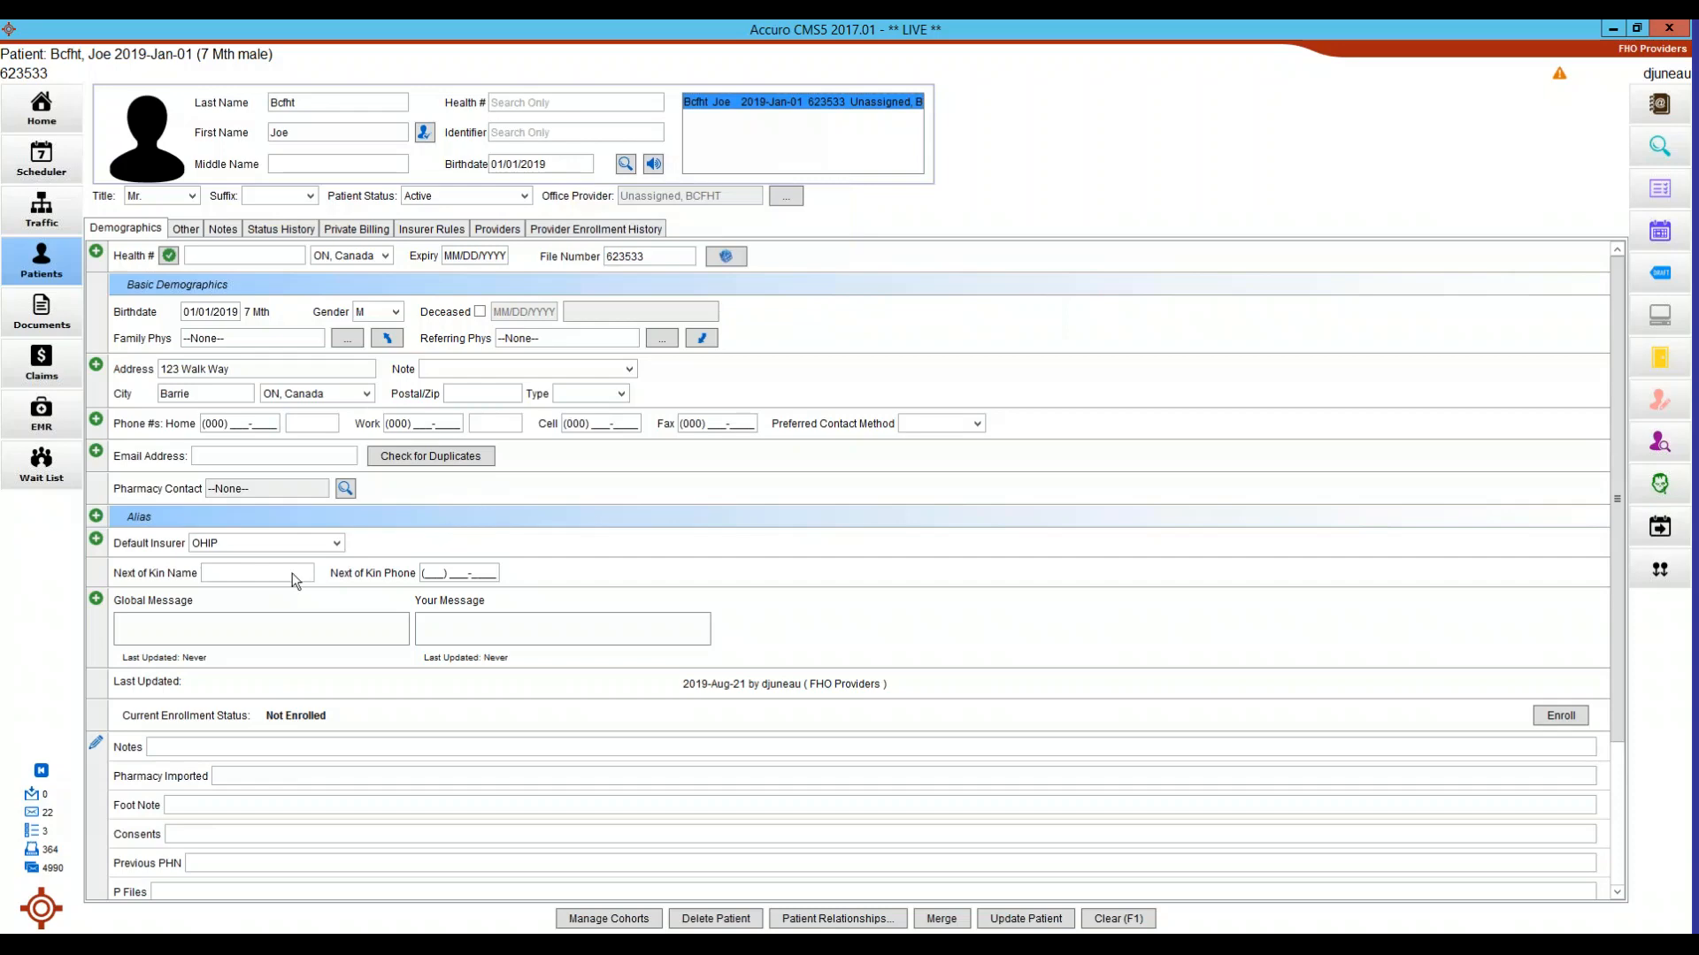
mouse_move(795, 932)
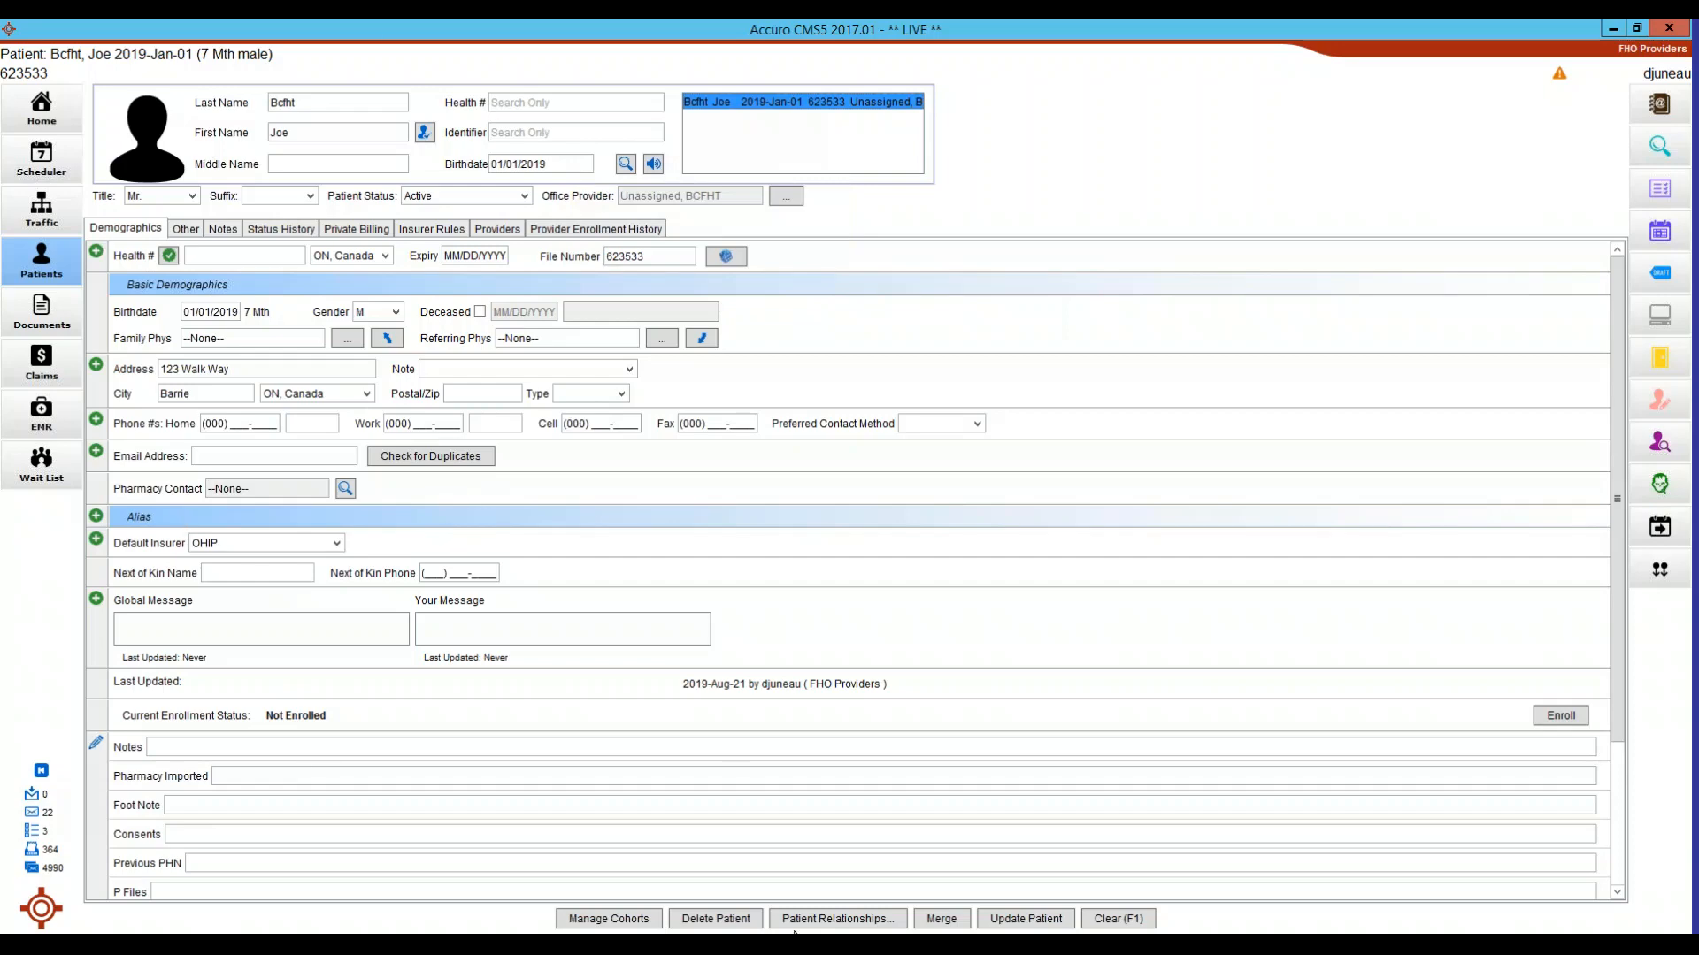
mouse_move(1118, 918)
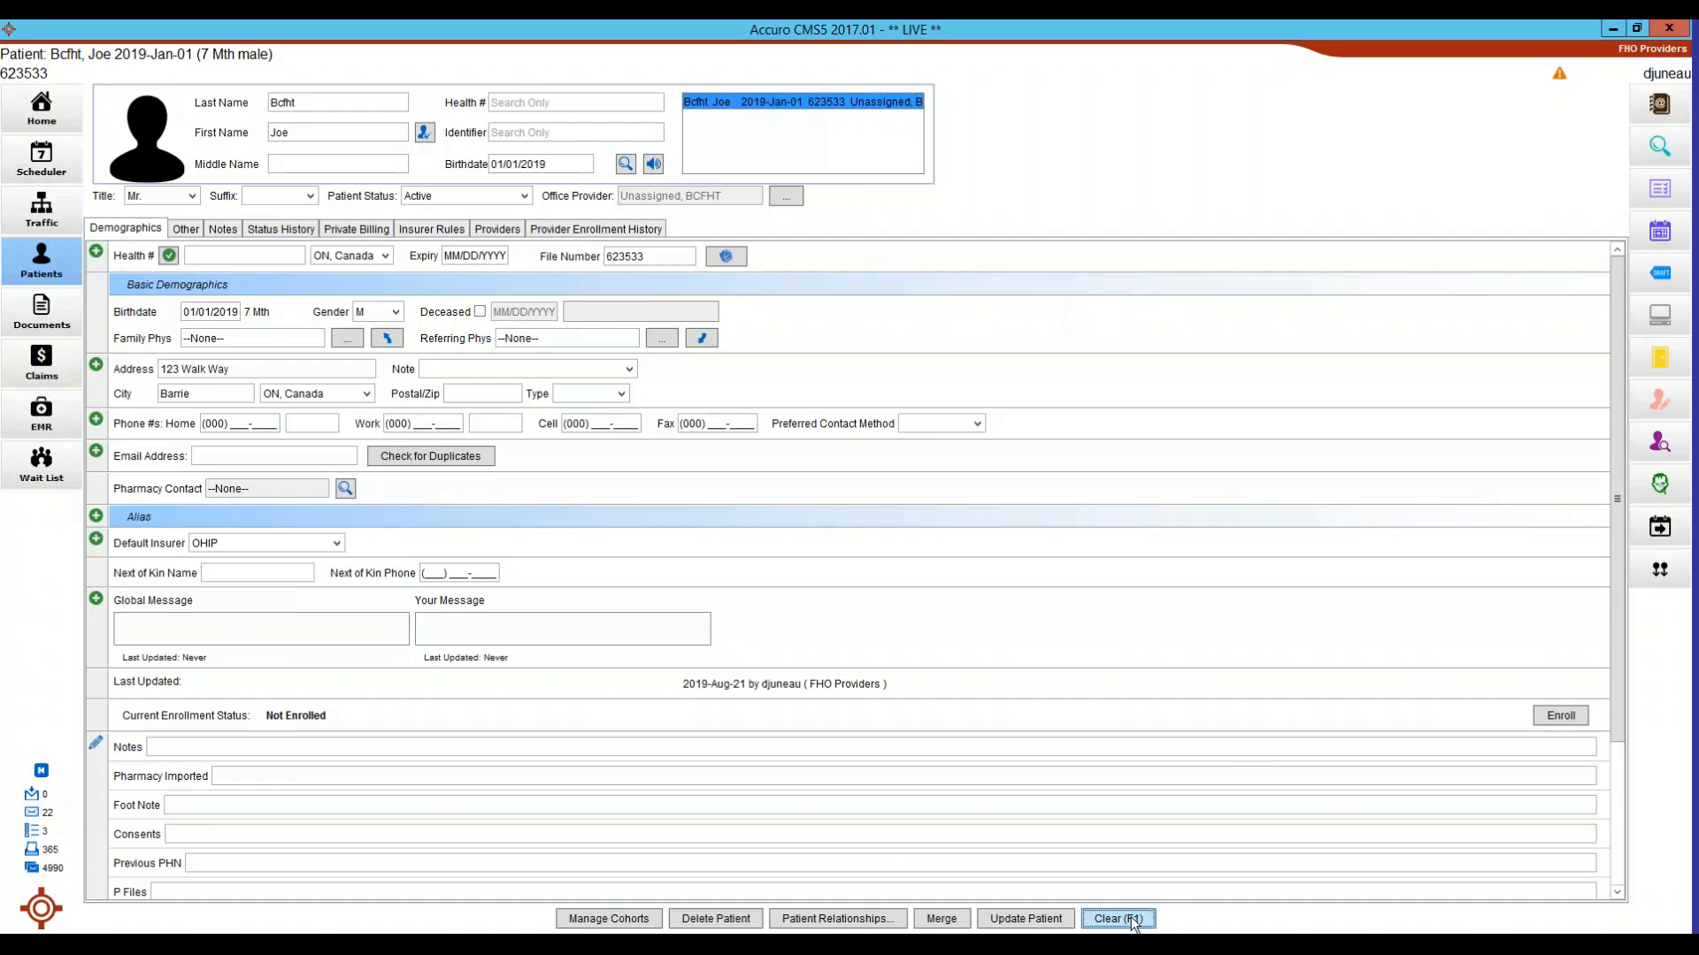
Clear the loaded chart so the patient form is blank.
click(1117, 918)
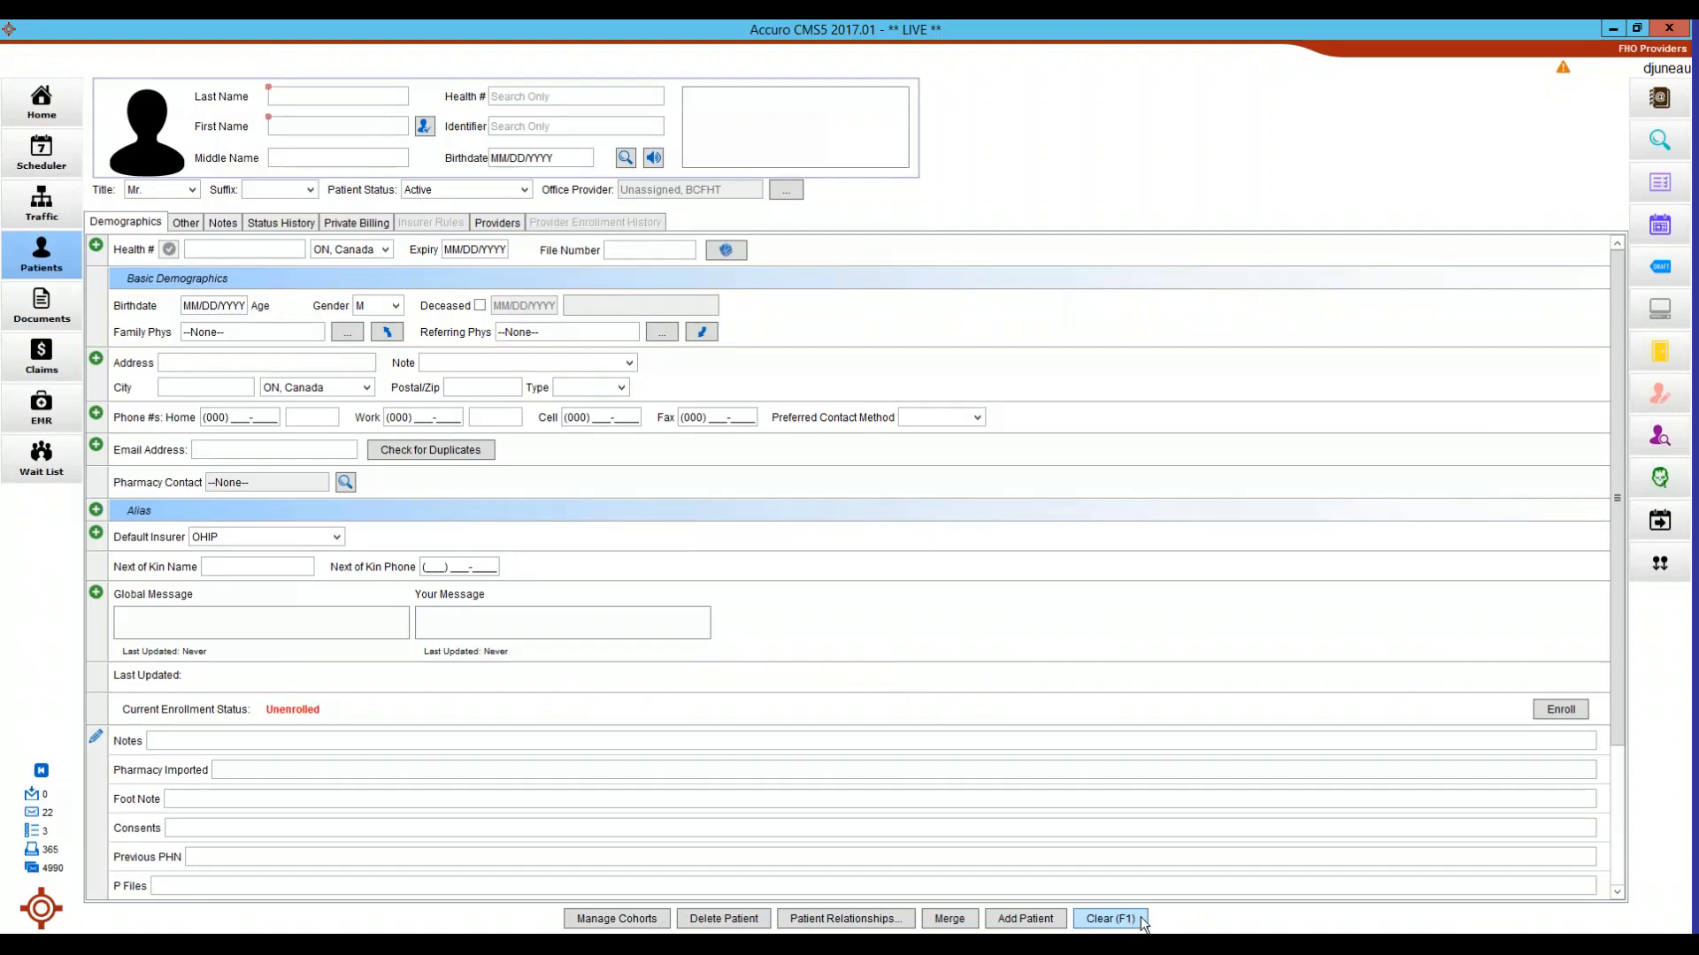
mouse_move(460, 41)
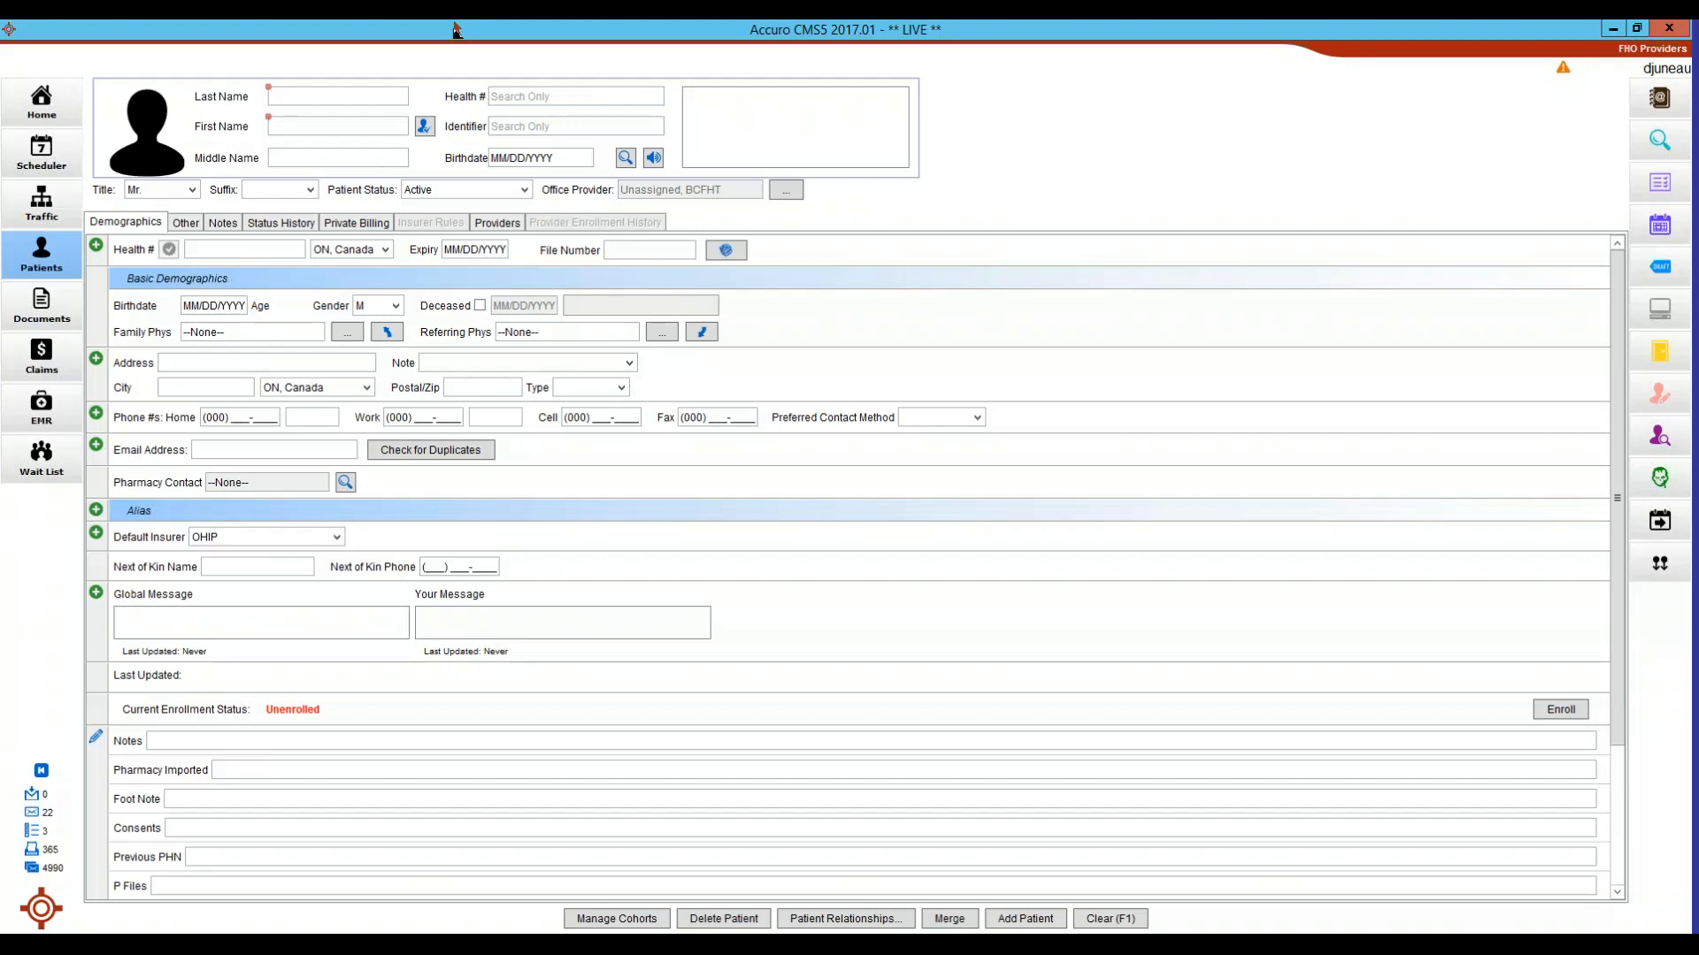
mouse_move(280, 30)
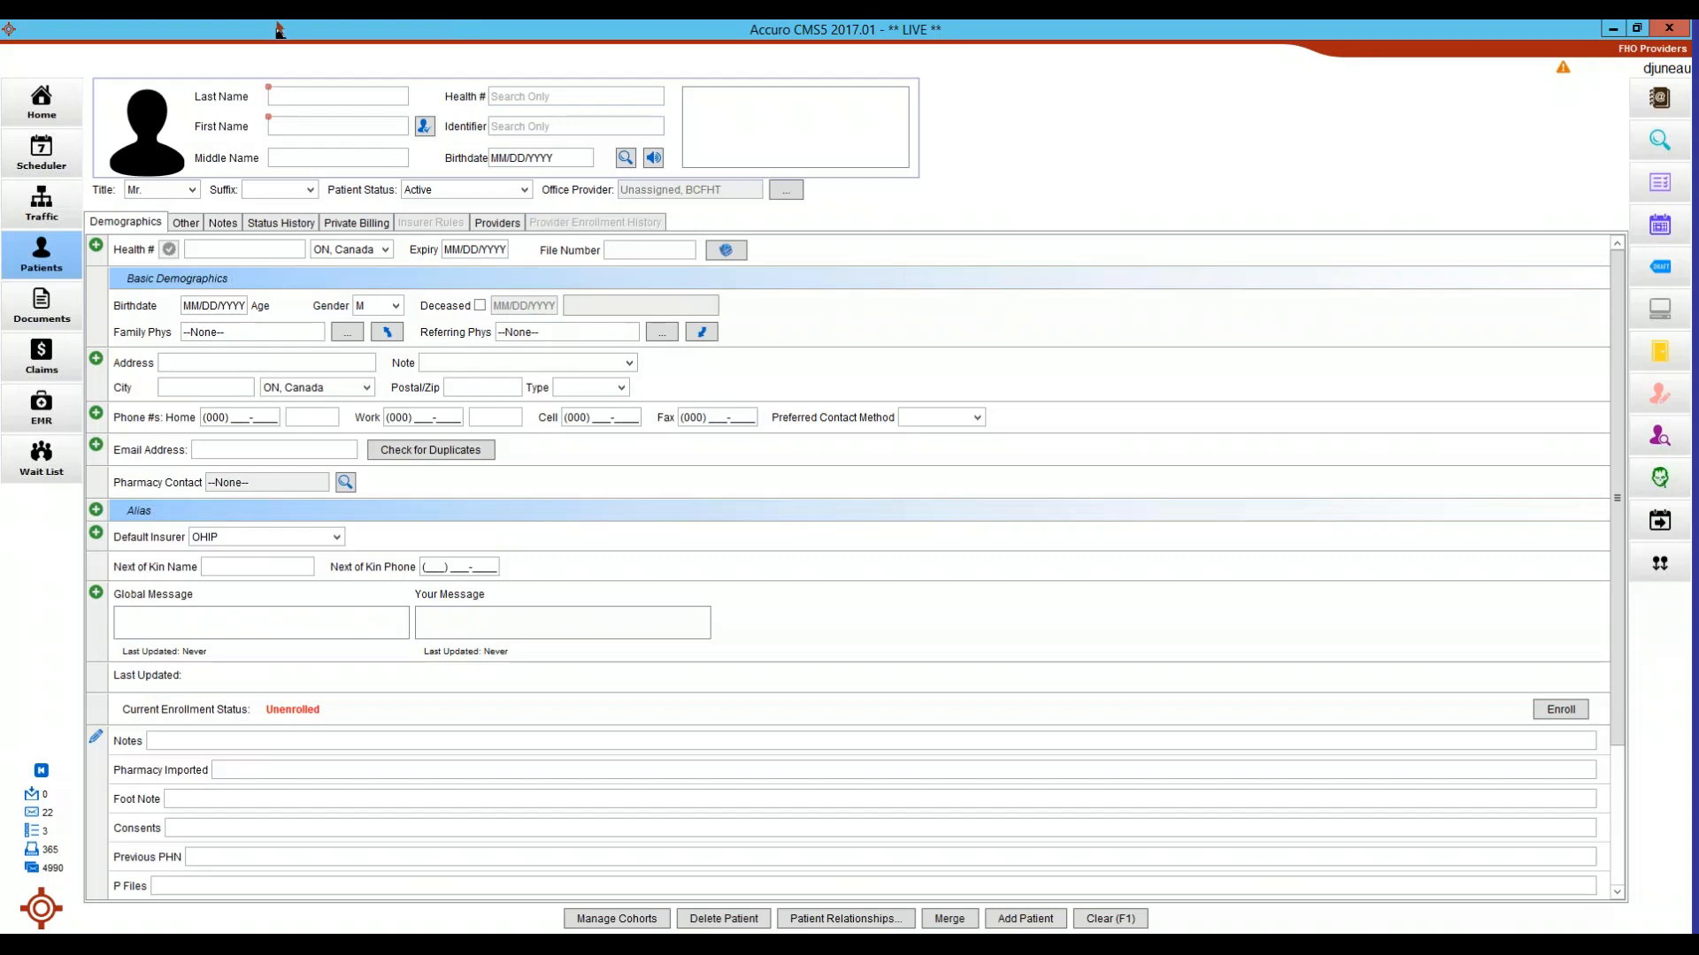
click(573, 96)
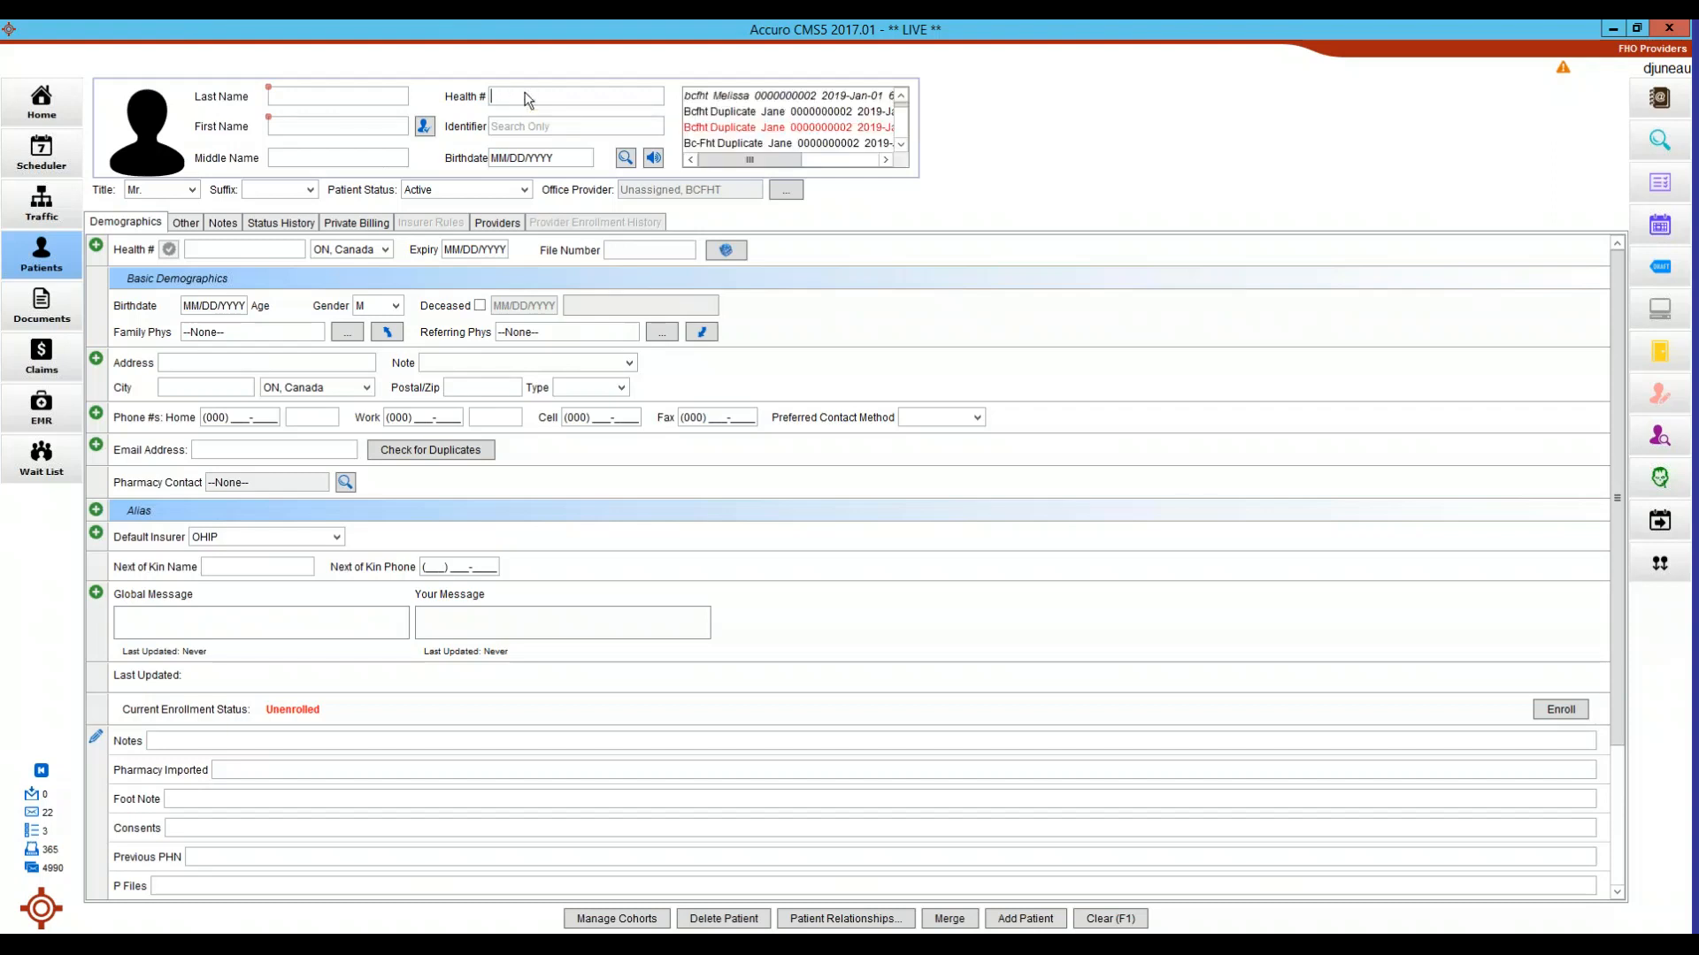
text(000000000)
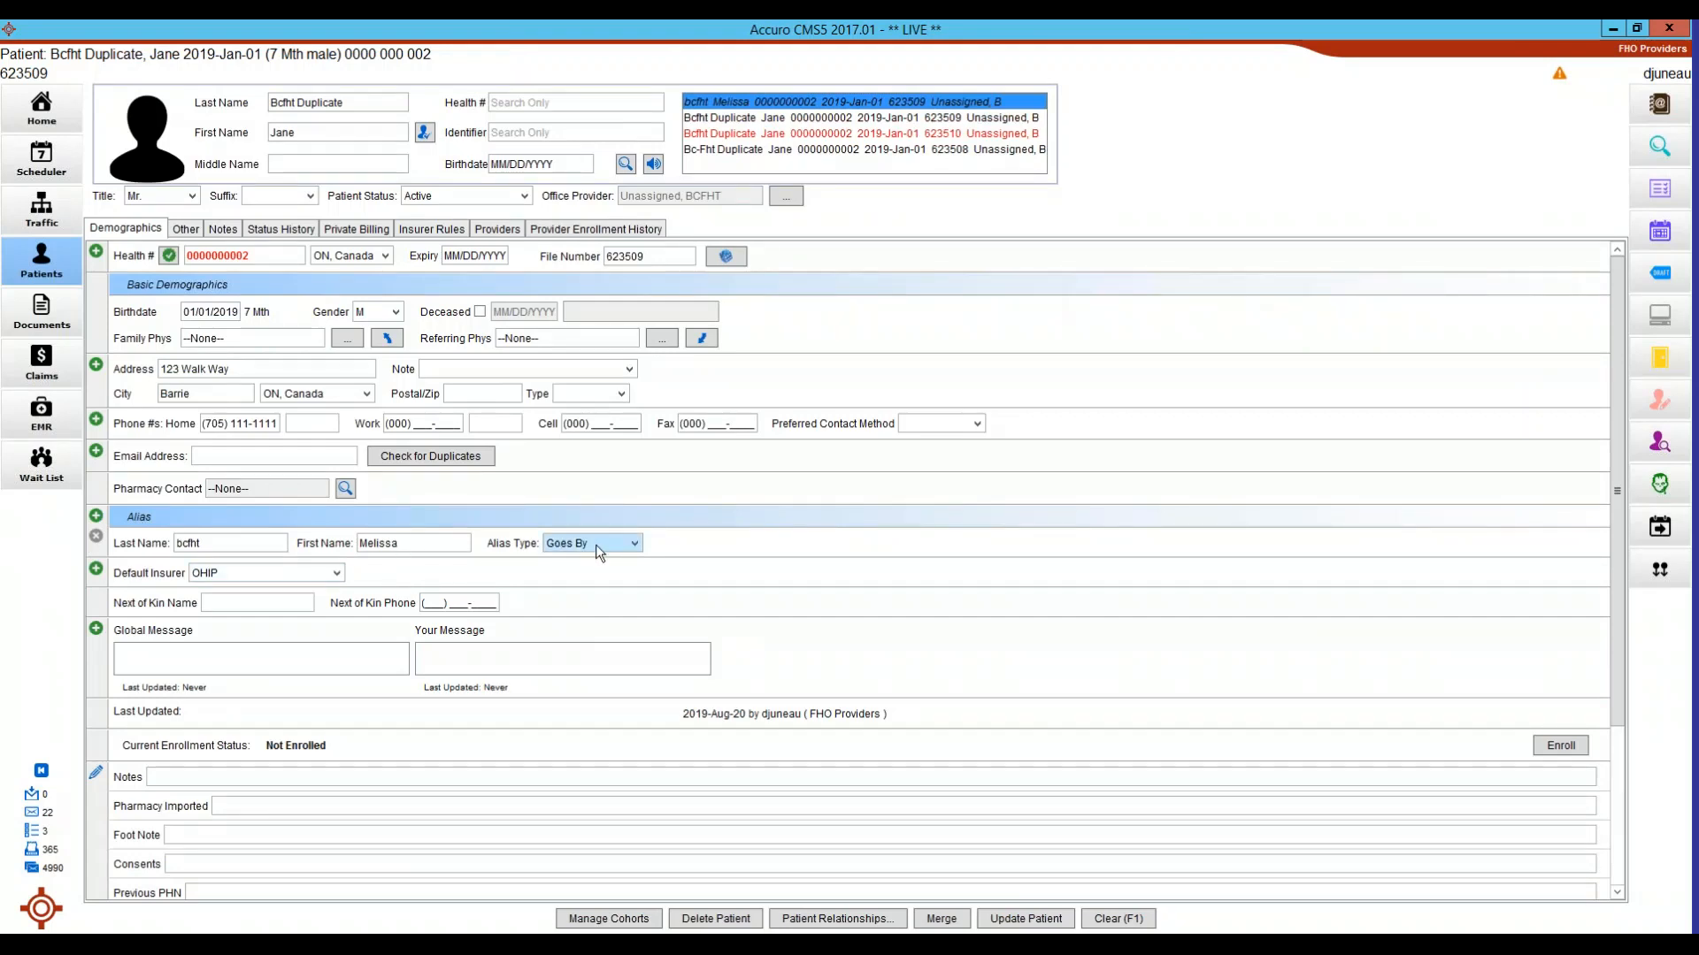
mouse_move(347, 552)
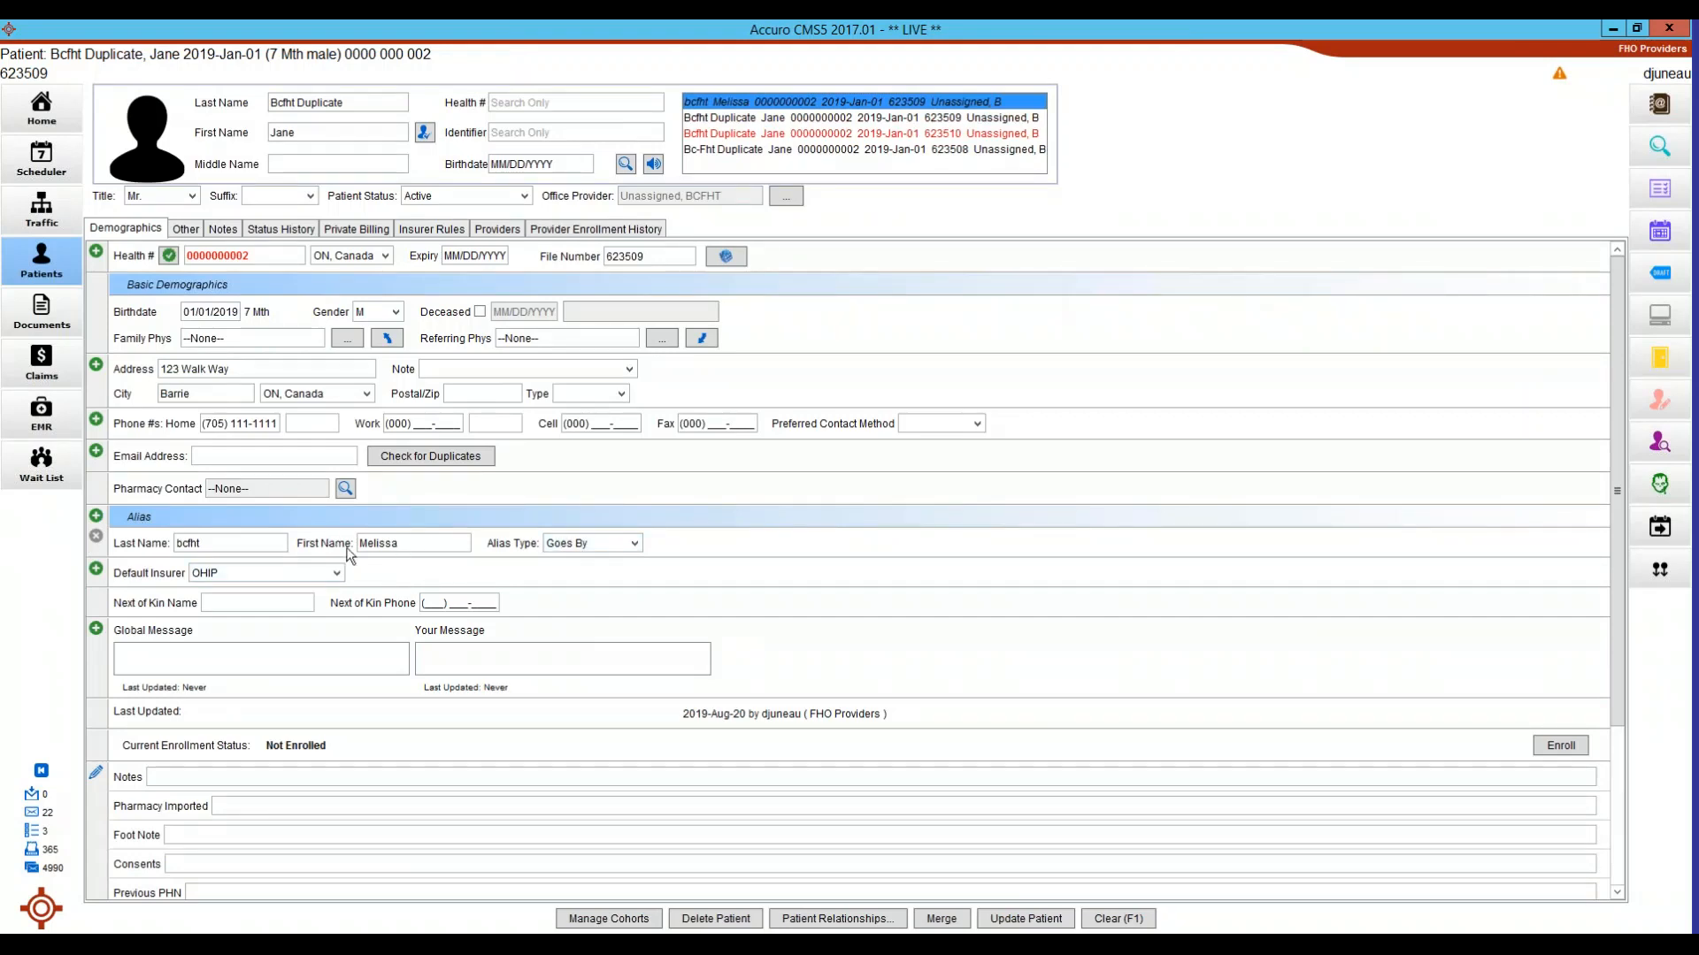
mouse_move(863, 144)
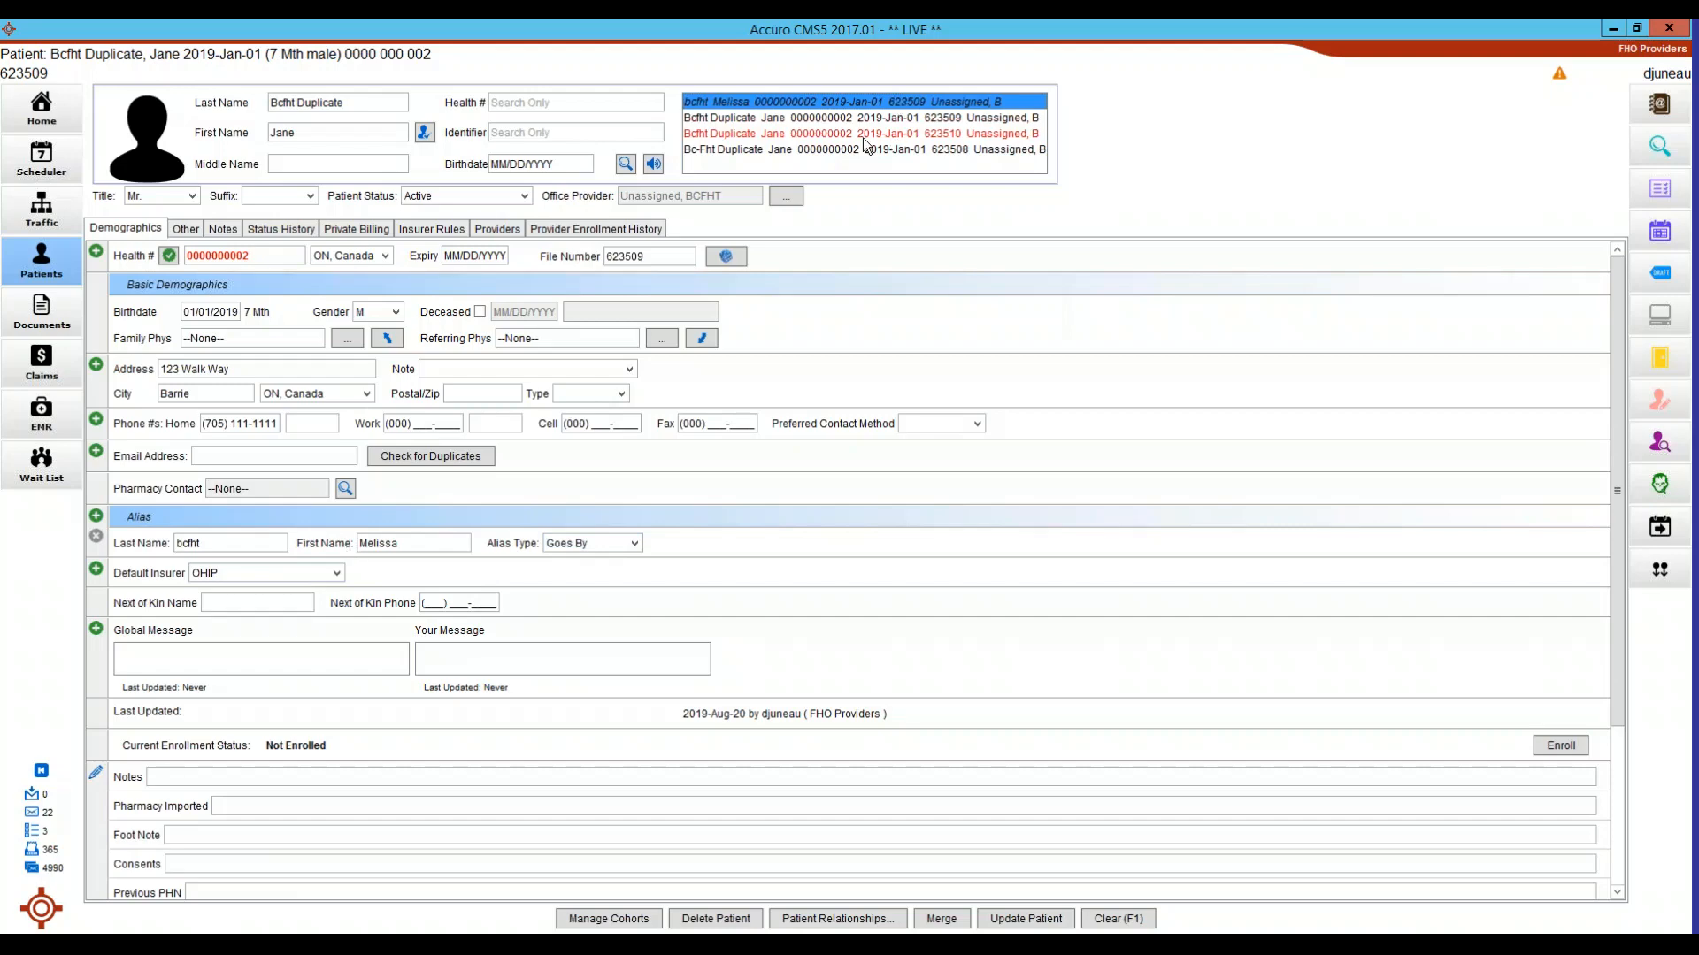
mouse_move(798, 182)
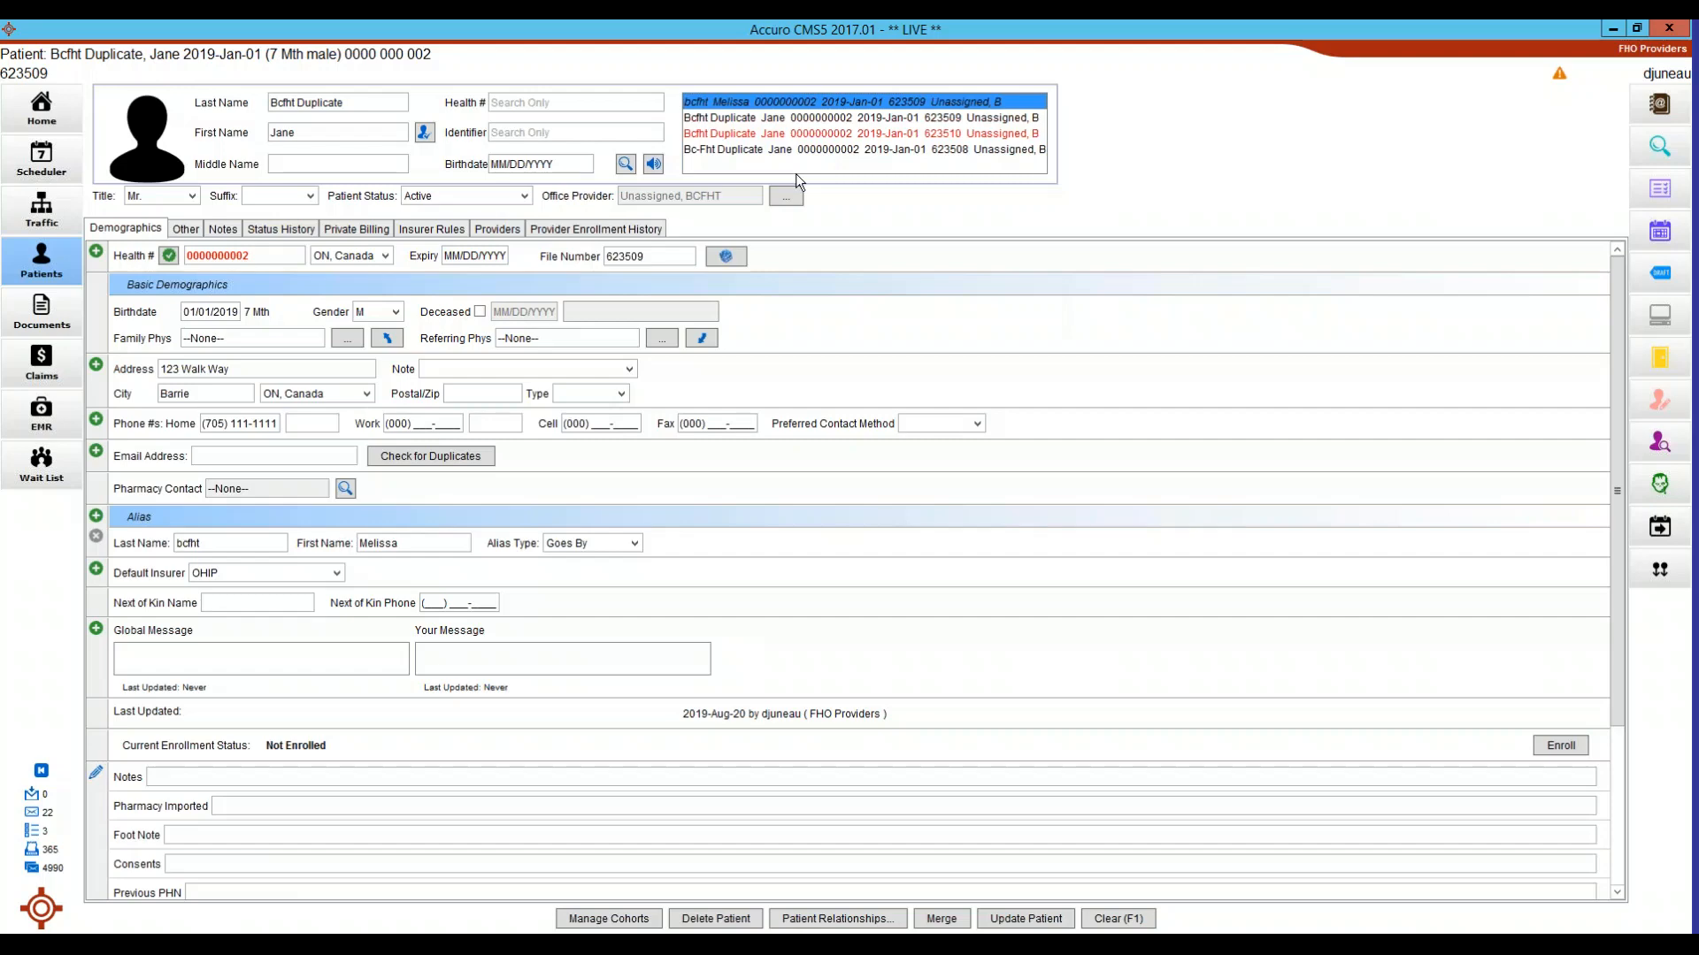
click(633, 543)
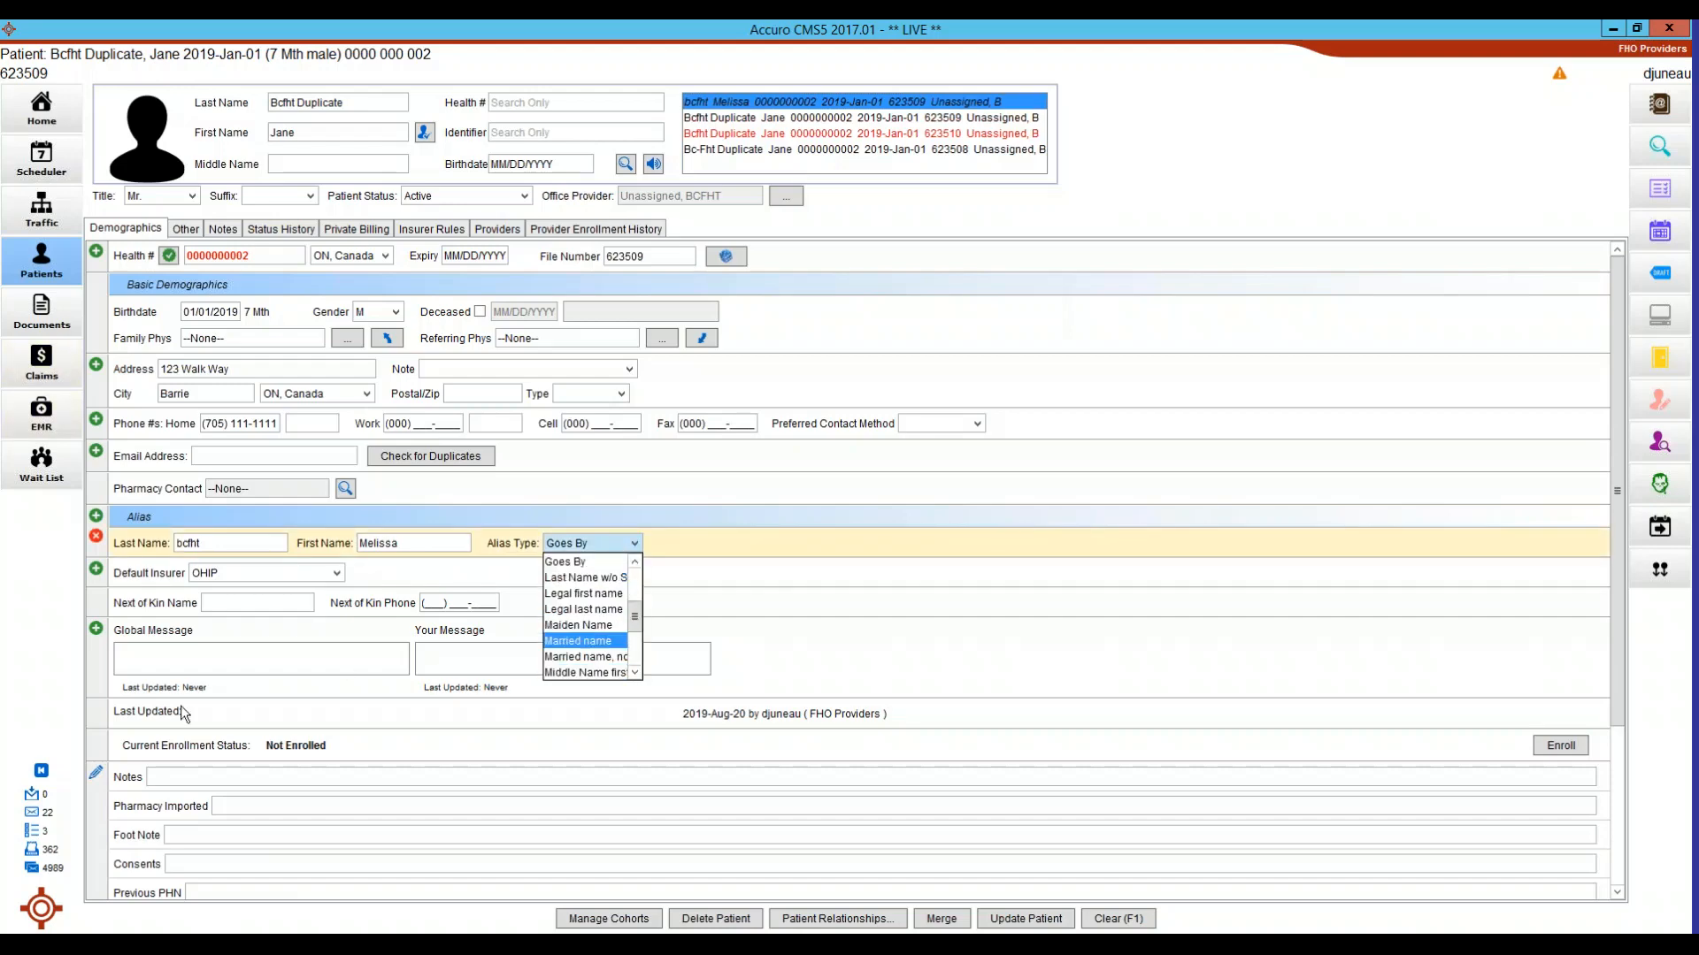
mouse_move(892, 614)
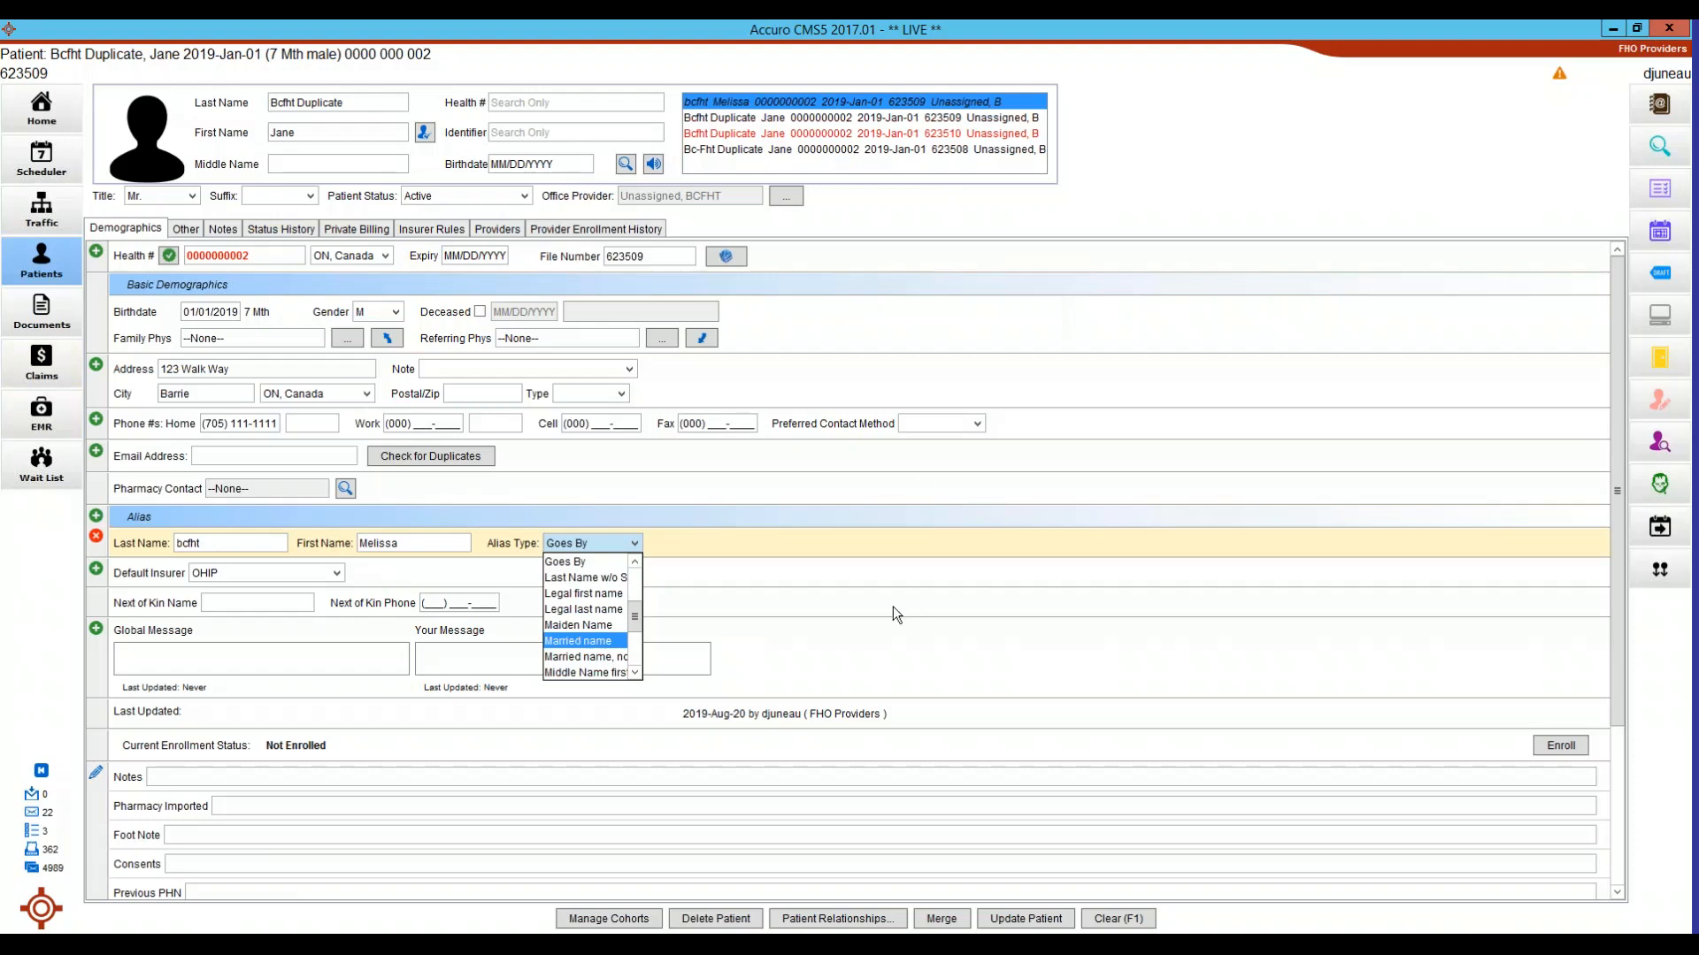
mouse_move(534, 331)
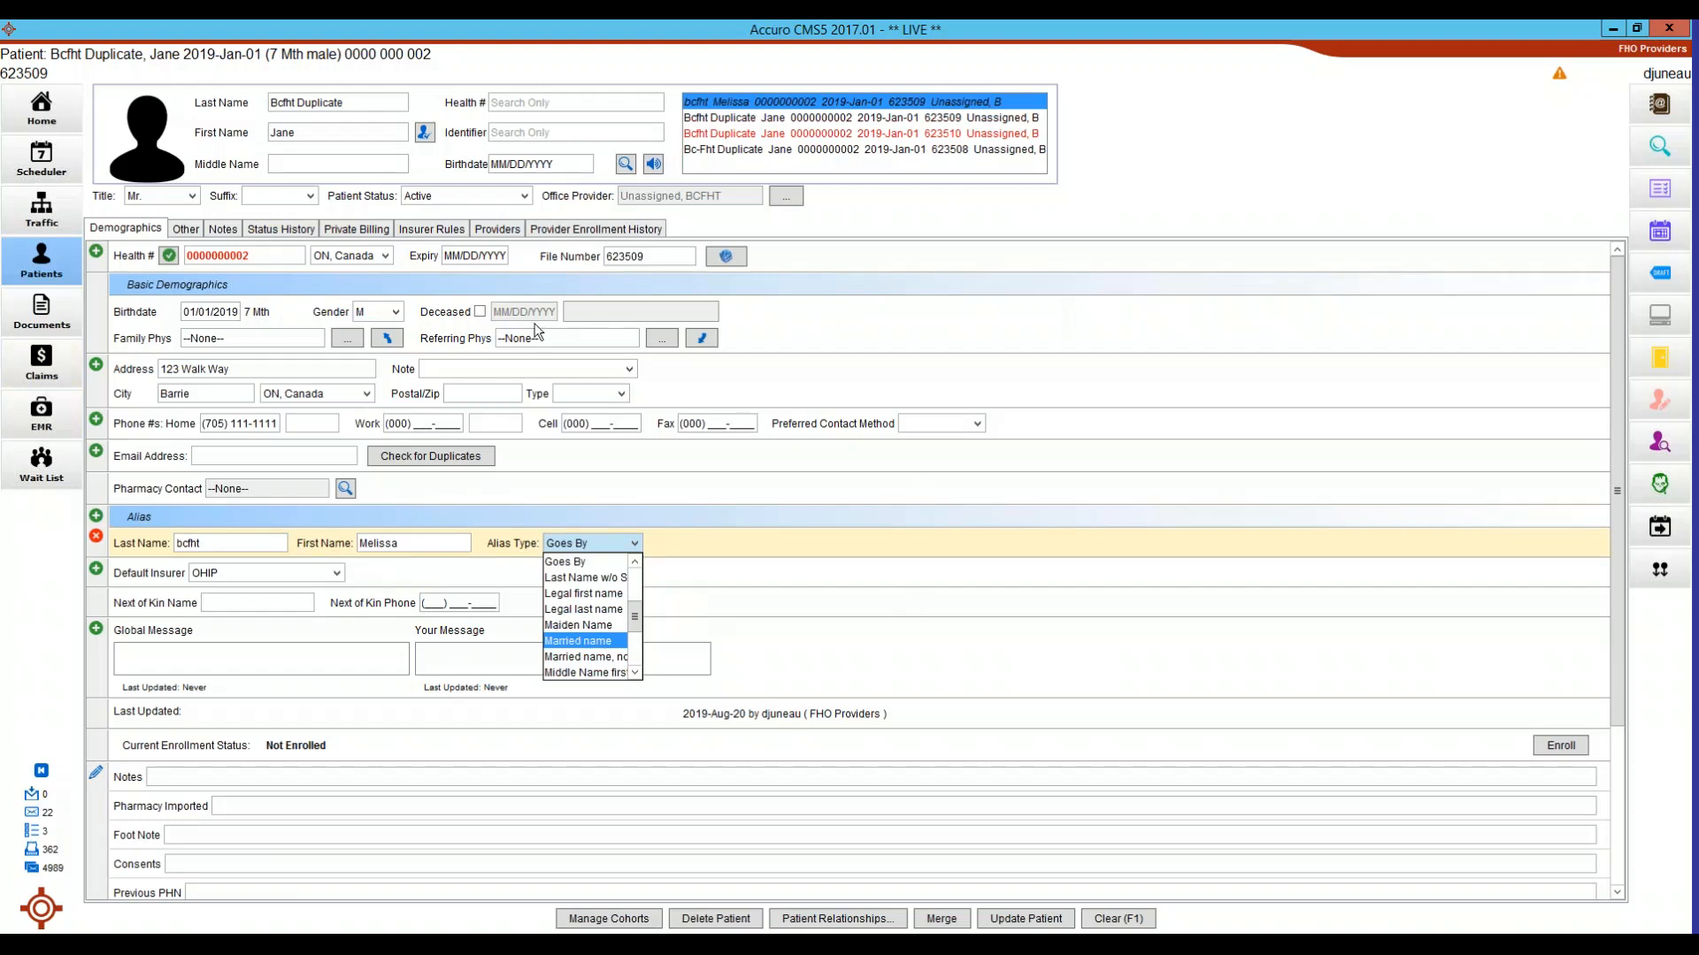
click(562, 561)
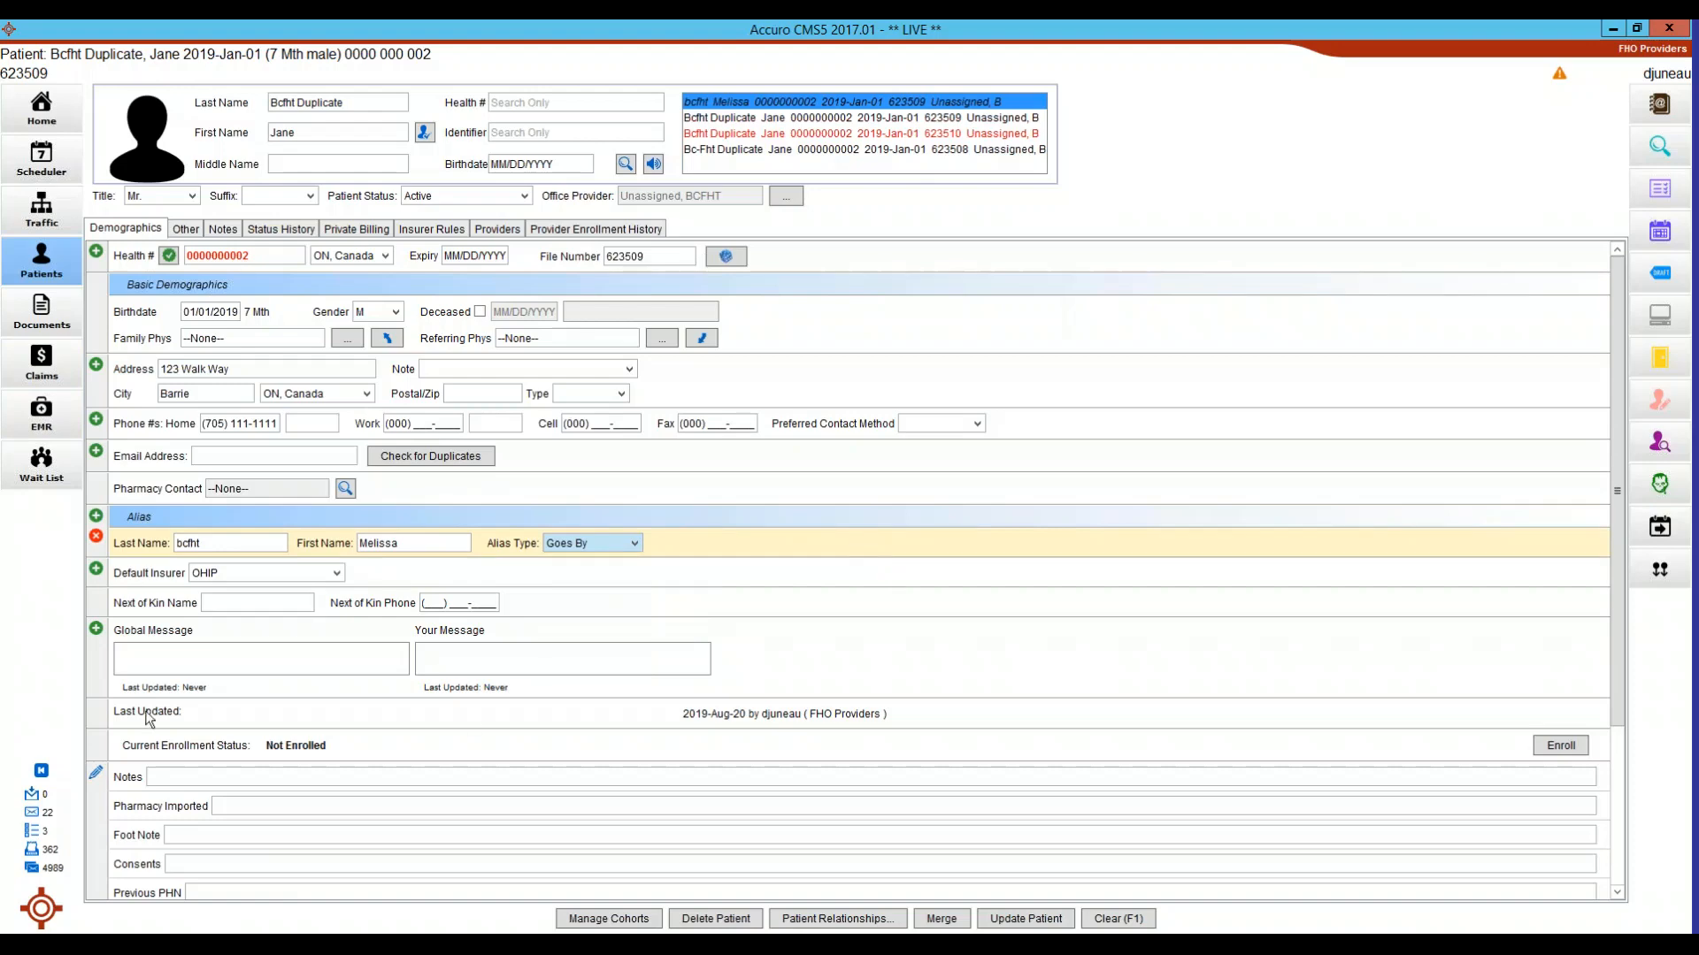
mouse_move(548, 85)
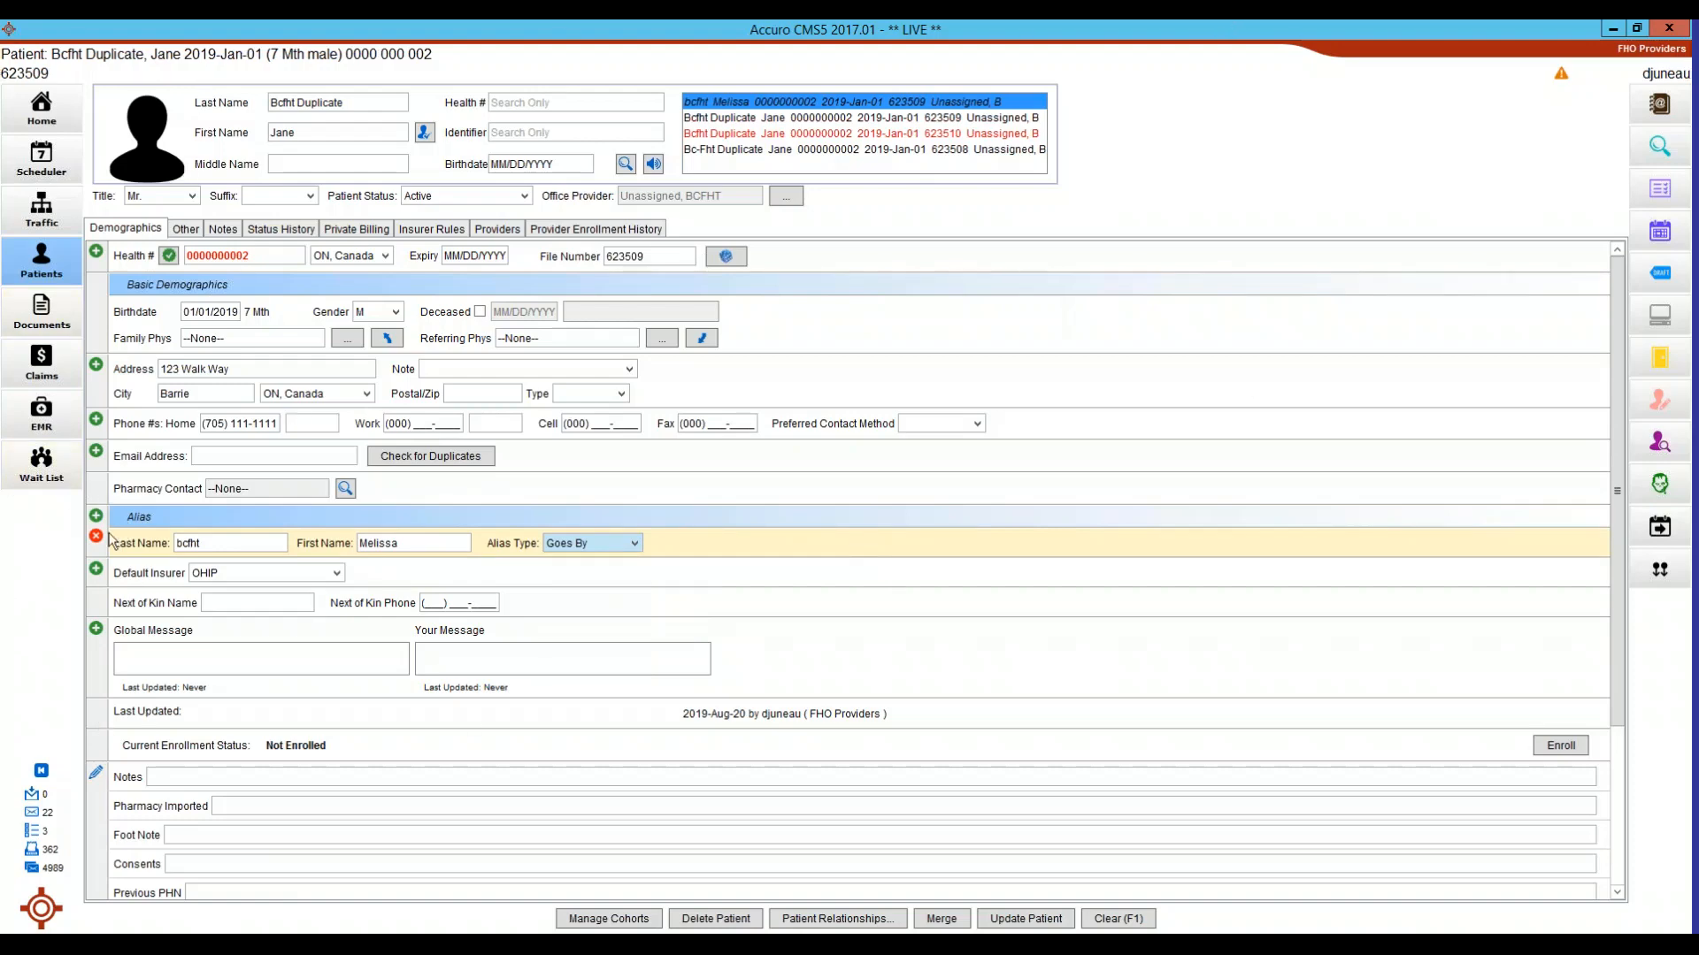
click(96, 538)
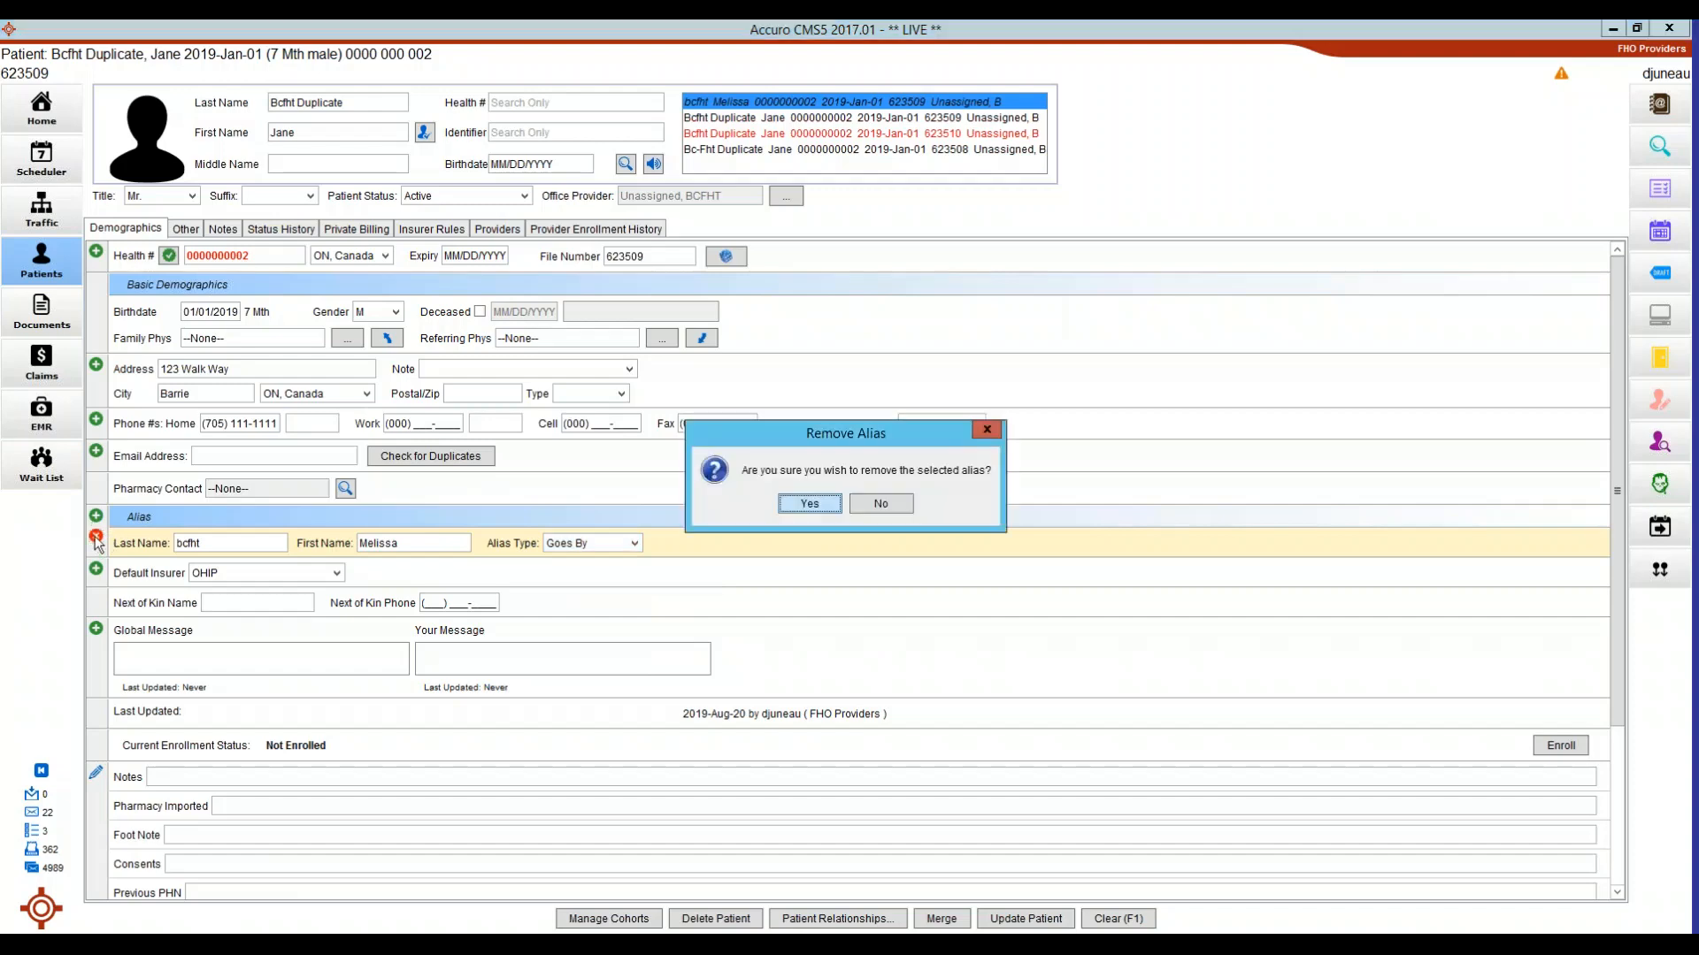
mouse_move(975, 489)
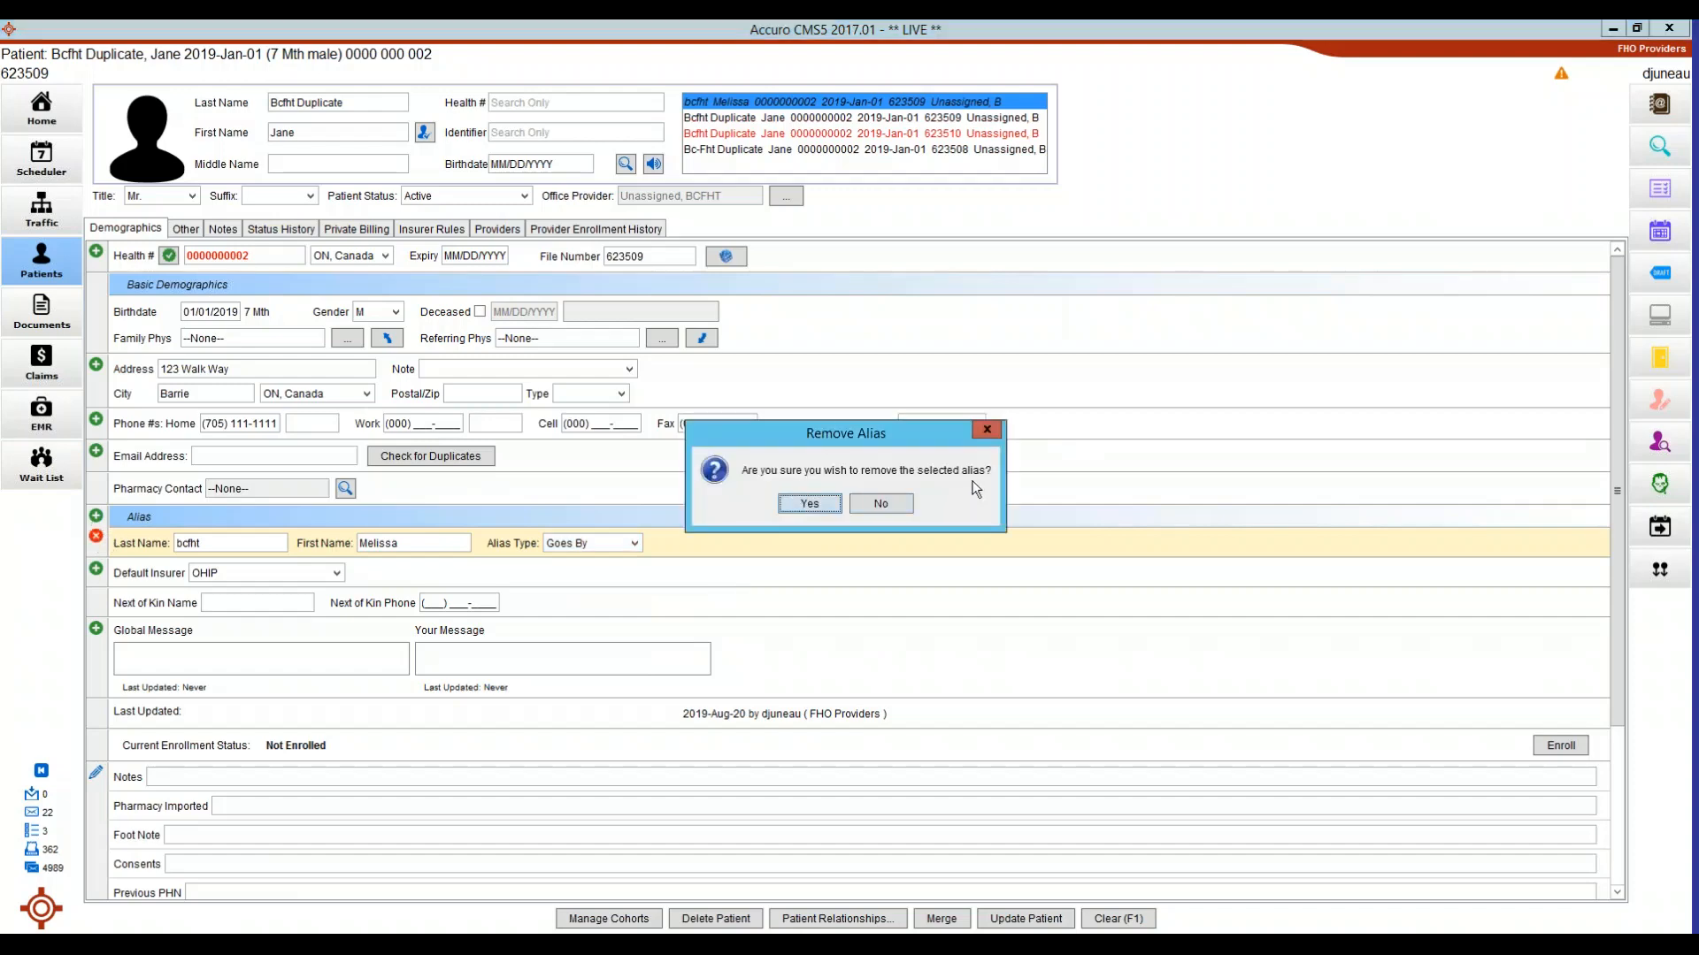
click(808, 503)
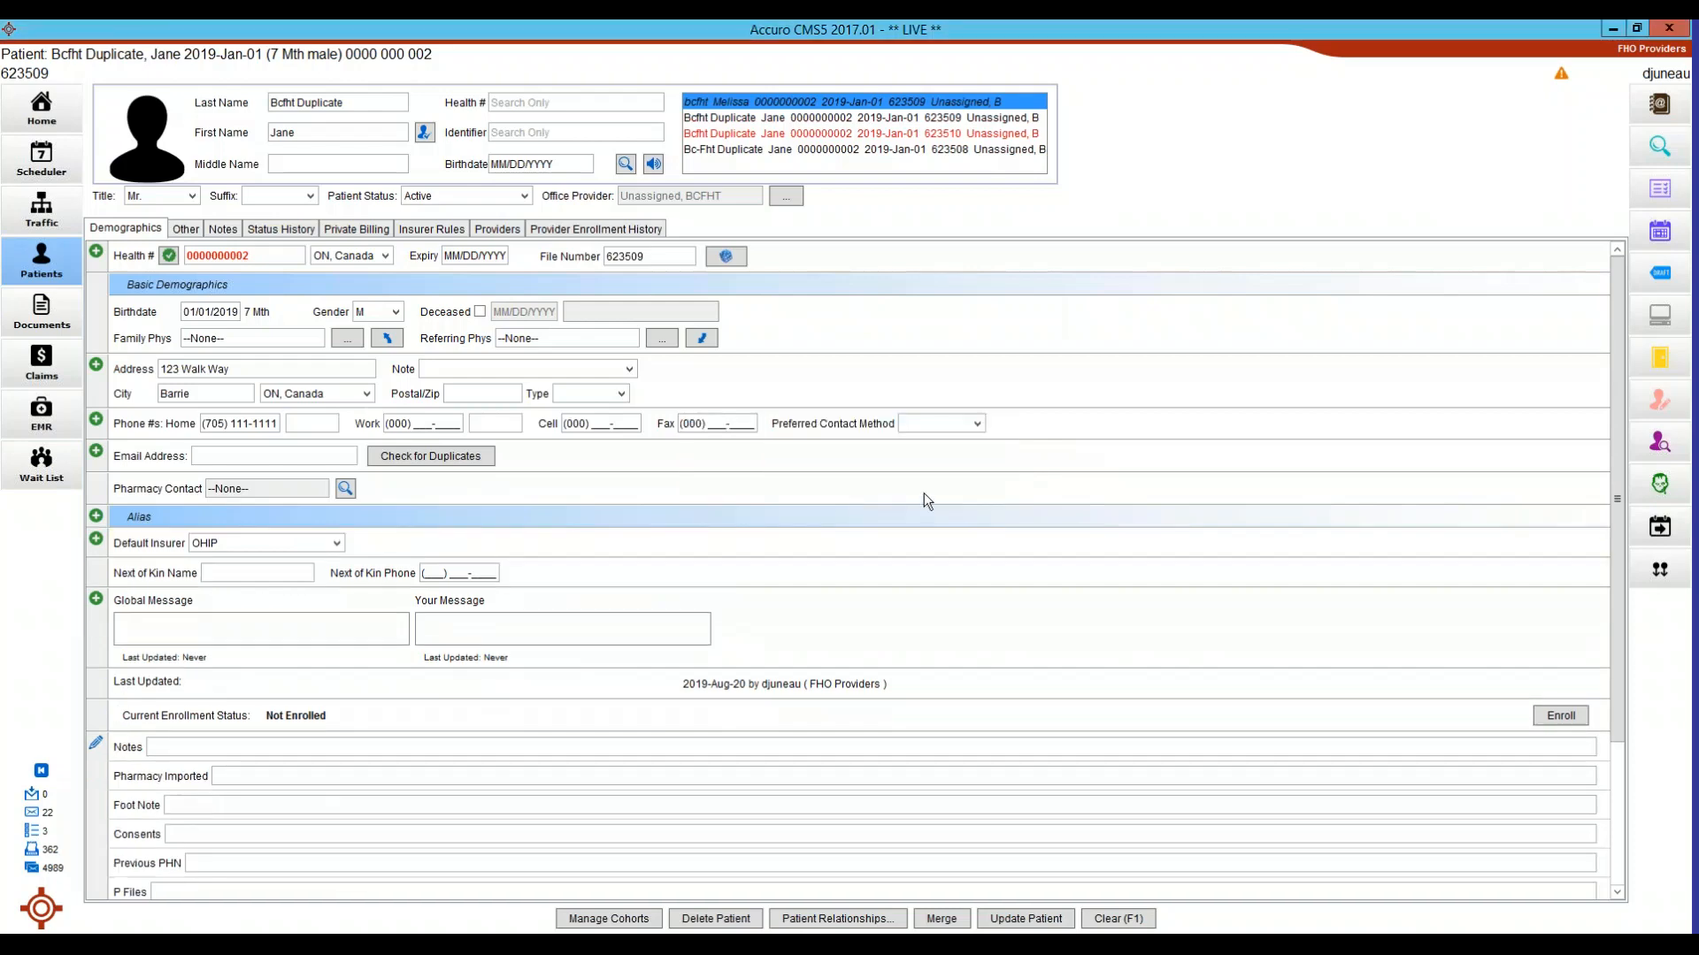
mouse_move(338, 42)
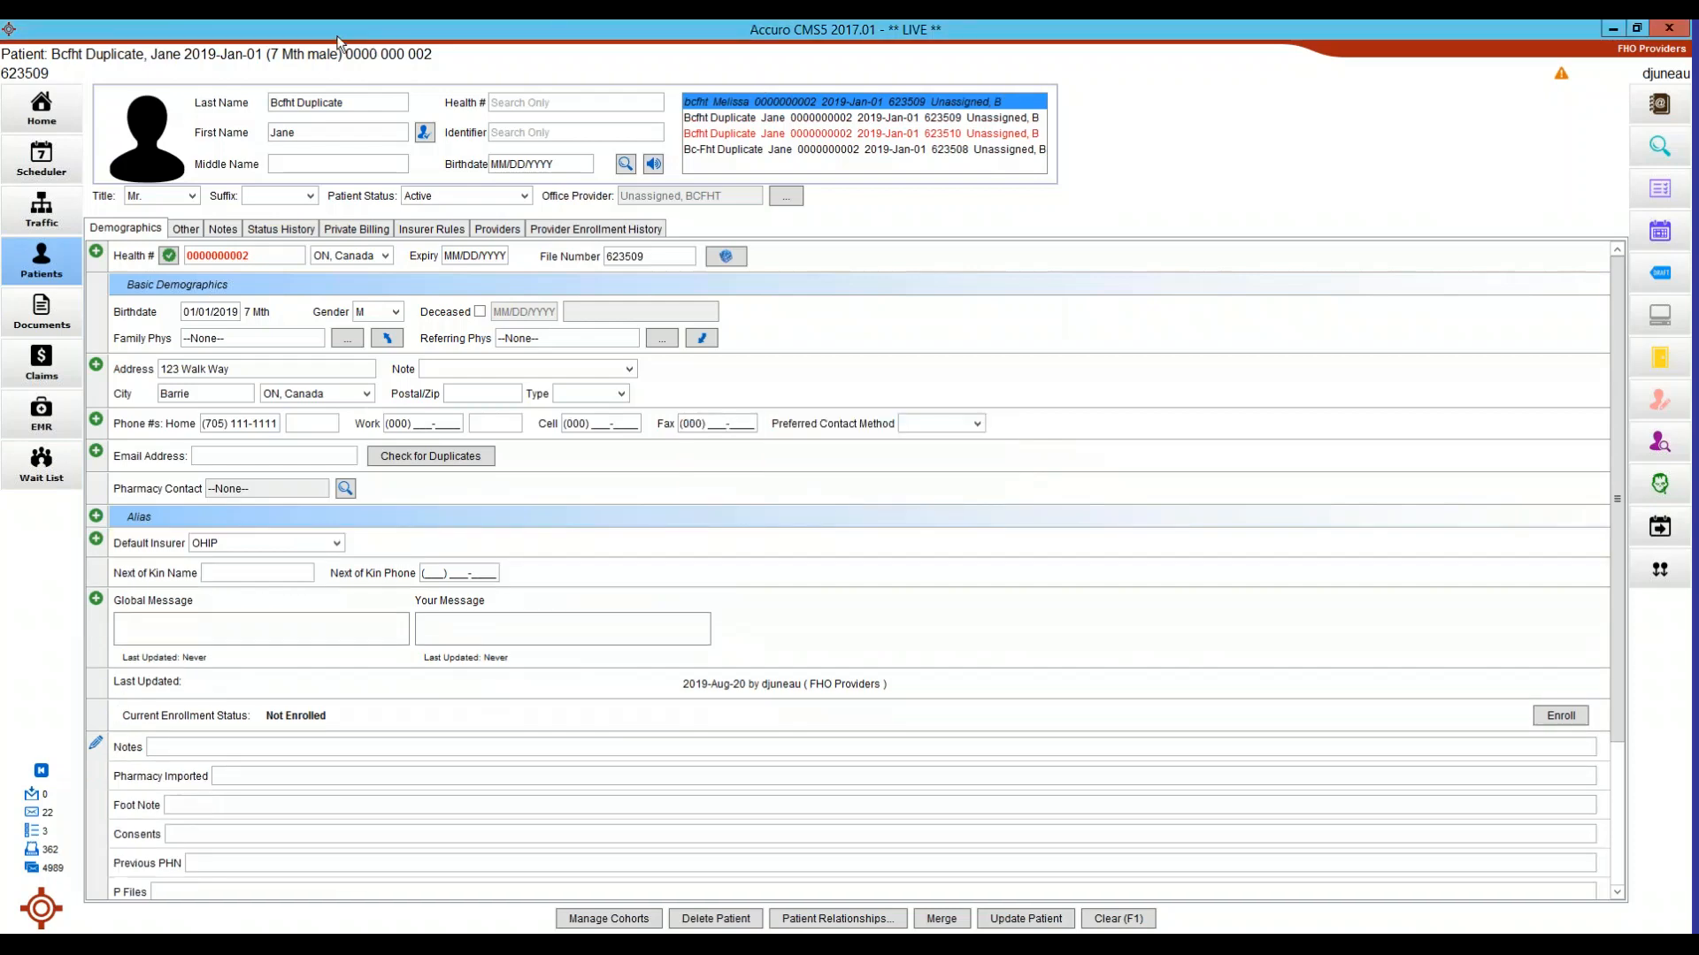
Leave the chart, saving changes despite the similar health number warning.
click(1116, 918)
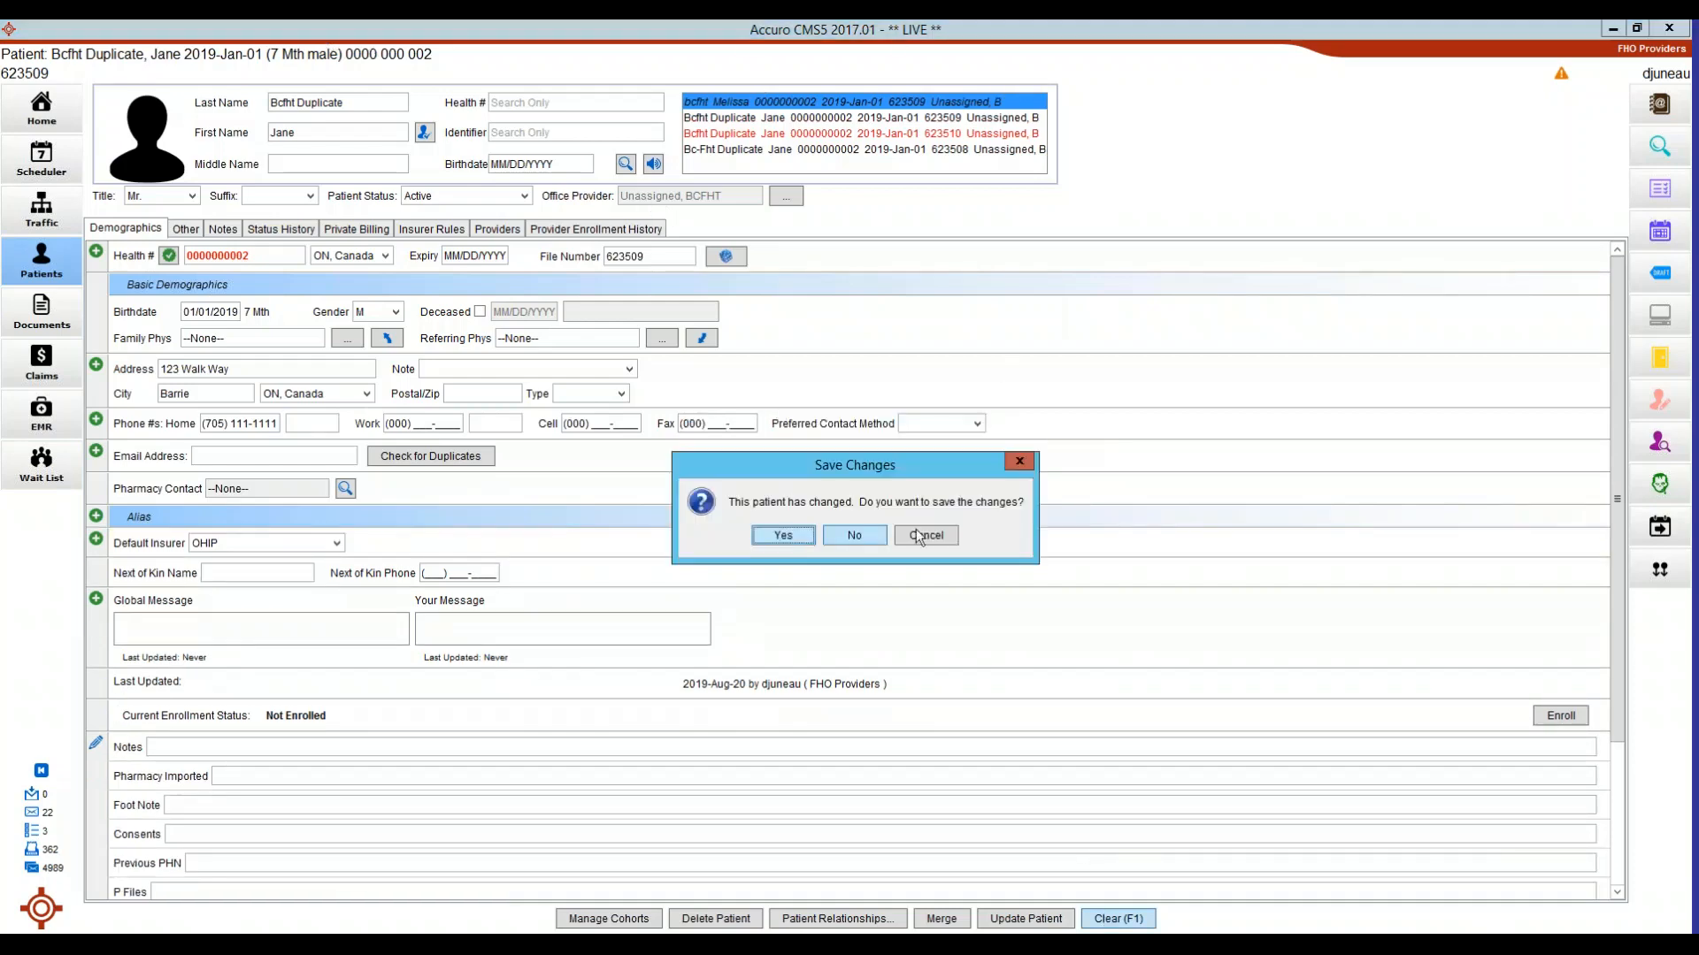
click(782, 534)
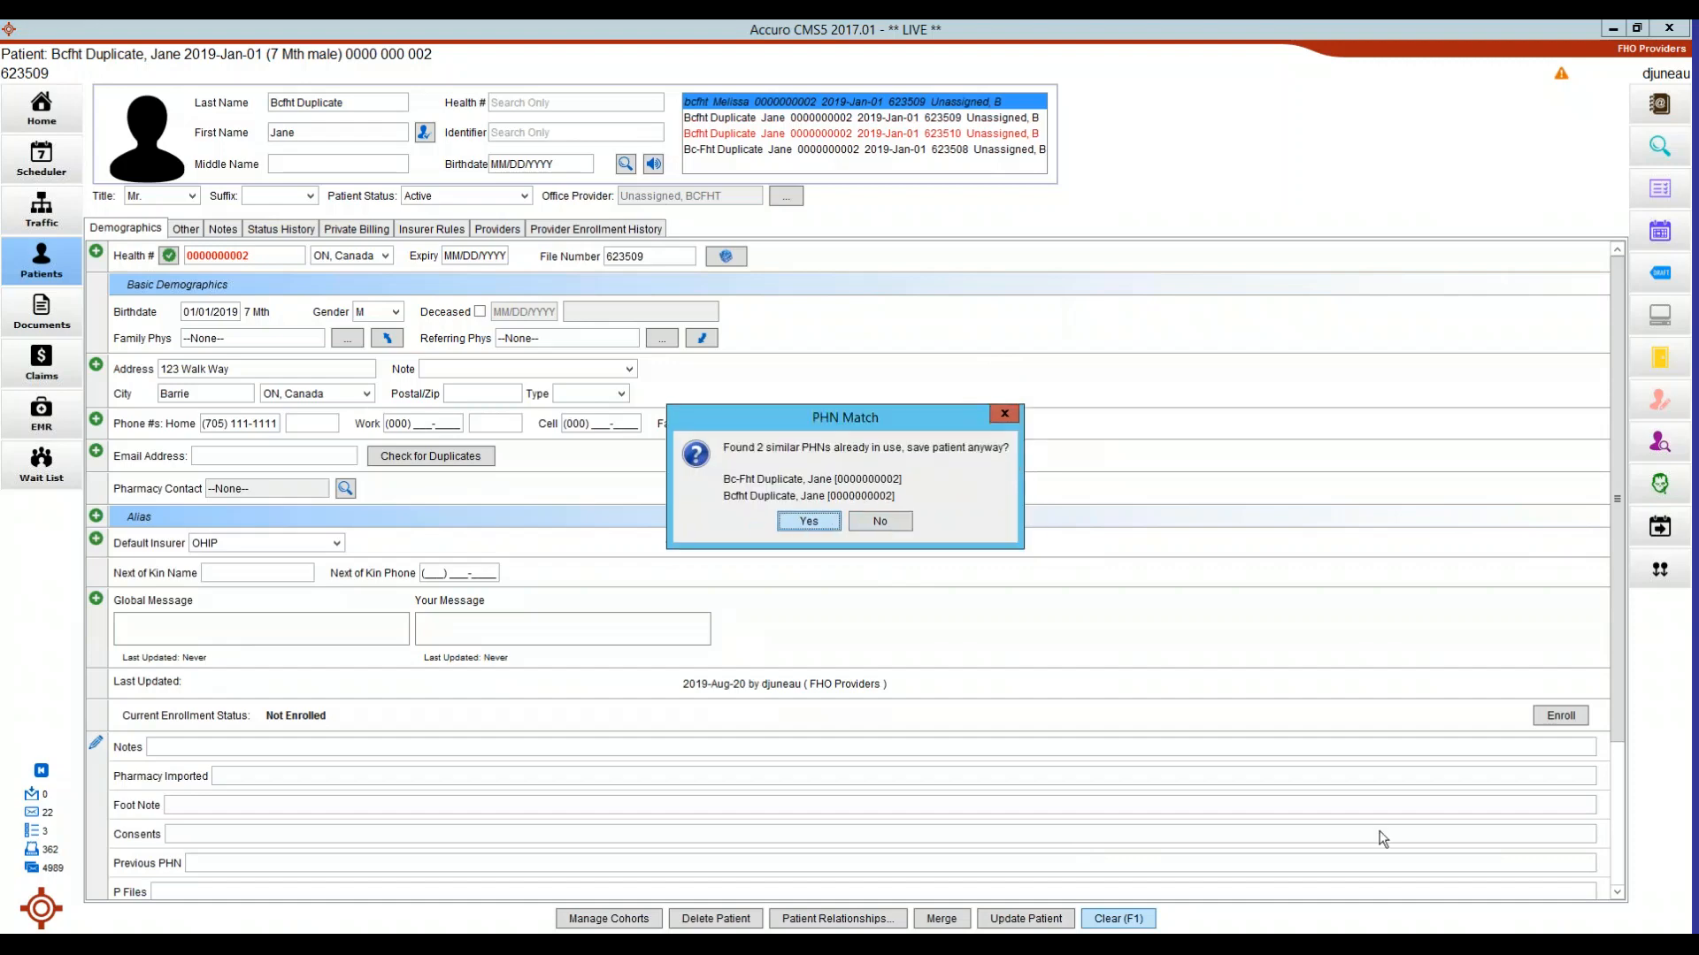
mouse_move(806, 520)
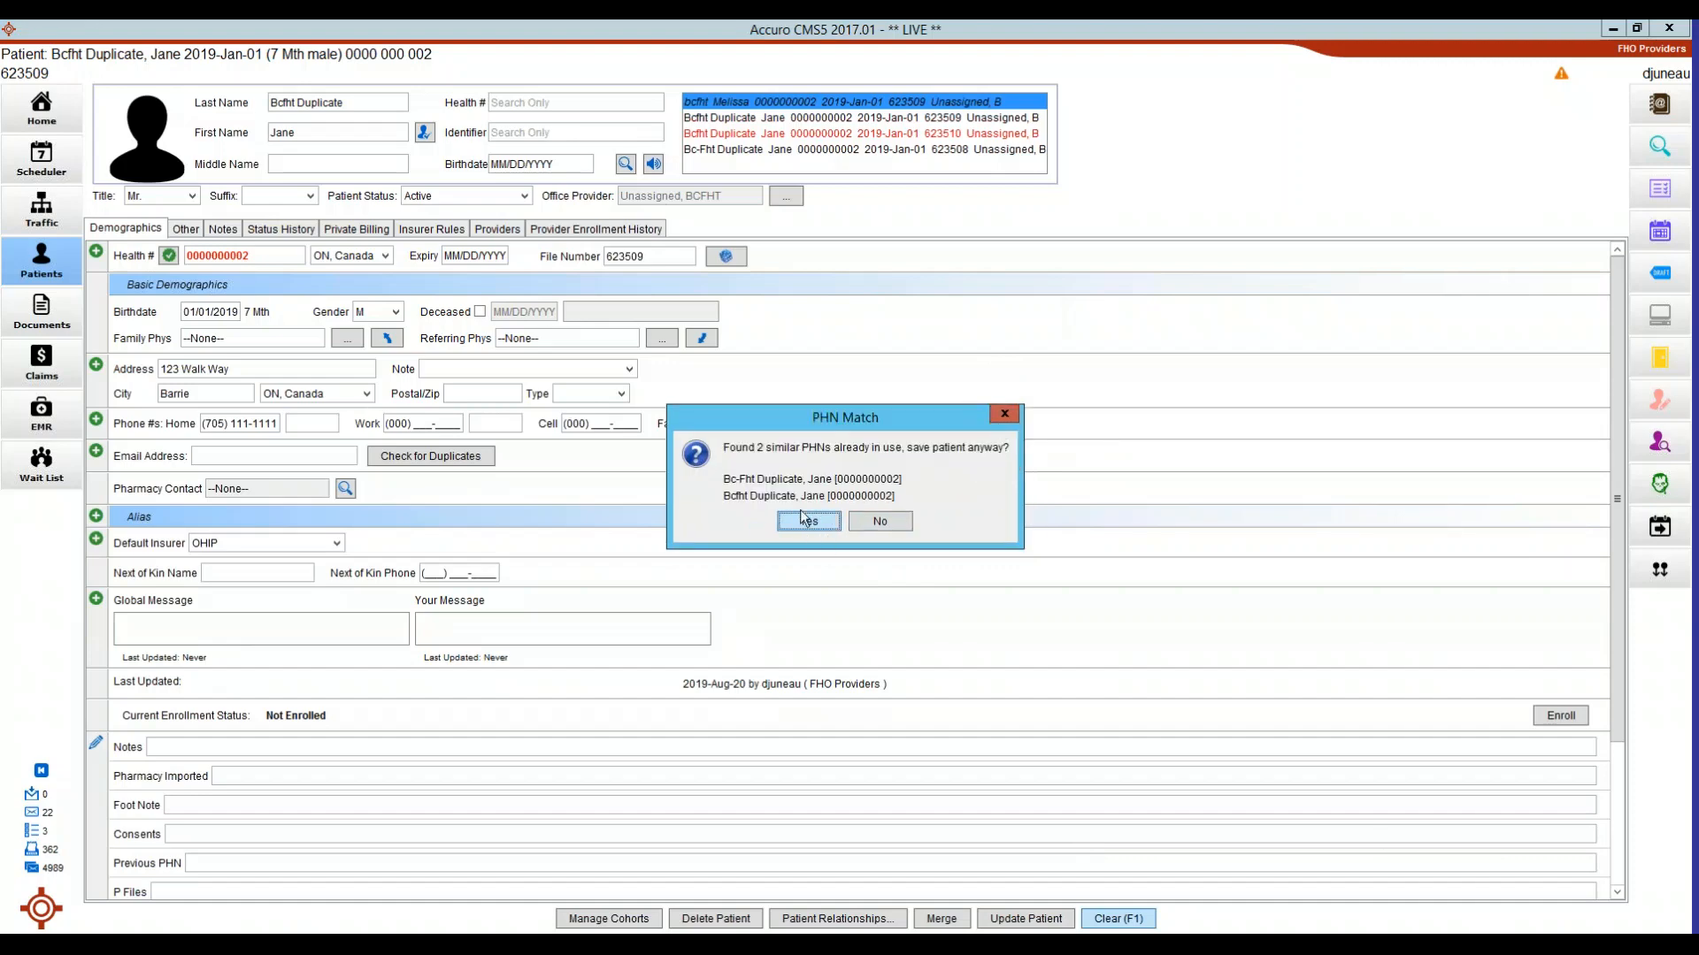
click(809, 520)
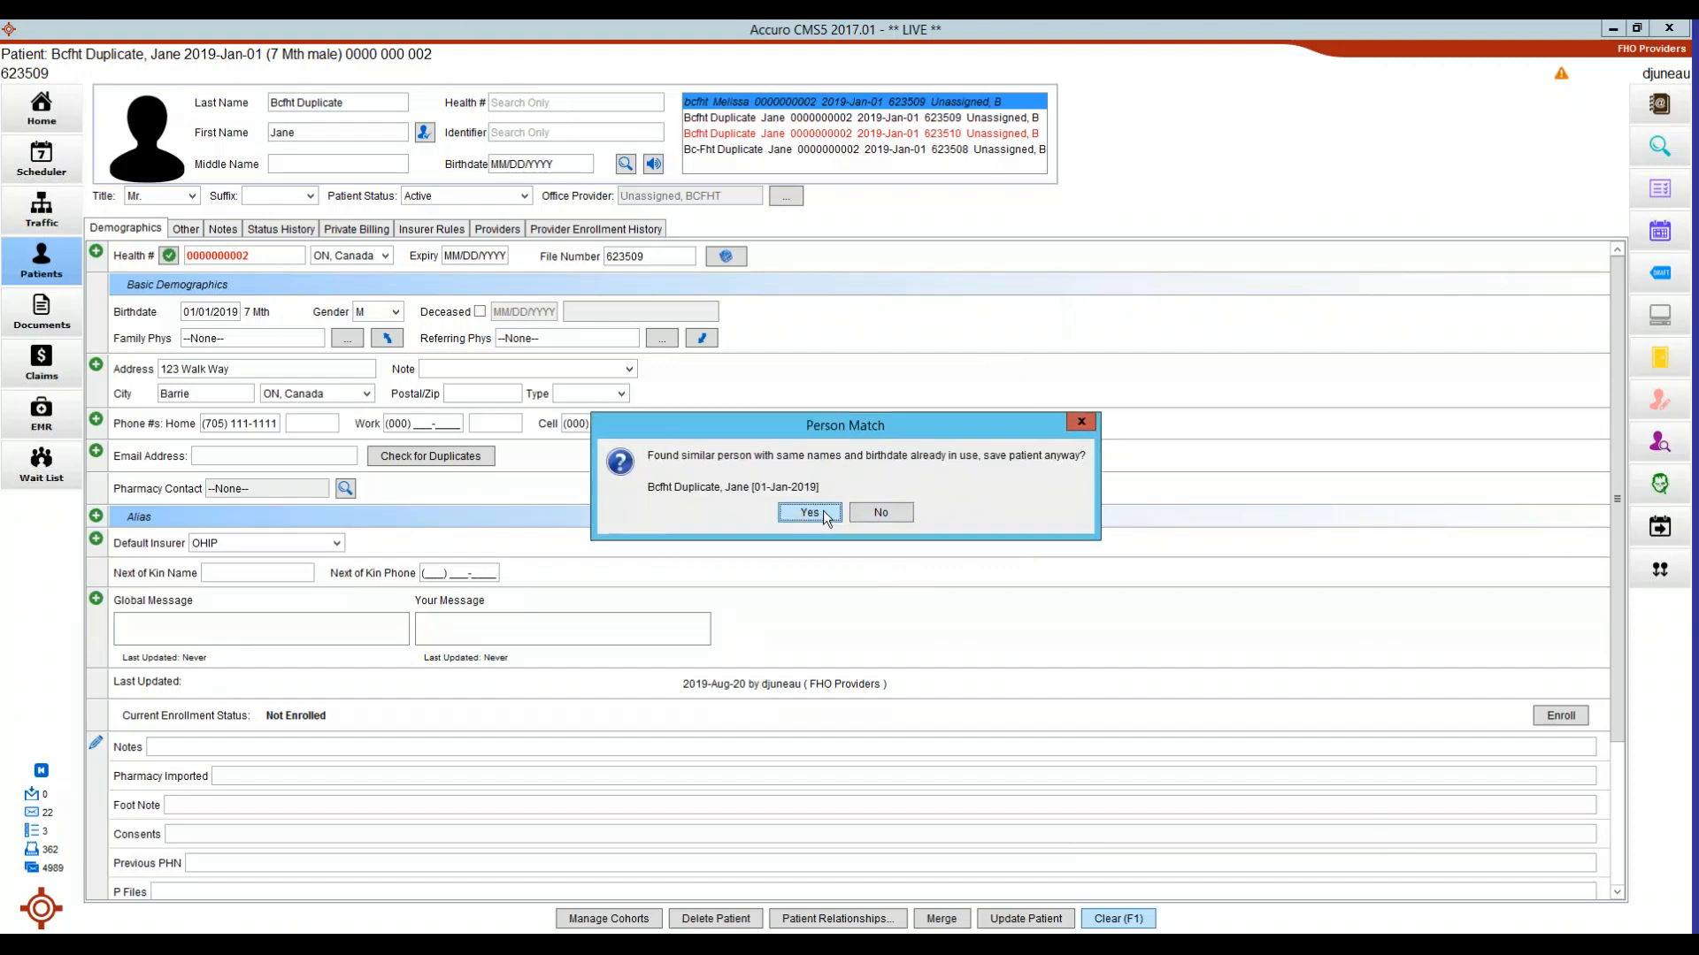
mouse_move(807, 513)
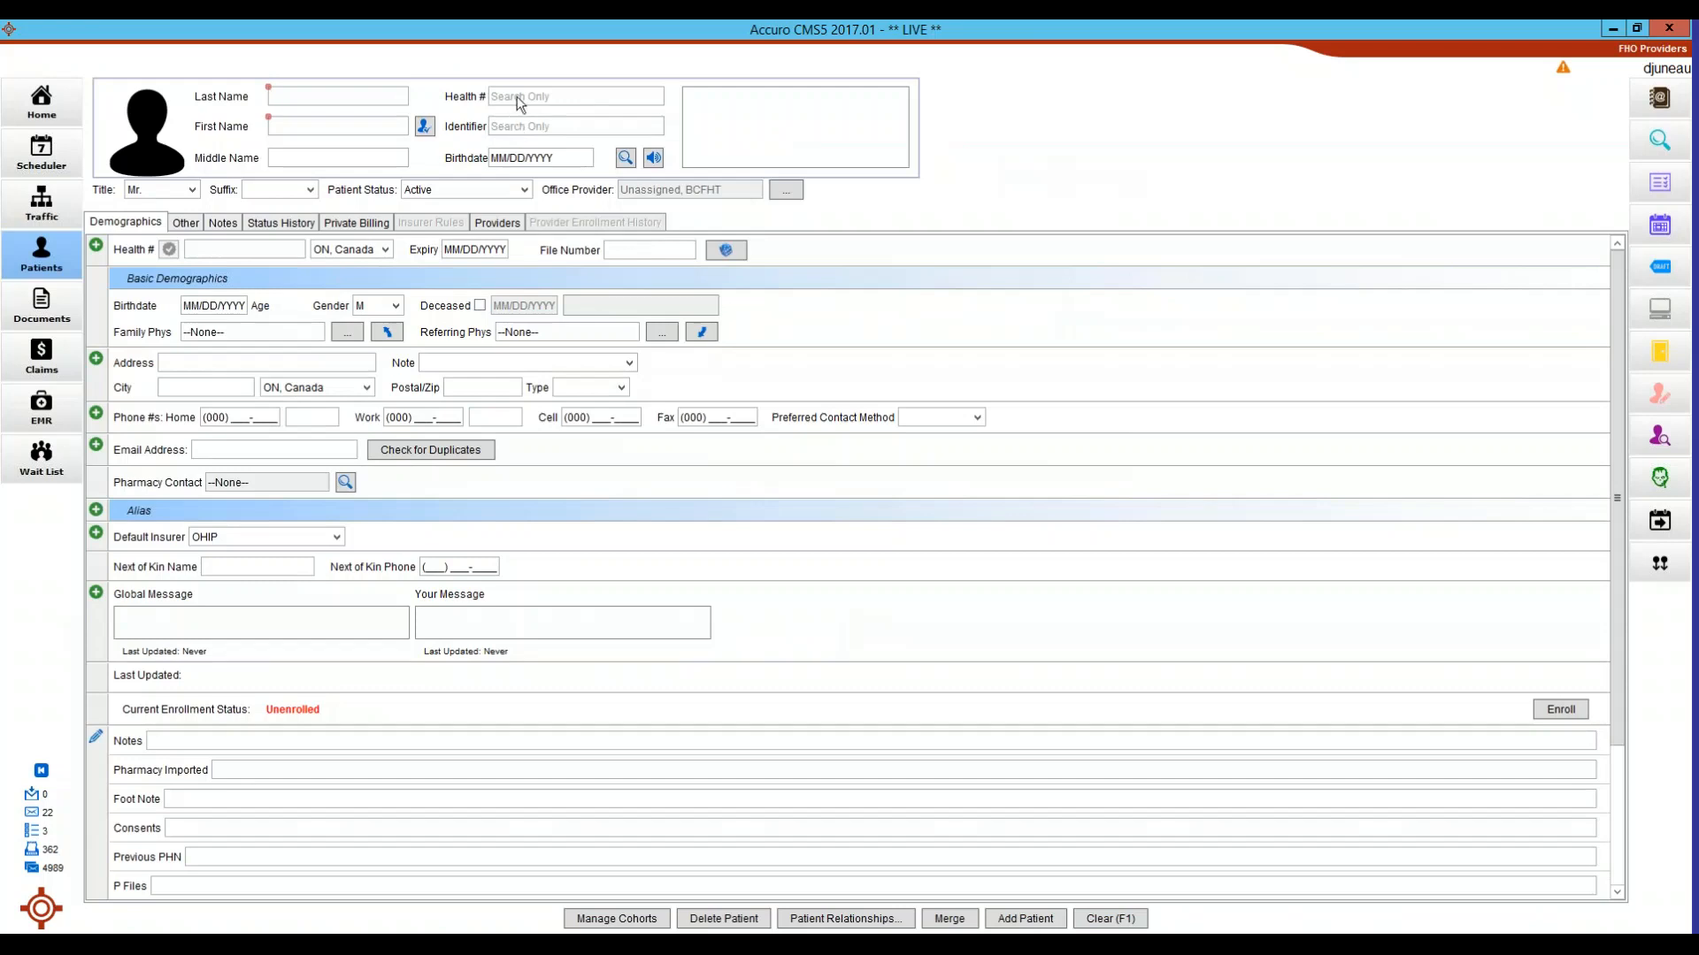
Search by the health number to find the duplicate Jane charts again.
text(0000000002)
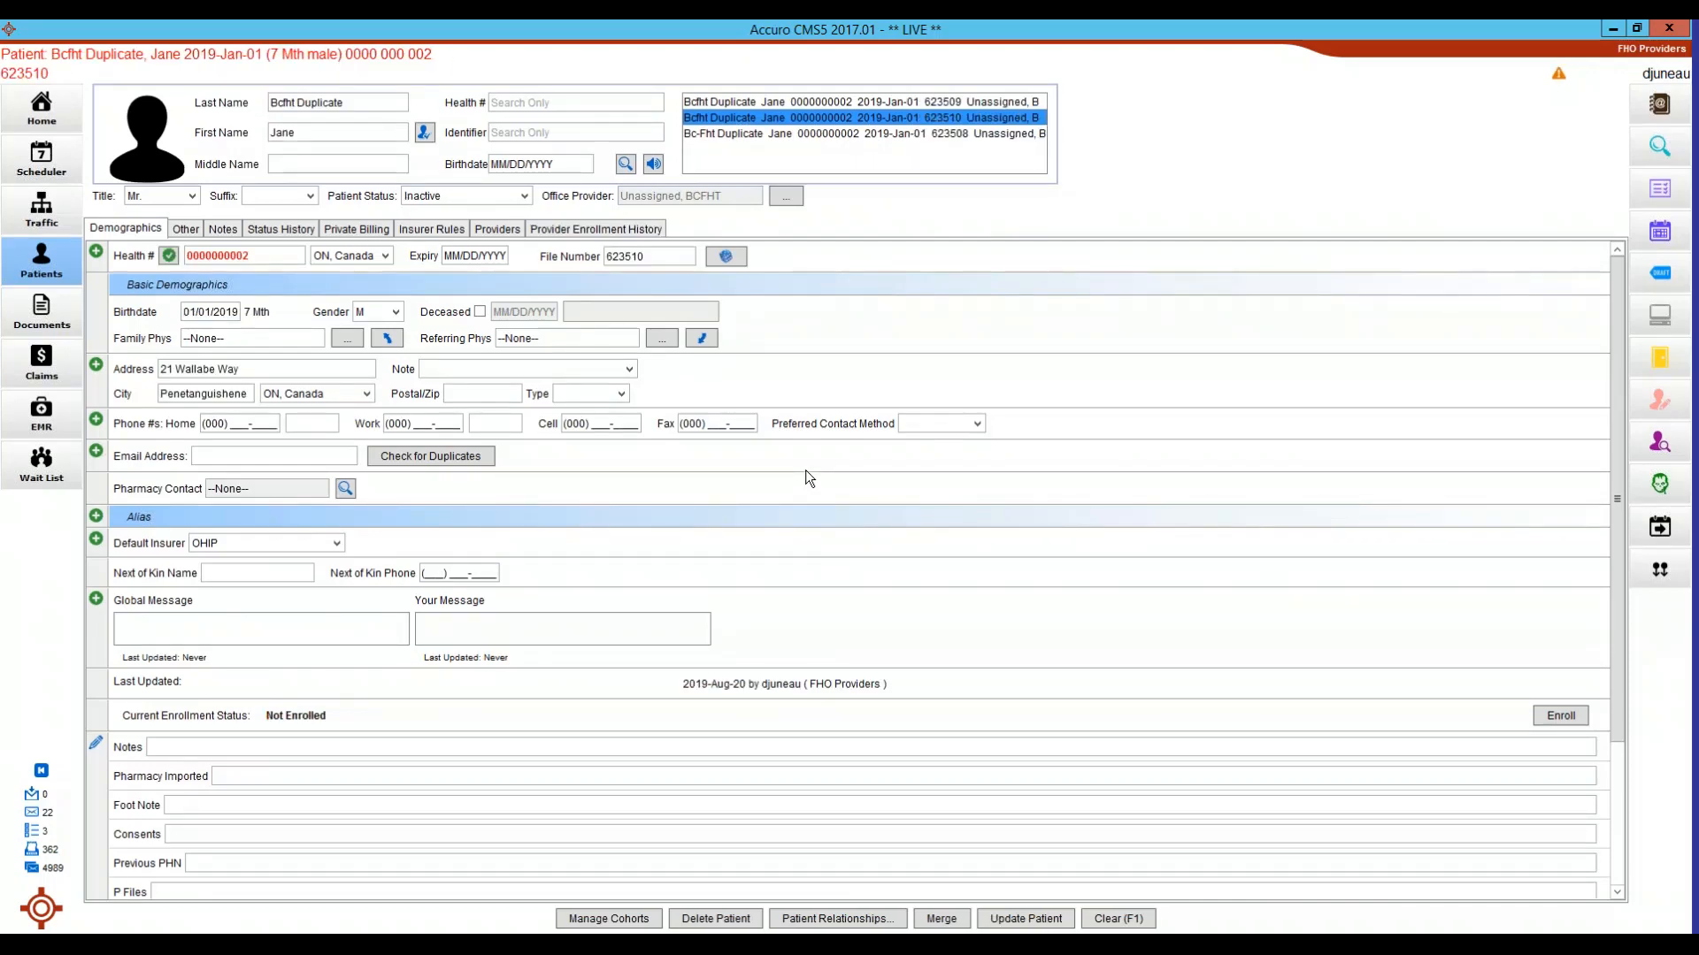
mouse_move(581, 60)
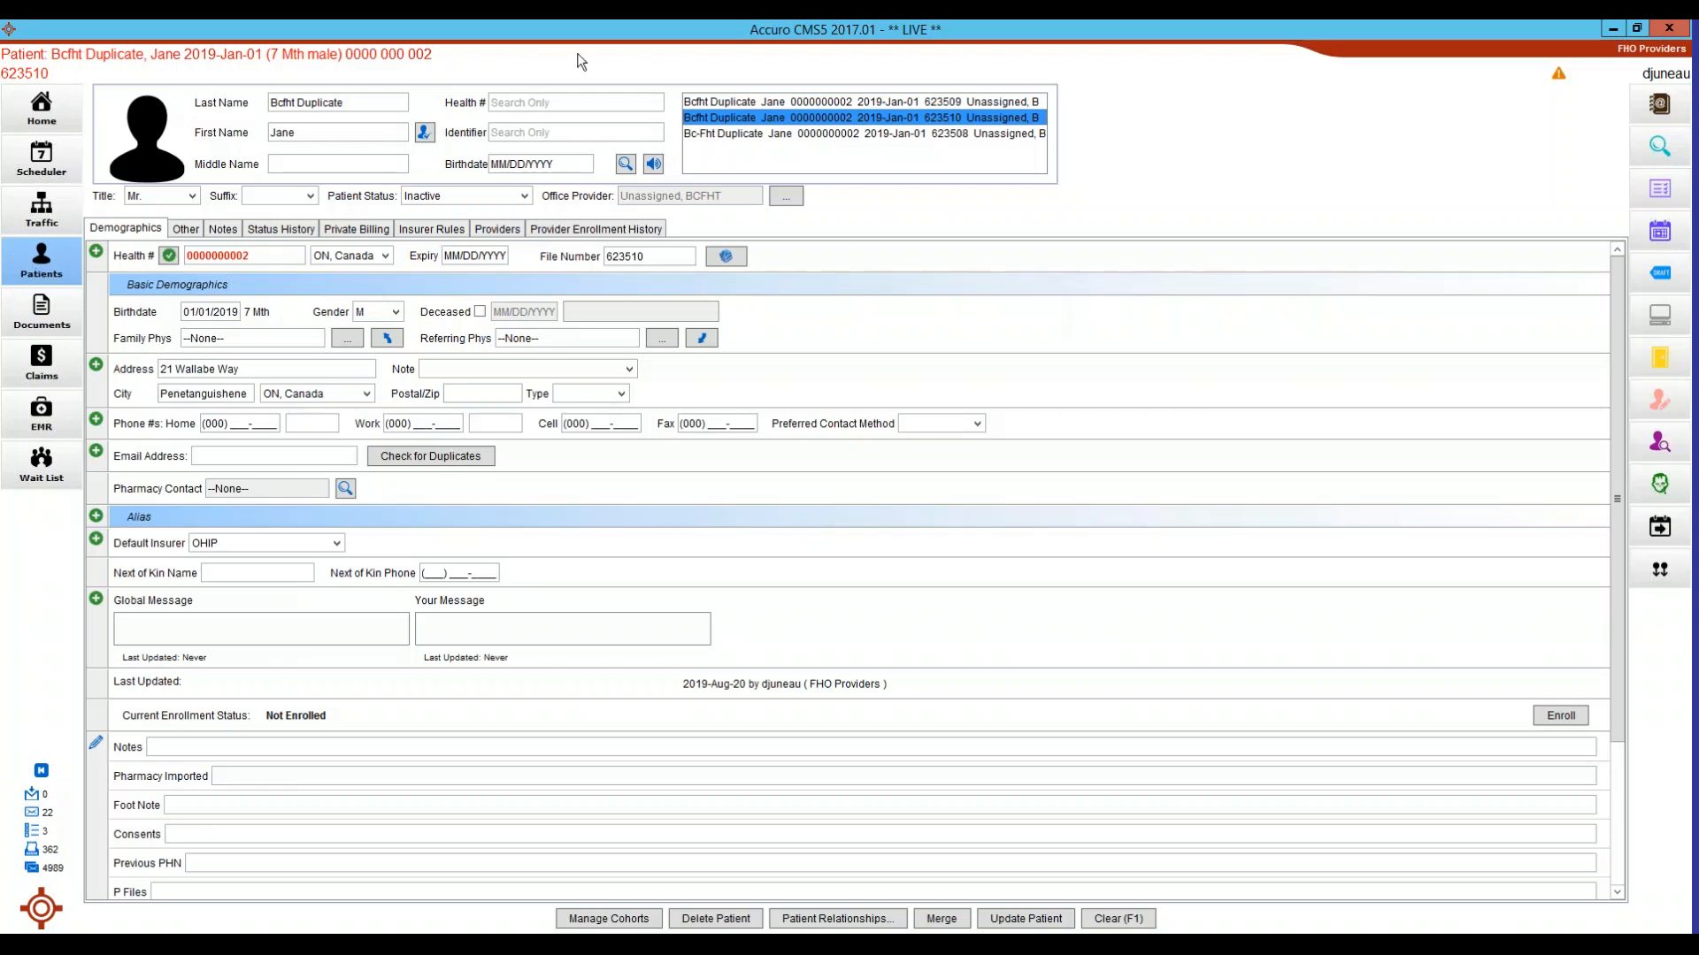
mouse_move(798, 131)
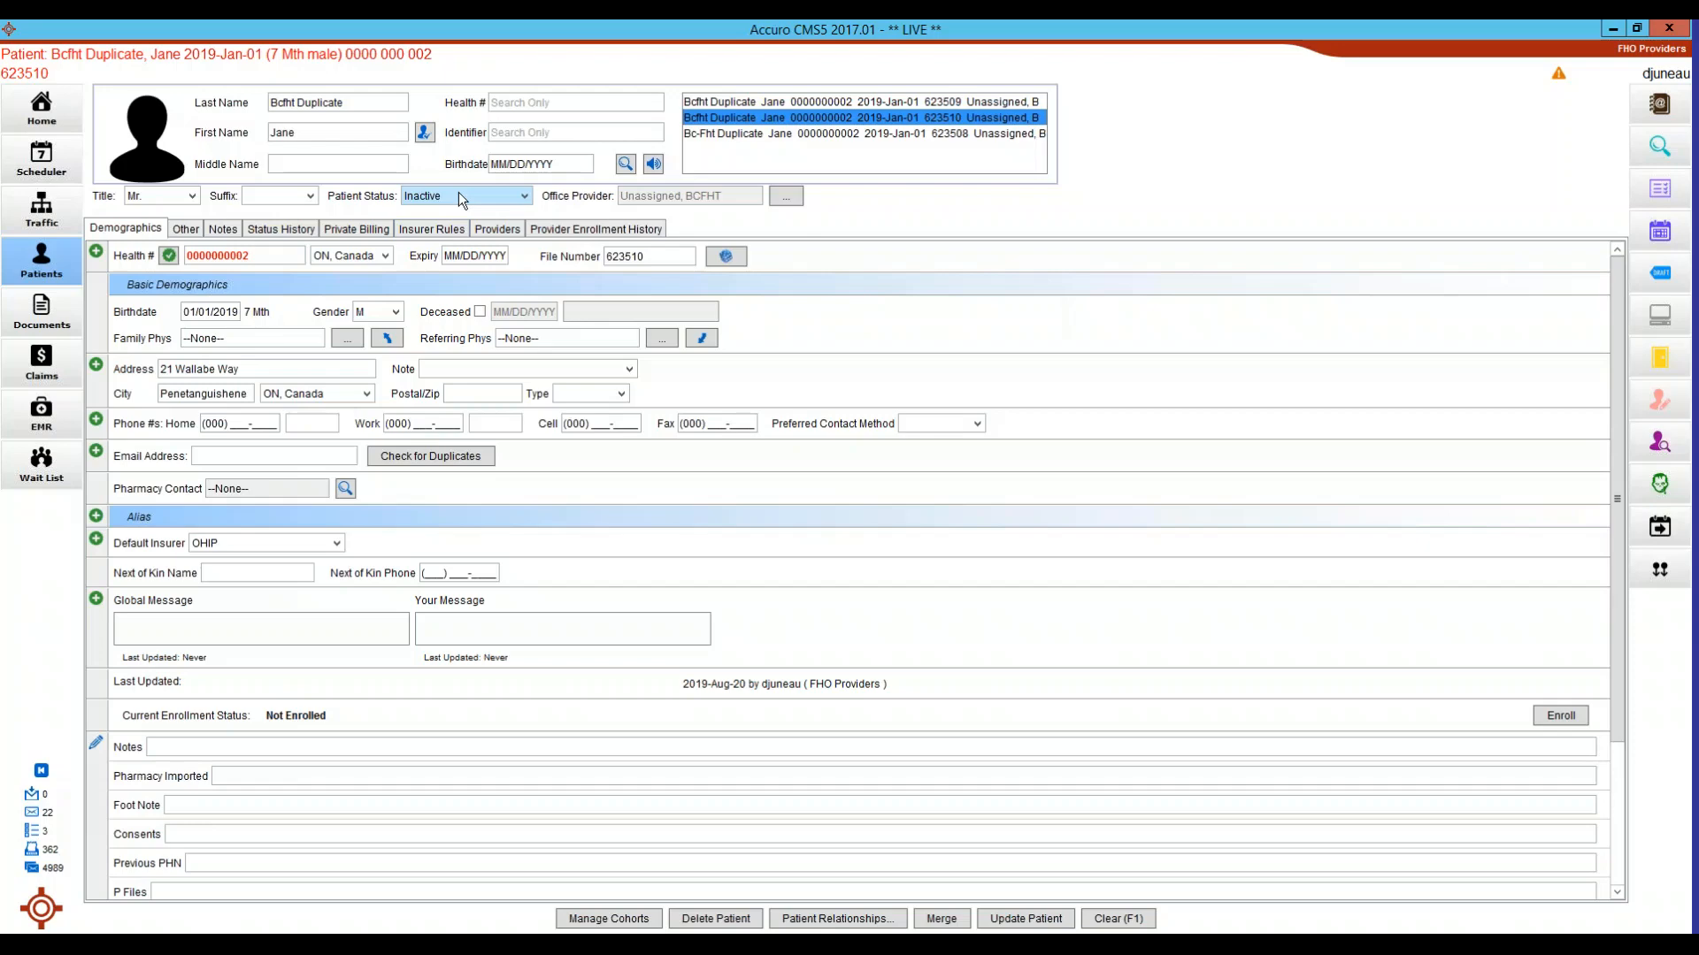
mouse_move(574, 184)
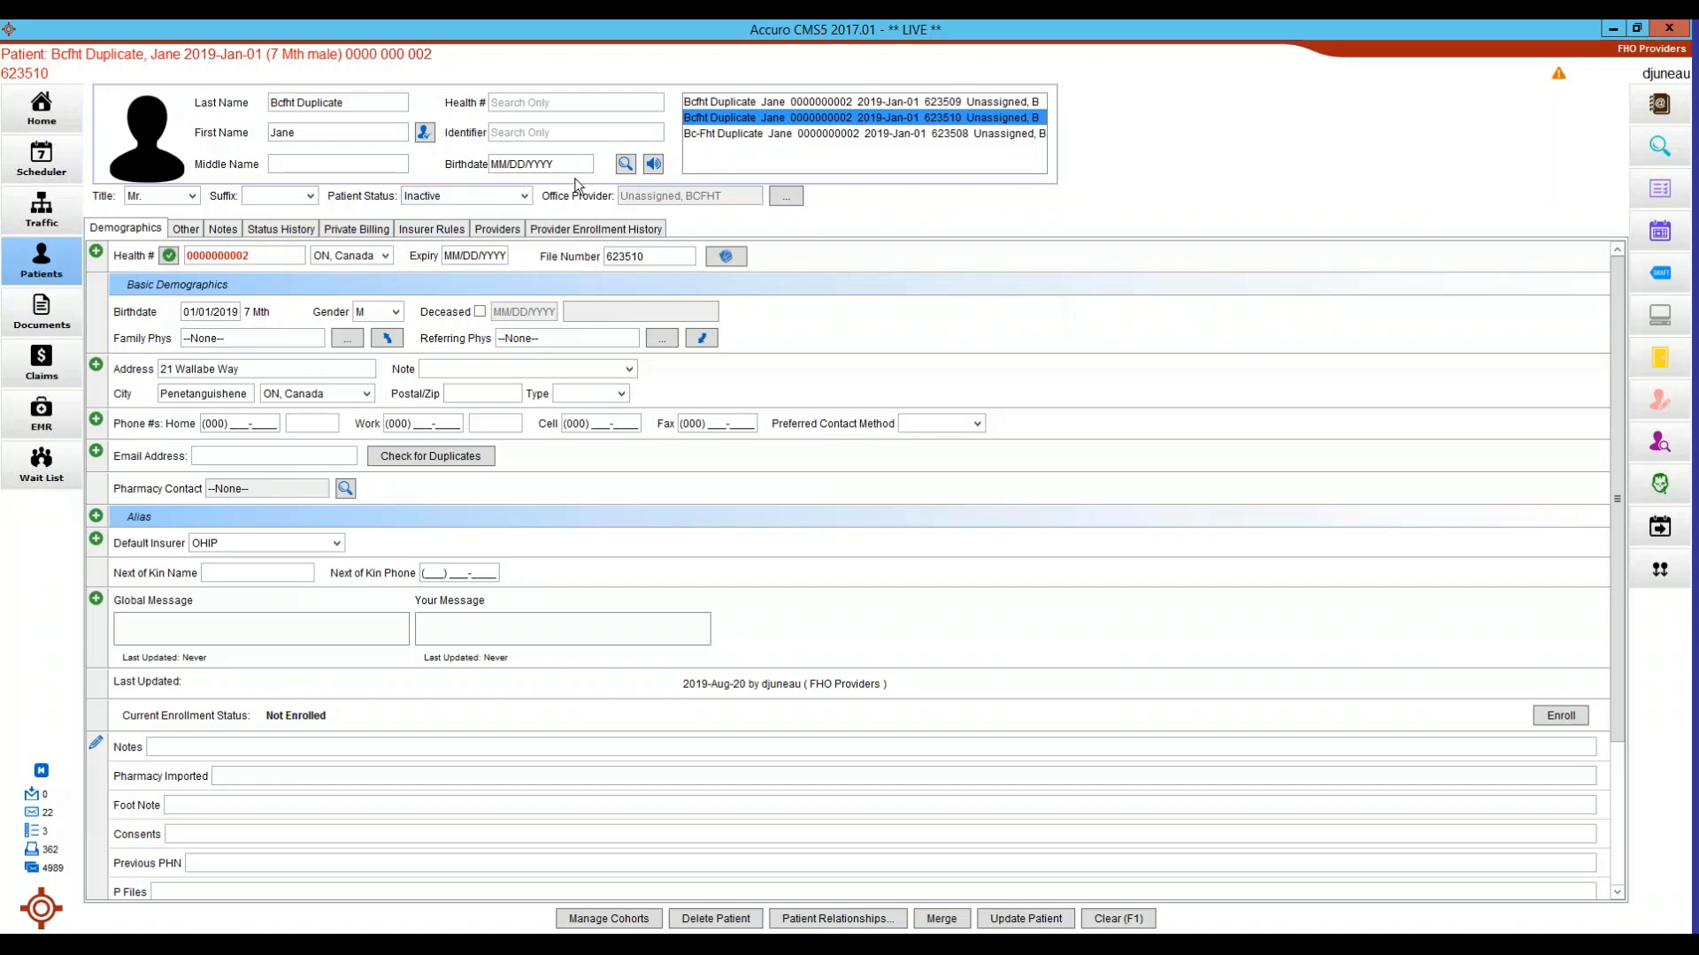
click(523, 197)
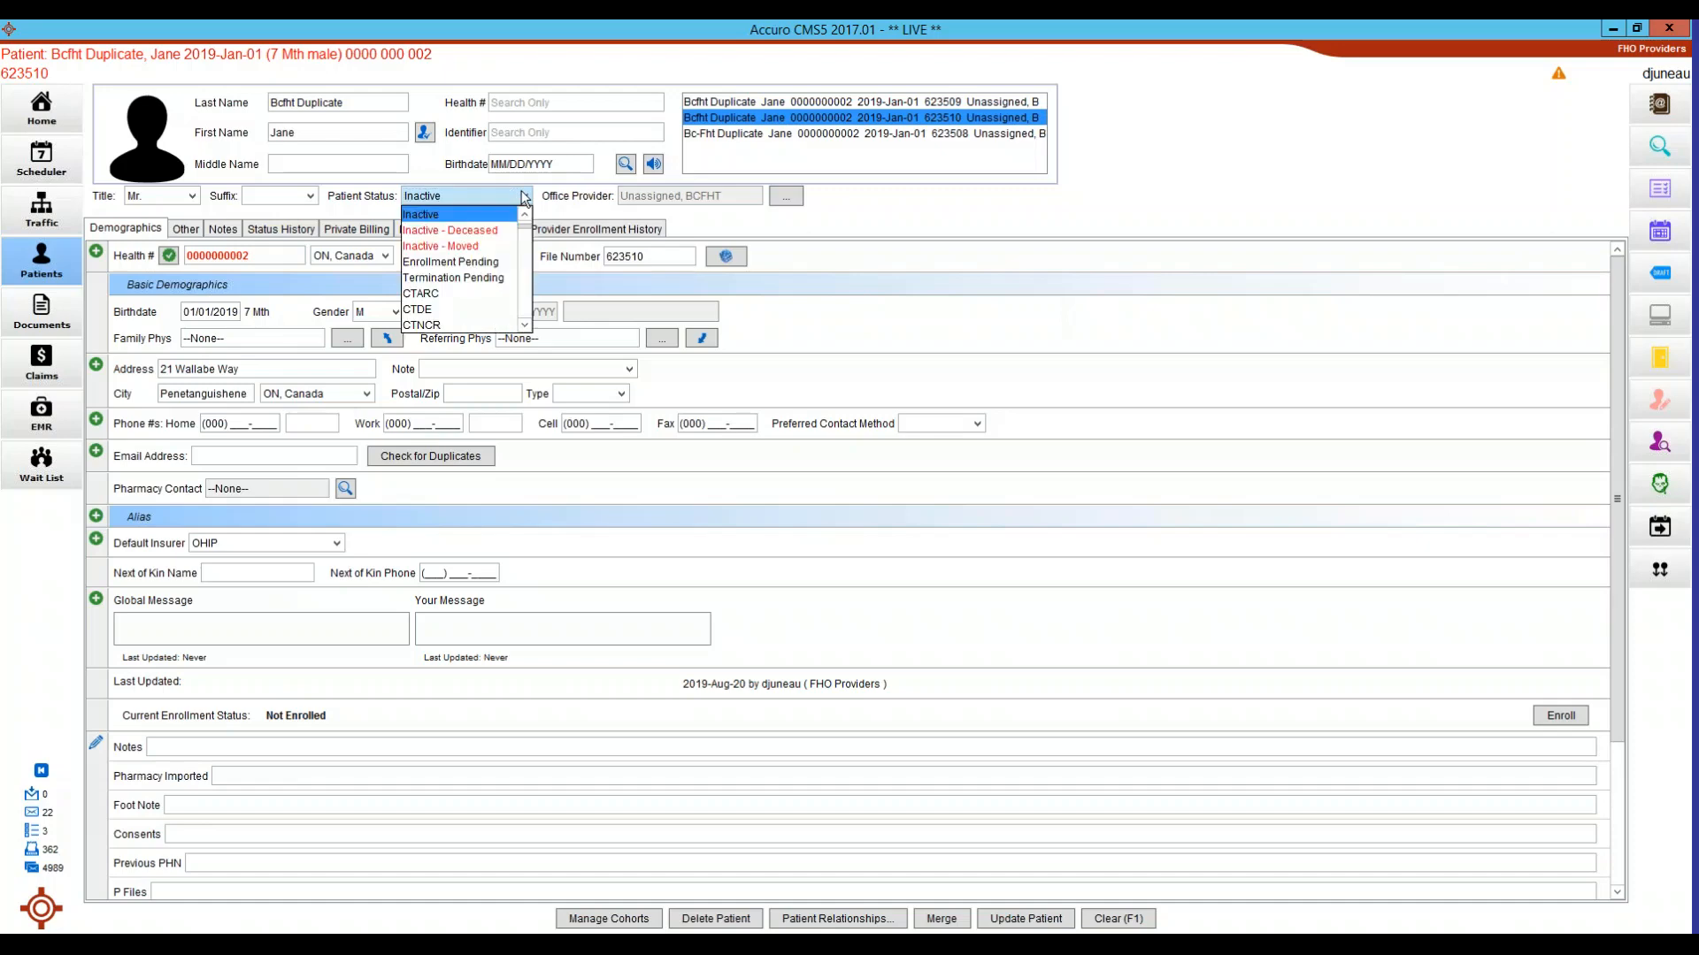
mouse_move(469, 225)
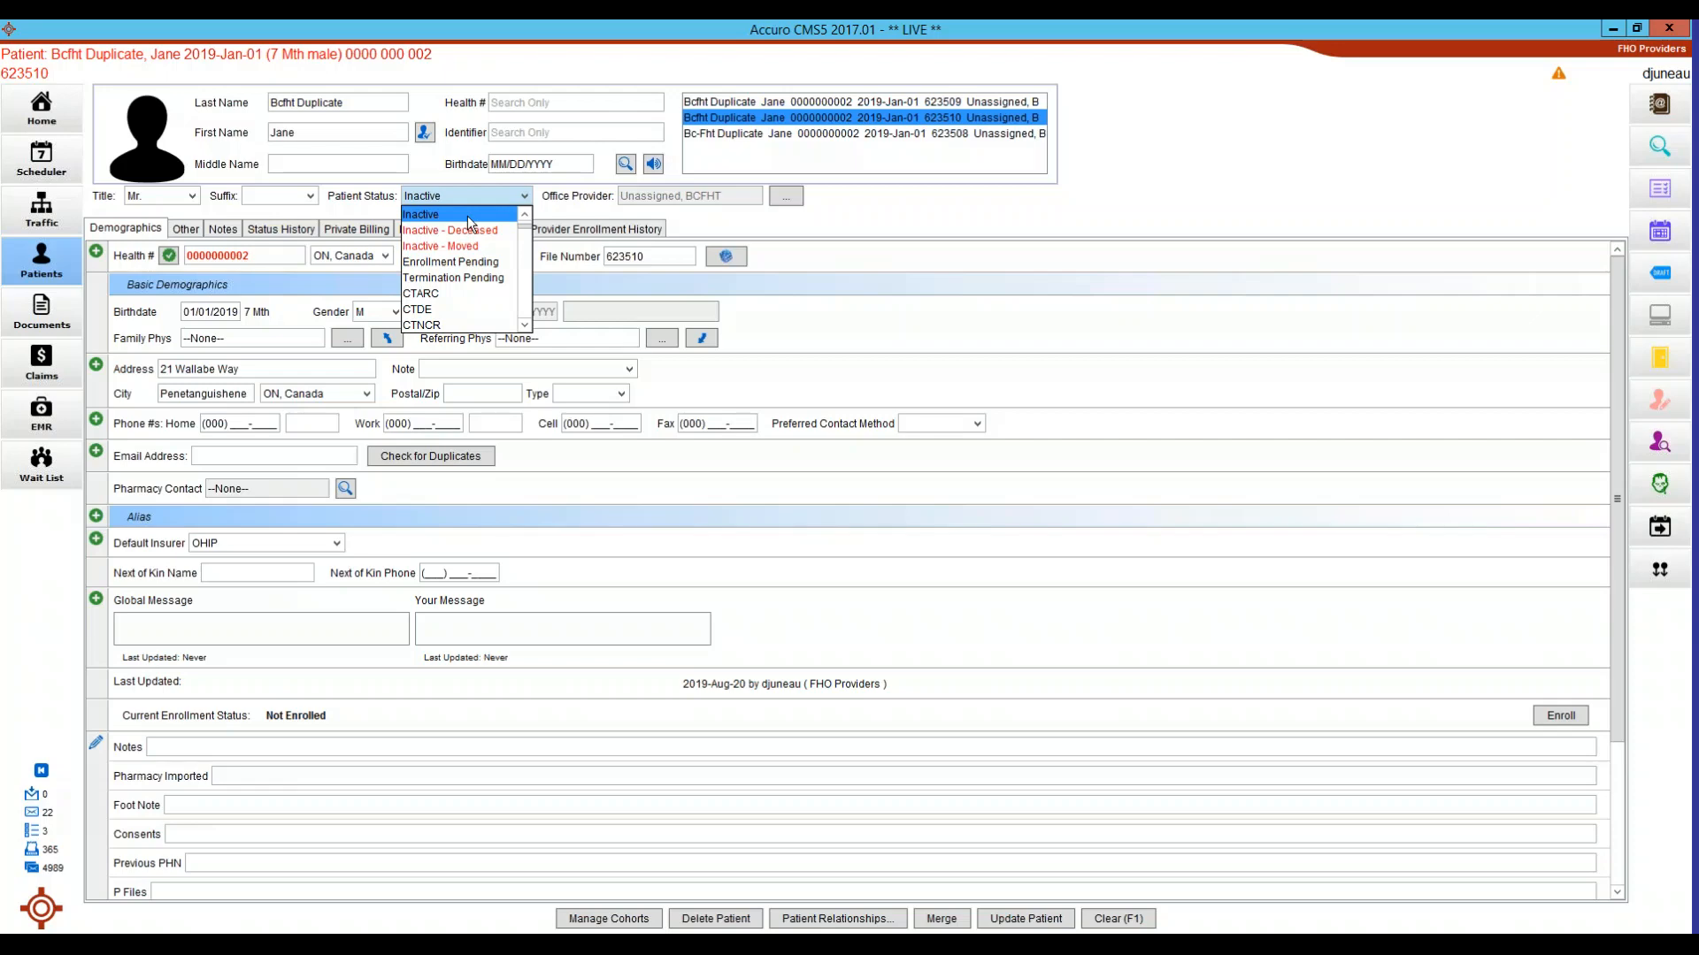
mouse_move(499, 246)
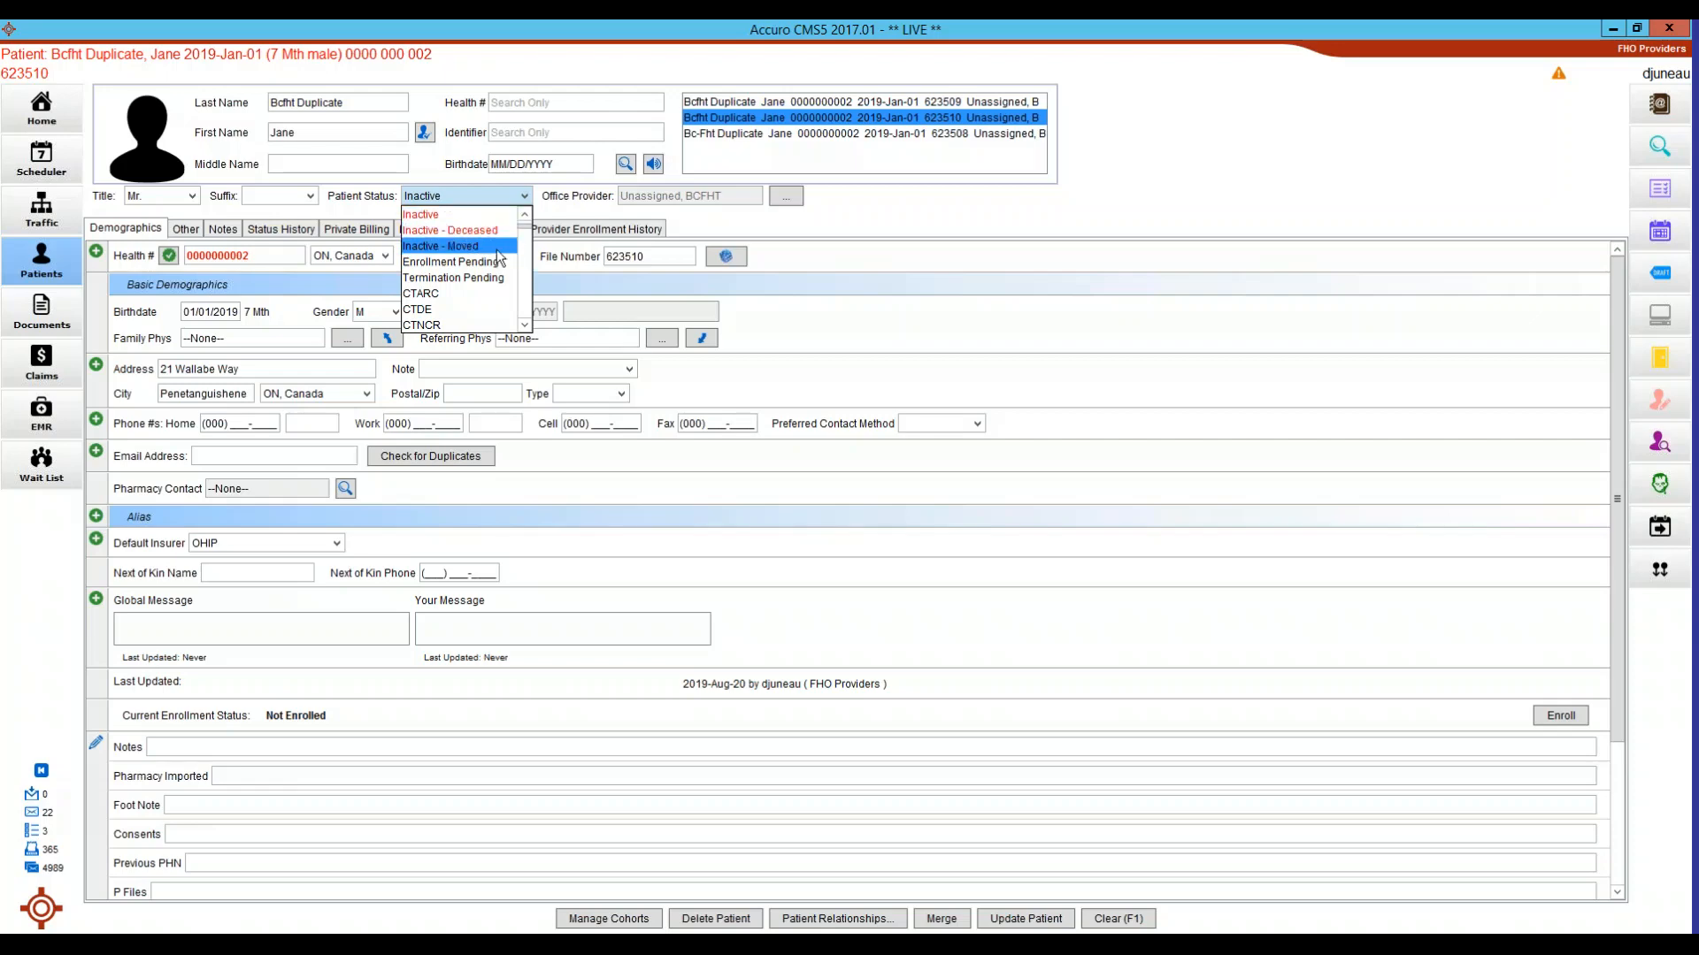
mouse_move(439, 246)
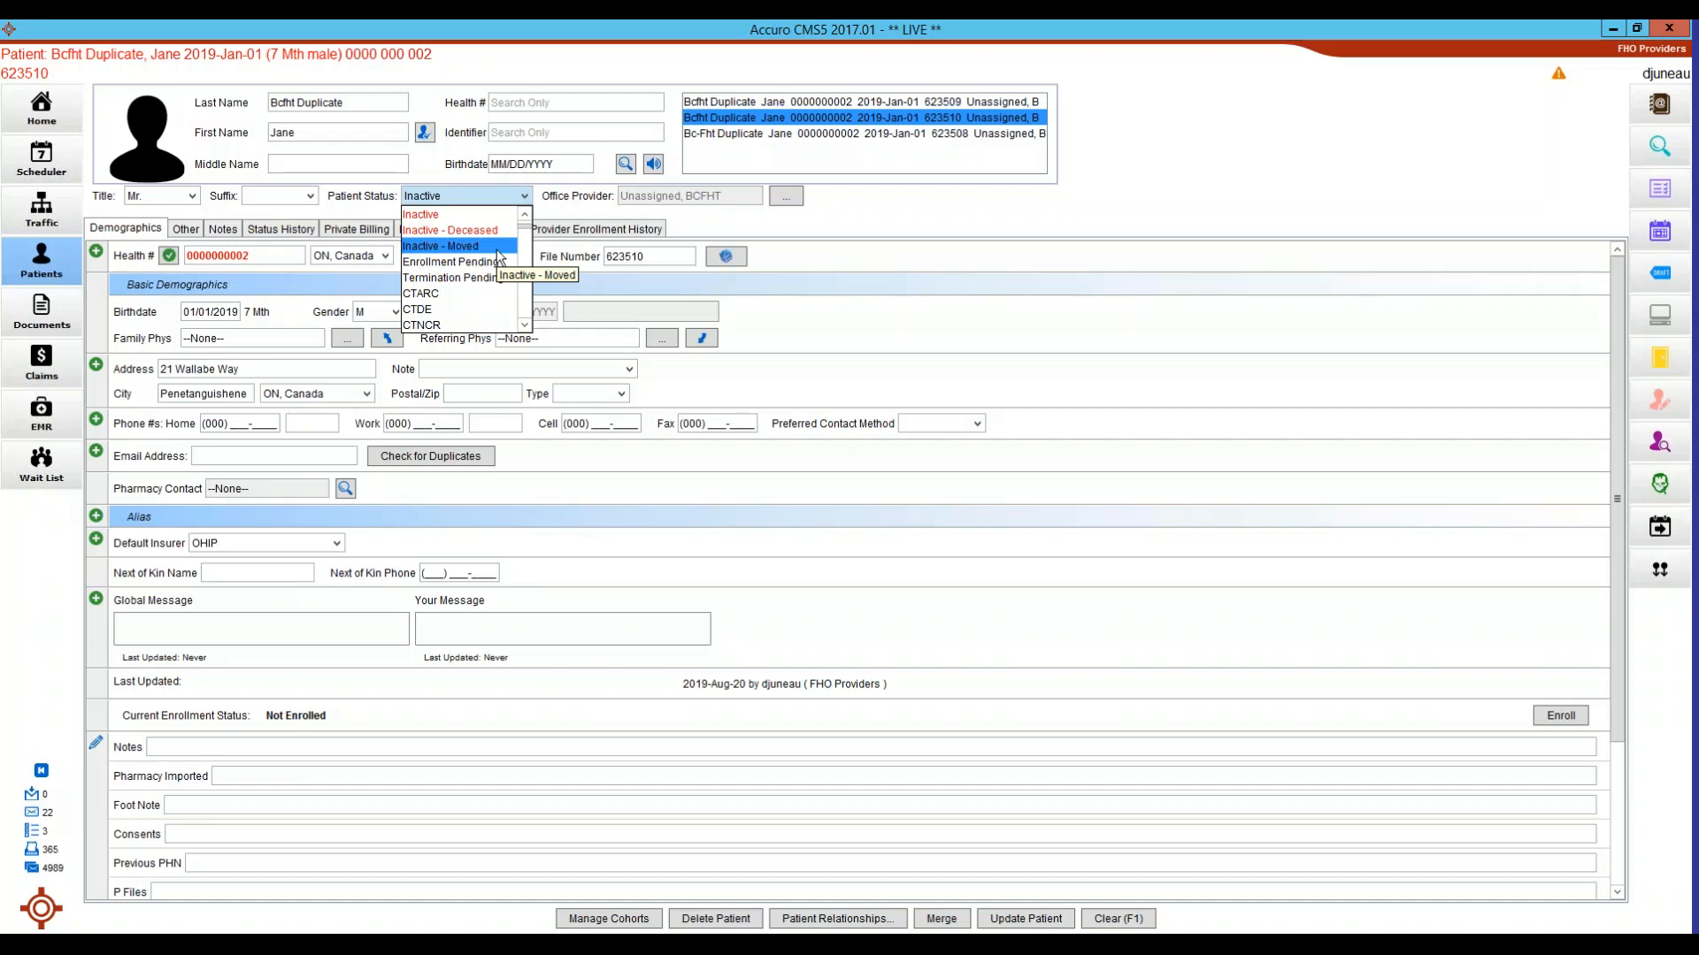
mouse_move(499, 260)
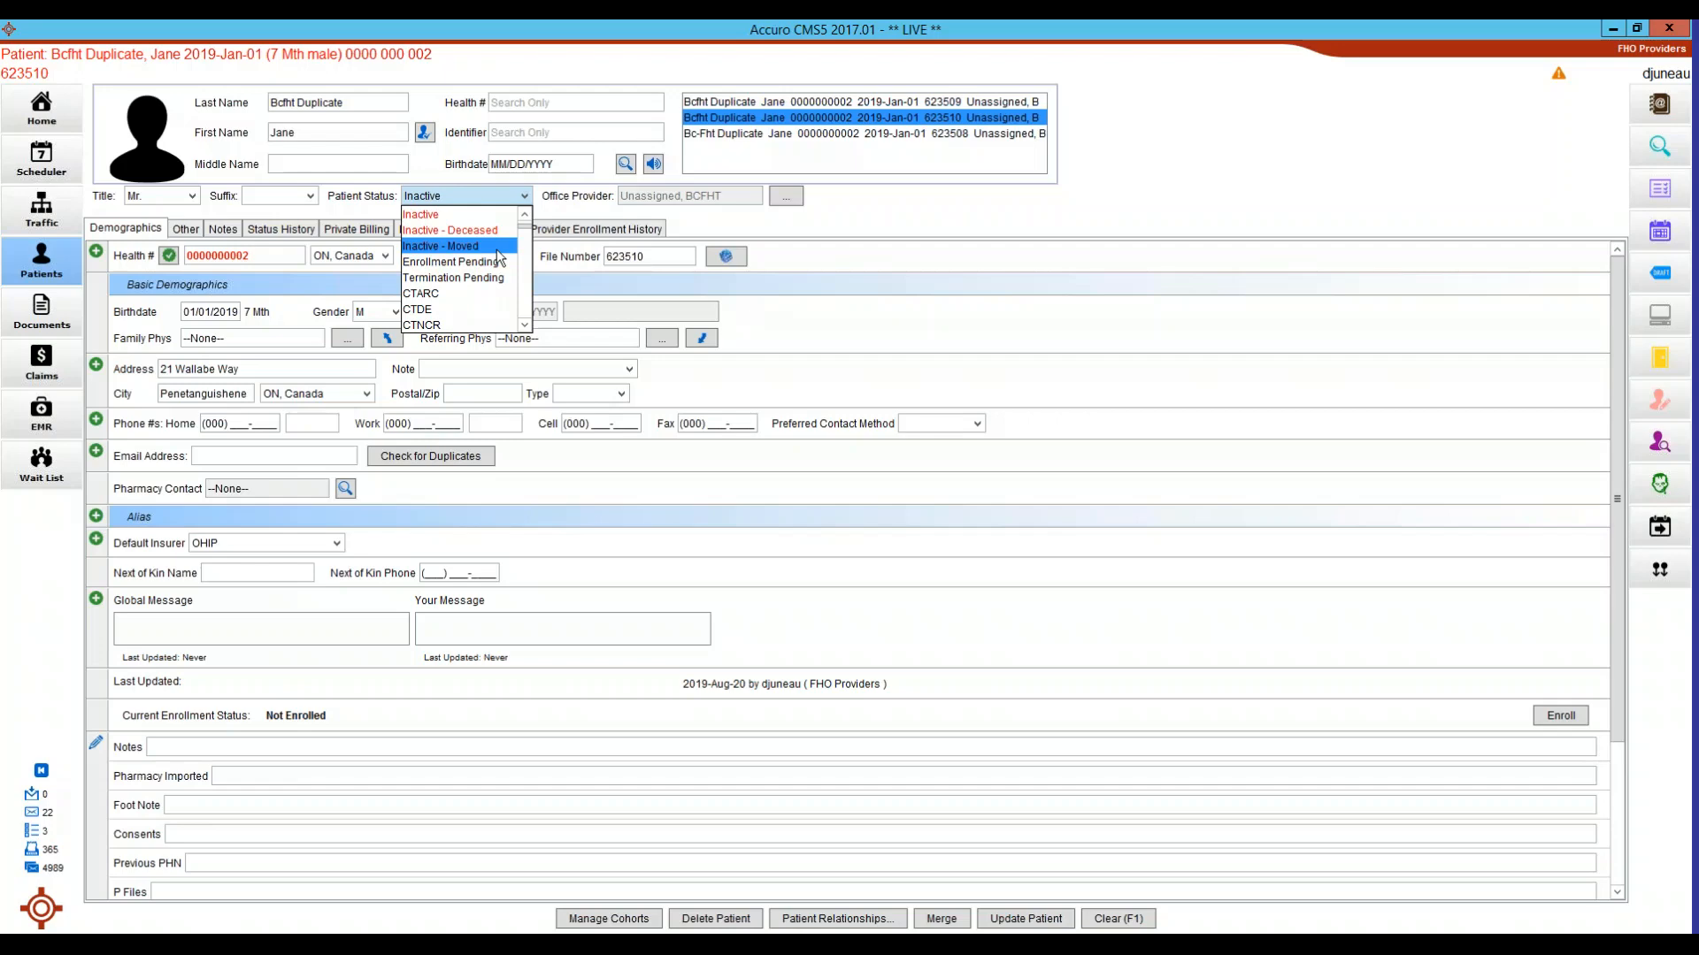
mouse_move(465, 230)
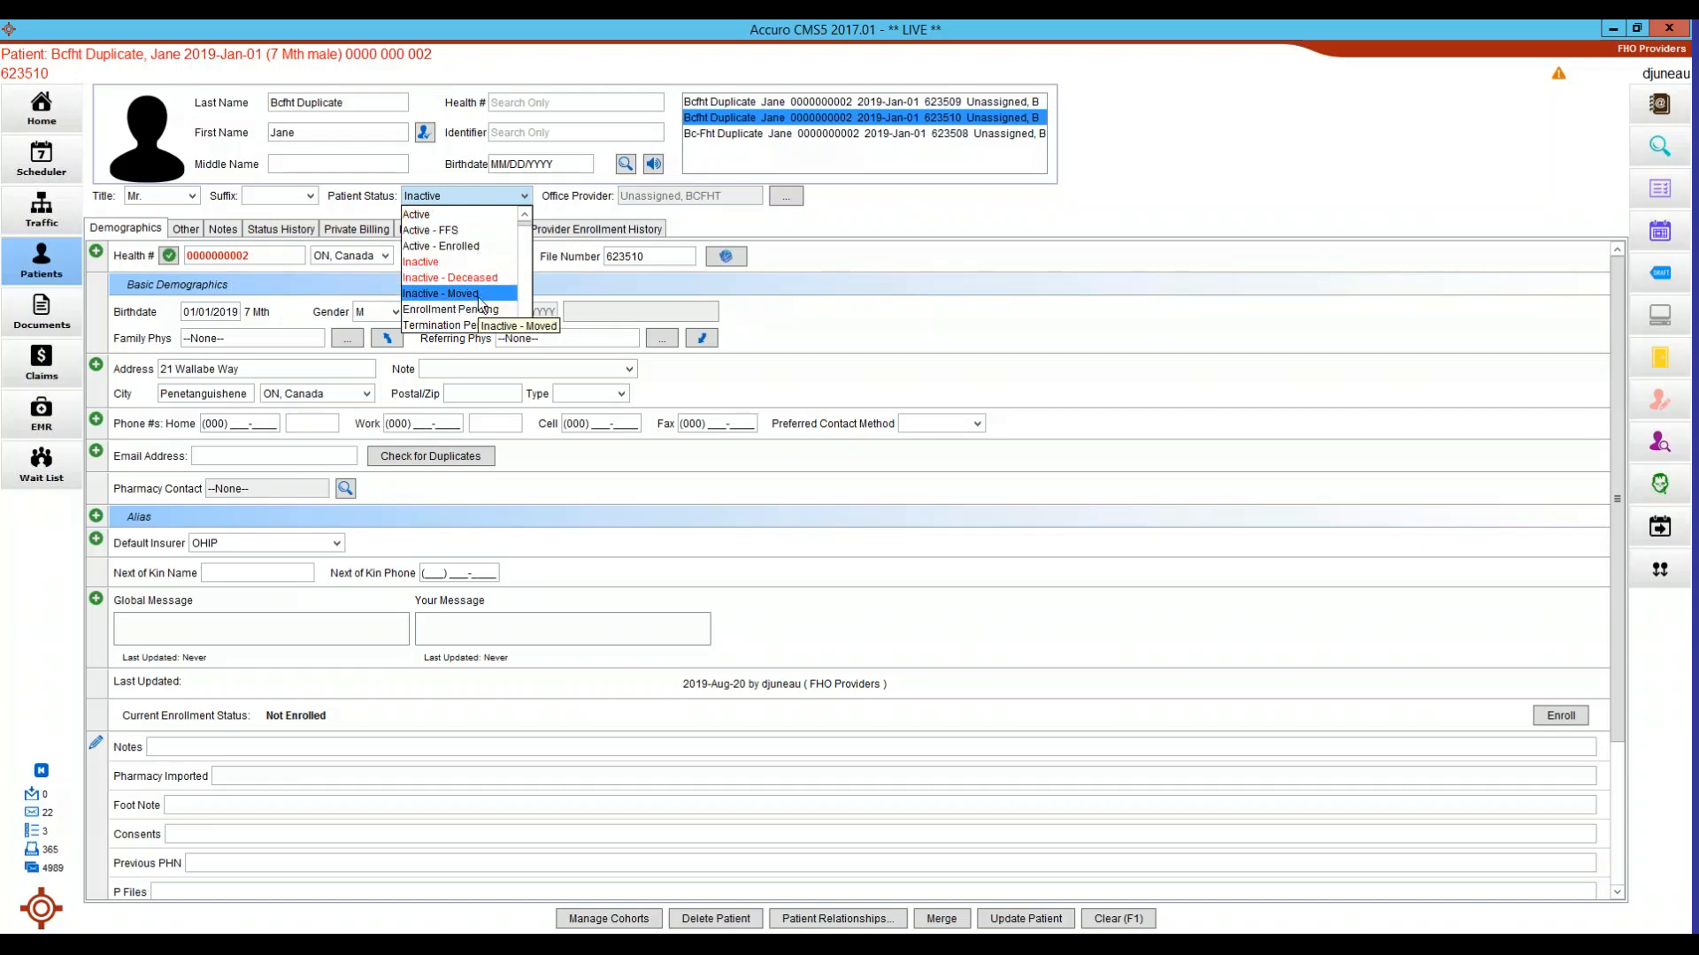
mouse_move(443, 215)
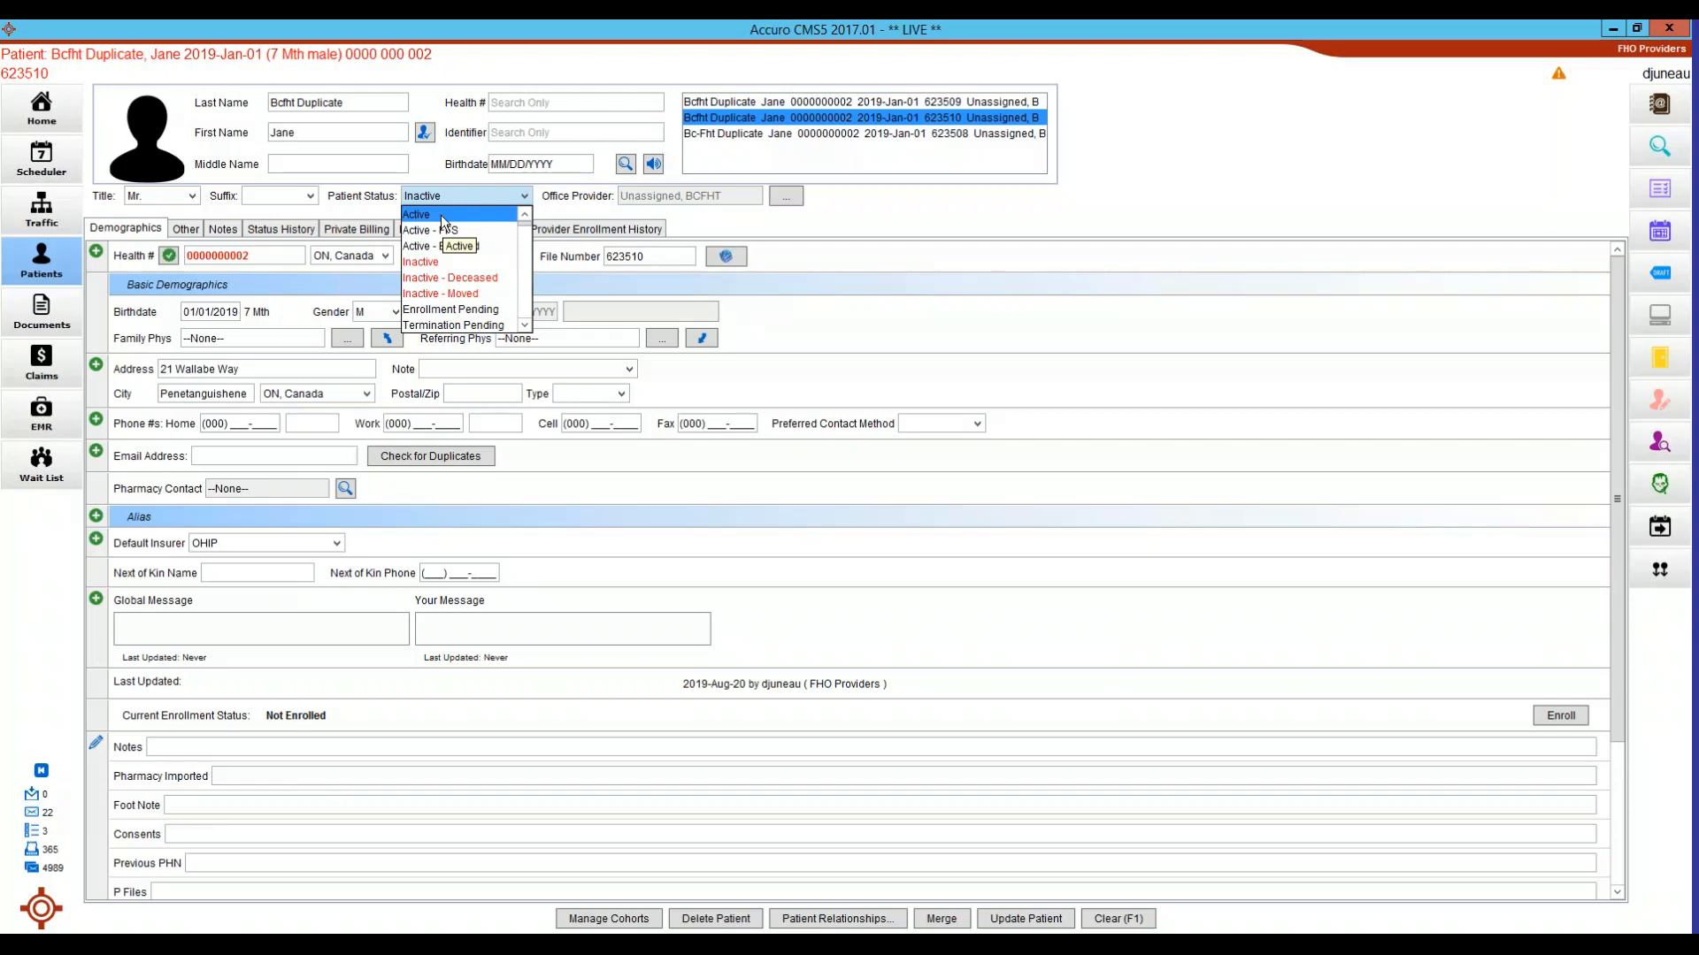
mouse_move(1122, 202)
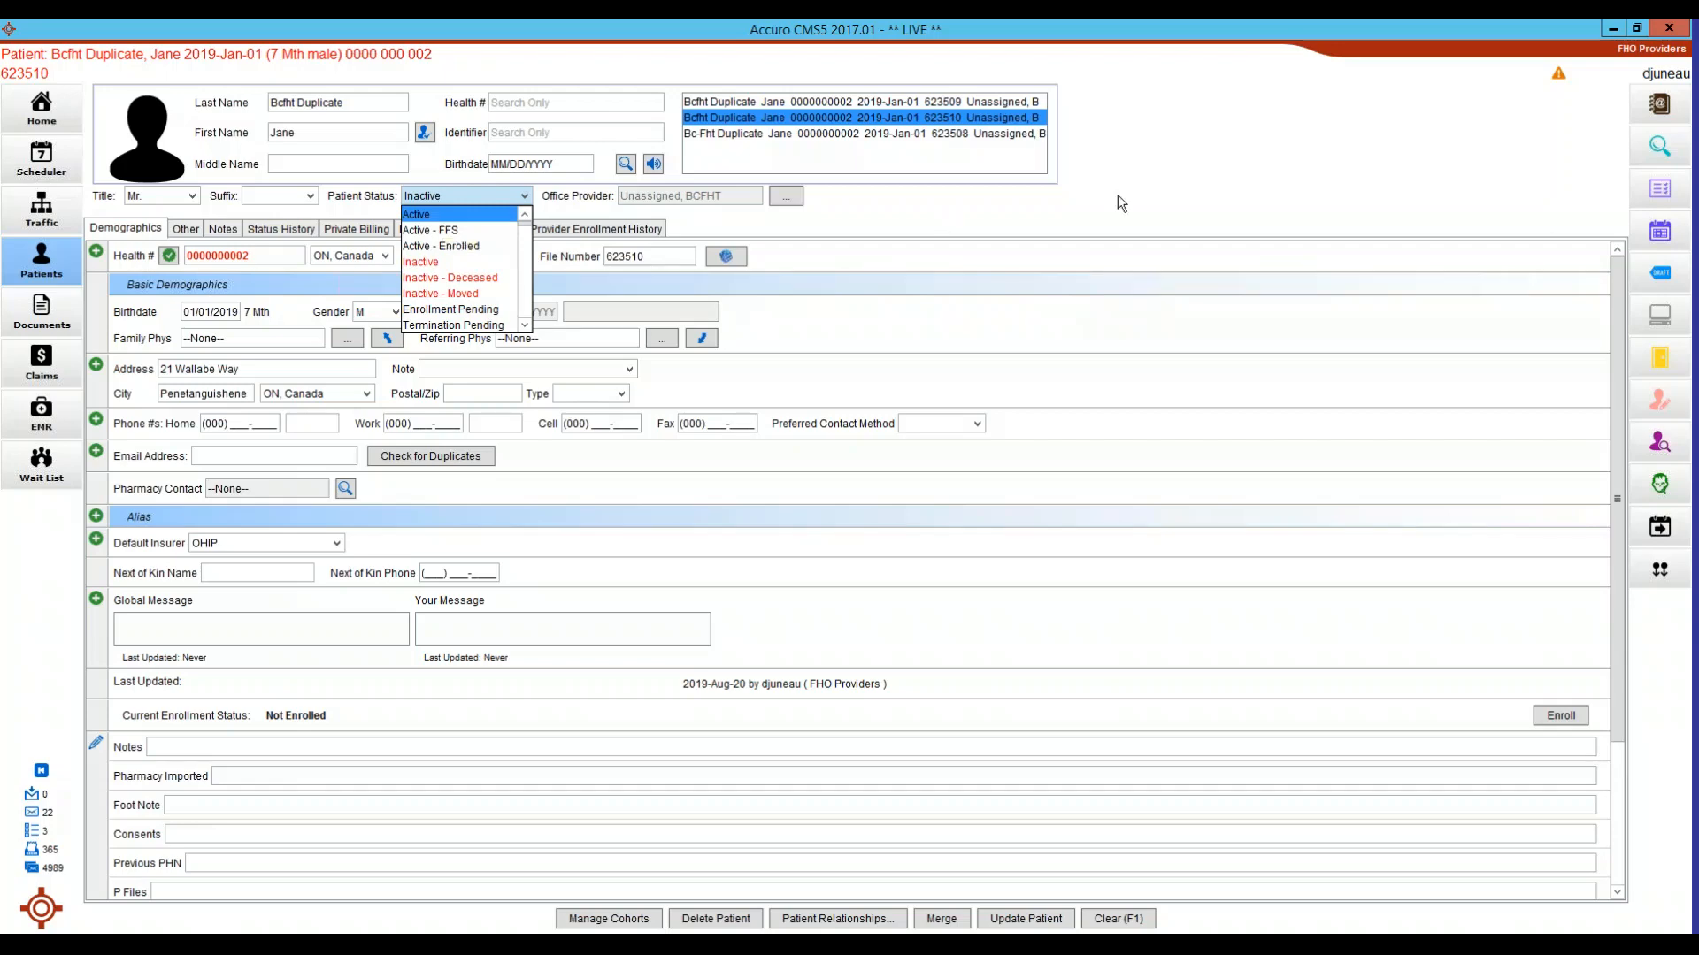
mouse_move(473, 246)
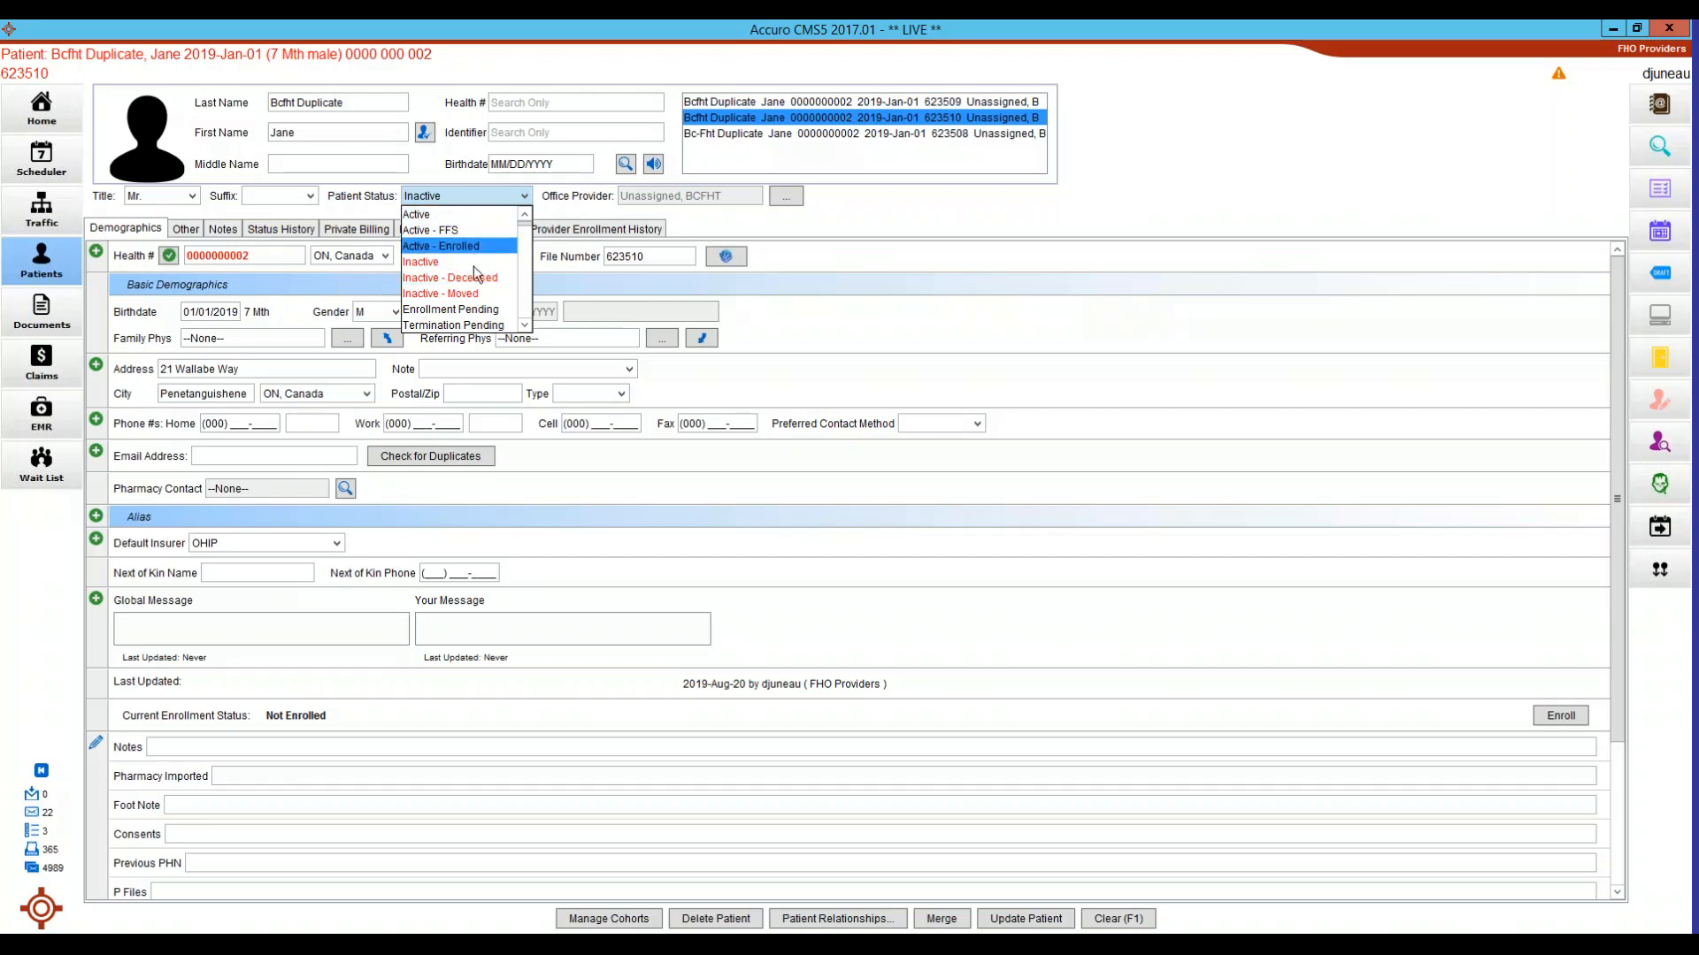
mouse_move(470, 279)
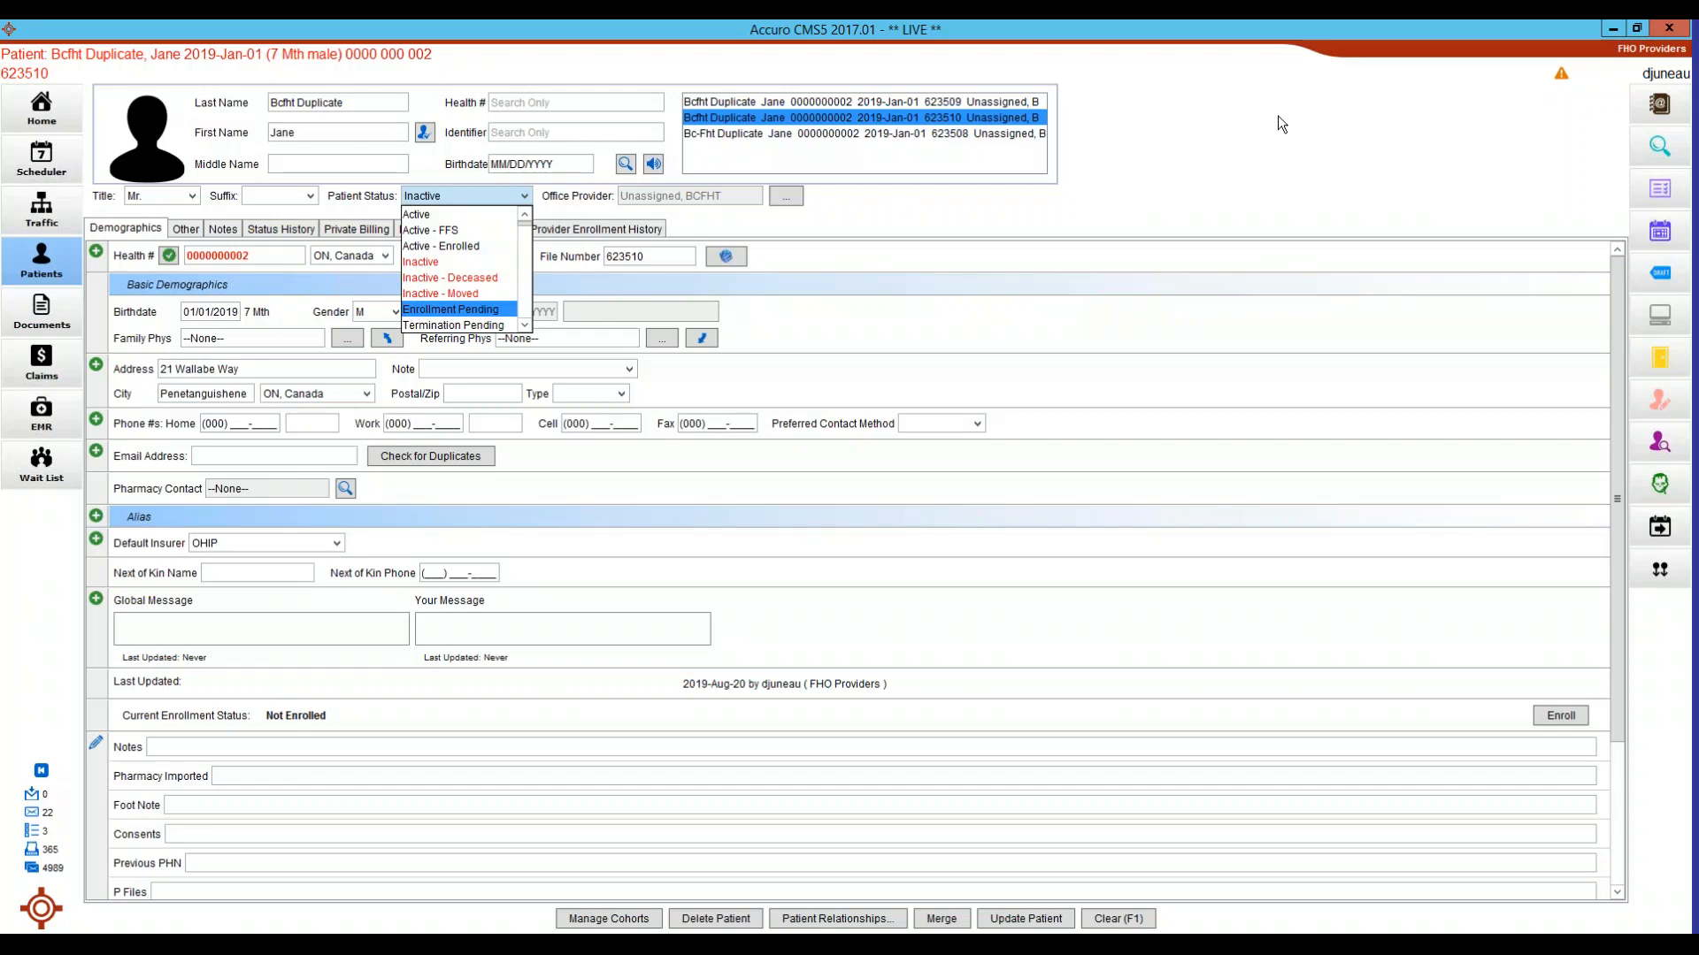
click(420, 262)
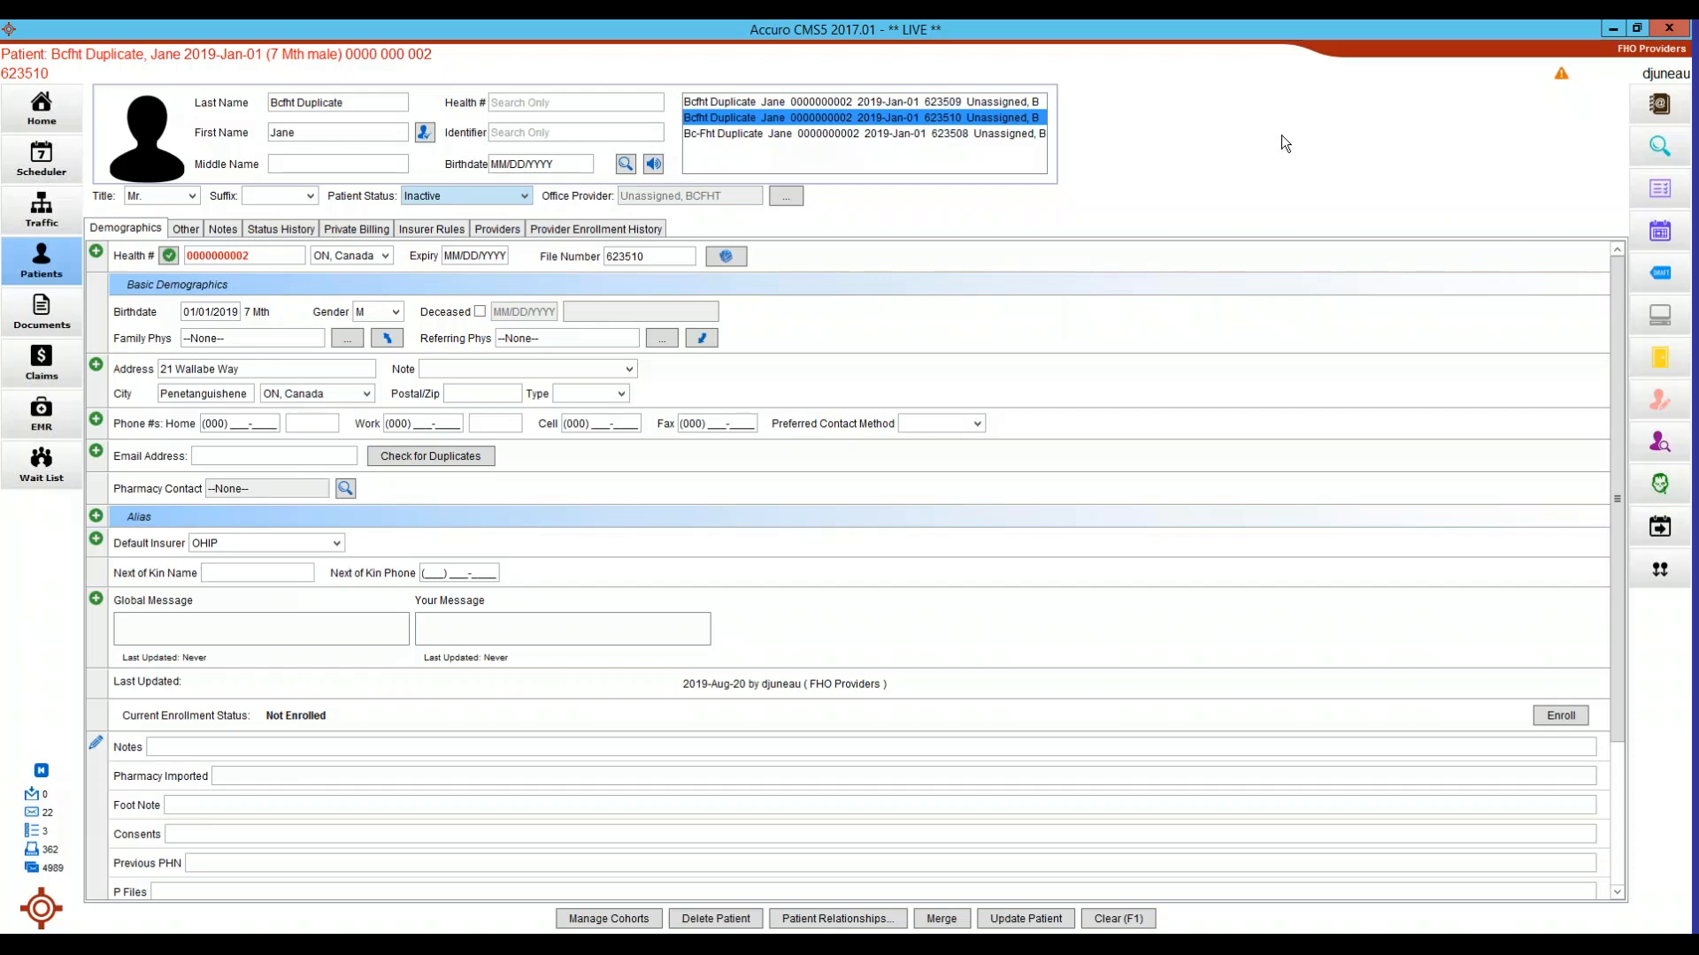
mouse_move(784, 129)
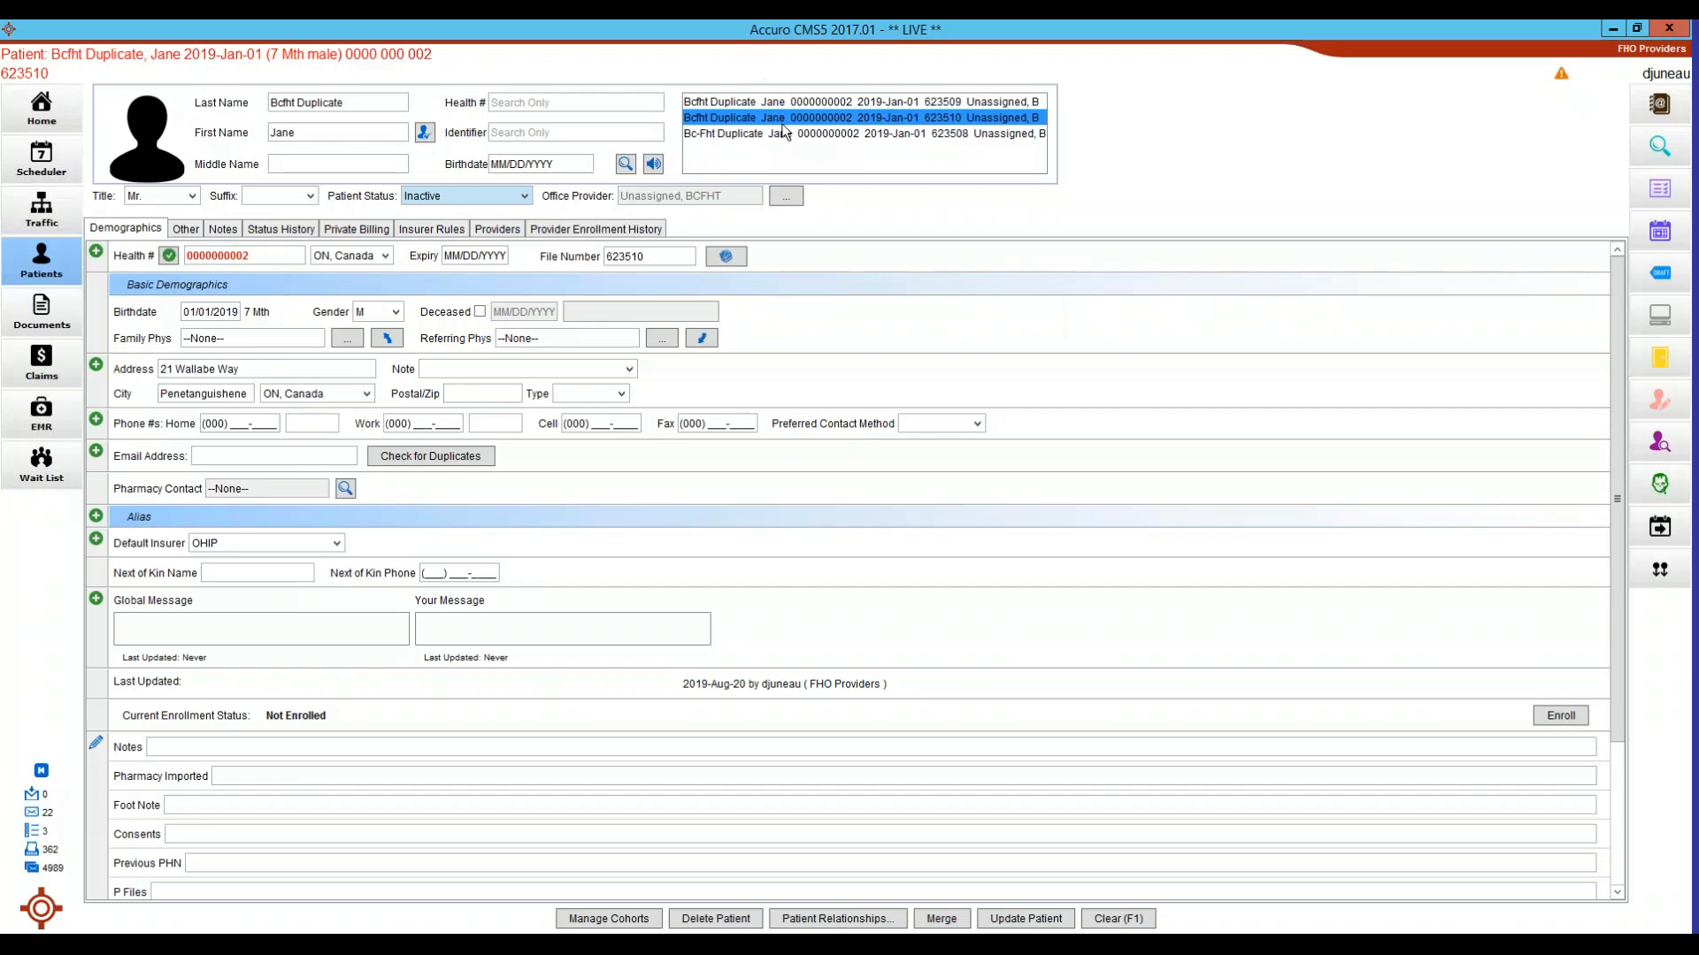
mouse_move(800, 94)
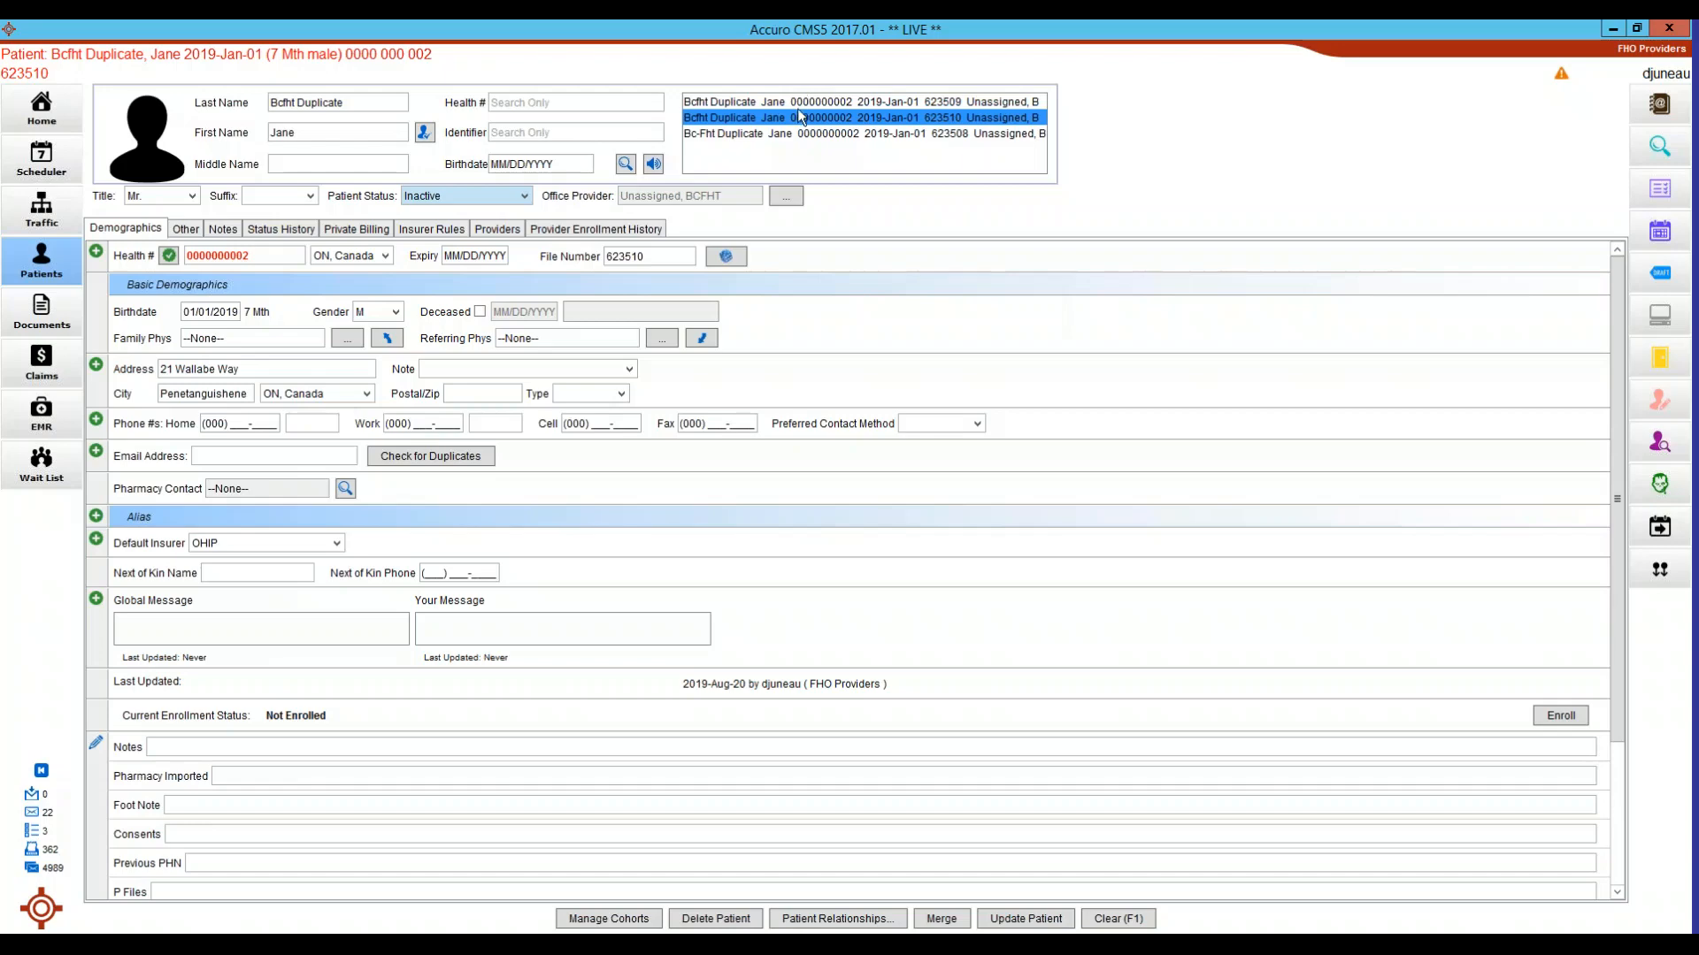
click(779, 132)
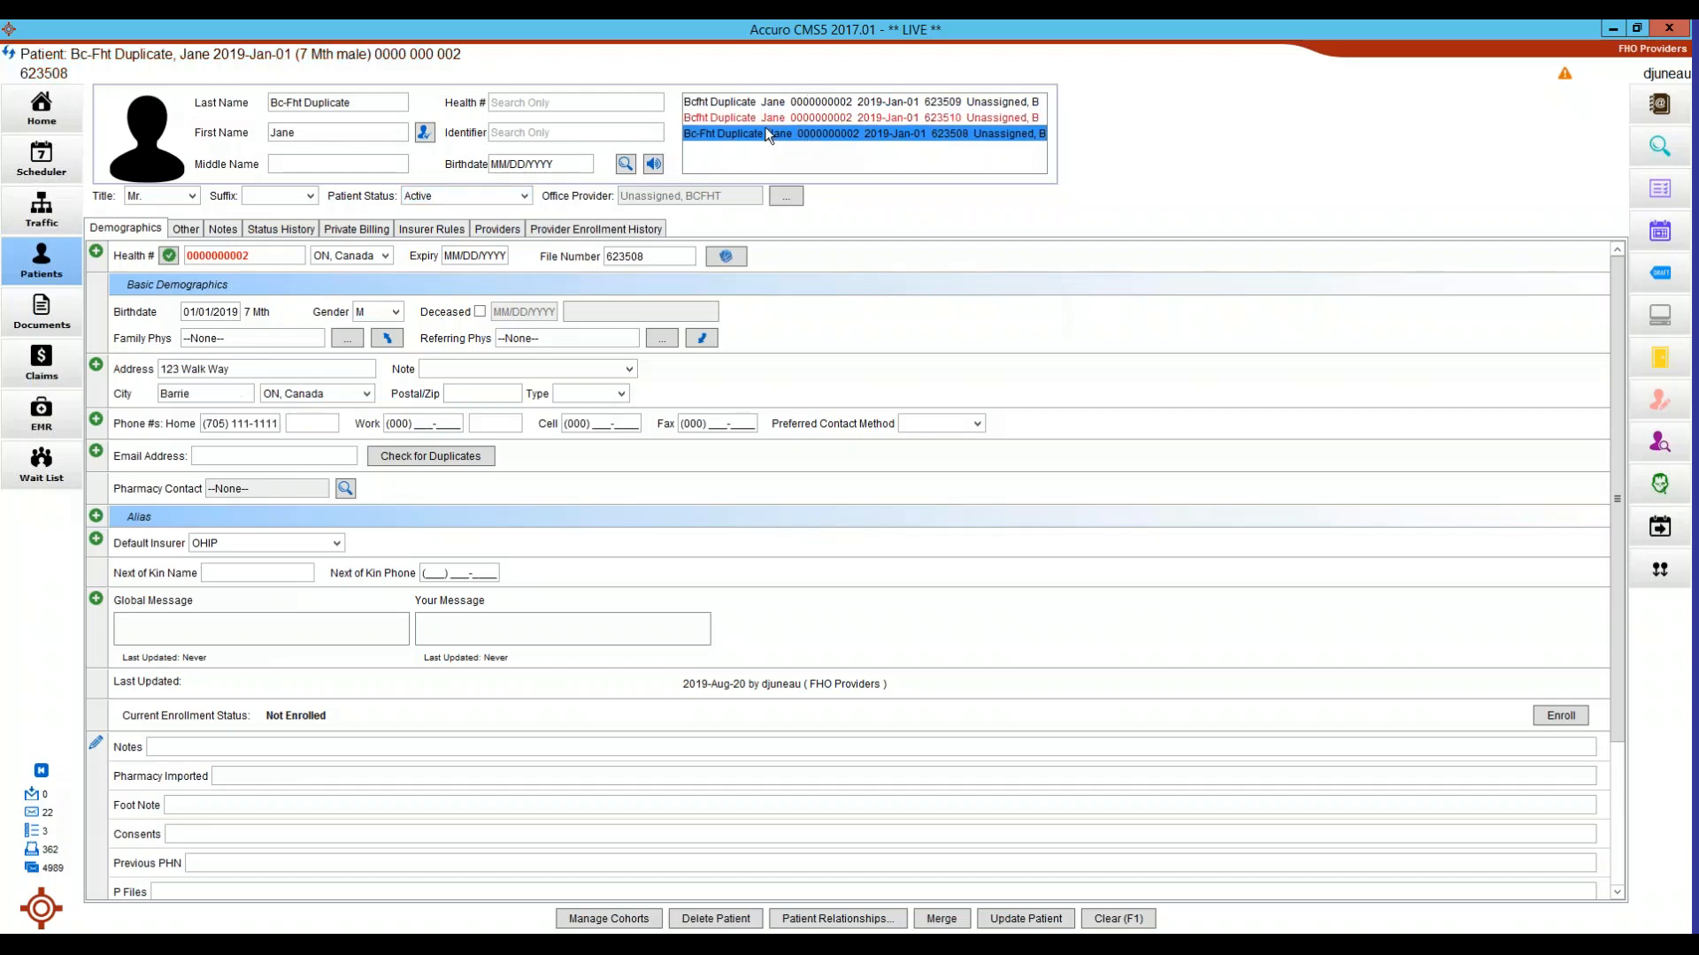
click(867, 117)
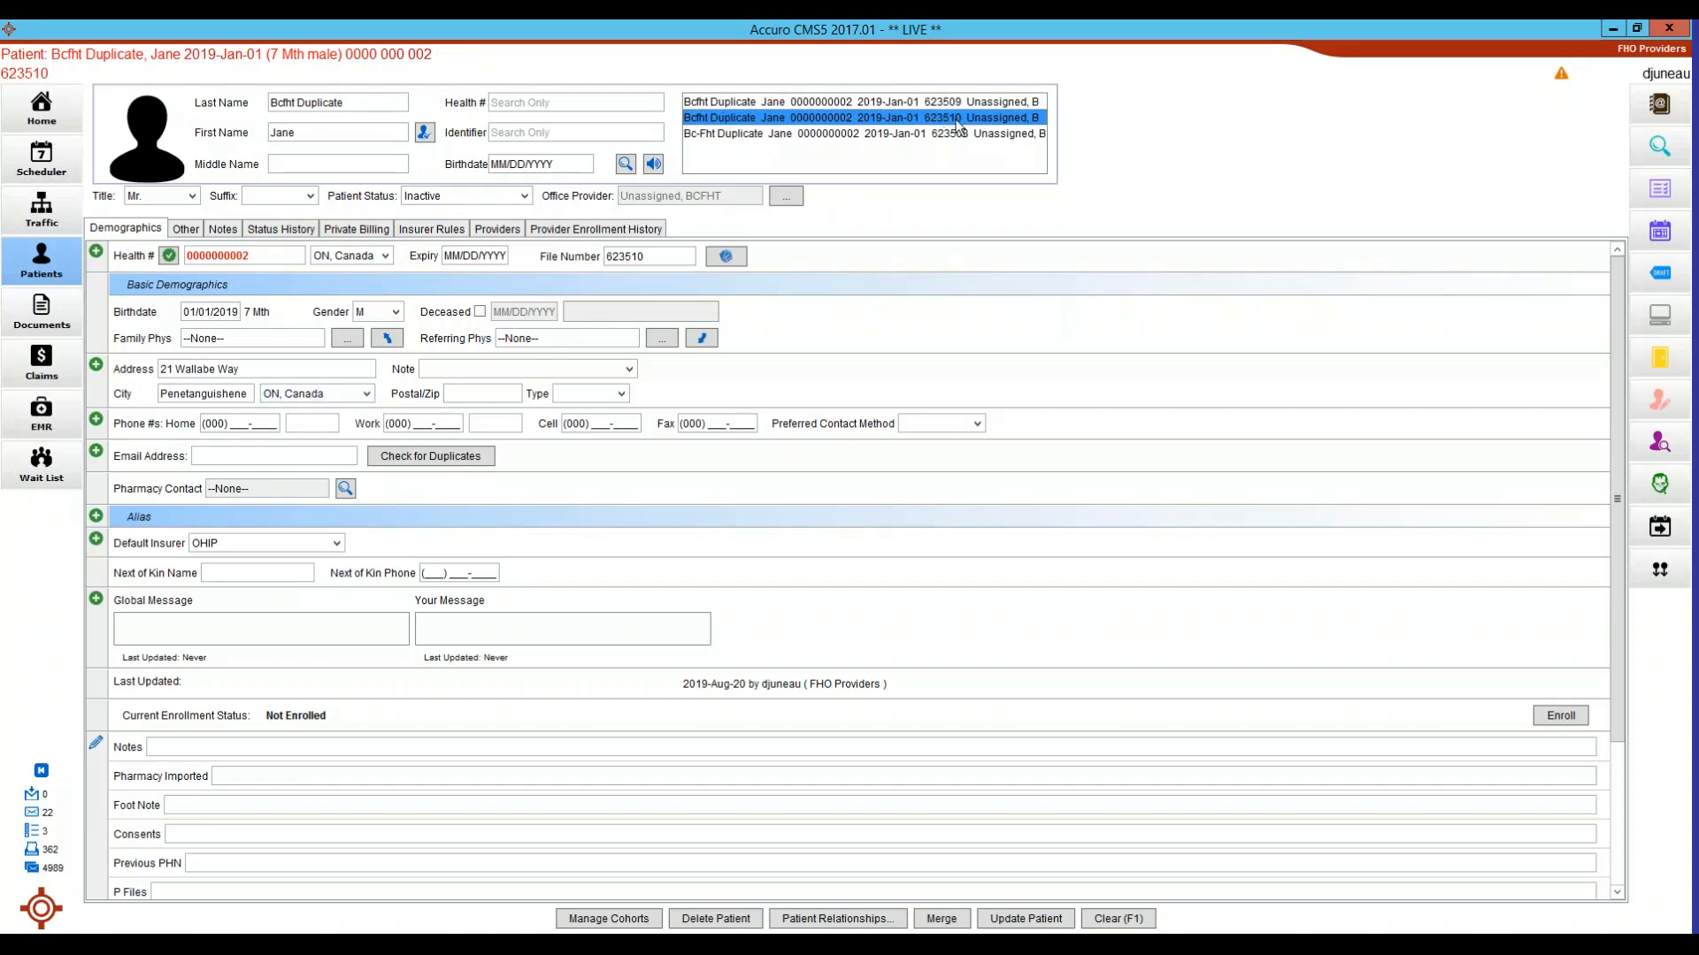
click(857, 102)
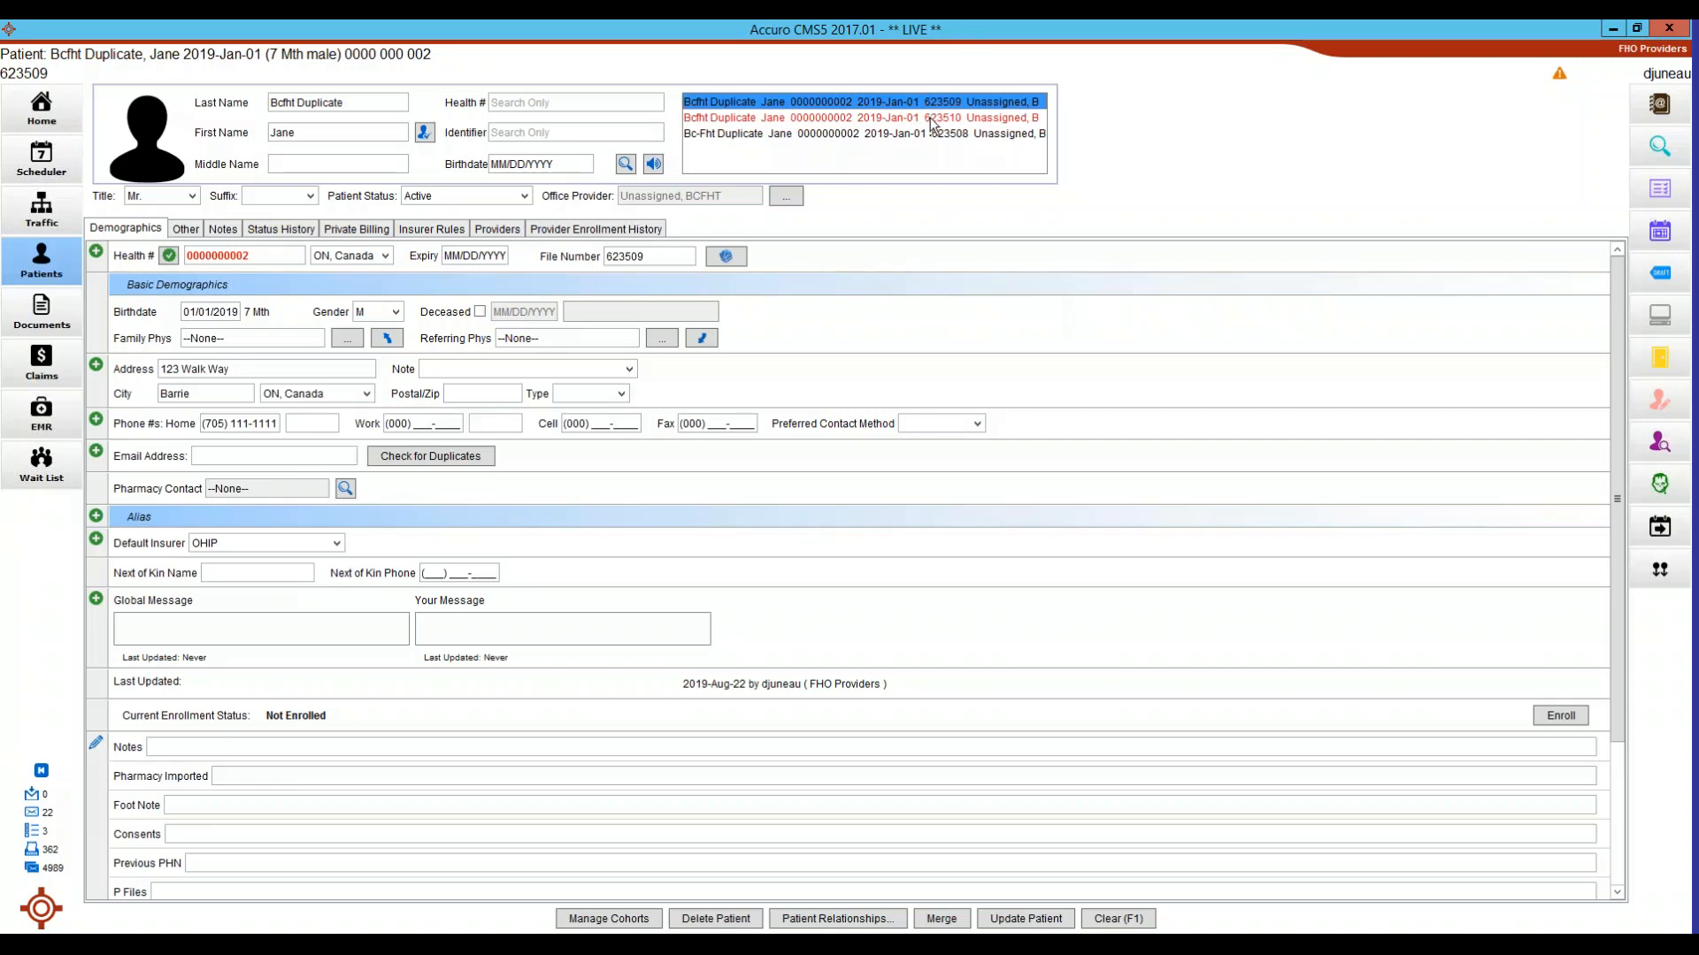
click(857, 117)
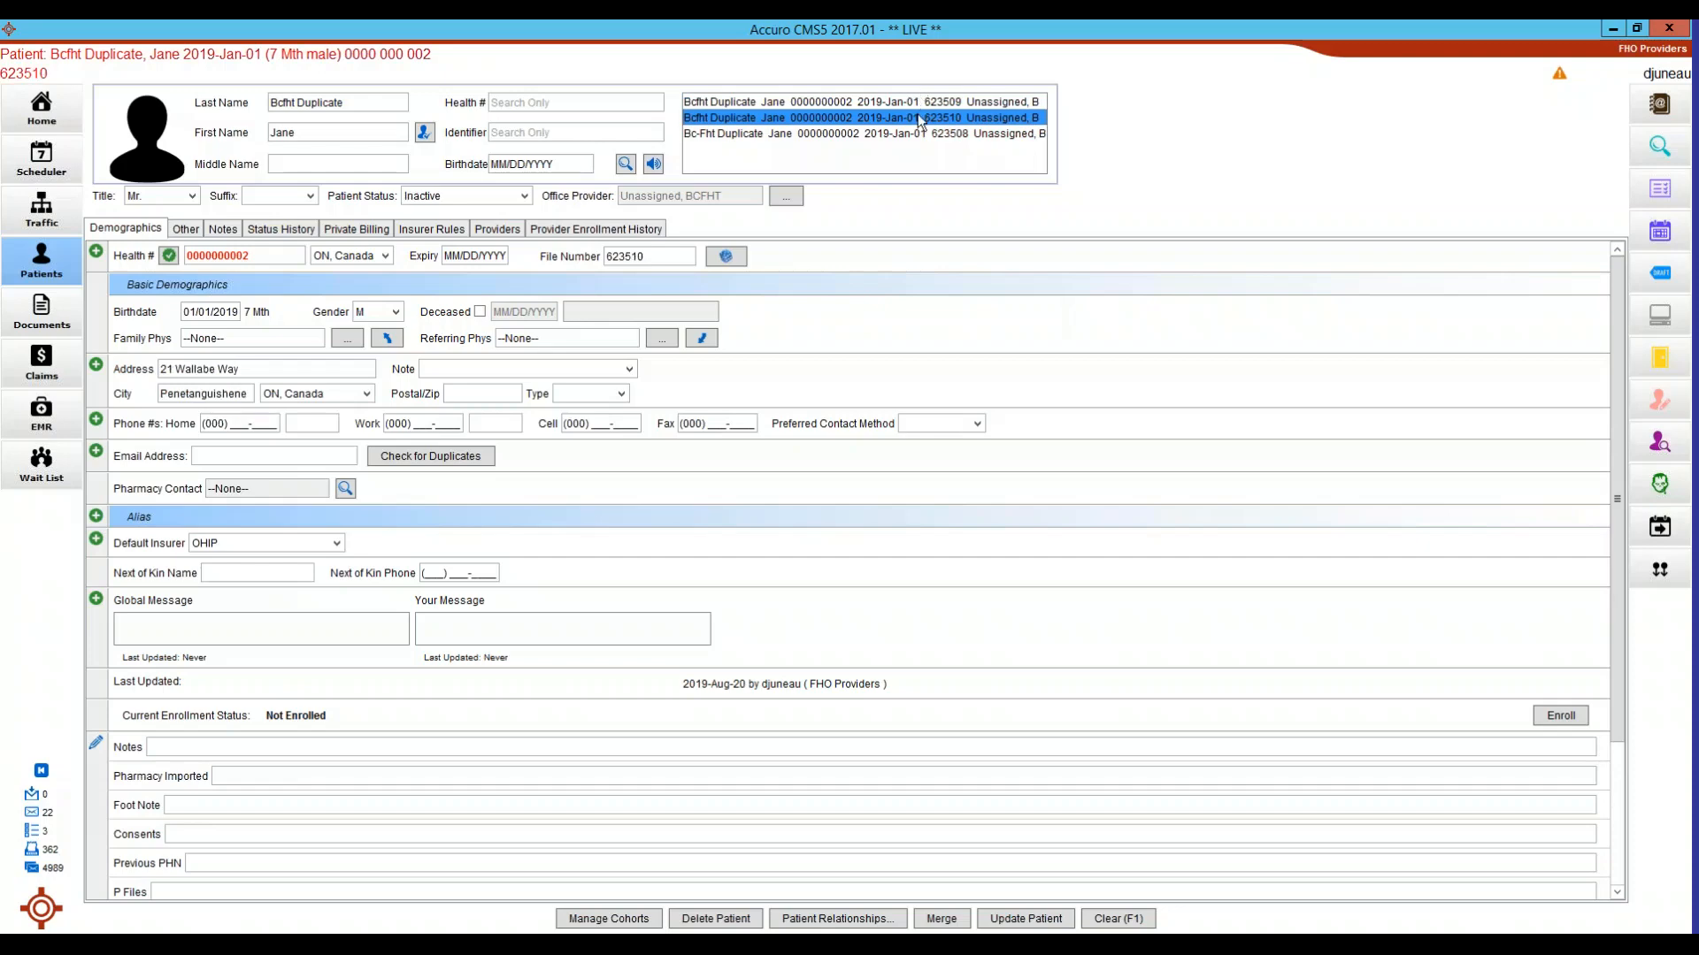
mouse_move(269, 482)
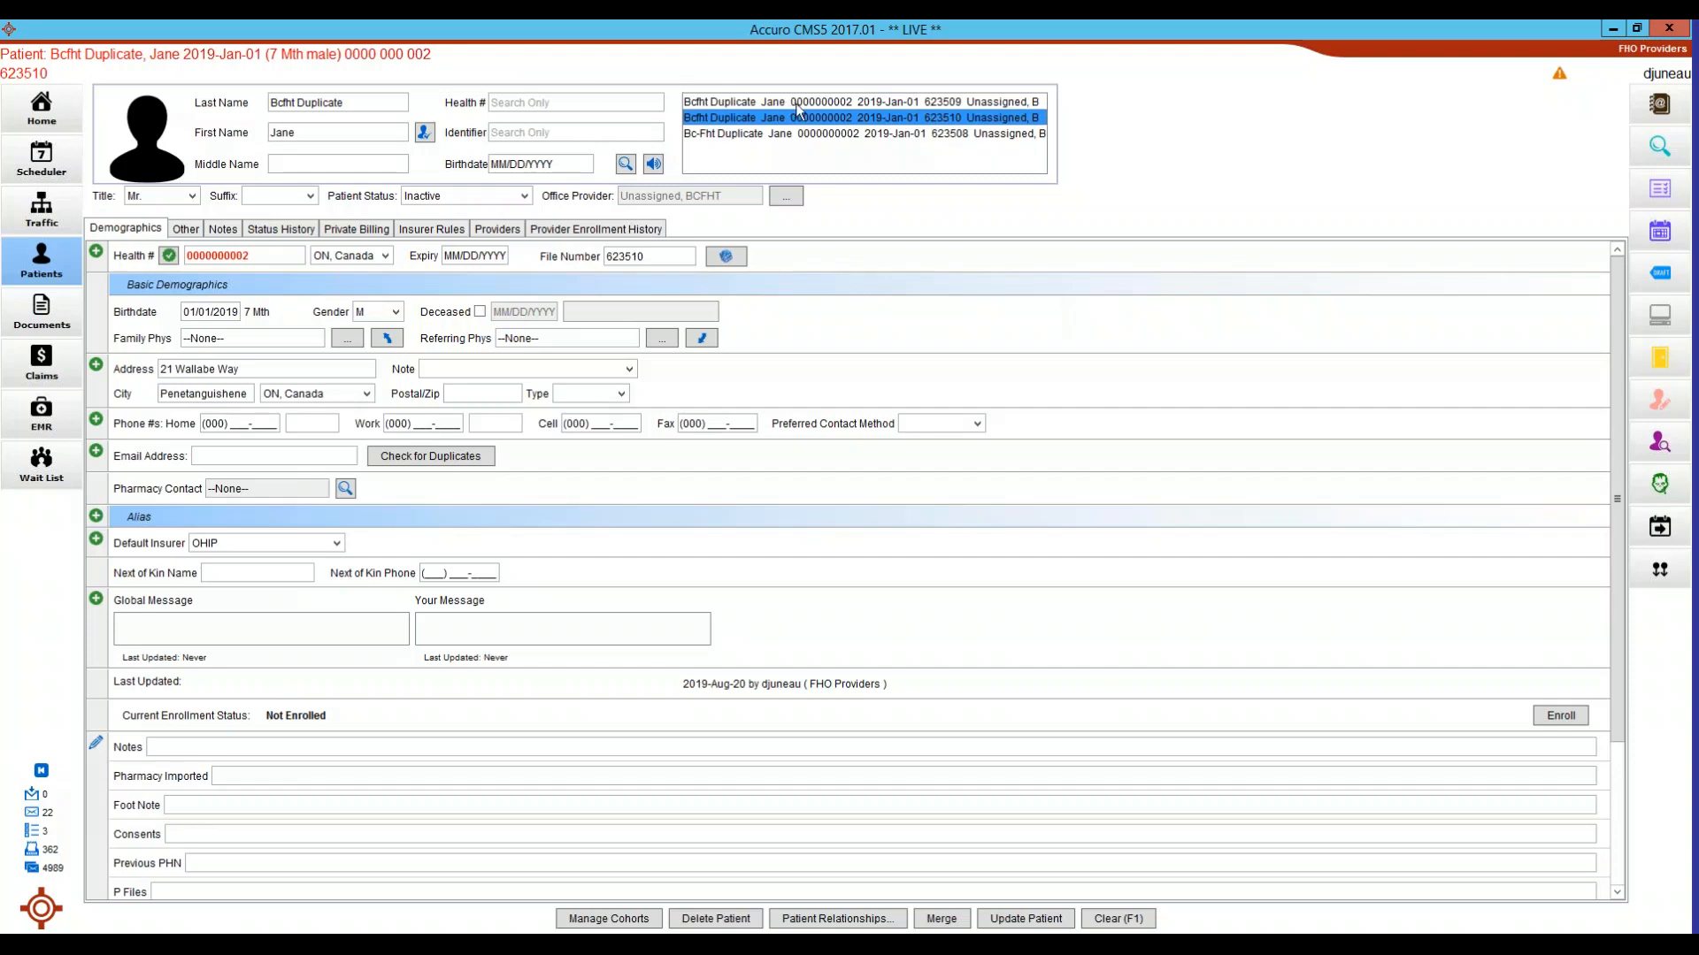
click(857, 103)
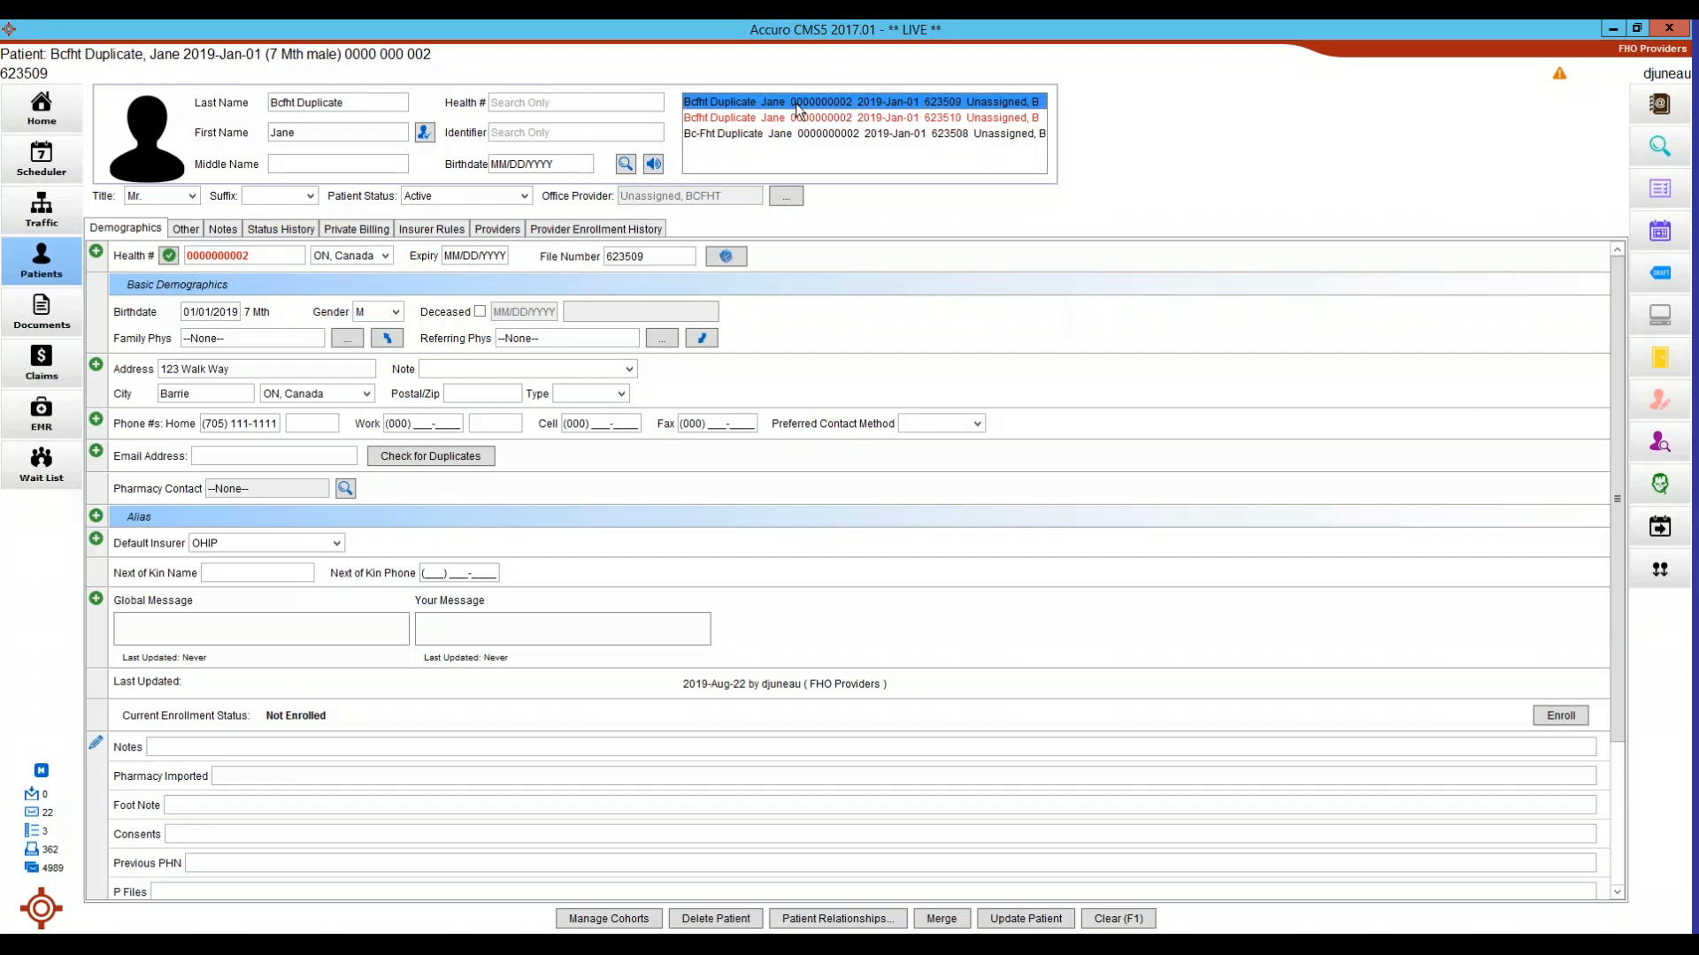
mouse_move(807, 117)
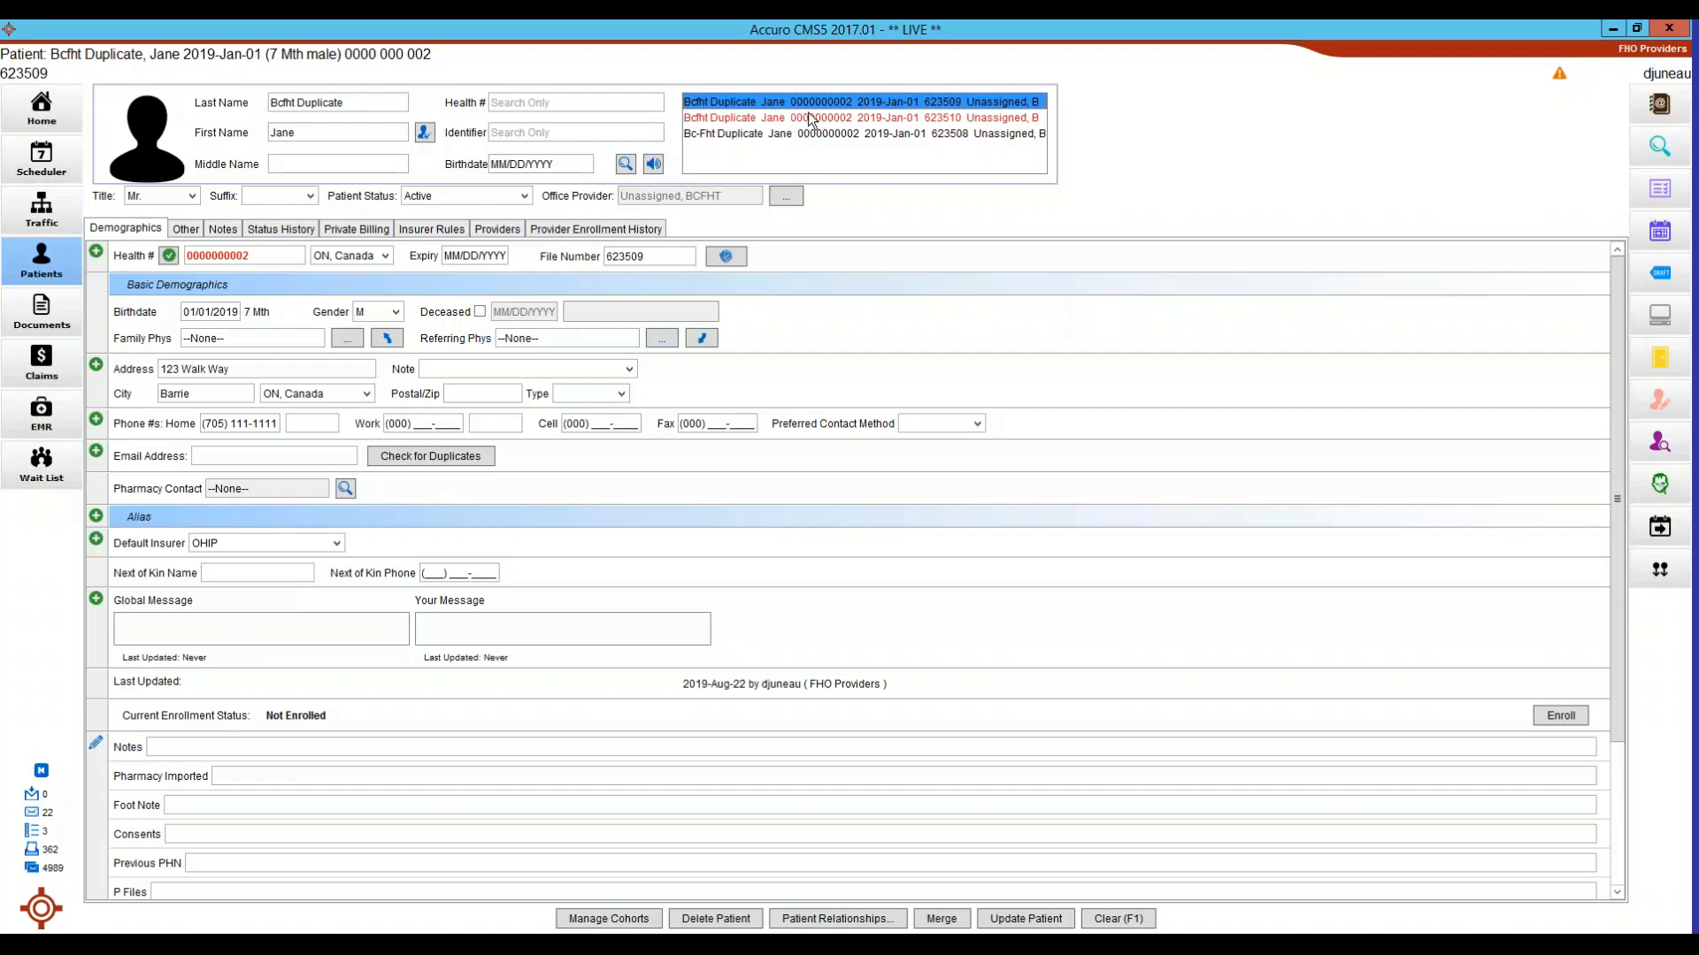
click(823, 117)
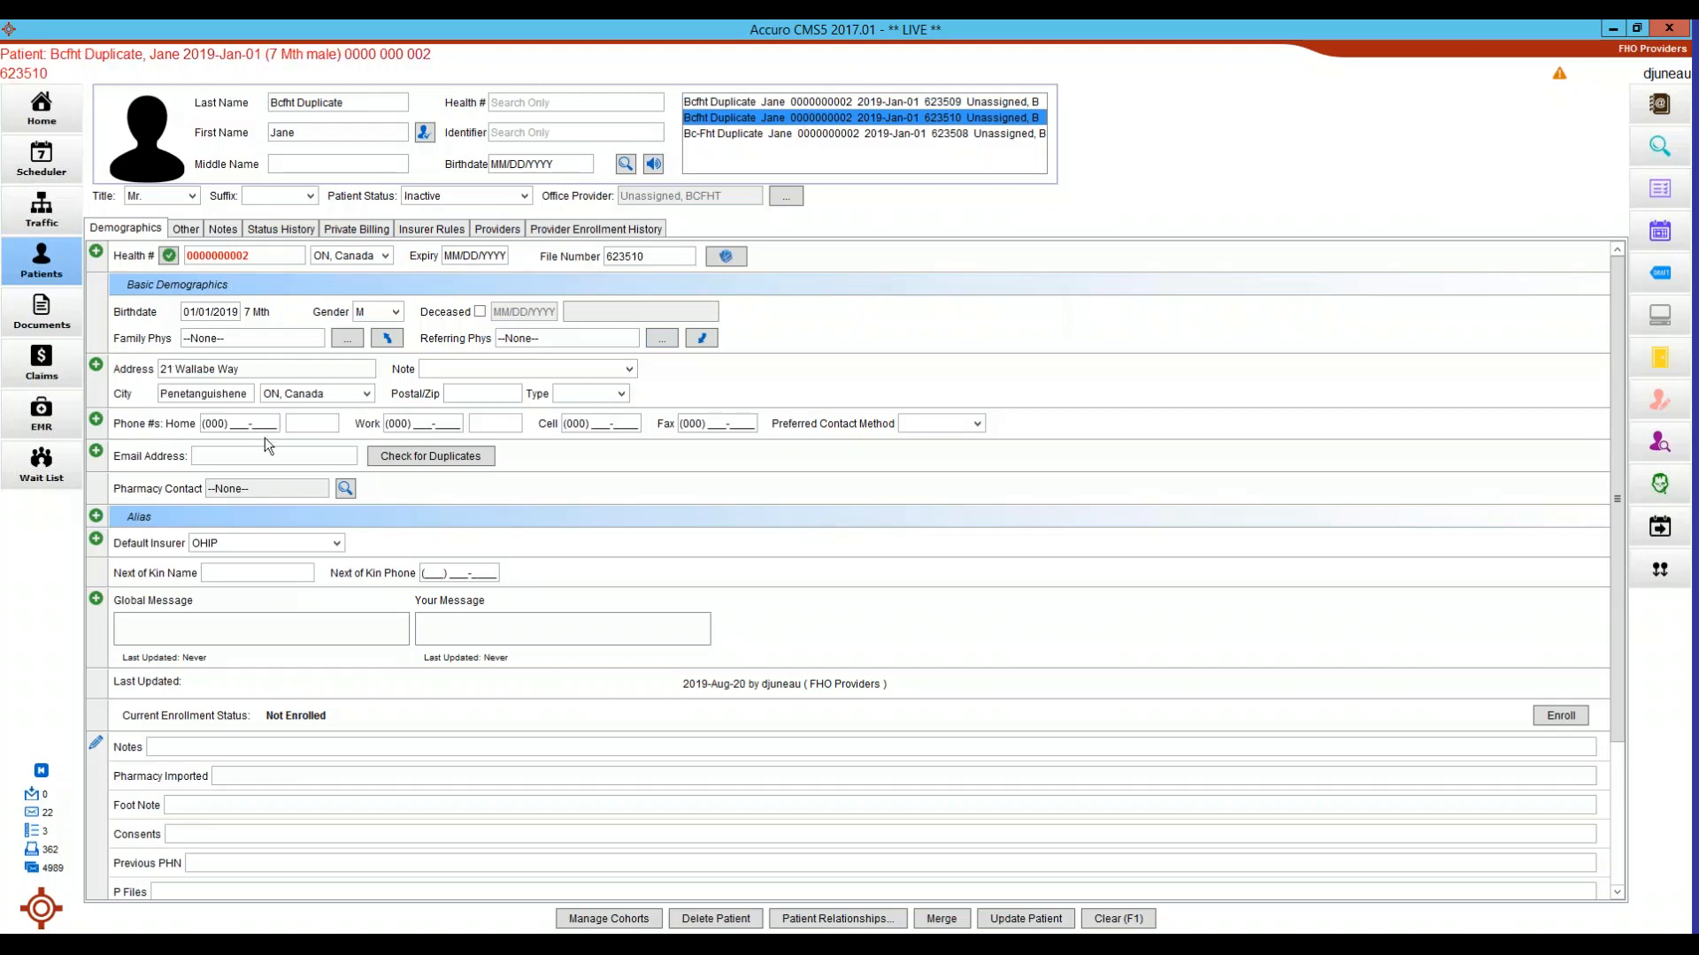
mouse_move(179, 379)
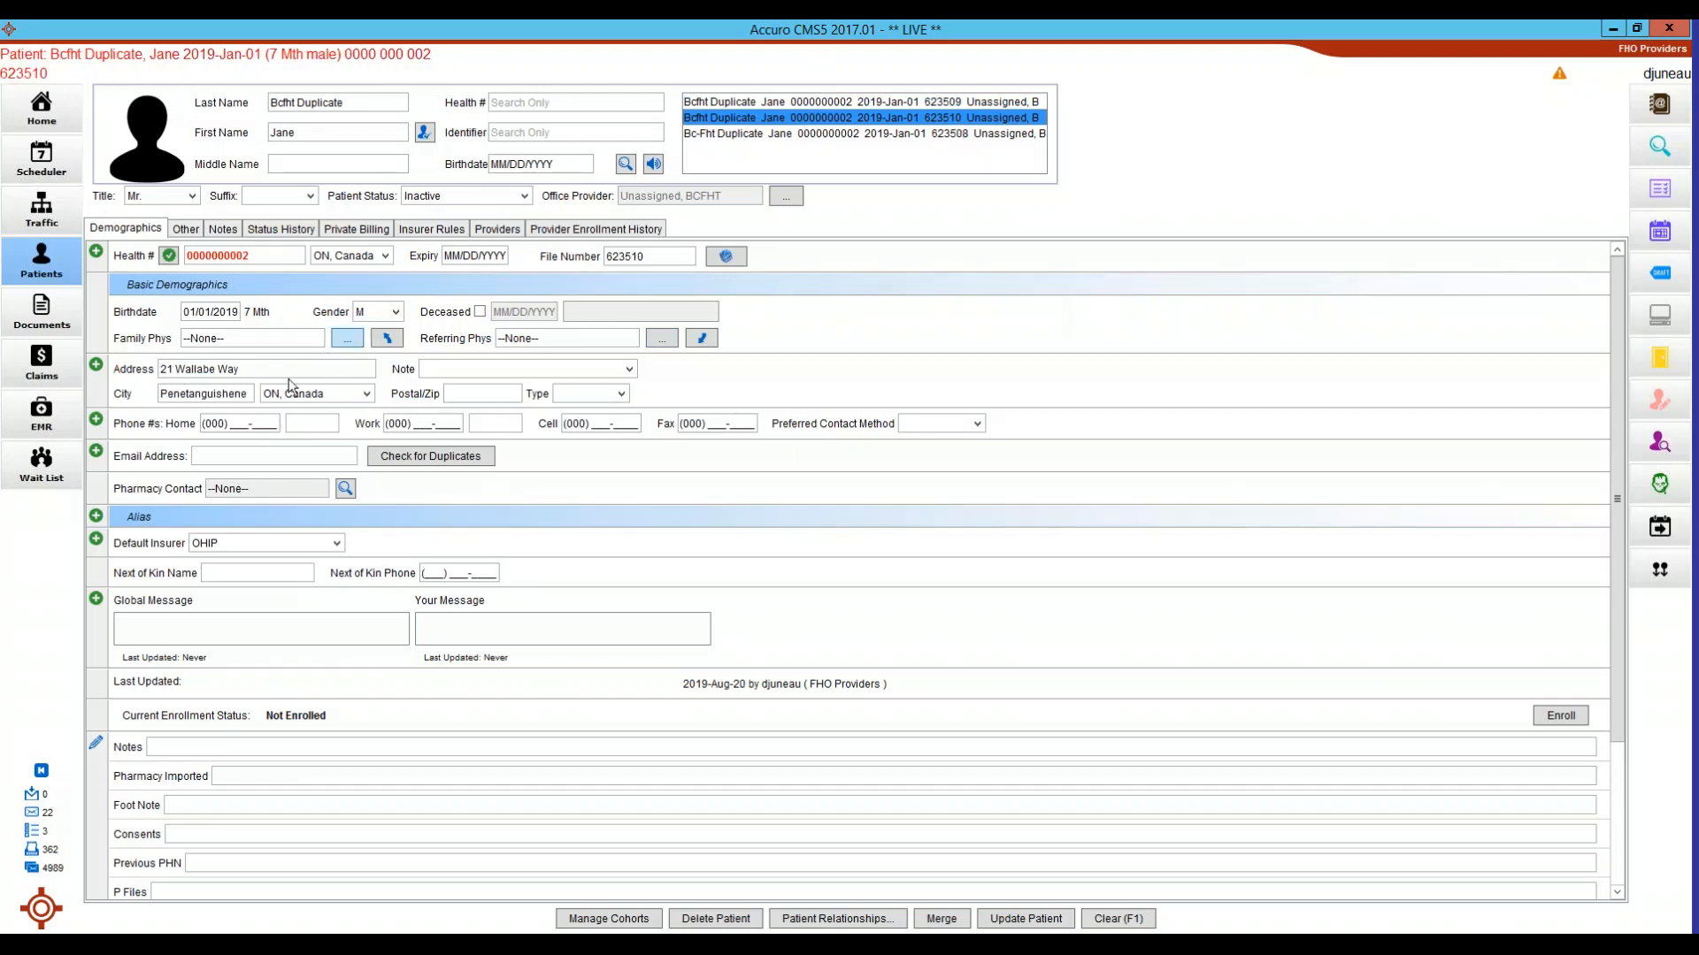
mouse_move(329, 593)
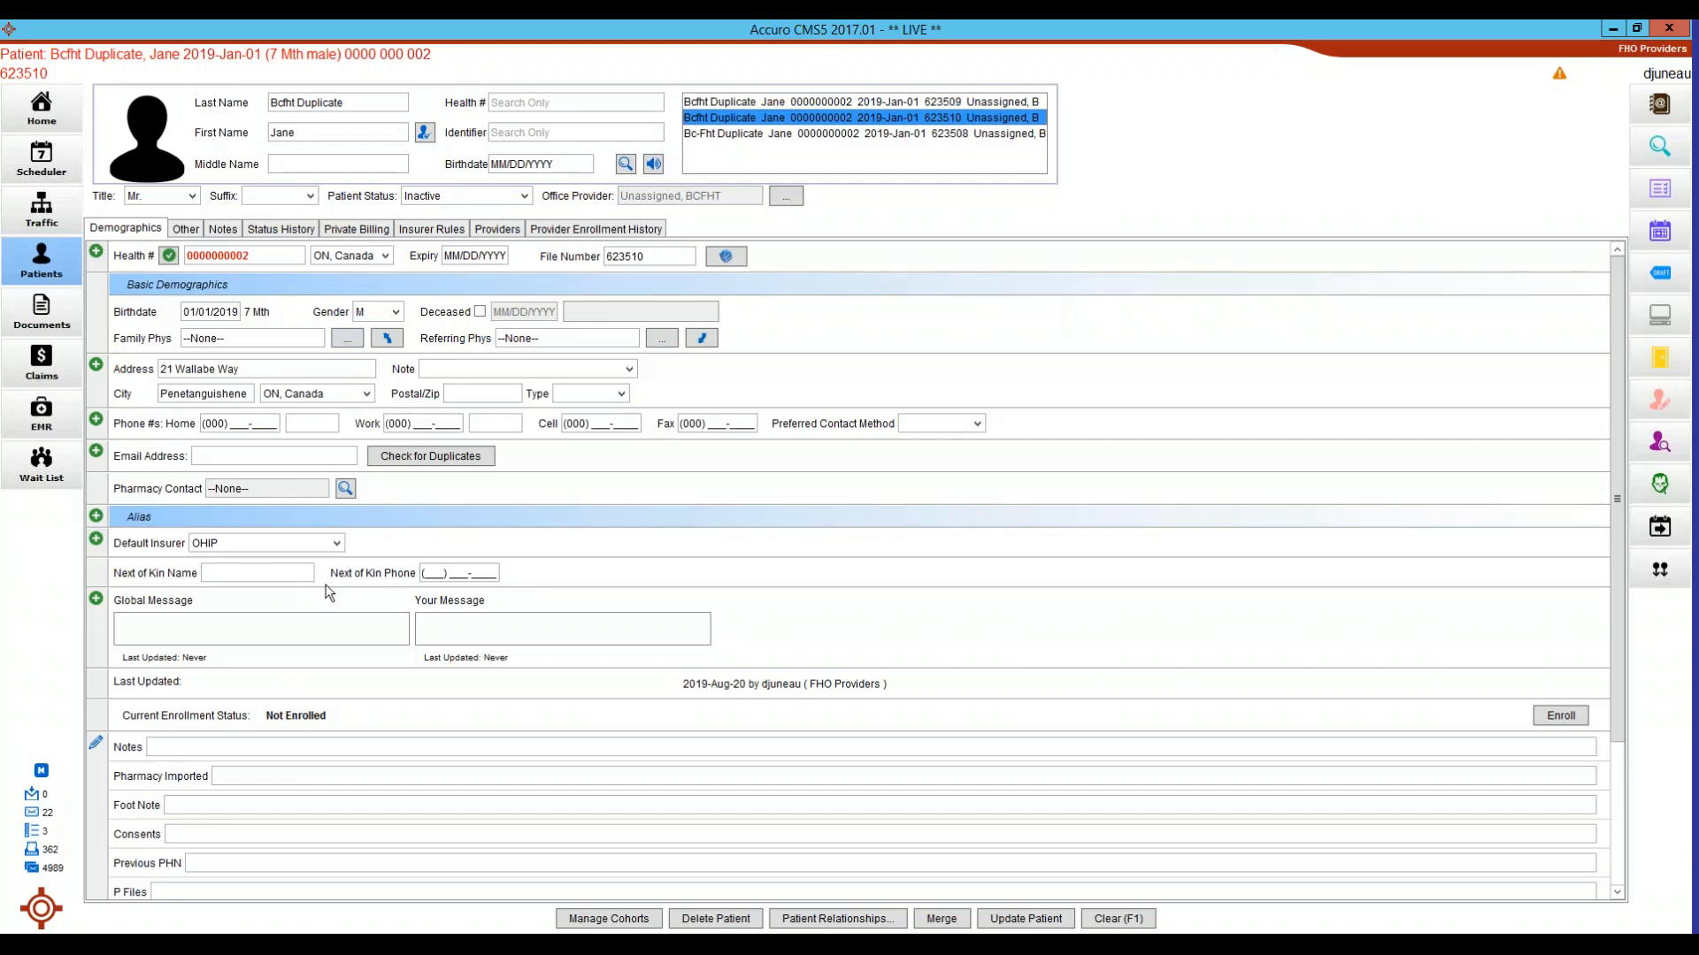
mouse_move(810, 820)
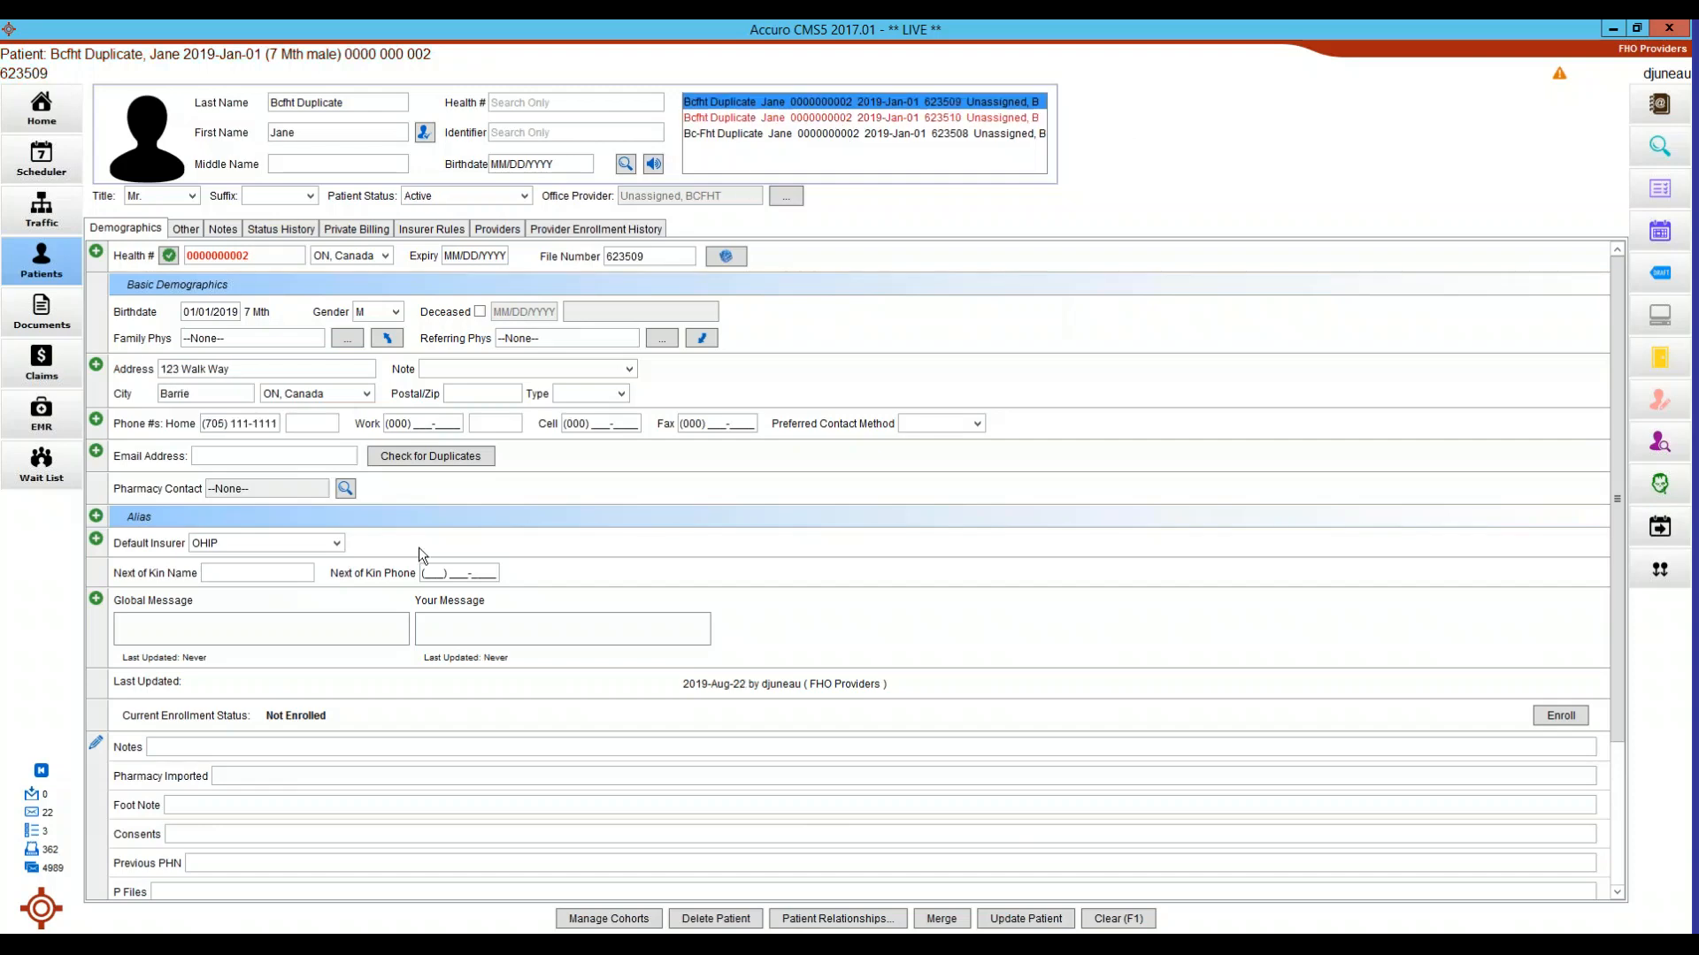
mouse_move(461, 482)
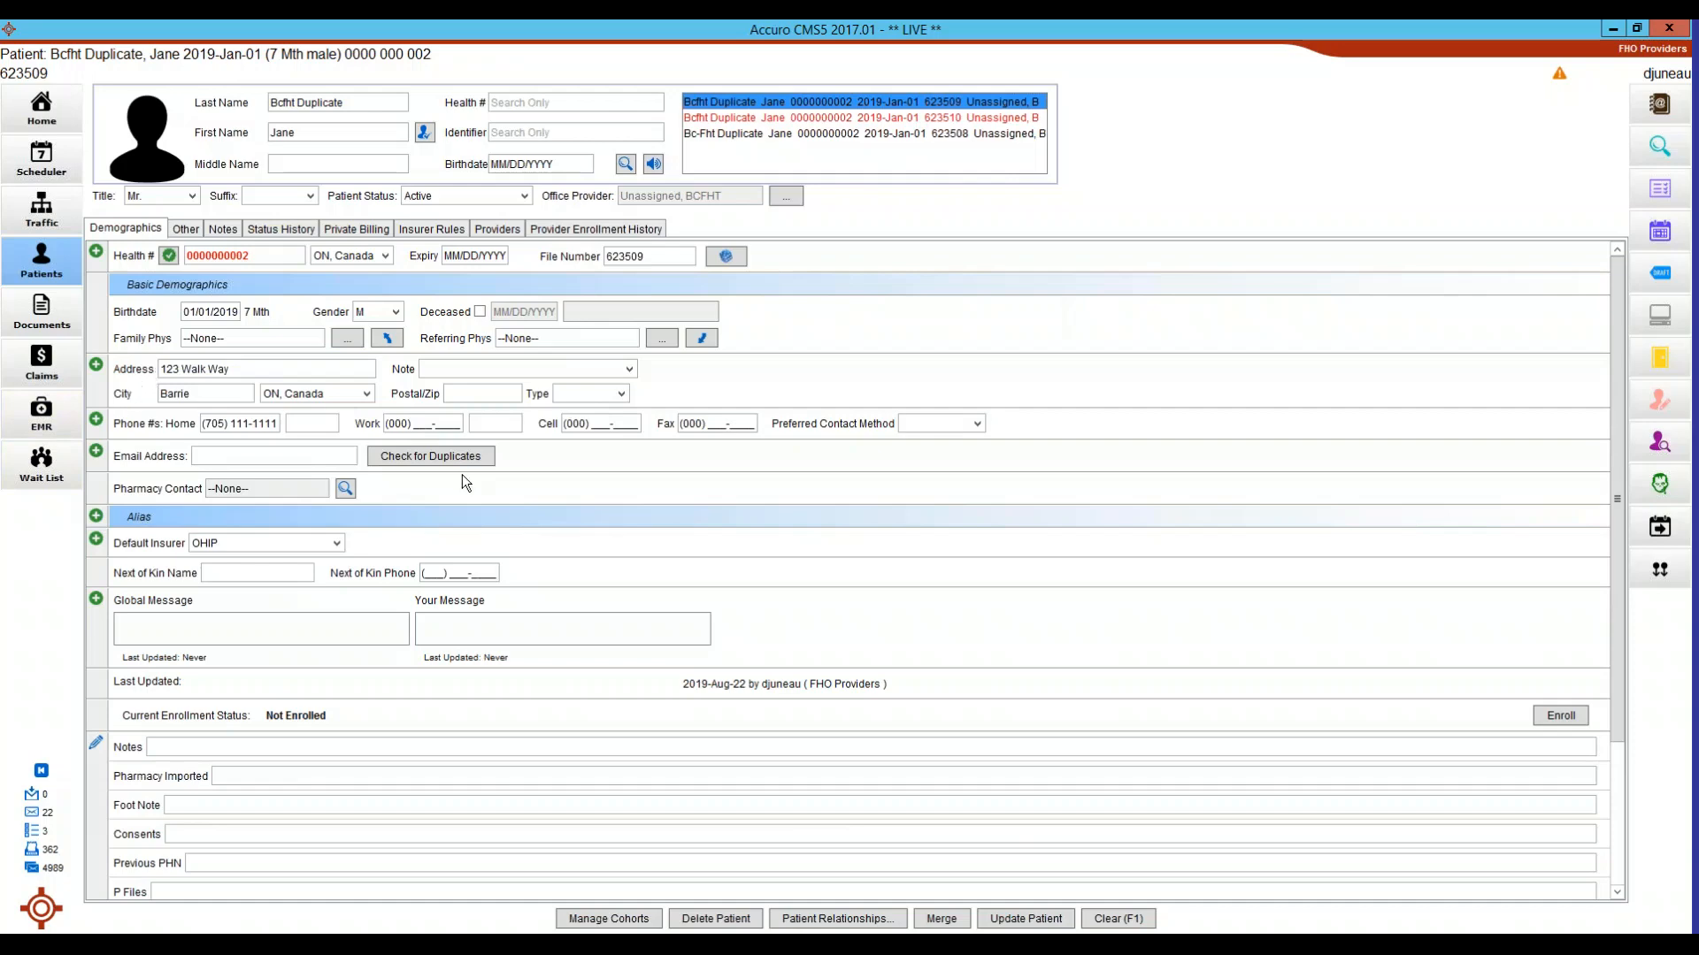
mouse_move(552, 260)
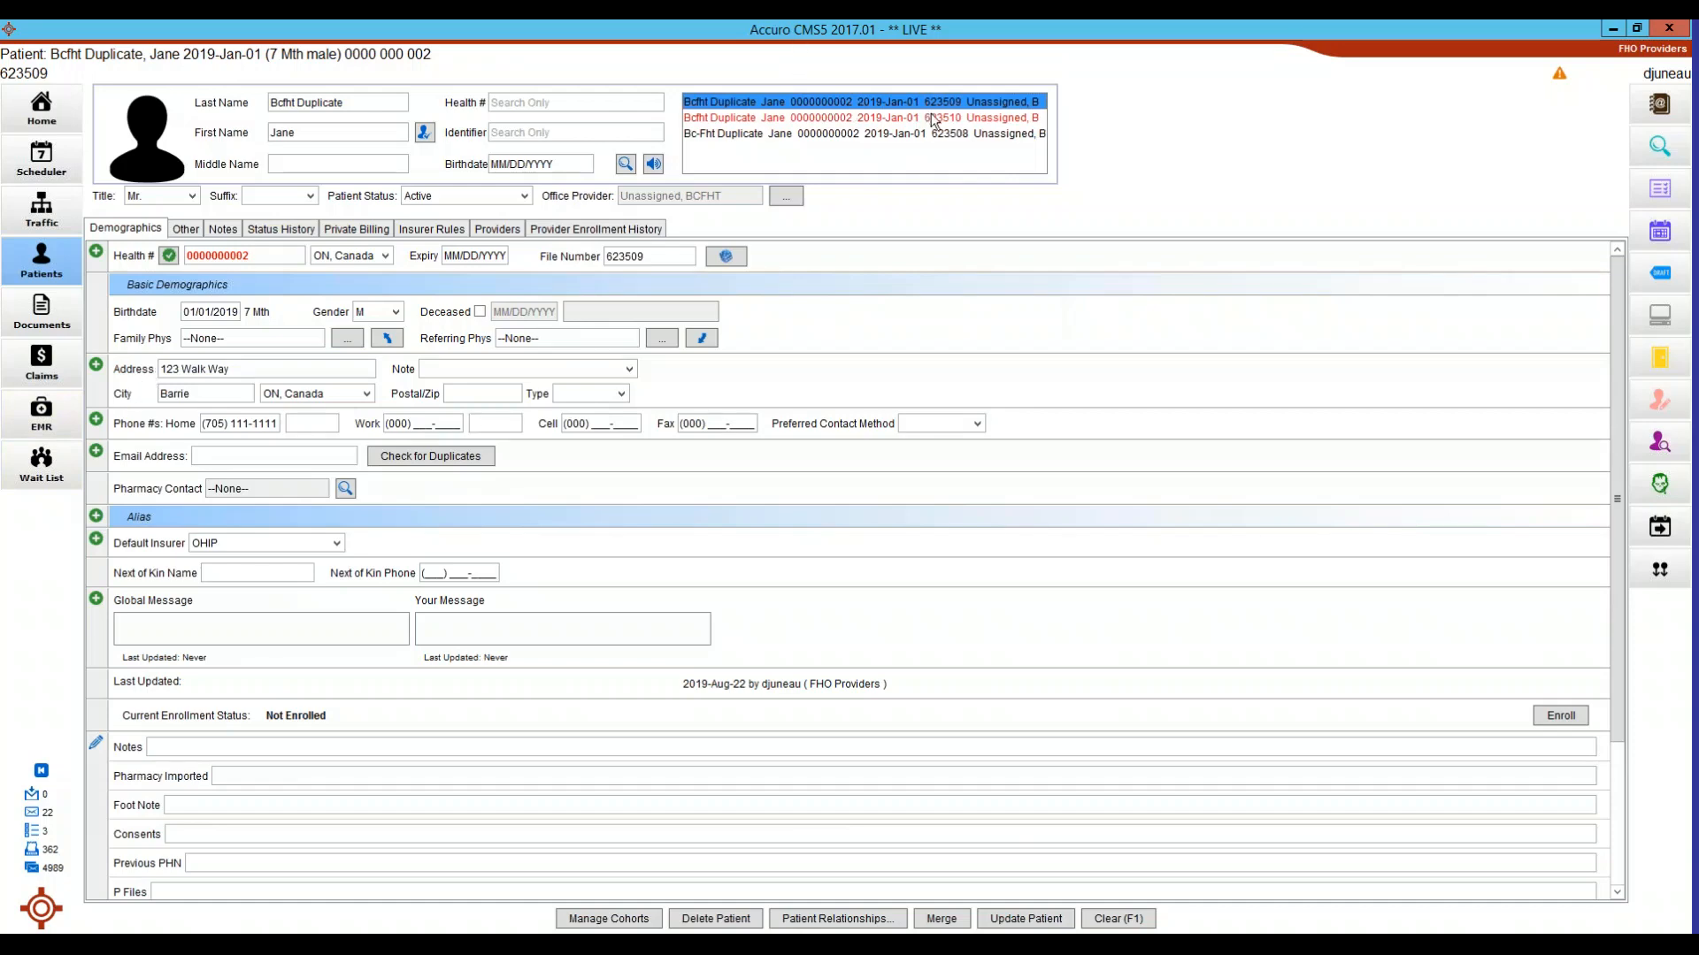
click(862, 117)
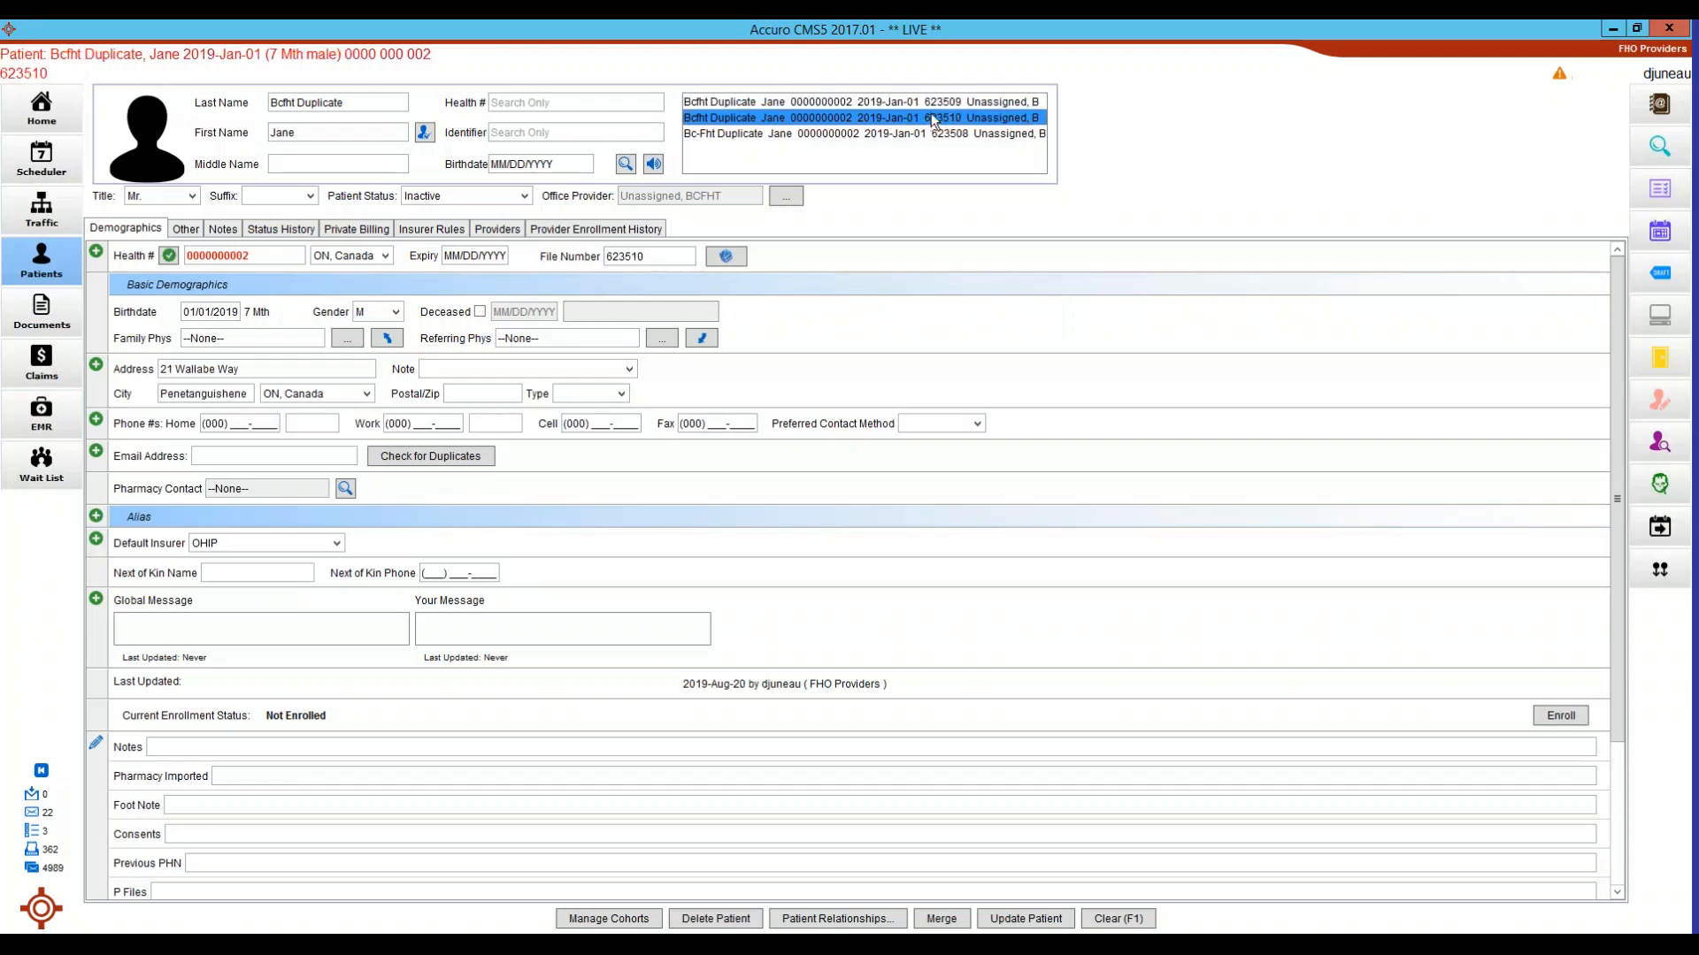
mouse_move(747, 453)
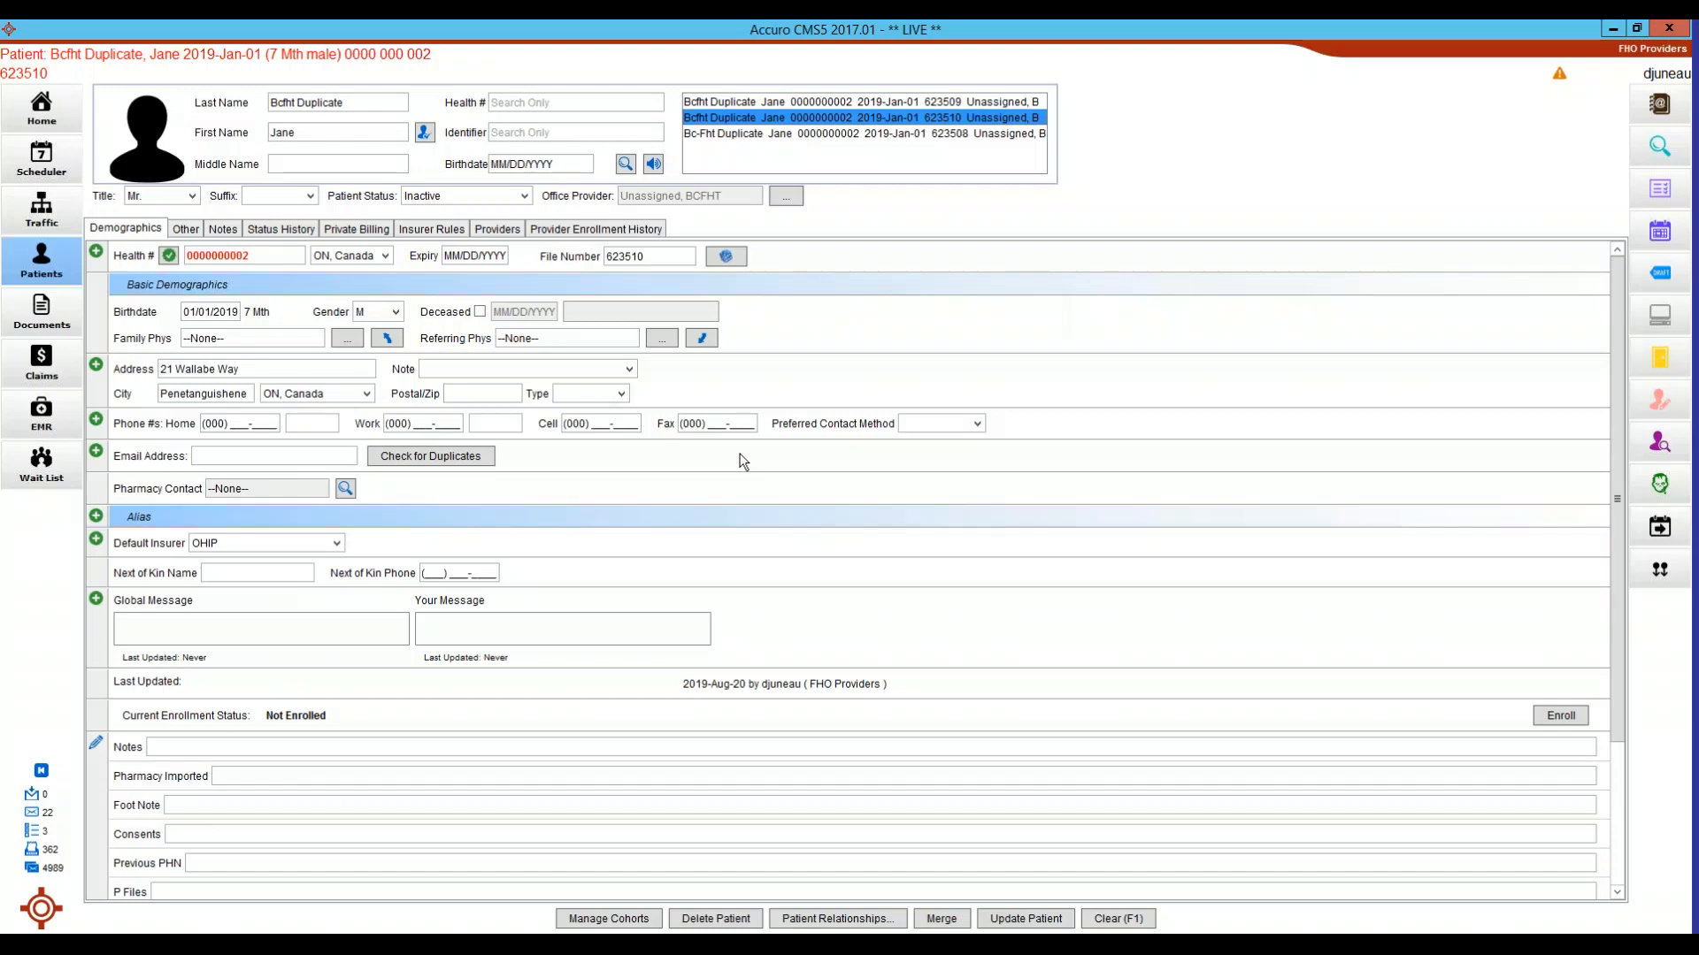
mouse_move(580, 46)
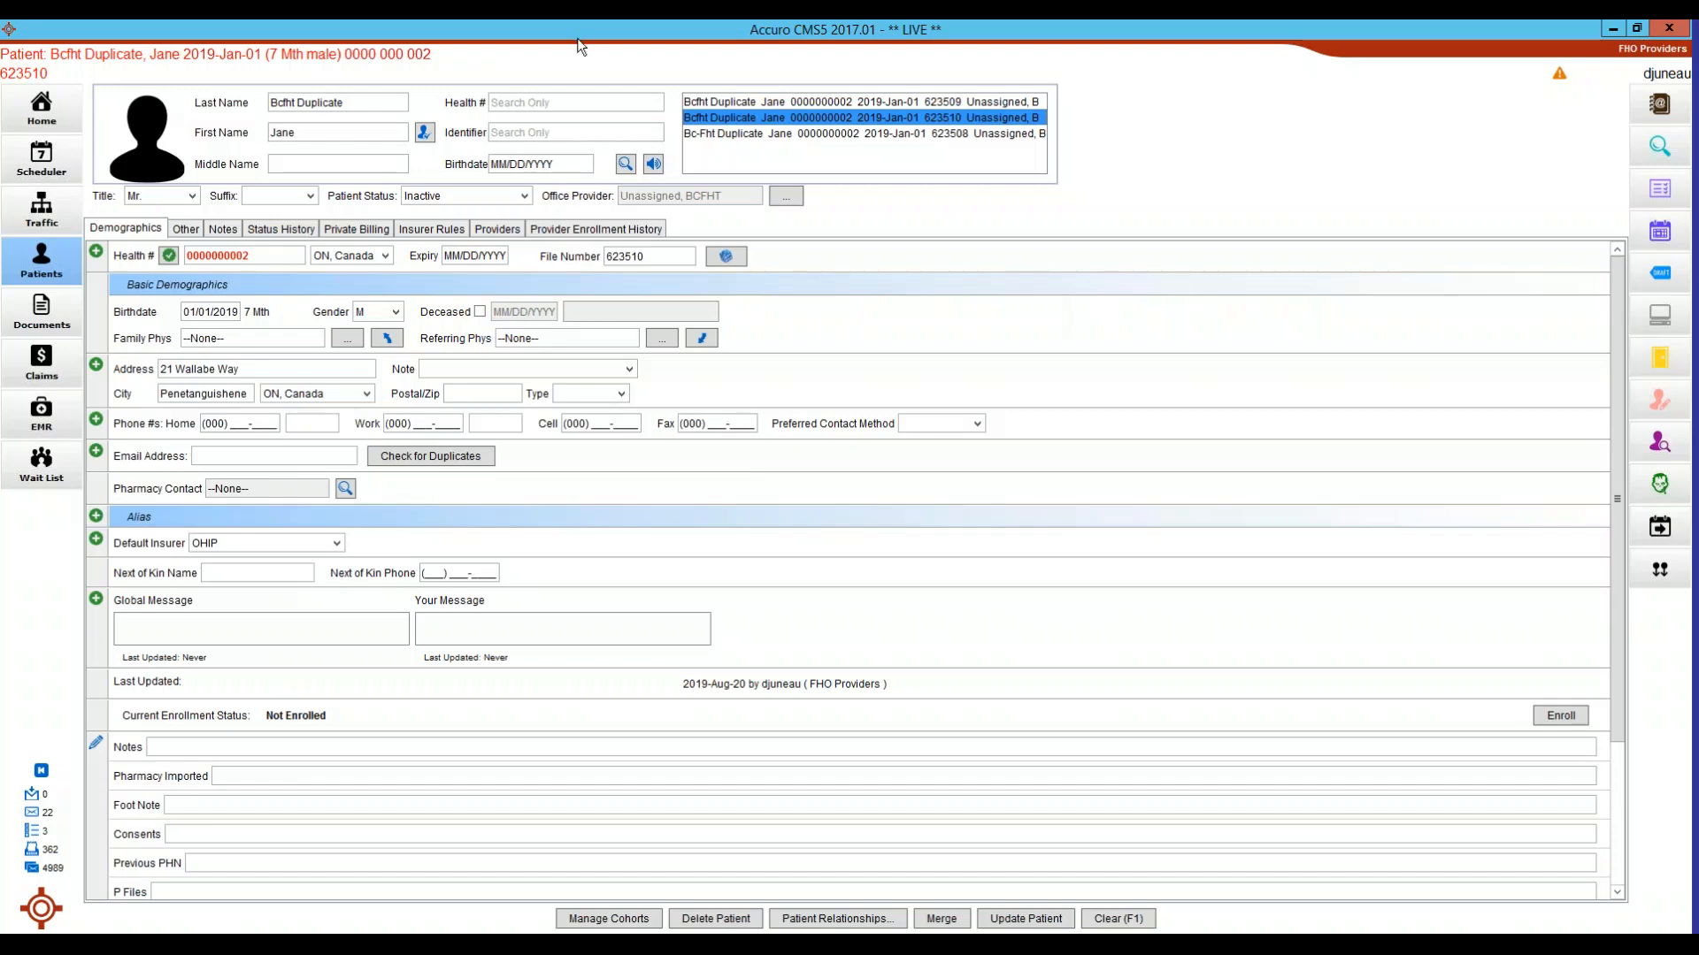
mouse_move(1103, 587)
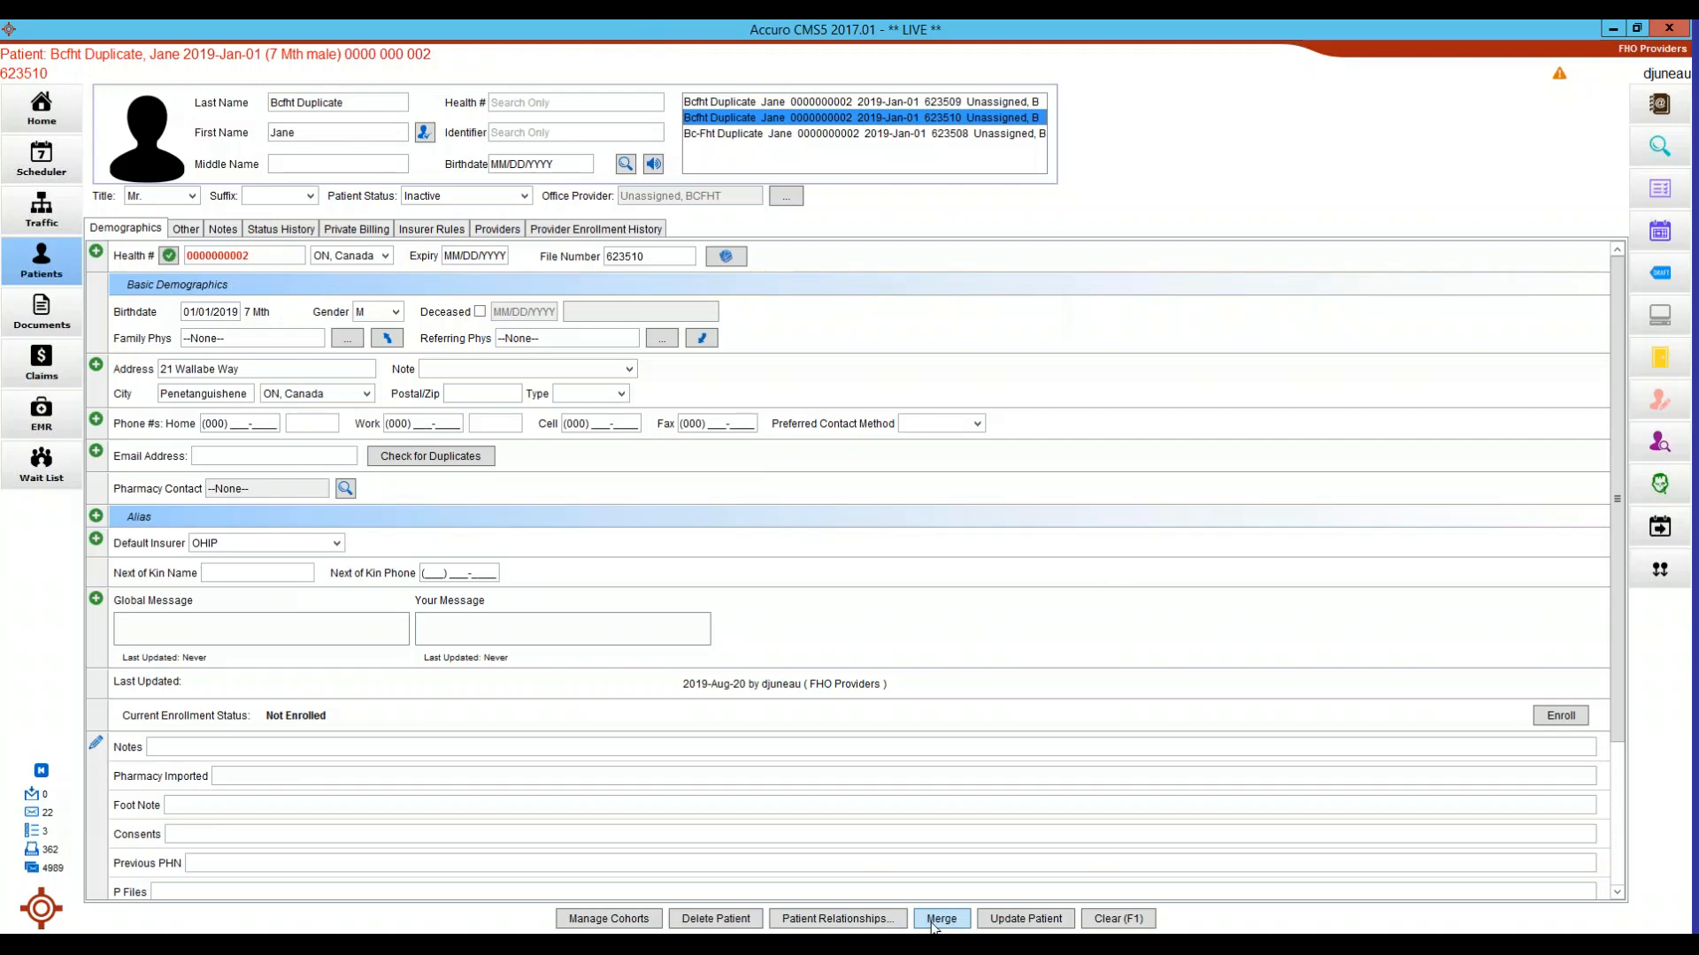
Start a merge and search 'bcfht' for the patient to merge into.
click(938, 918)
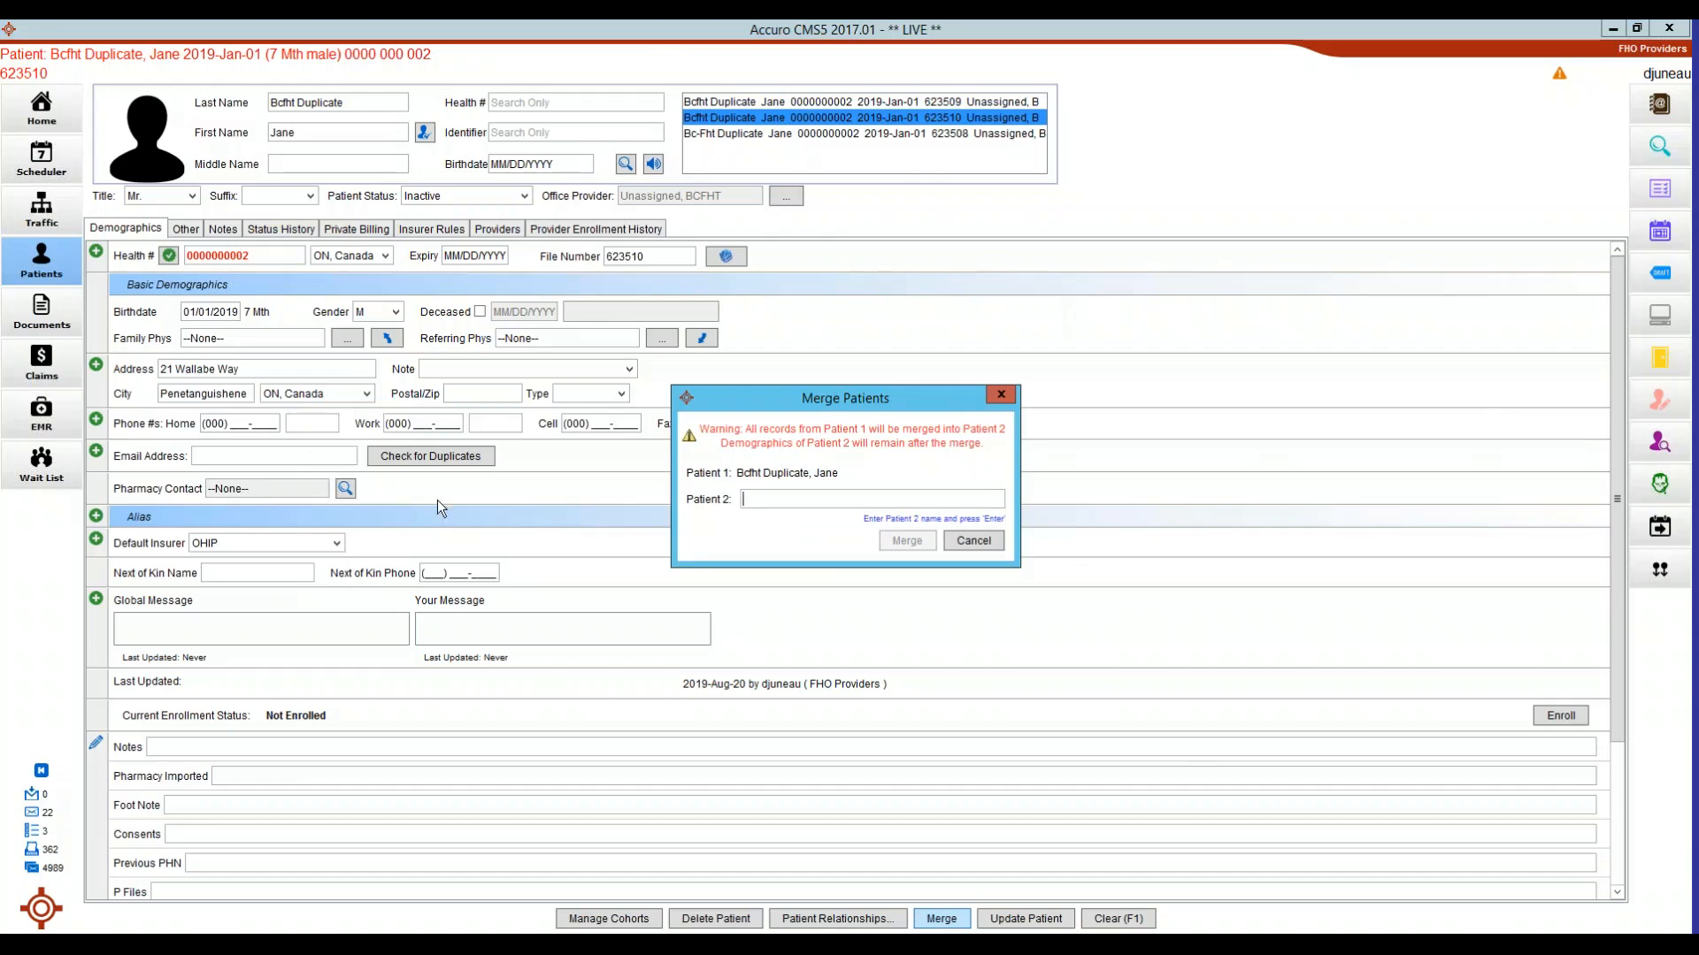
mouse_move(183, 374)
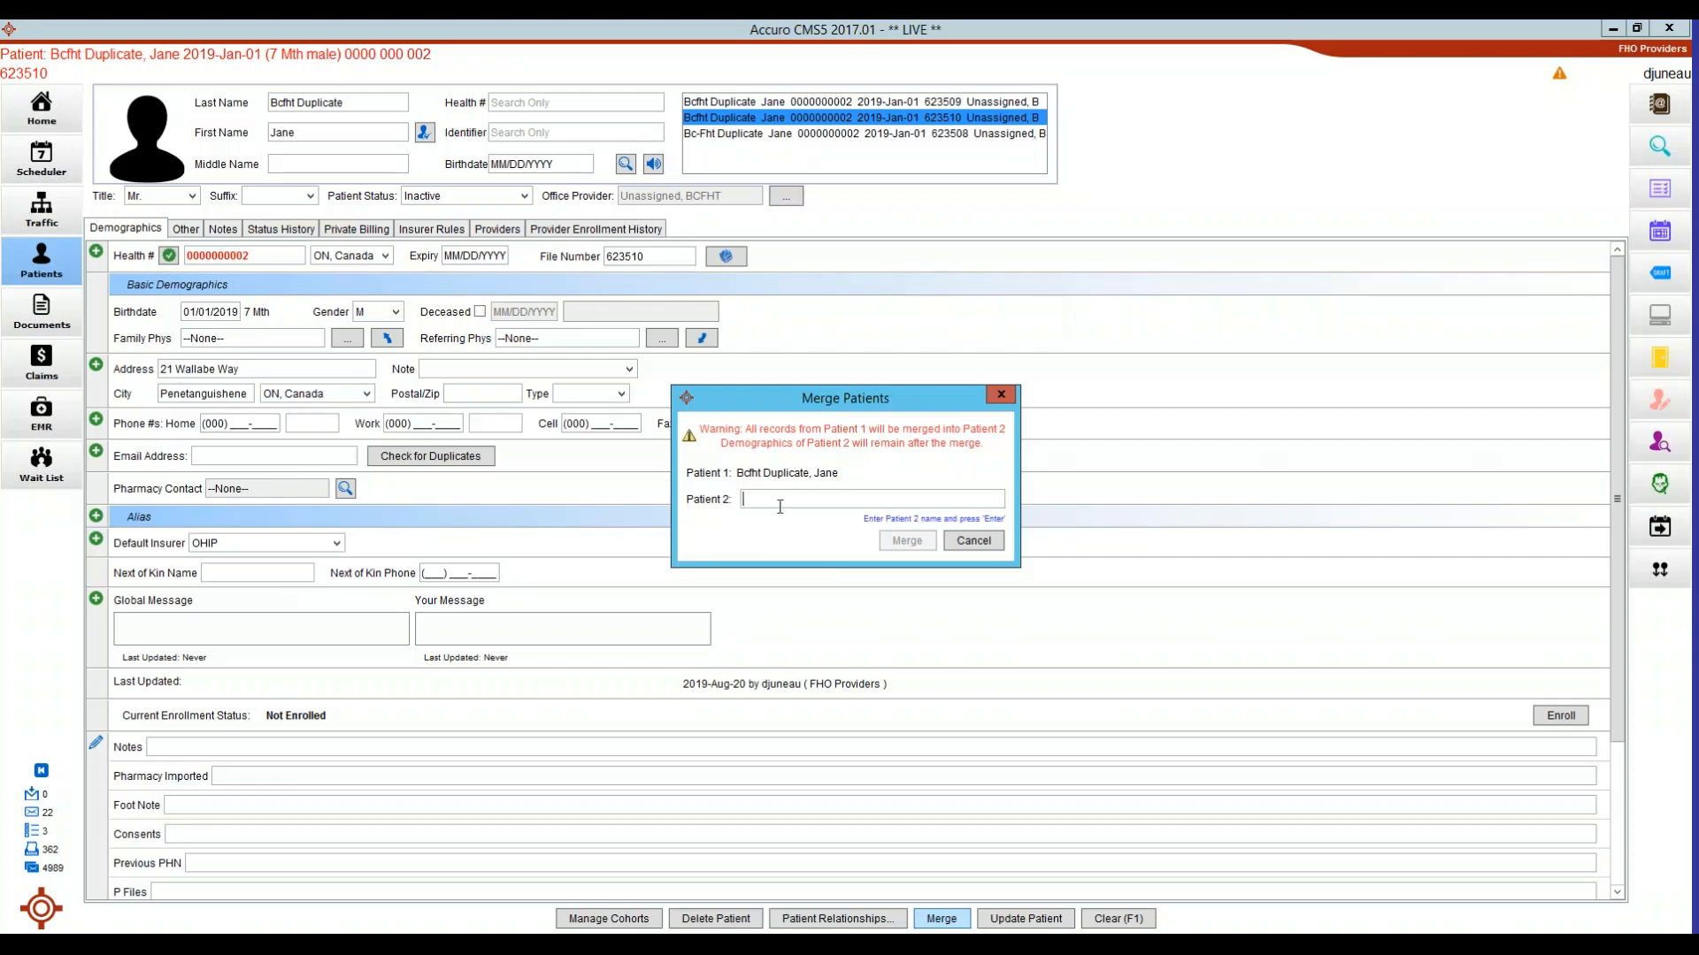
text(bcfht)
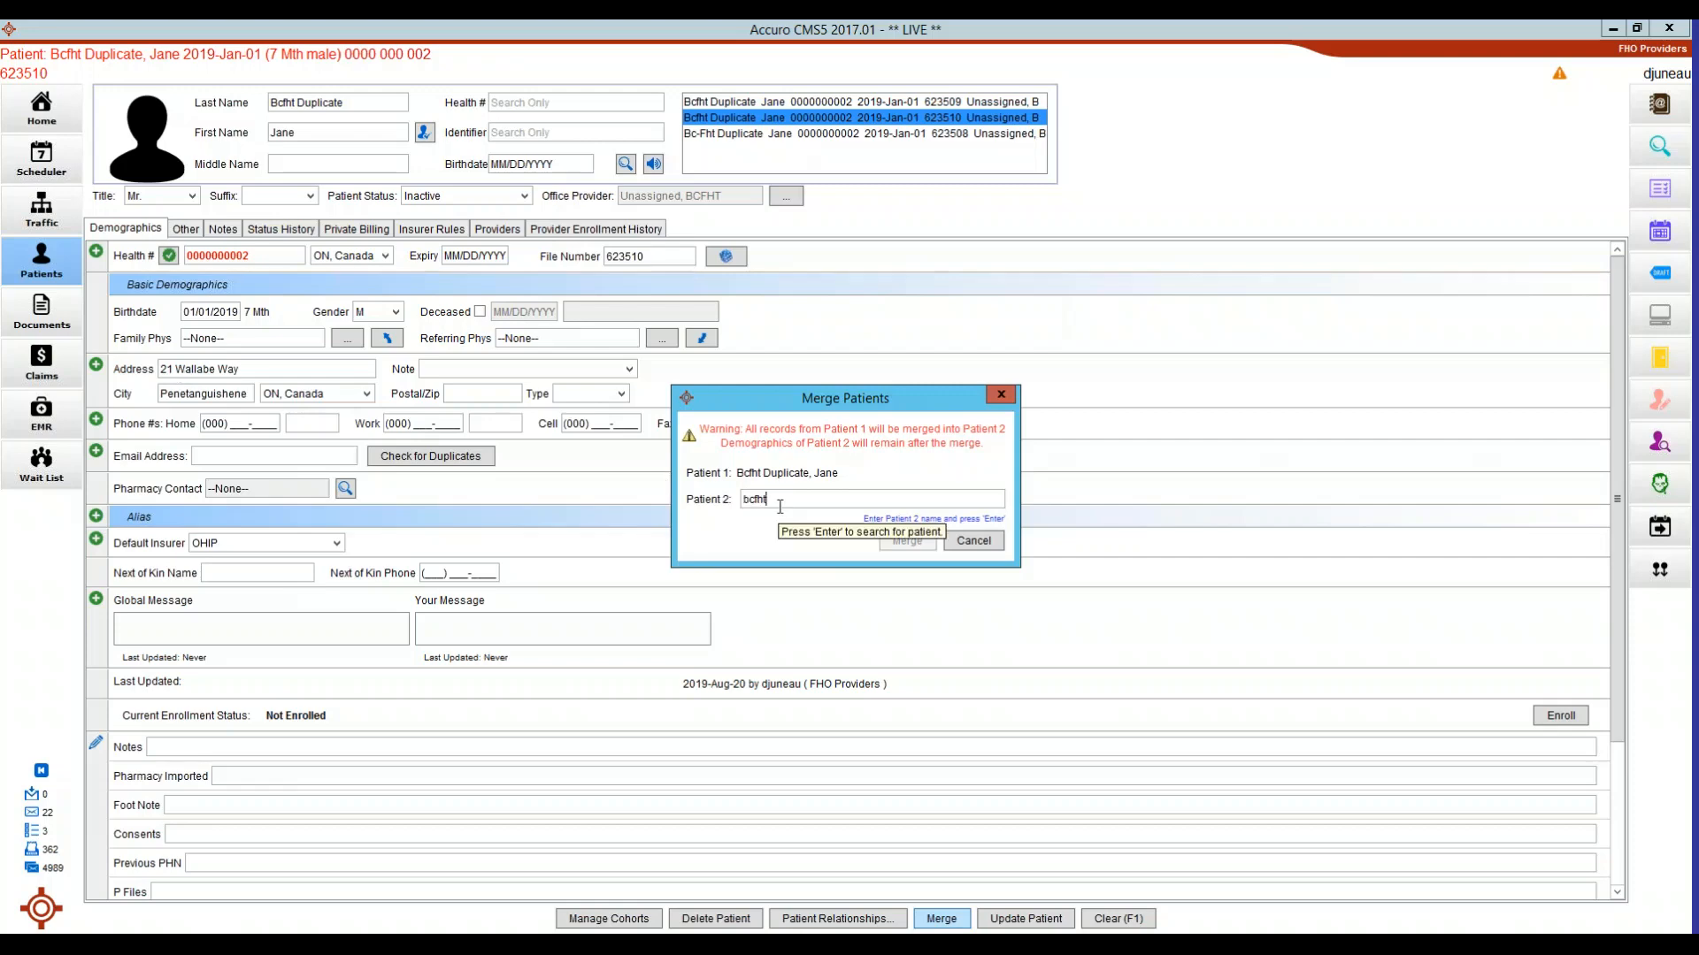
key(Return)
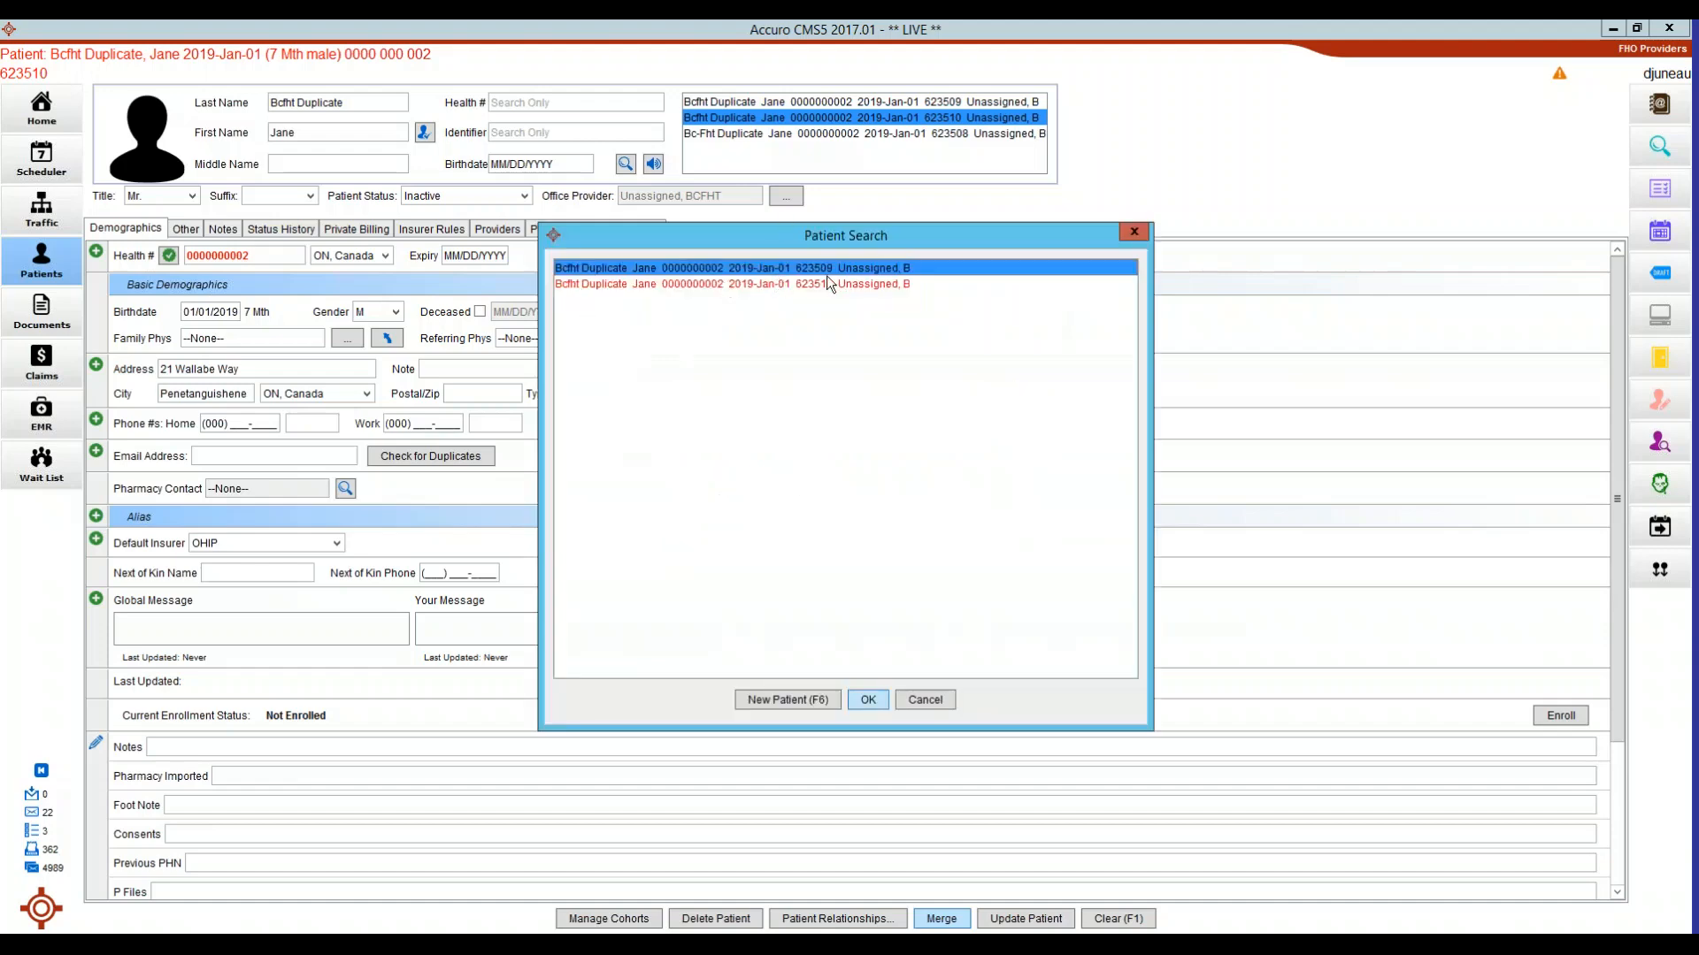
mouse_move(826, 283)
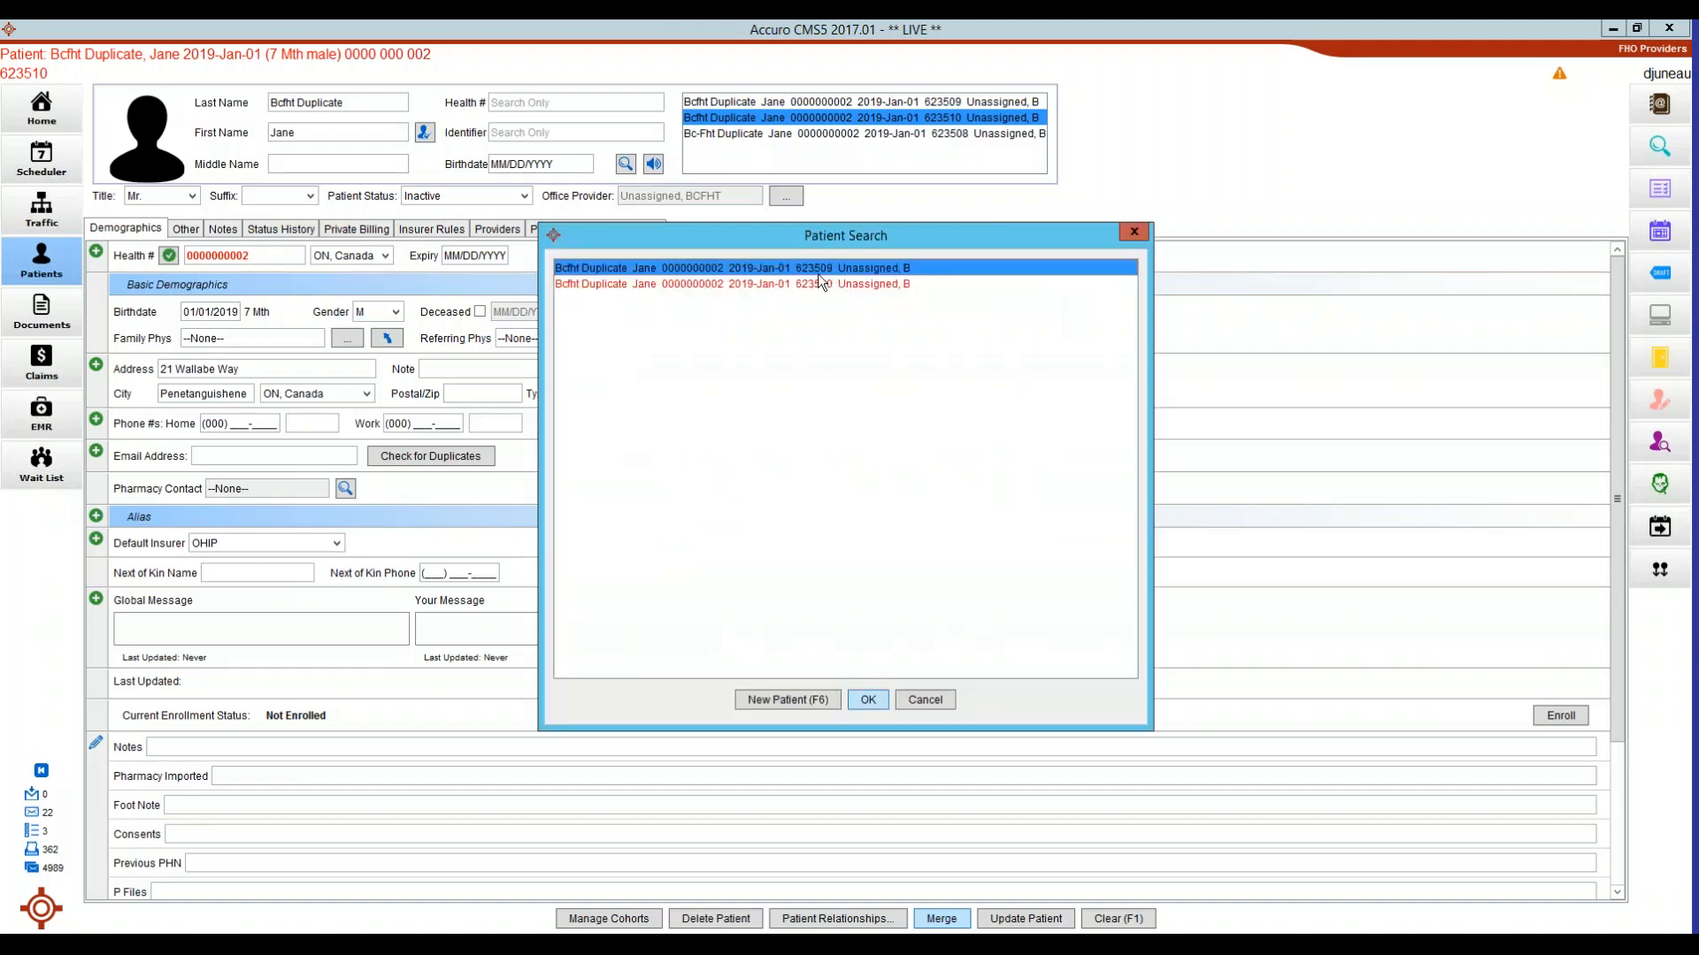
Merge chart 623510 into the chart with file 623509, confirming all records move.
click(865, 699)
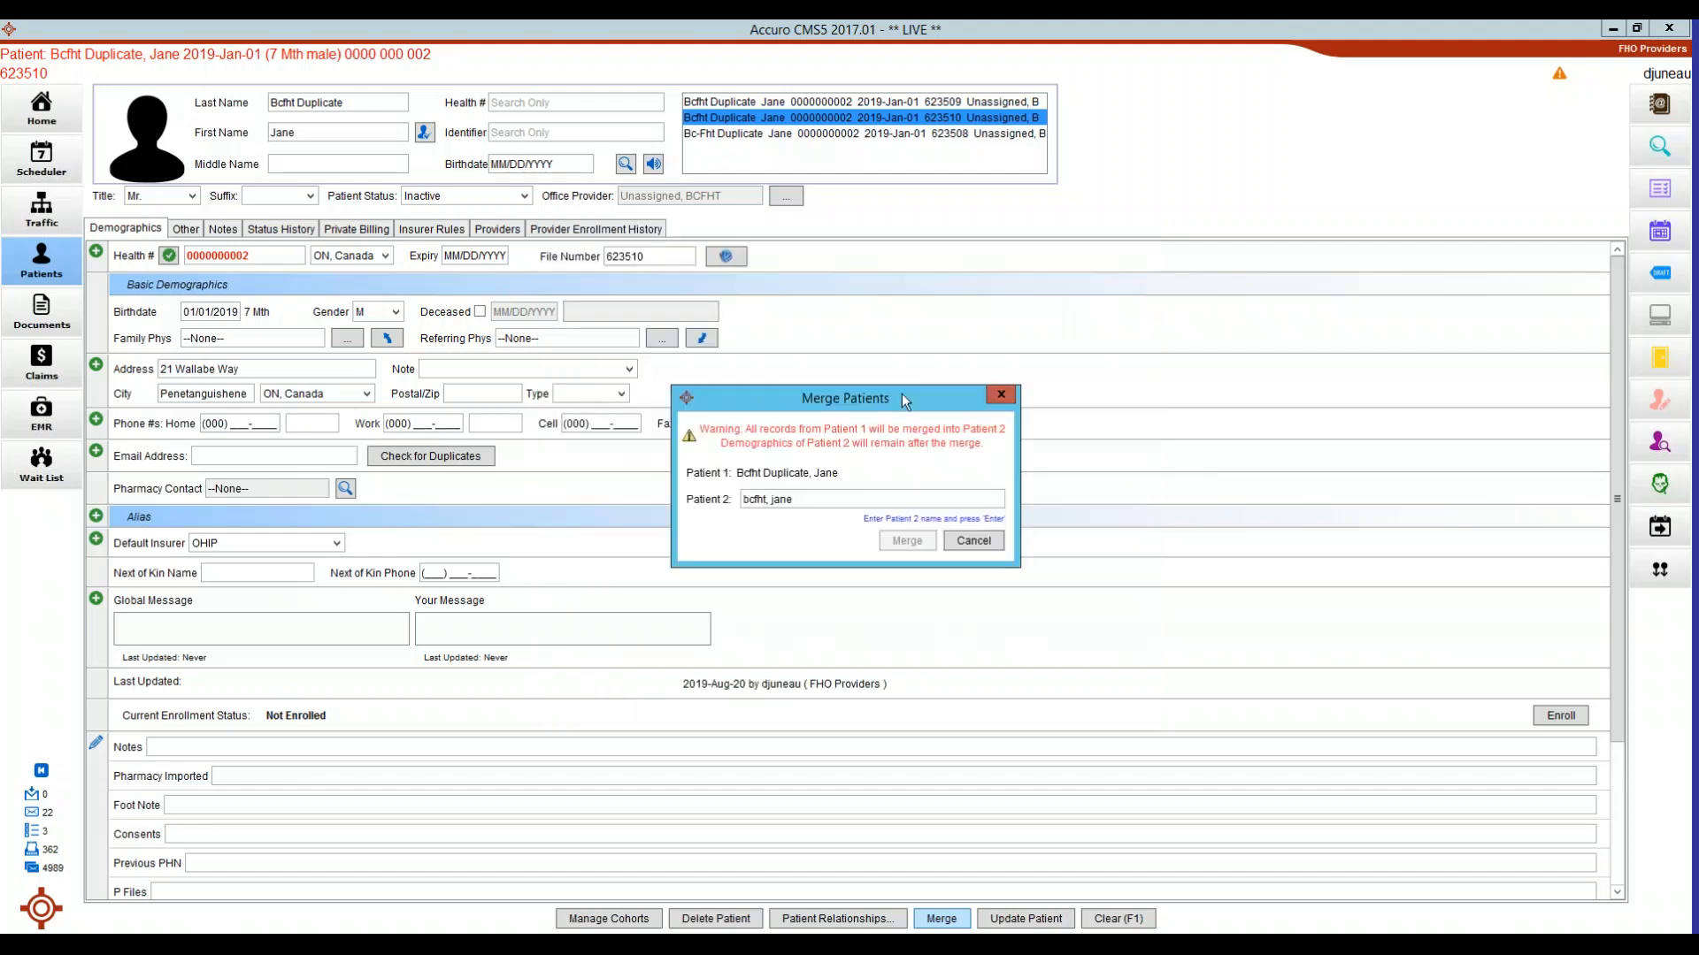
click(906, 541)
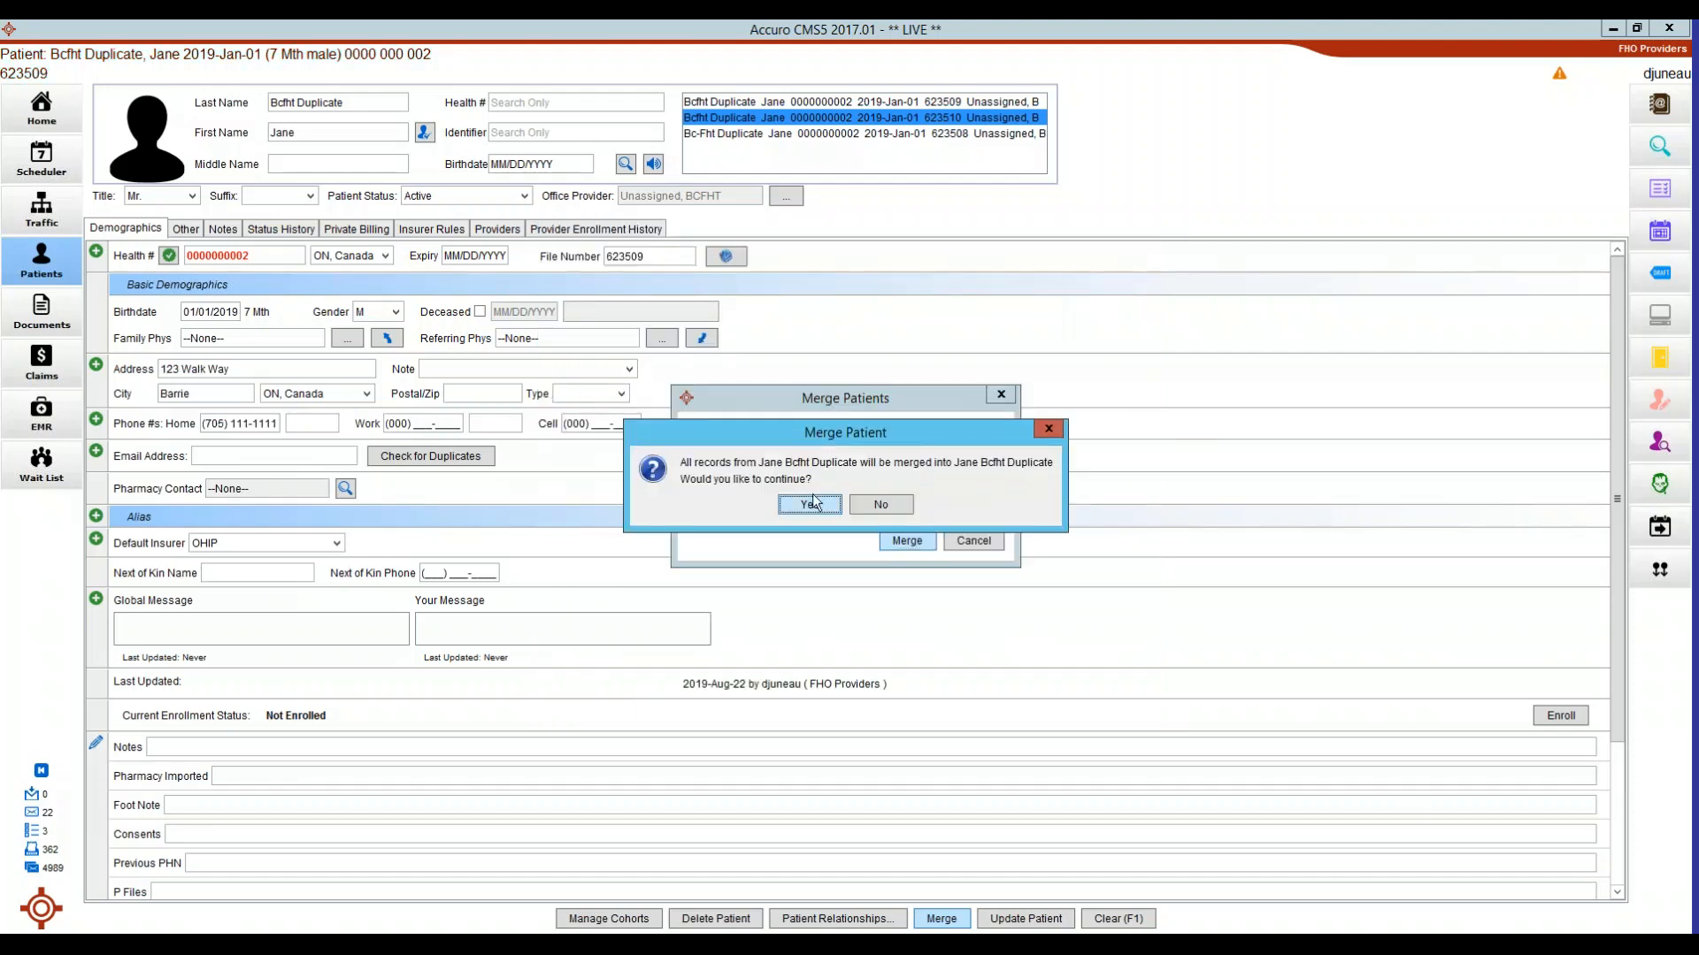
mouse_move(692, 463)
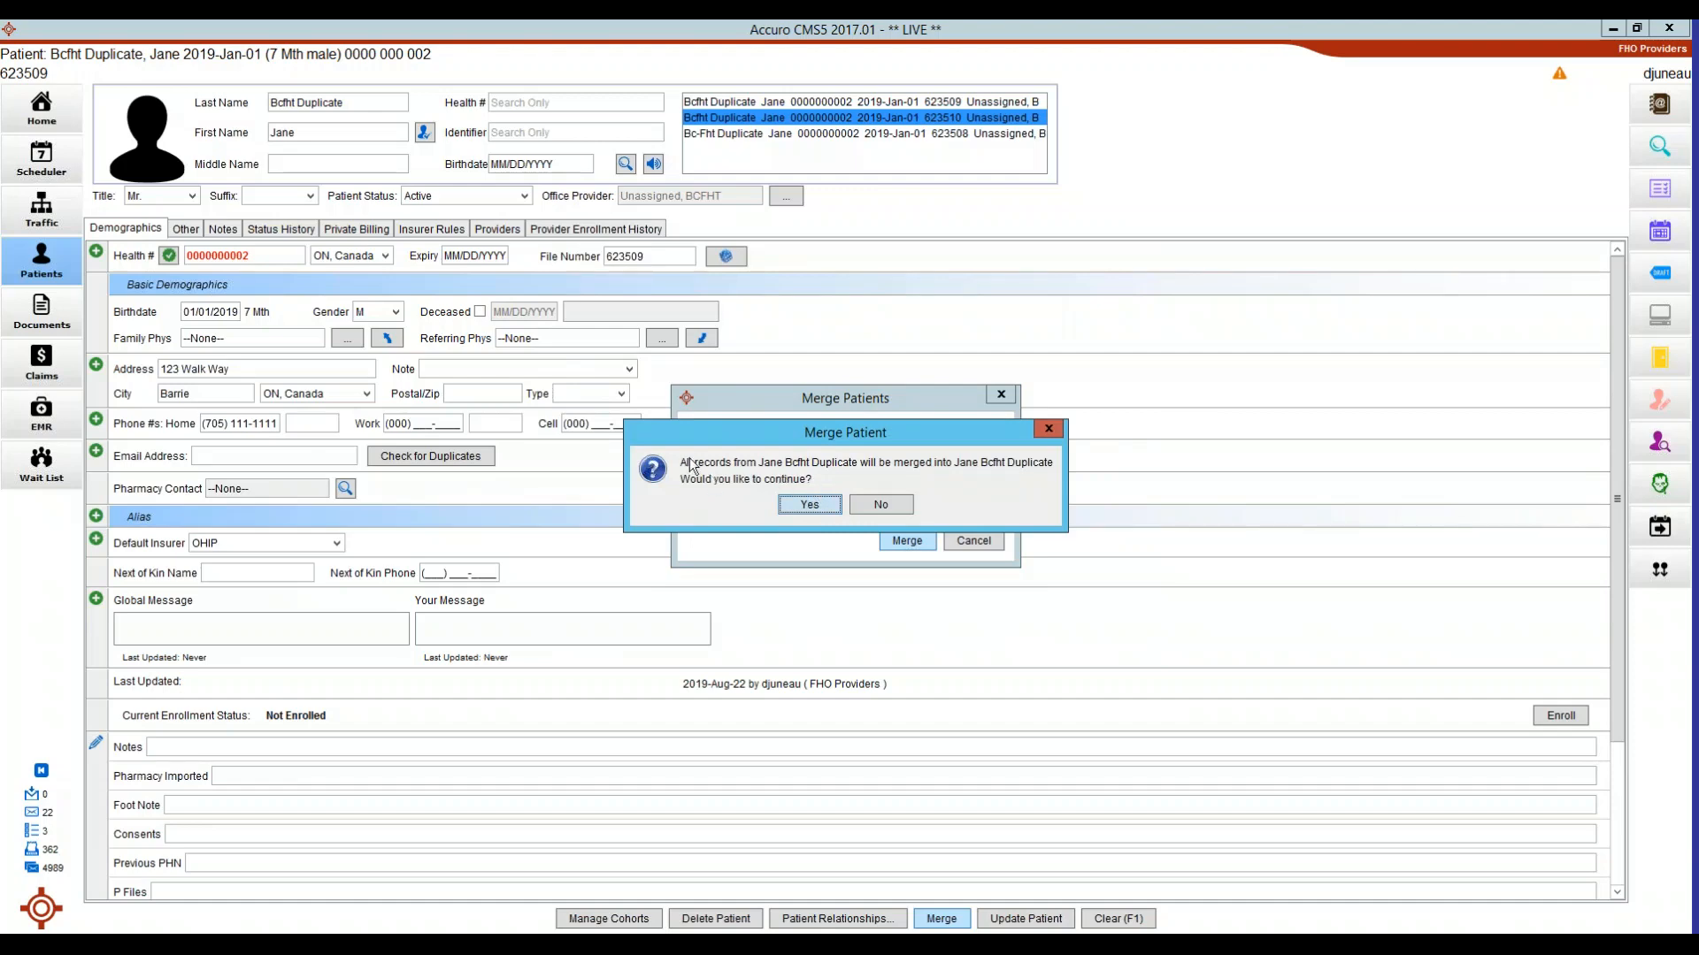
mouse_move(853, 514)
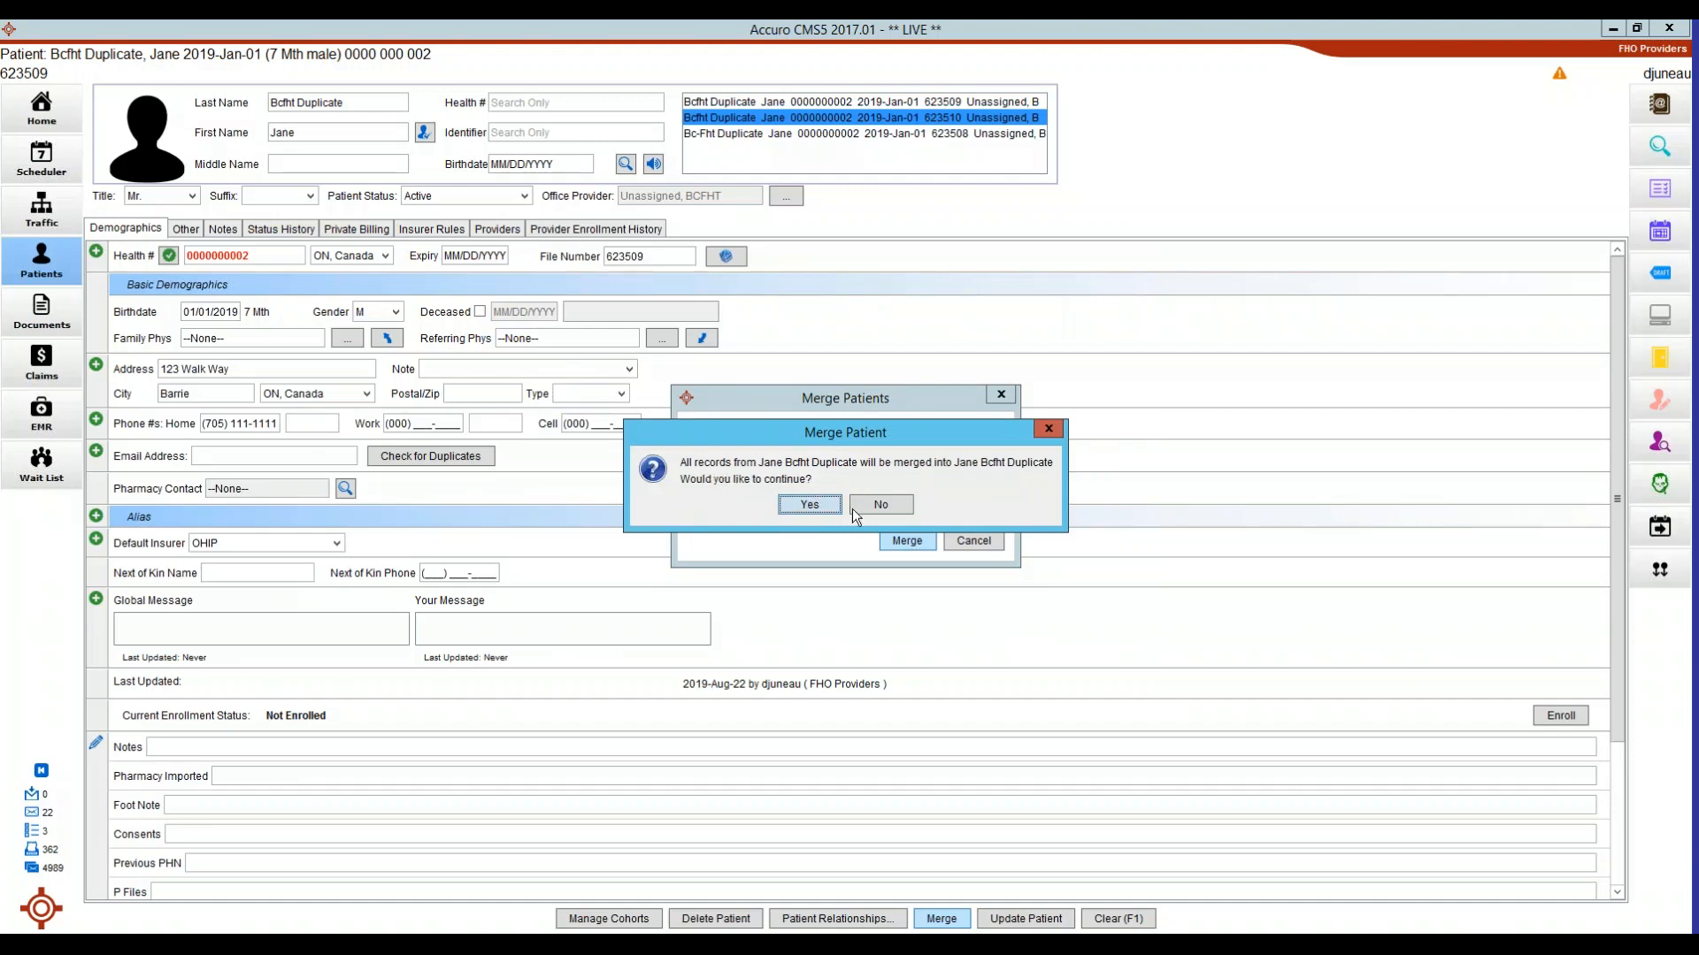
mouse_move(745, 476)
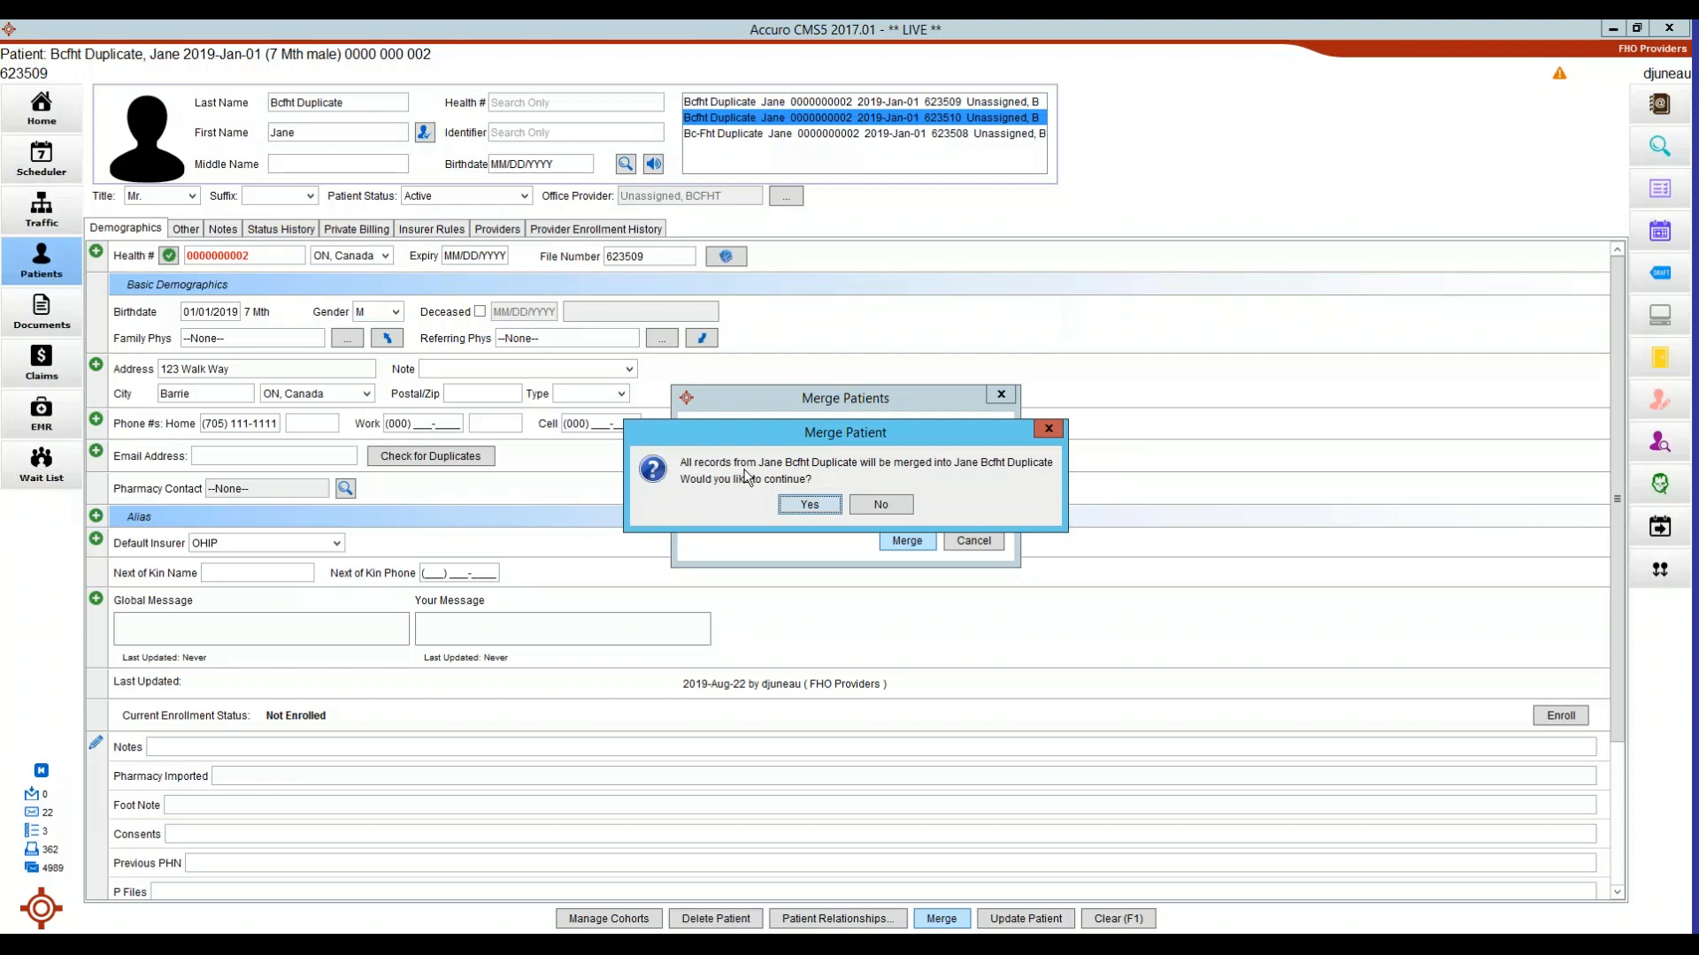
mouse_move(809, 504)
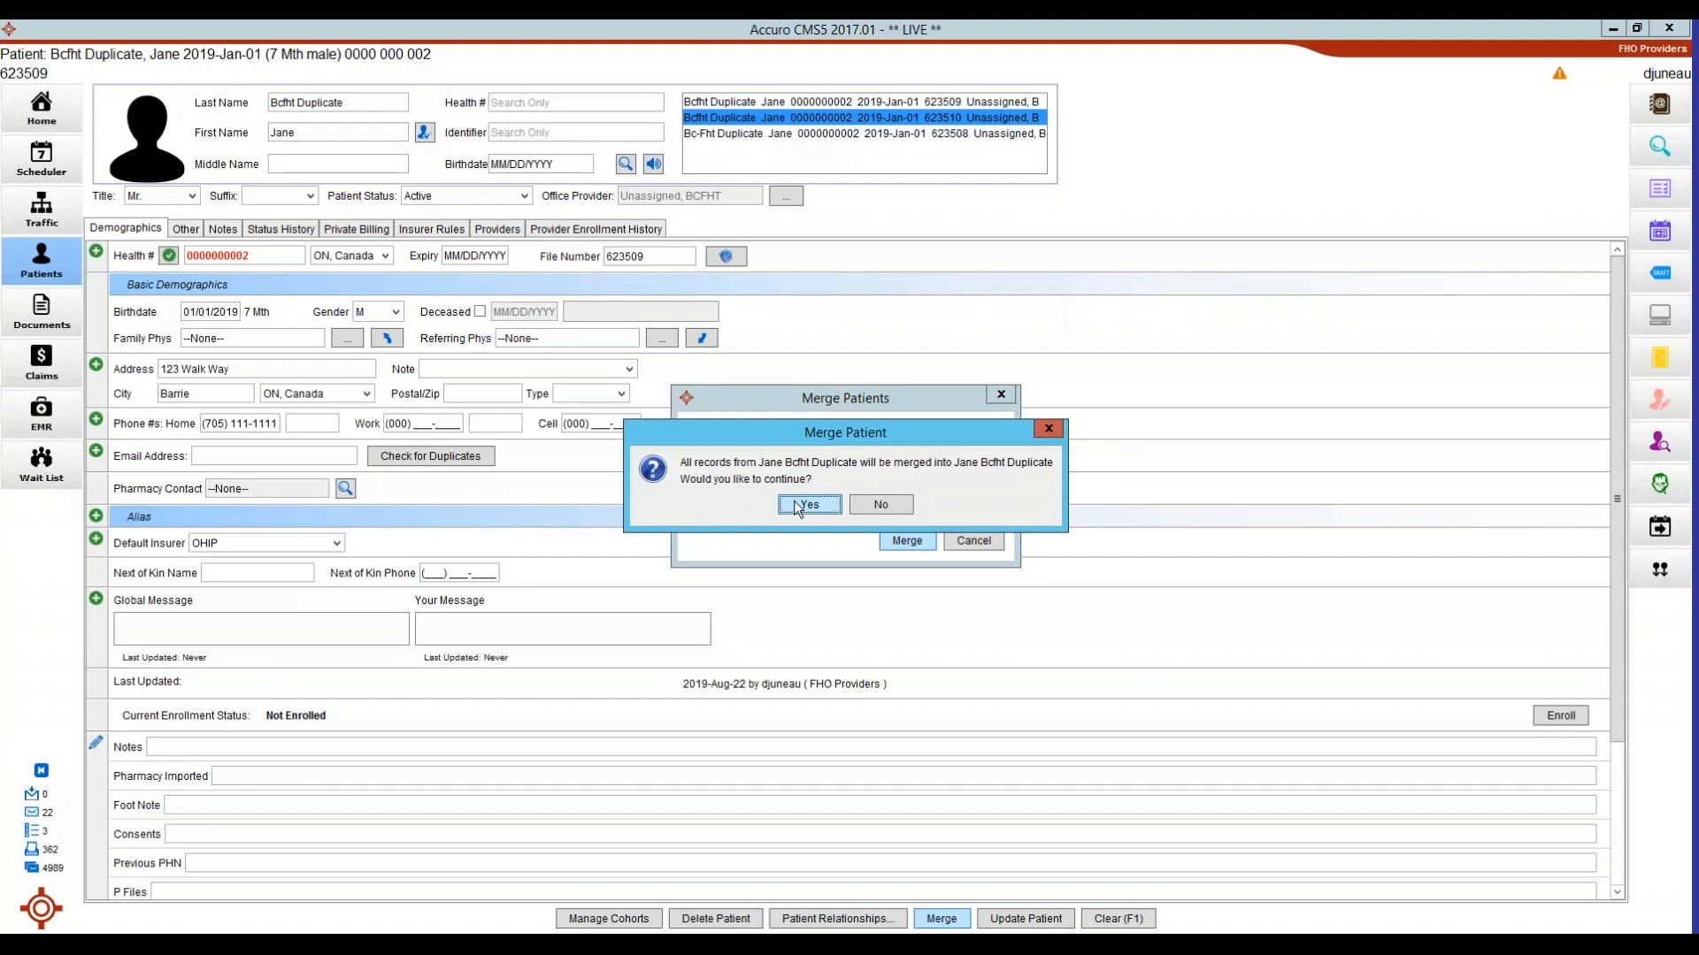
click(808, 505)
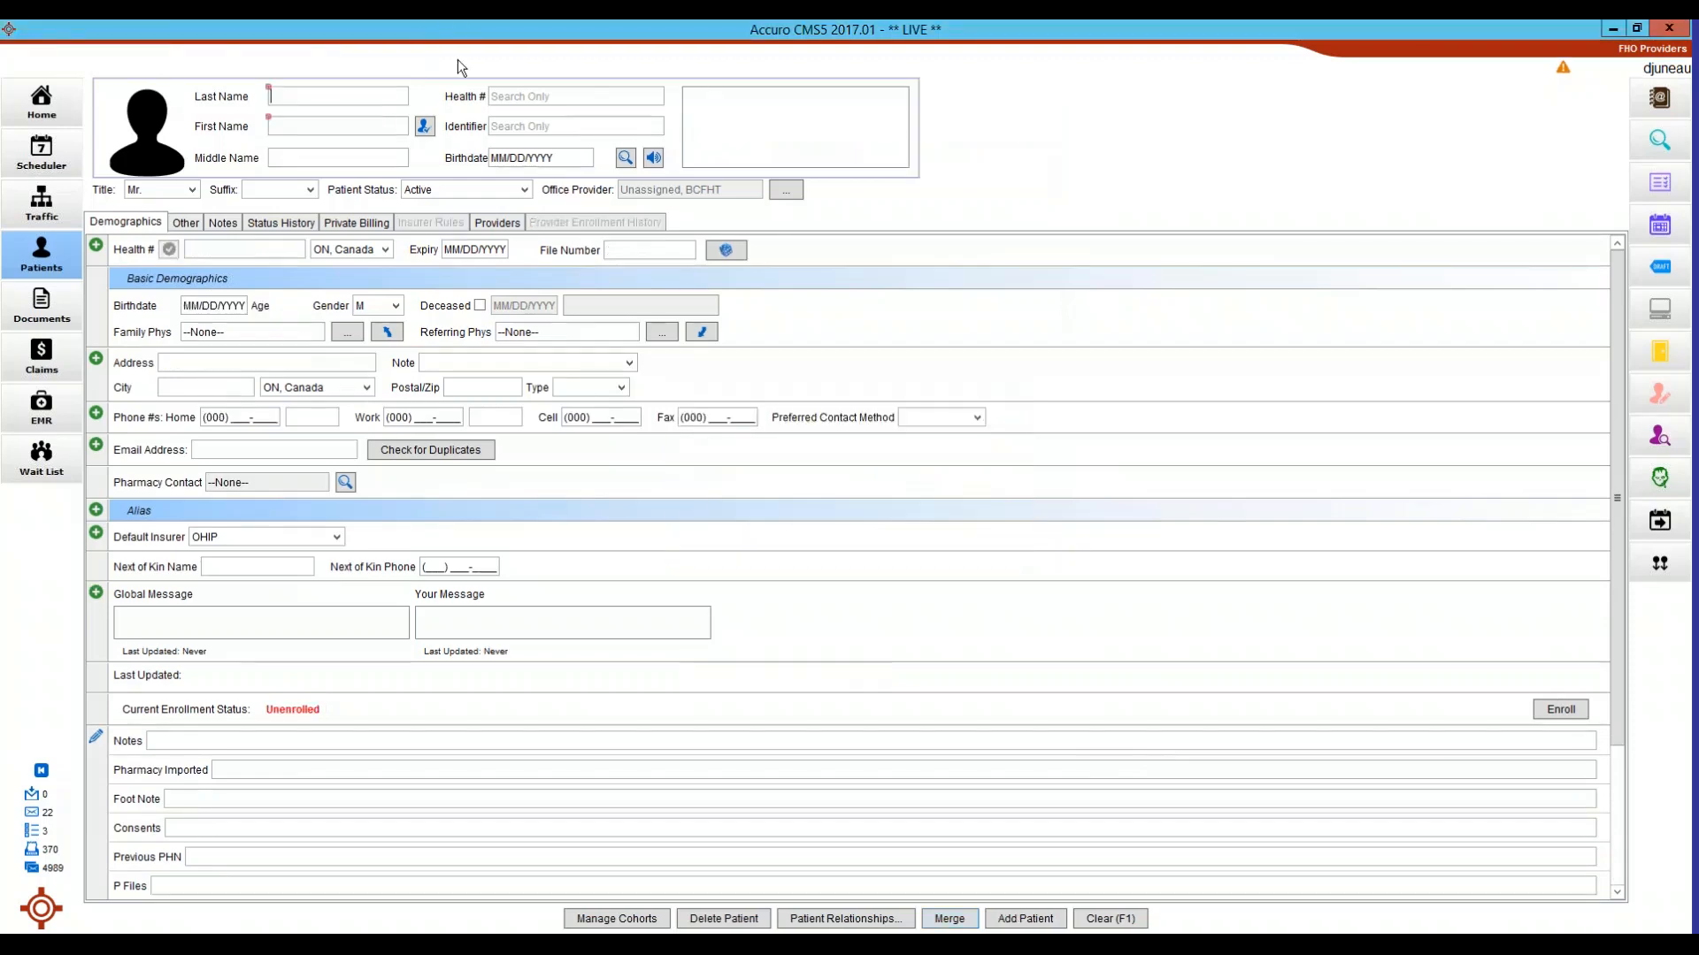
click(577, 96)
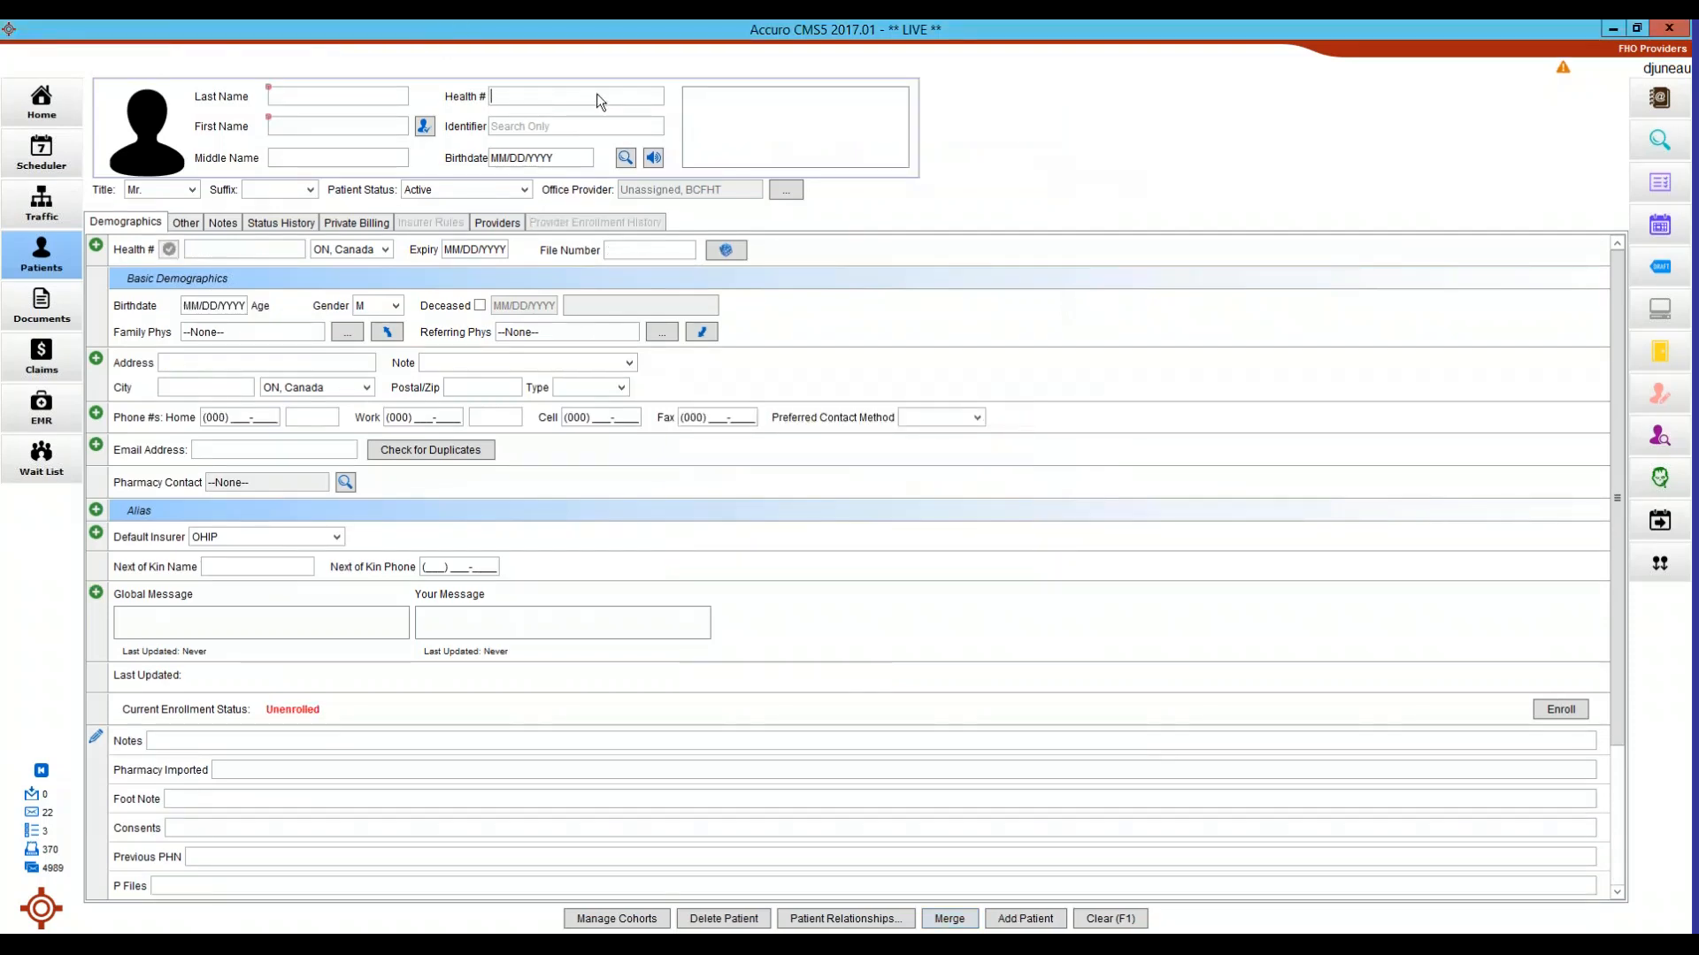
text(0000000002)
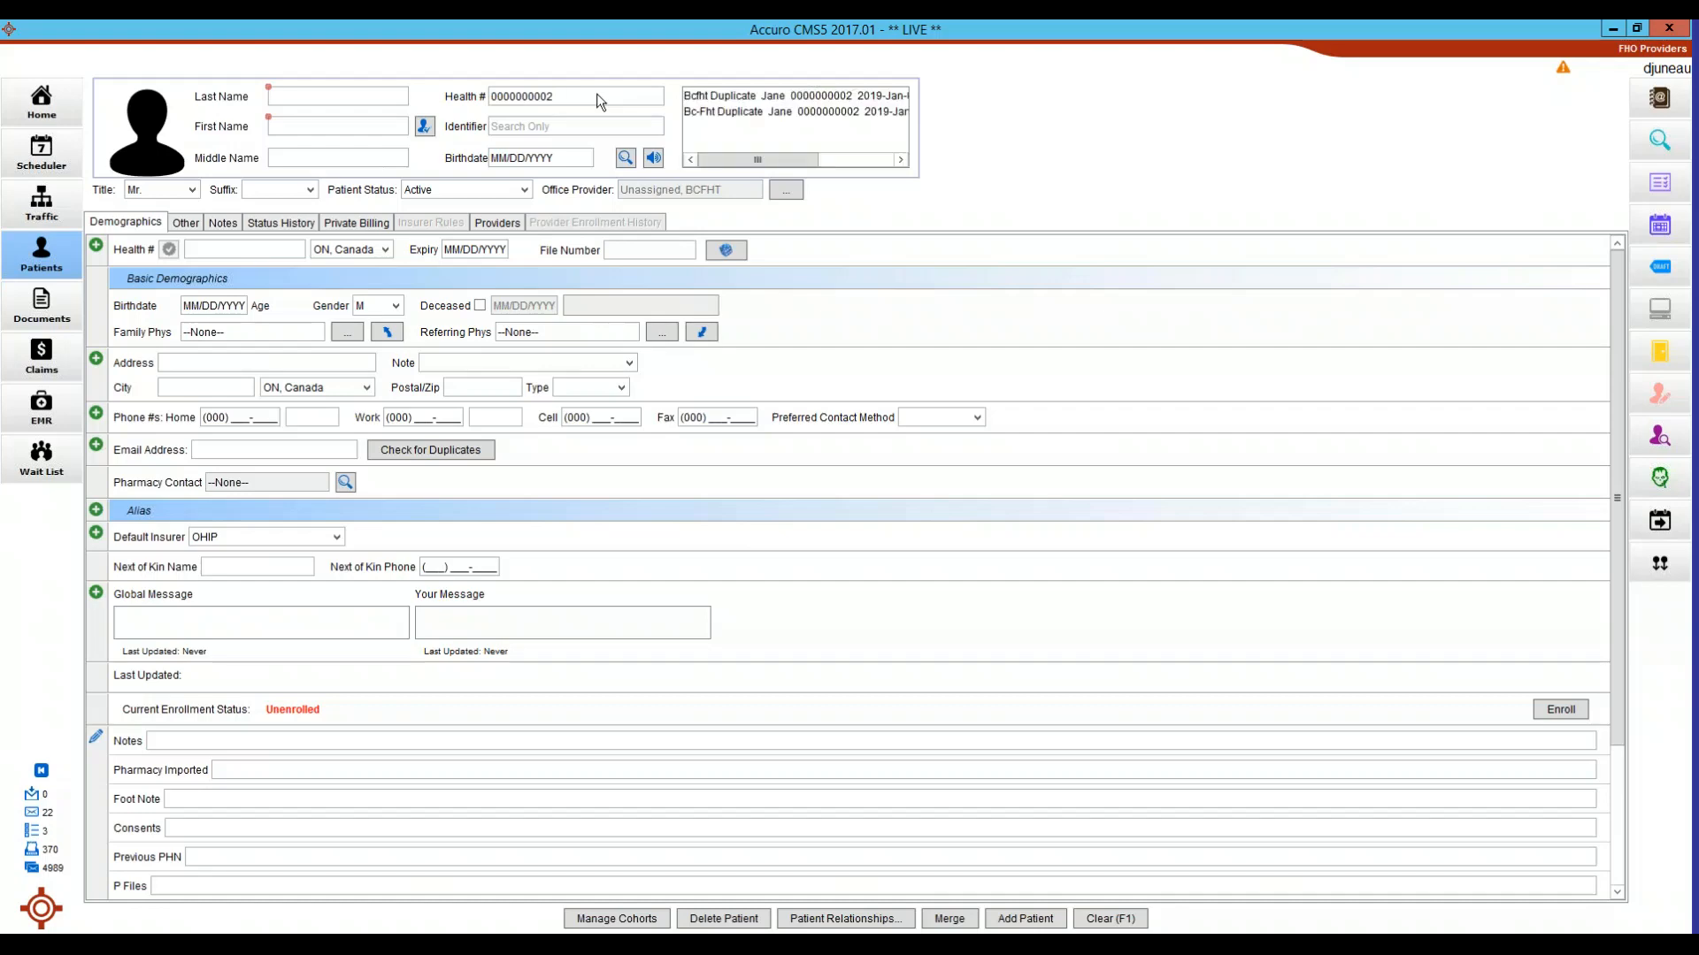
click(793, 96)
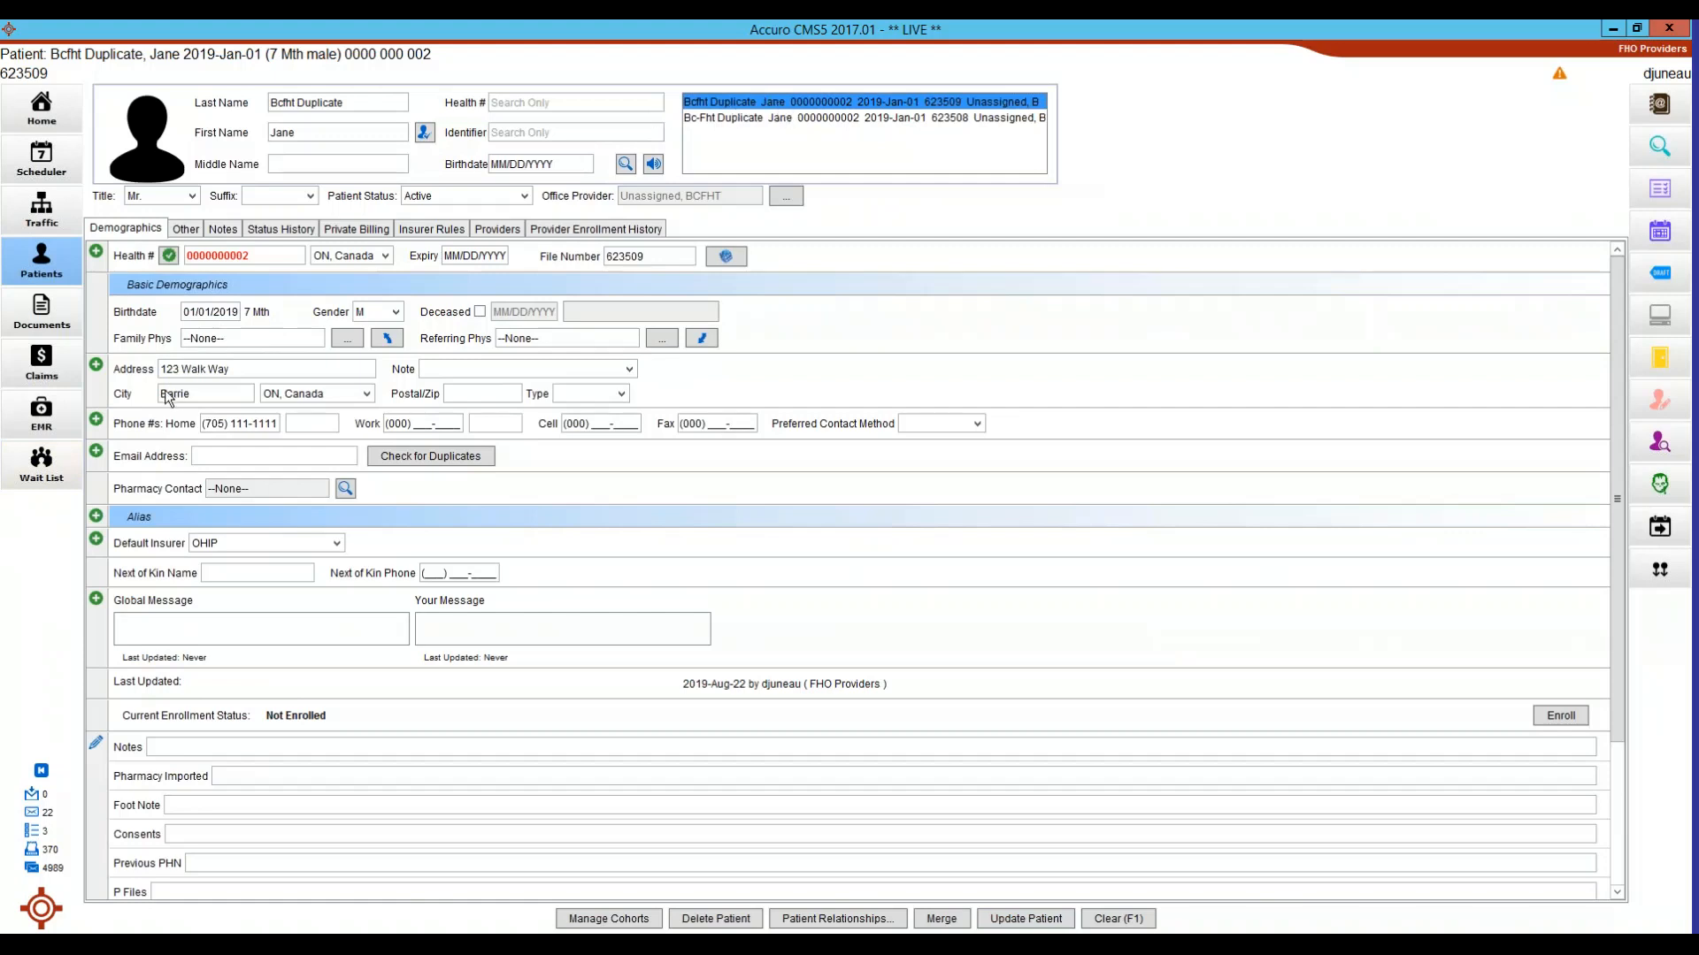
mouse_move(242, 388)
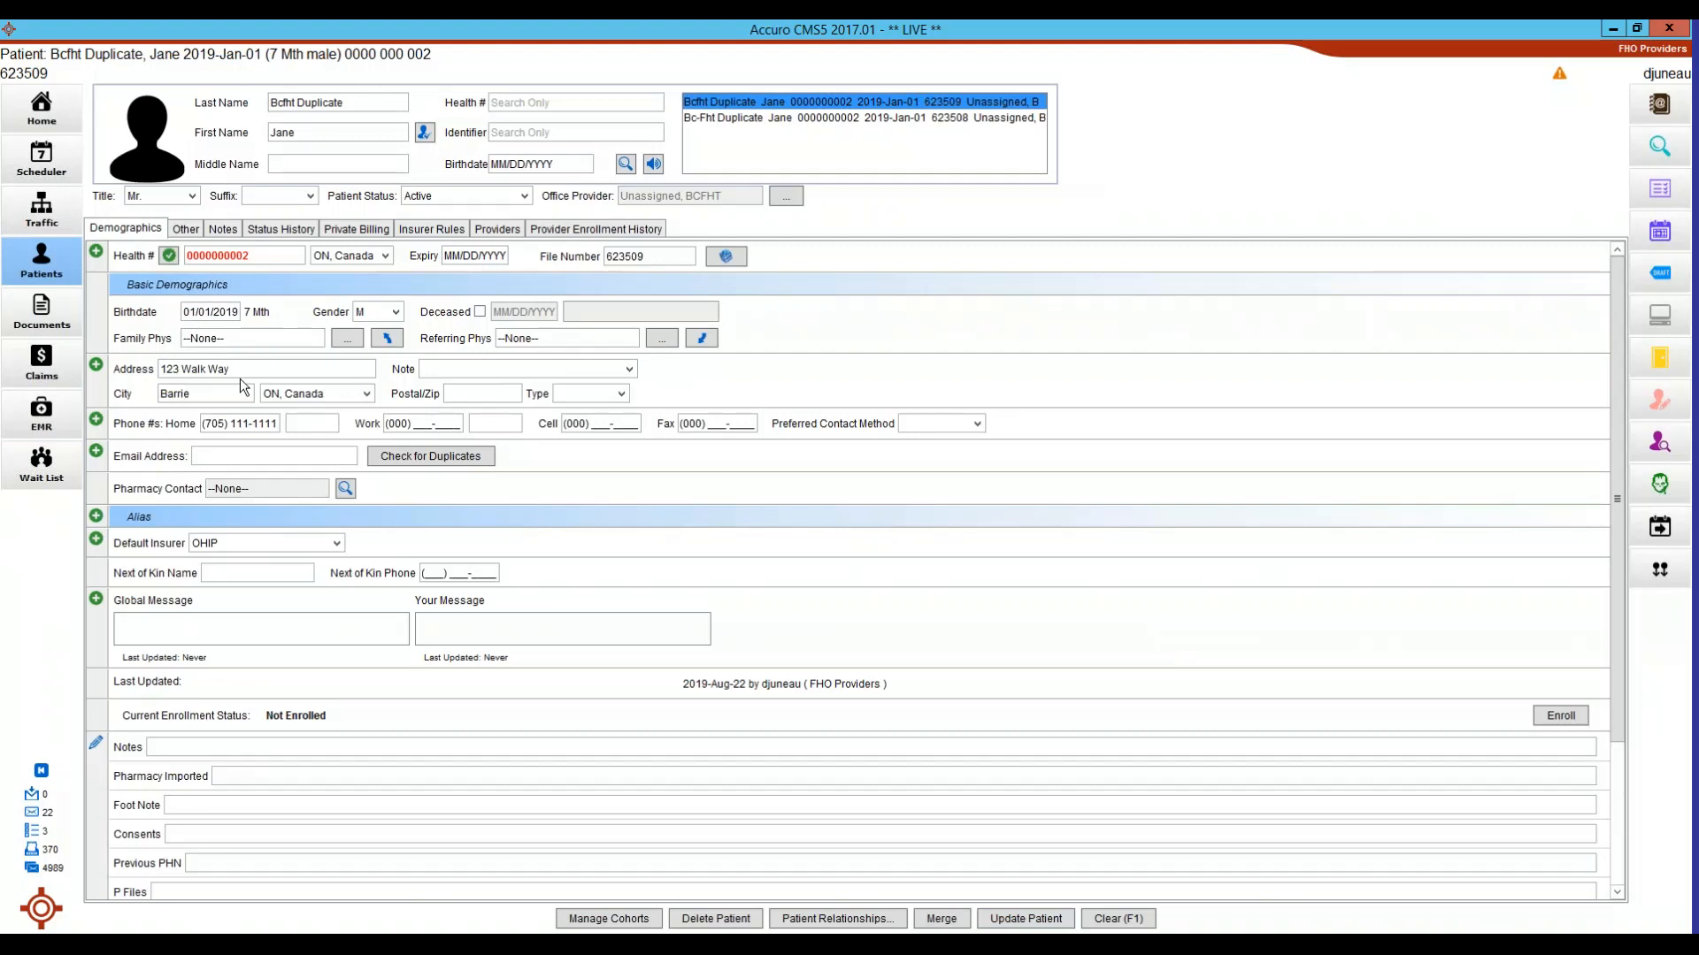
mouse_move(1012, 720)
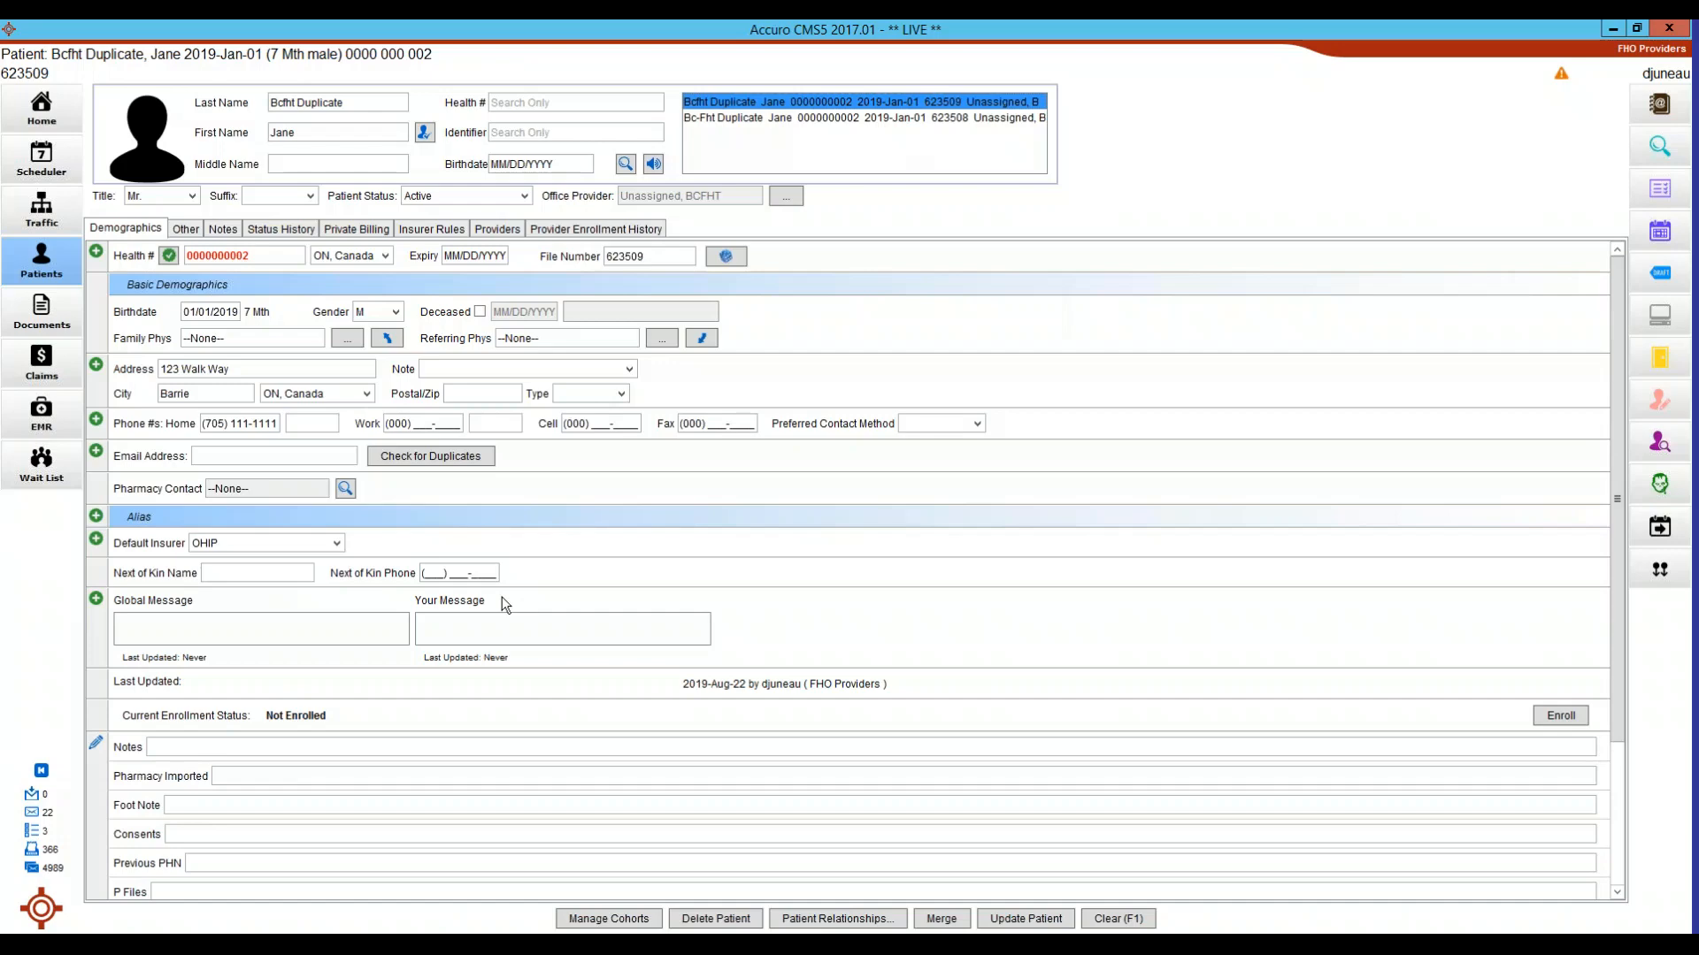
mouse_move(175, 610)
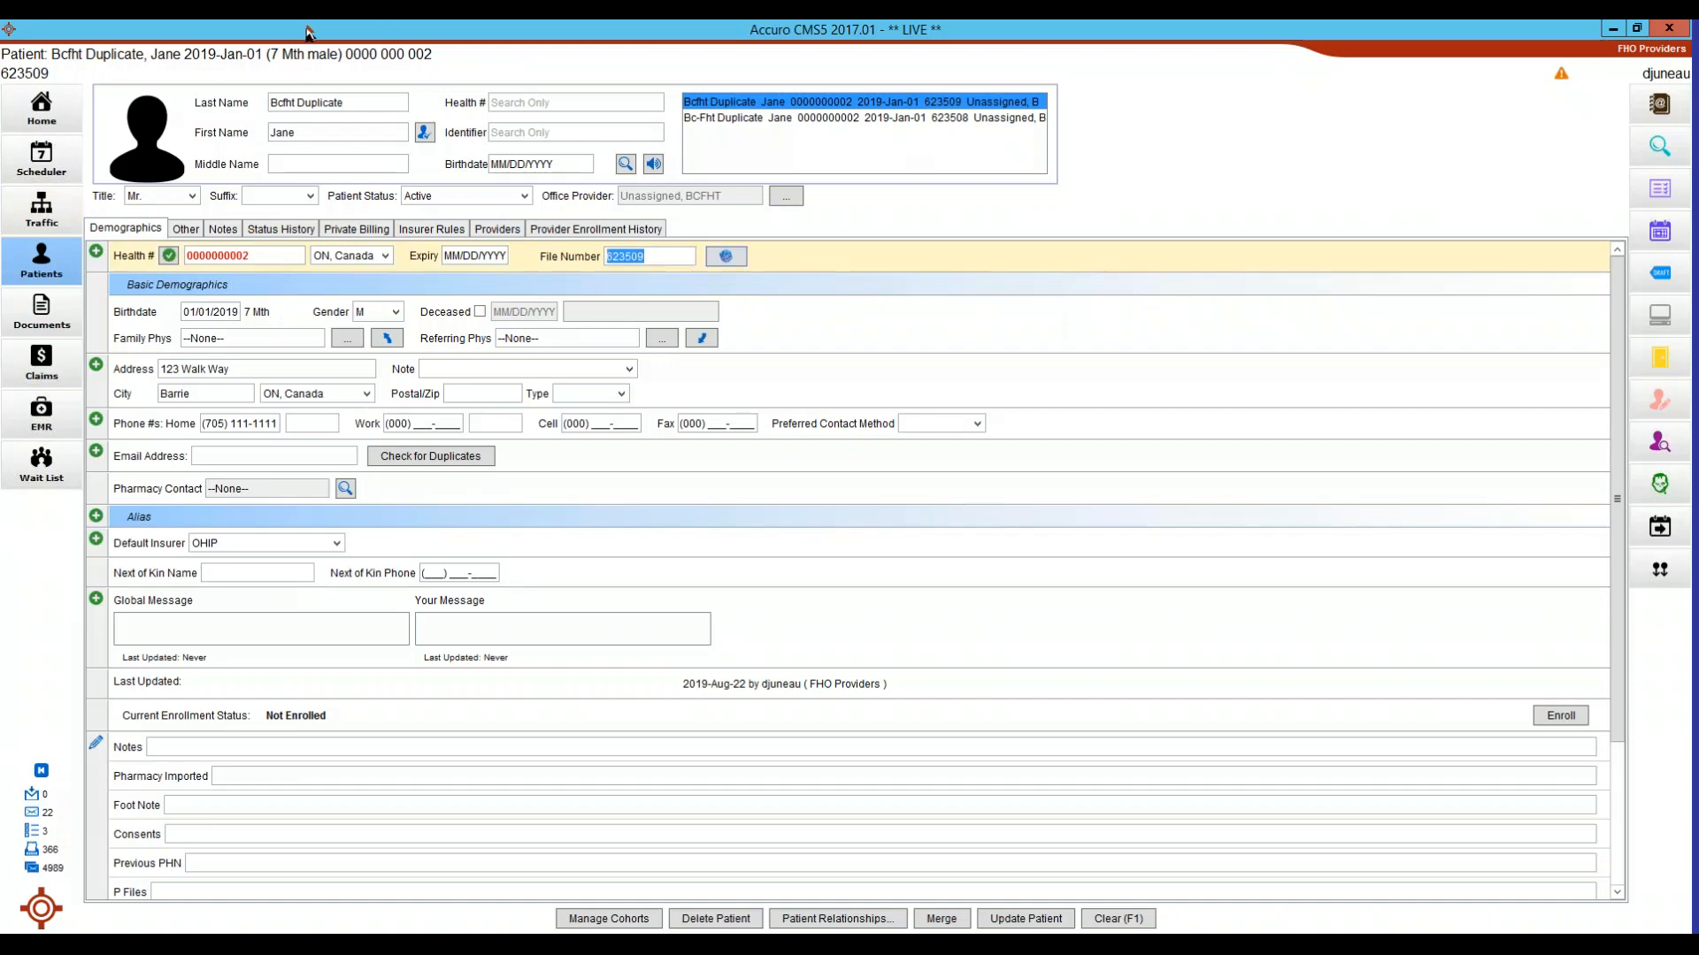
mouse_move(39, 85)
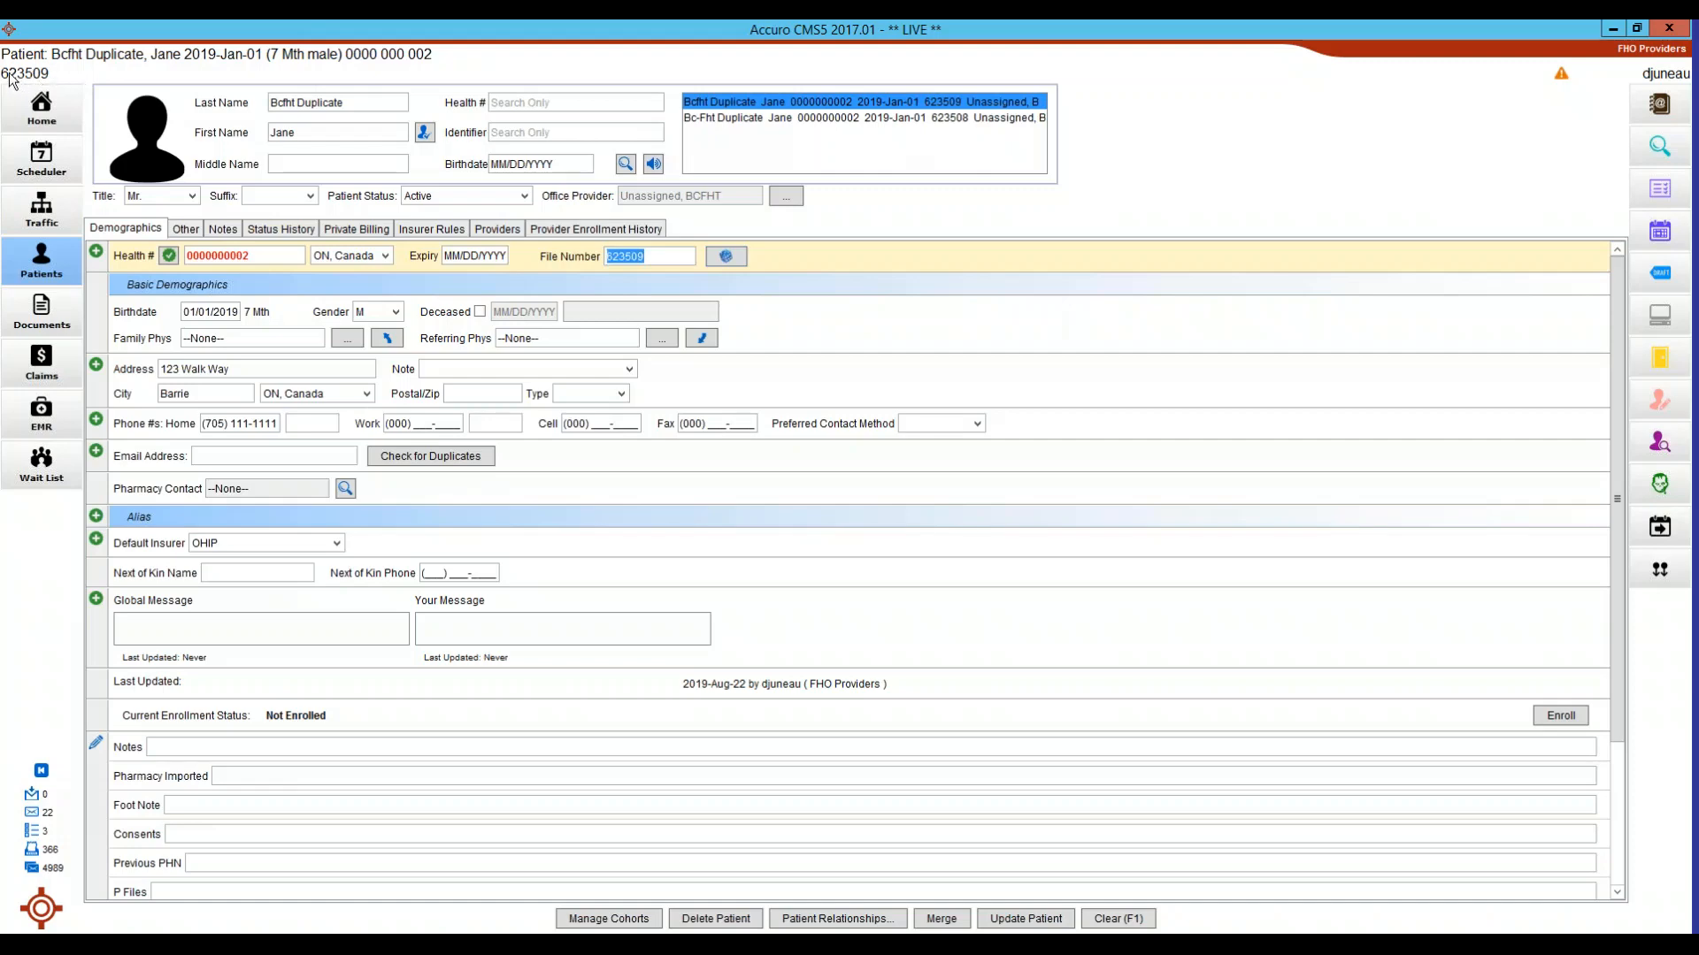
mouse_move(336, 30)
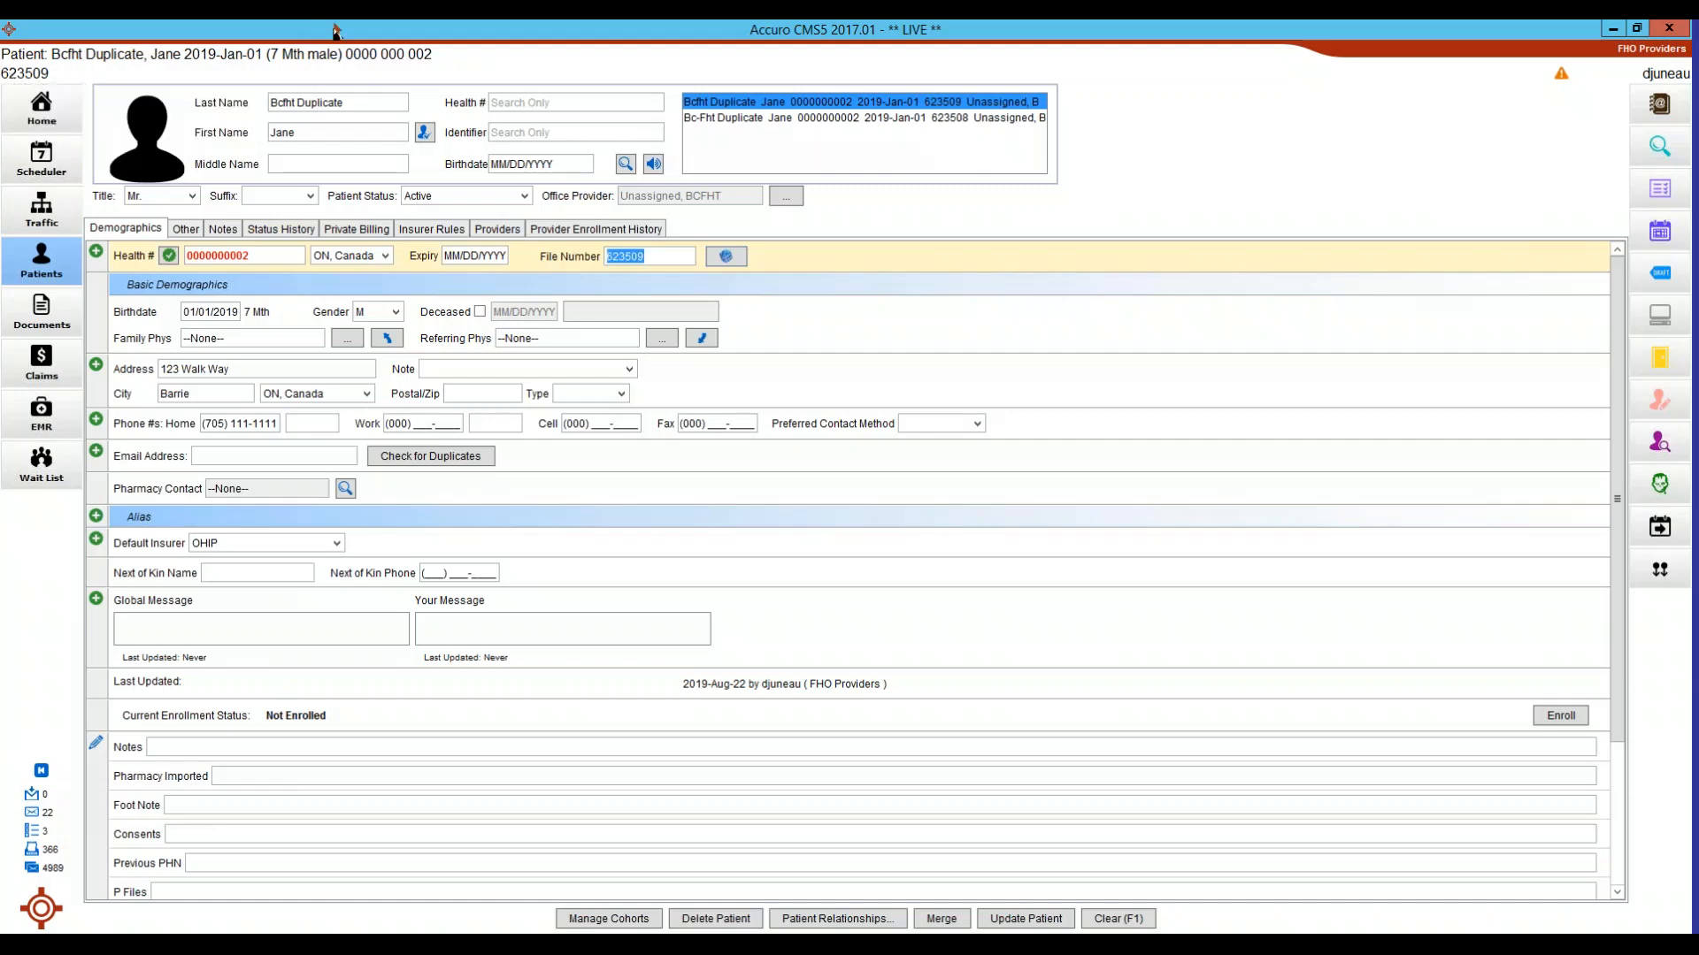
mouse_move(542, 39)
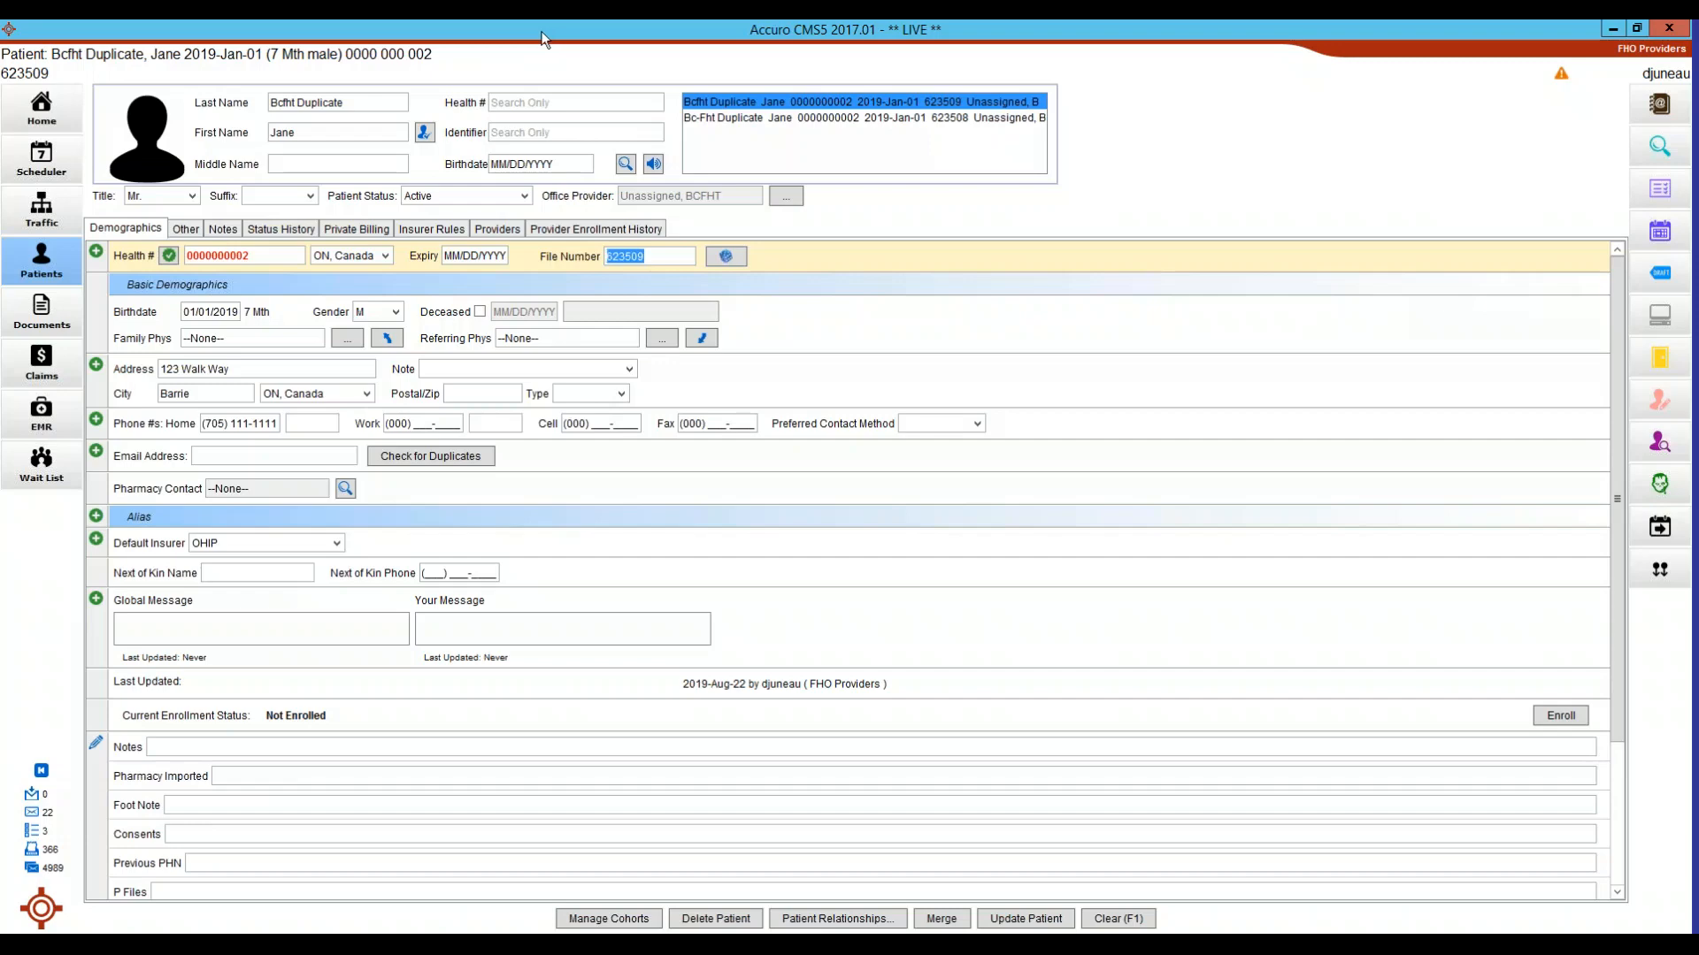
mouse_move(476, 65)
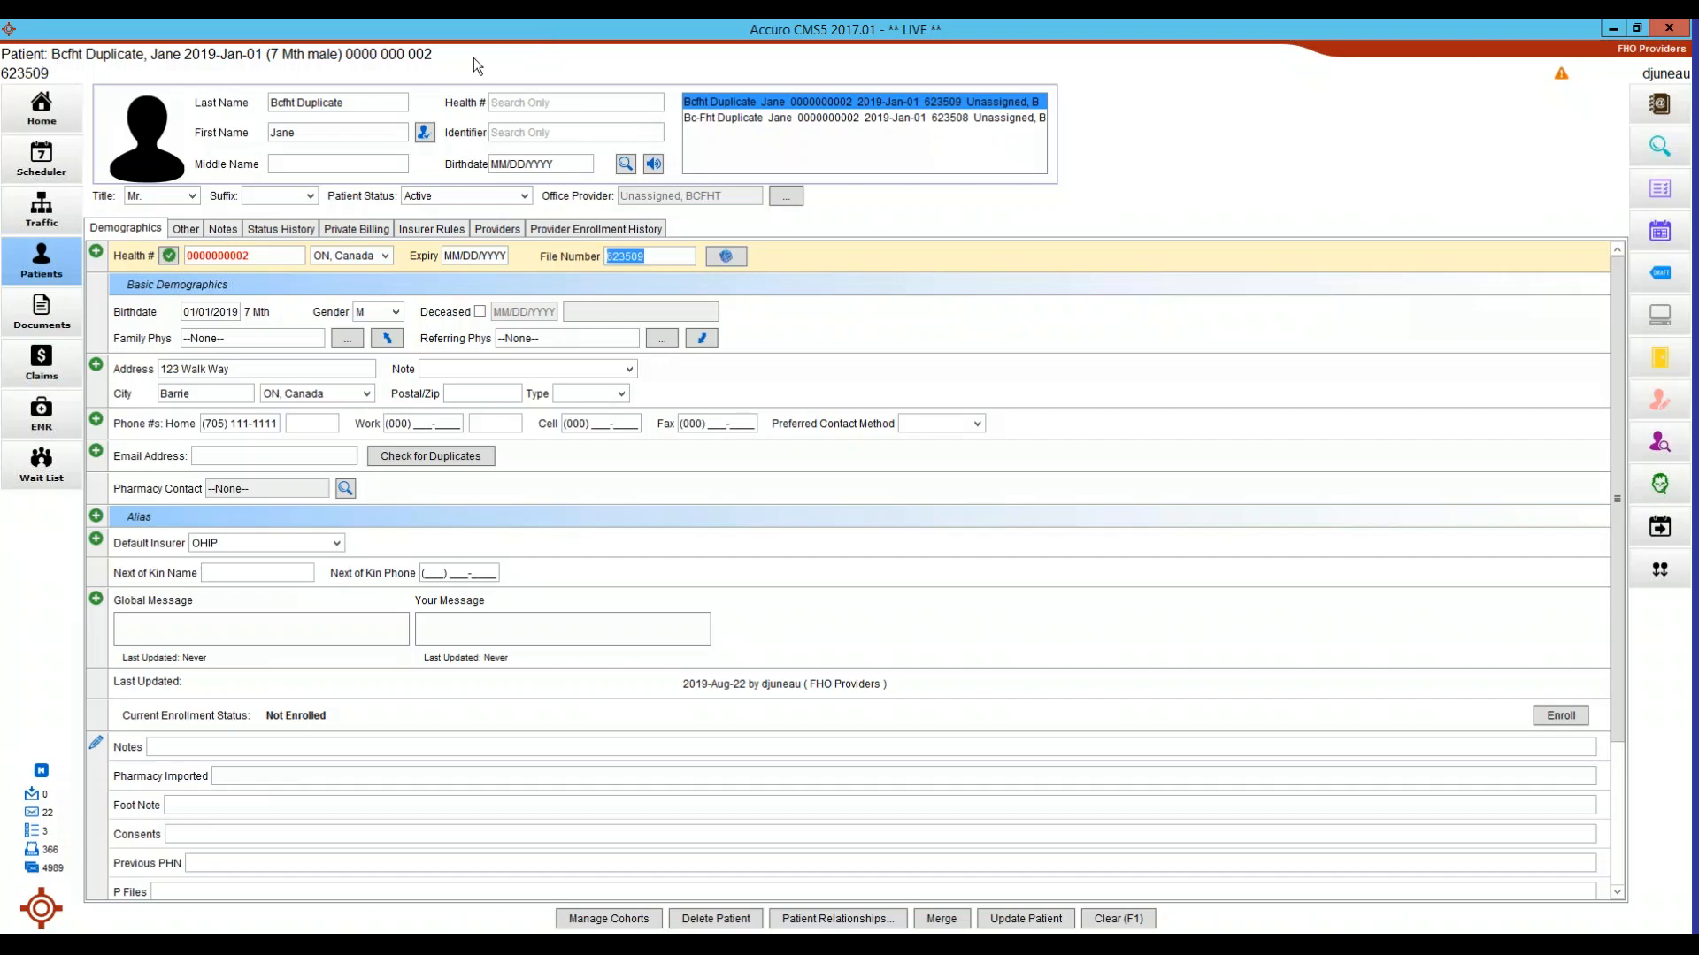
mouse_move(394, 76)
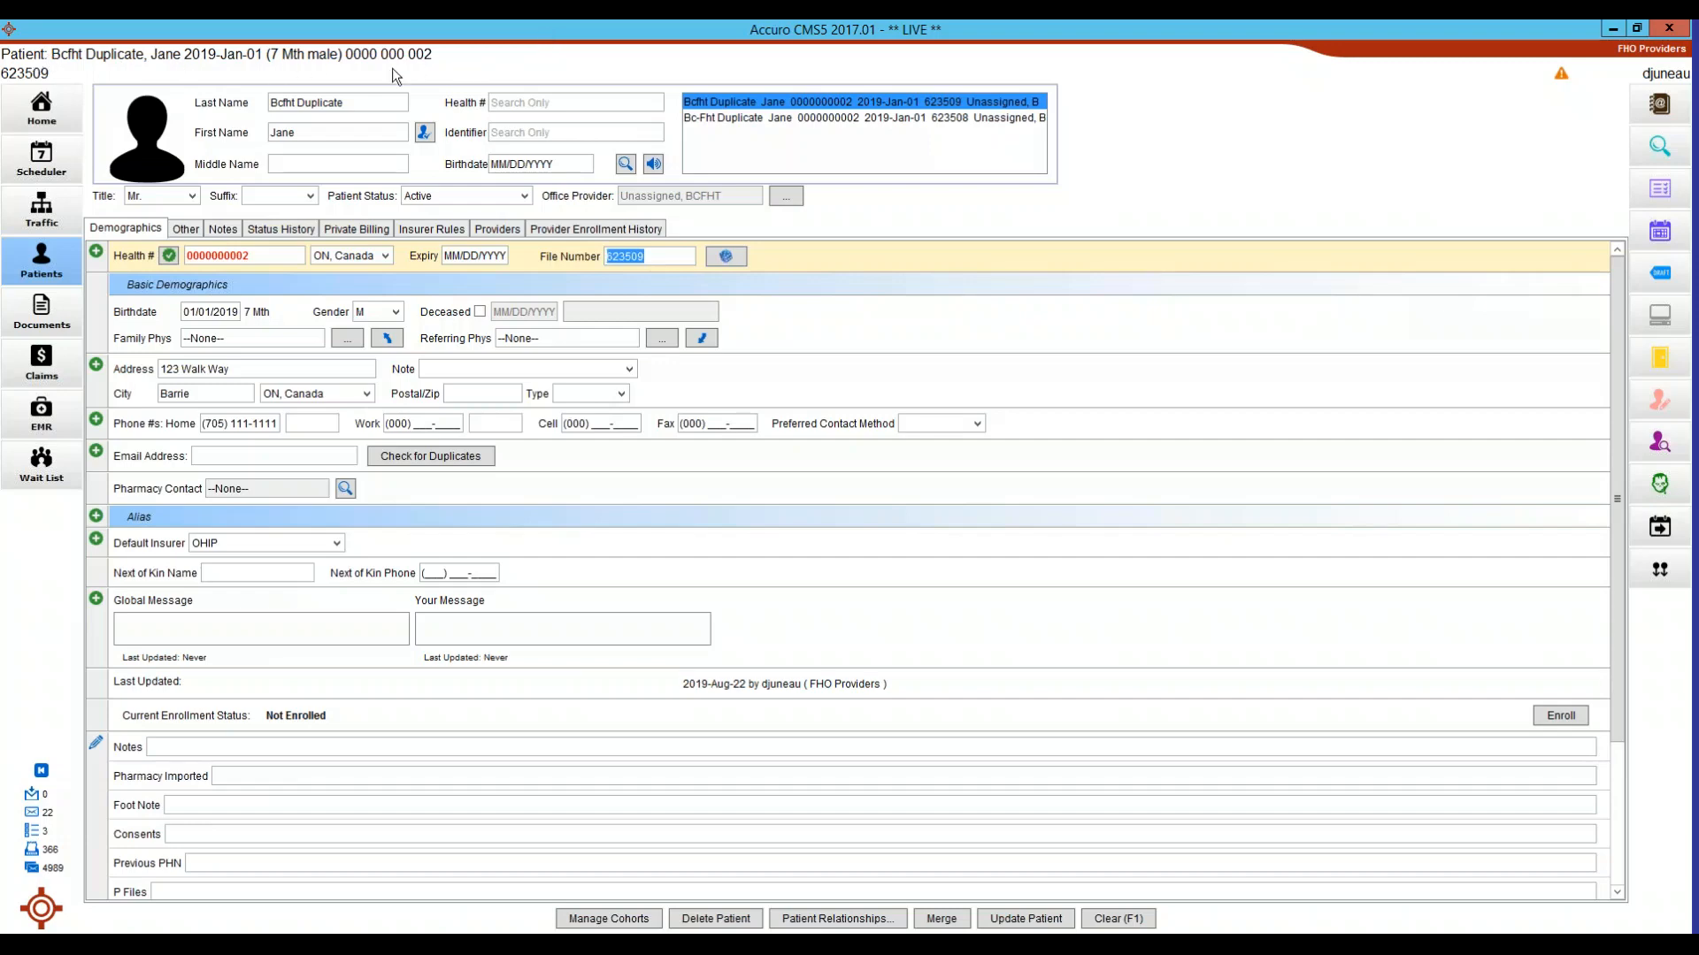
mouse_move(12, 85)
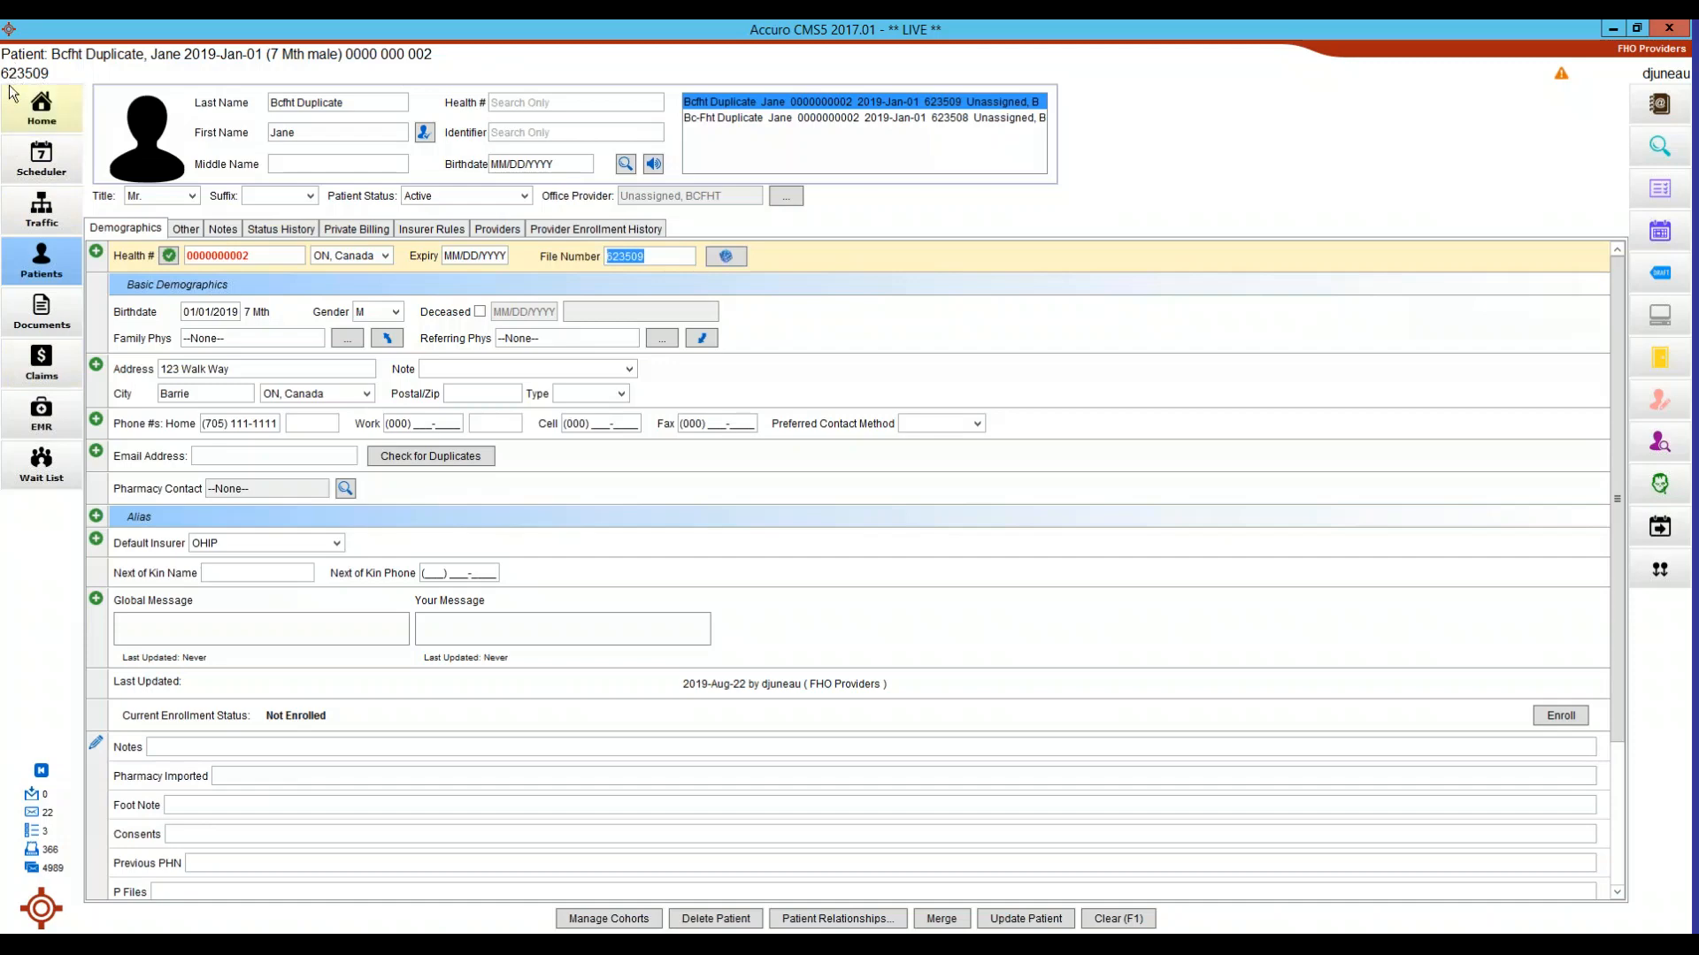
mouse_move(334, 36)
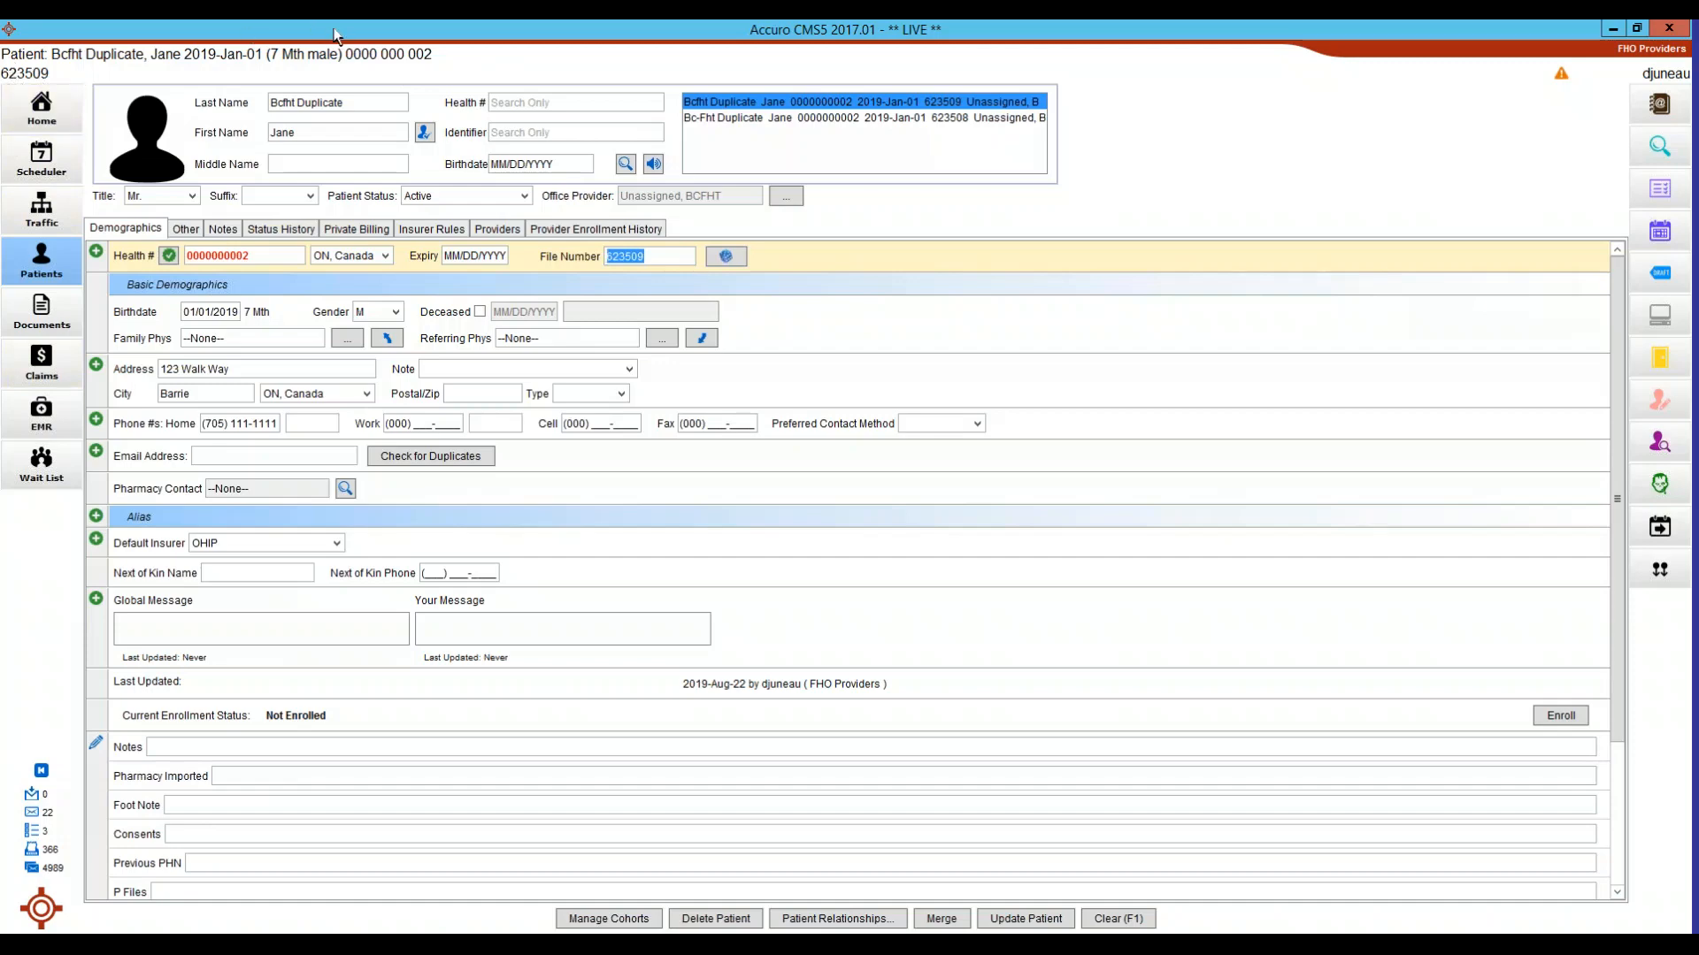